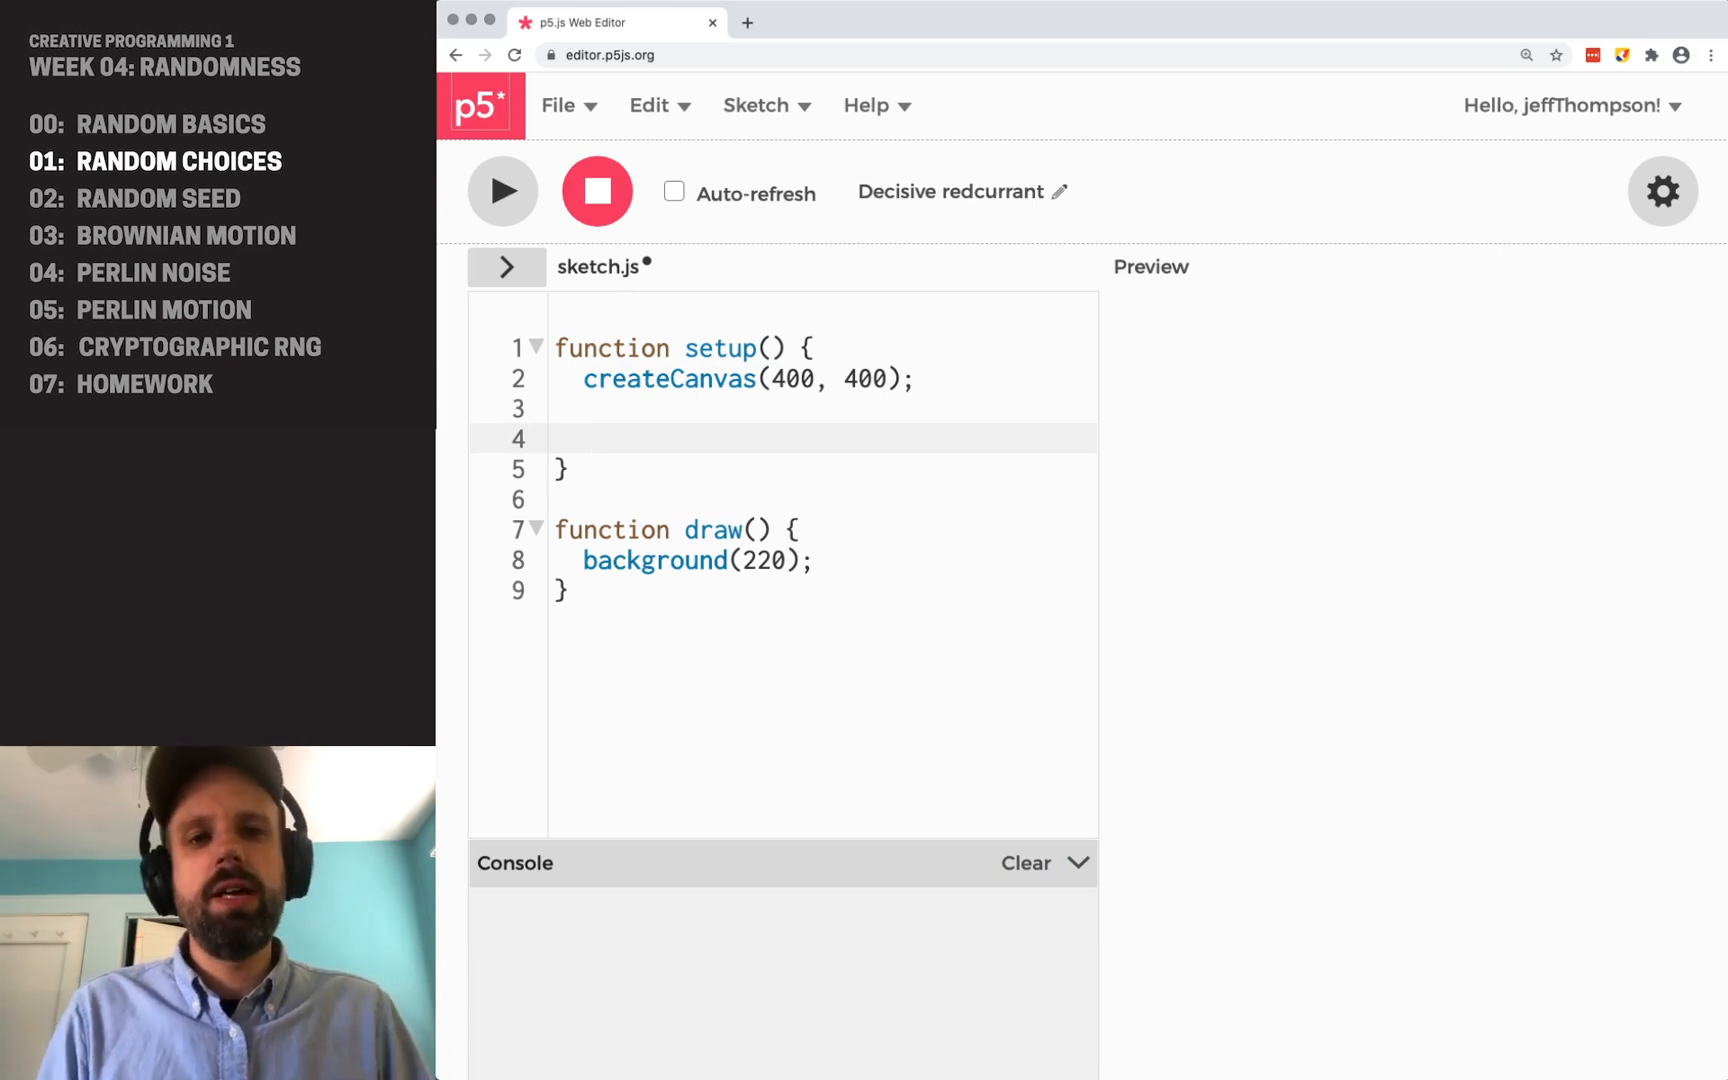
# - Type the comment '// probability' in setup, correcting a misspelling along the way
pyautogui.write('// p')
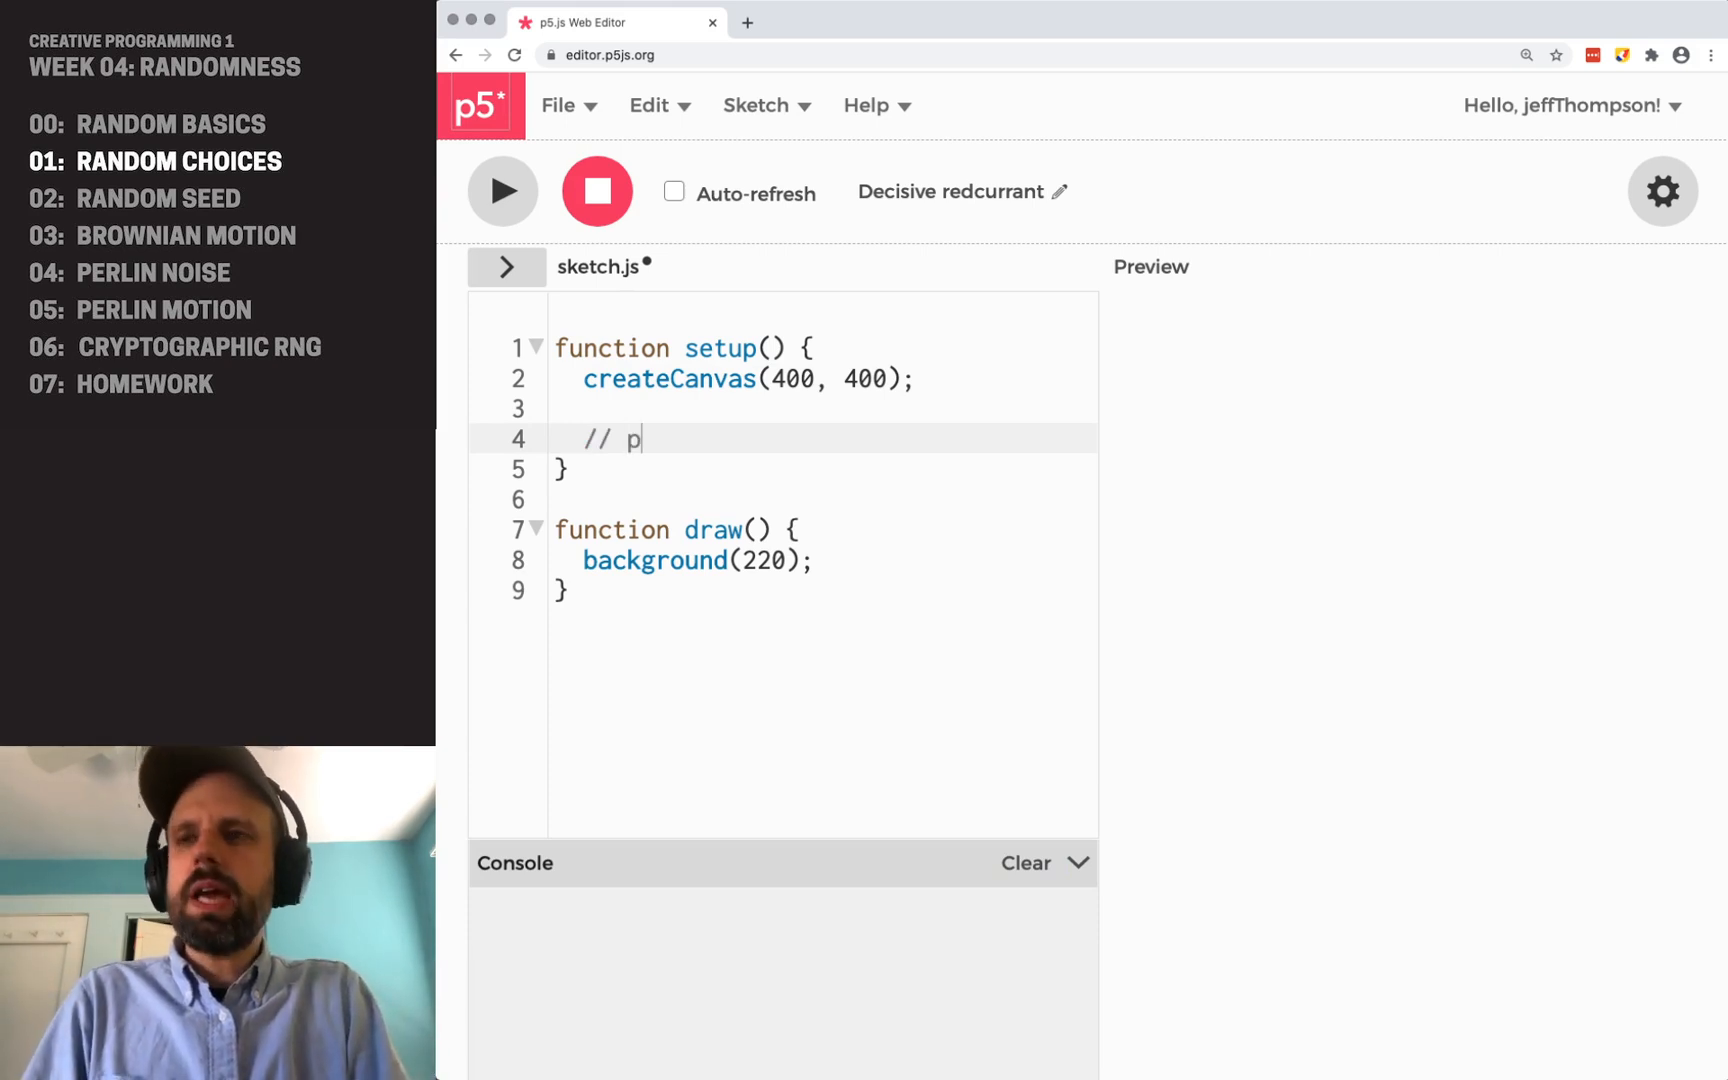
pyautogui.write('robail')
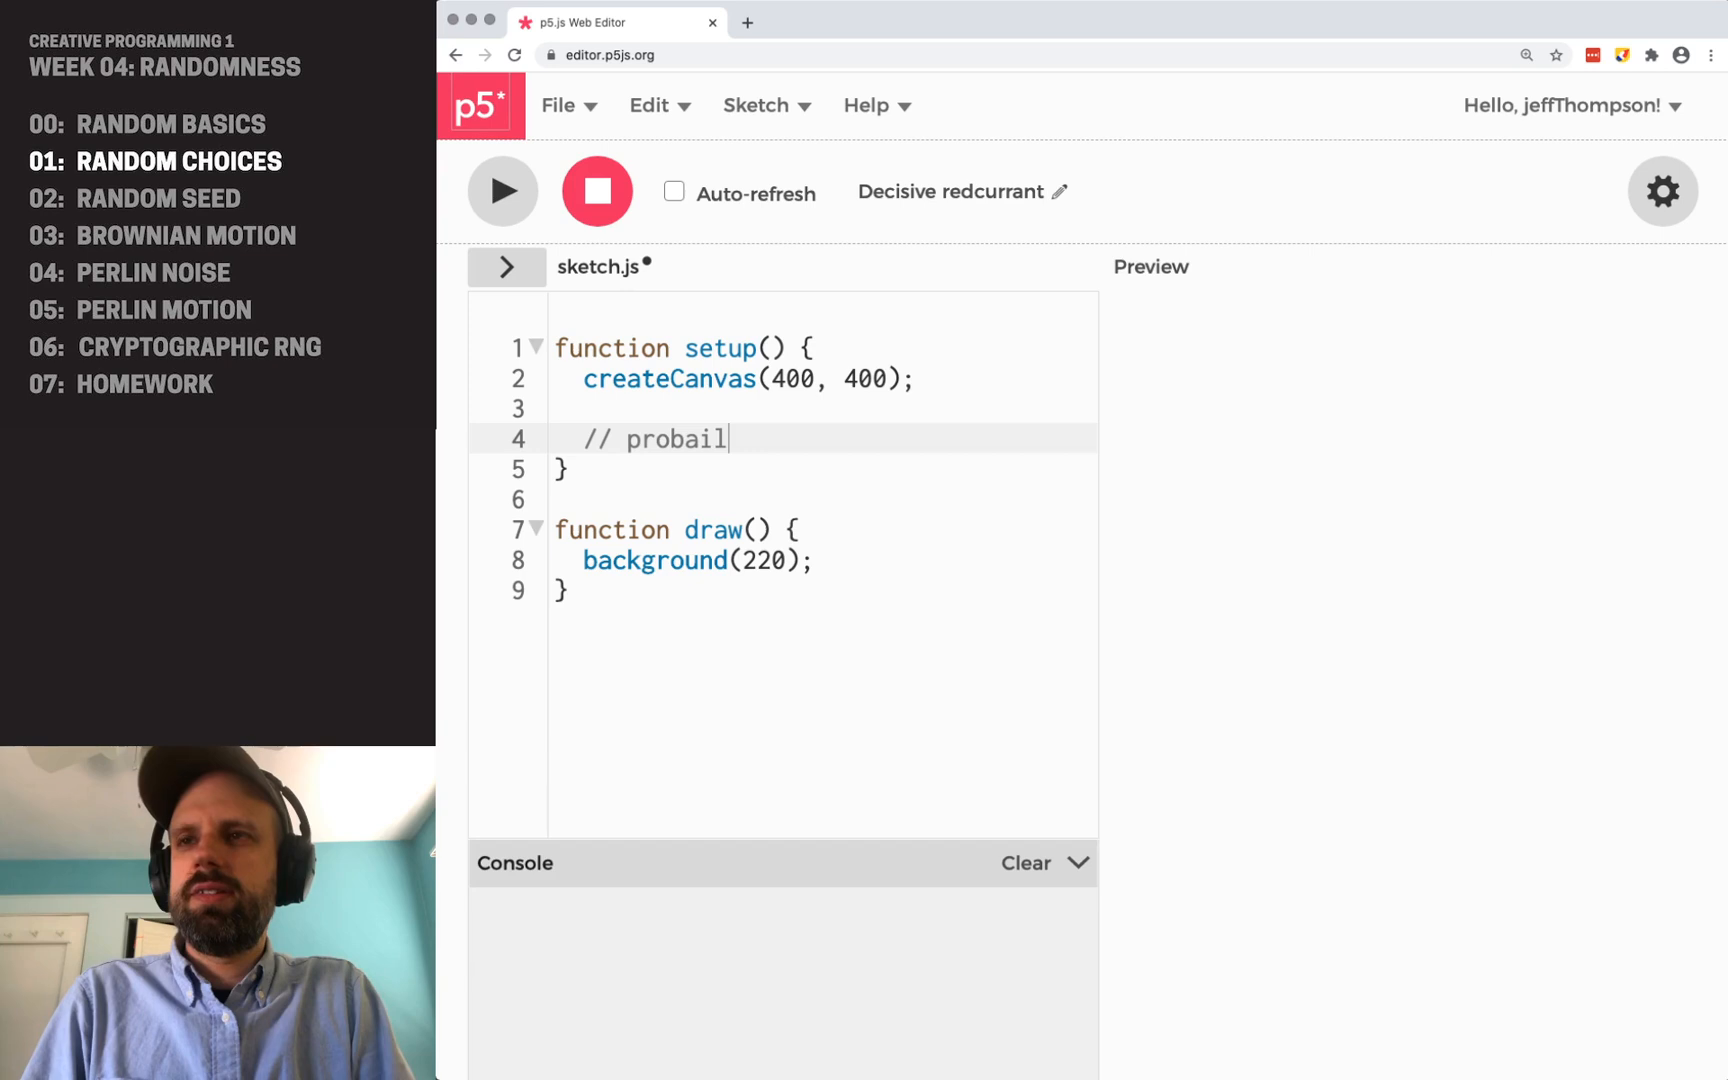
pyautogui.press('Backspace')
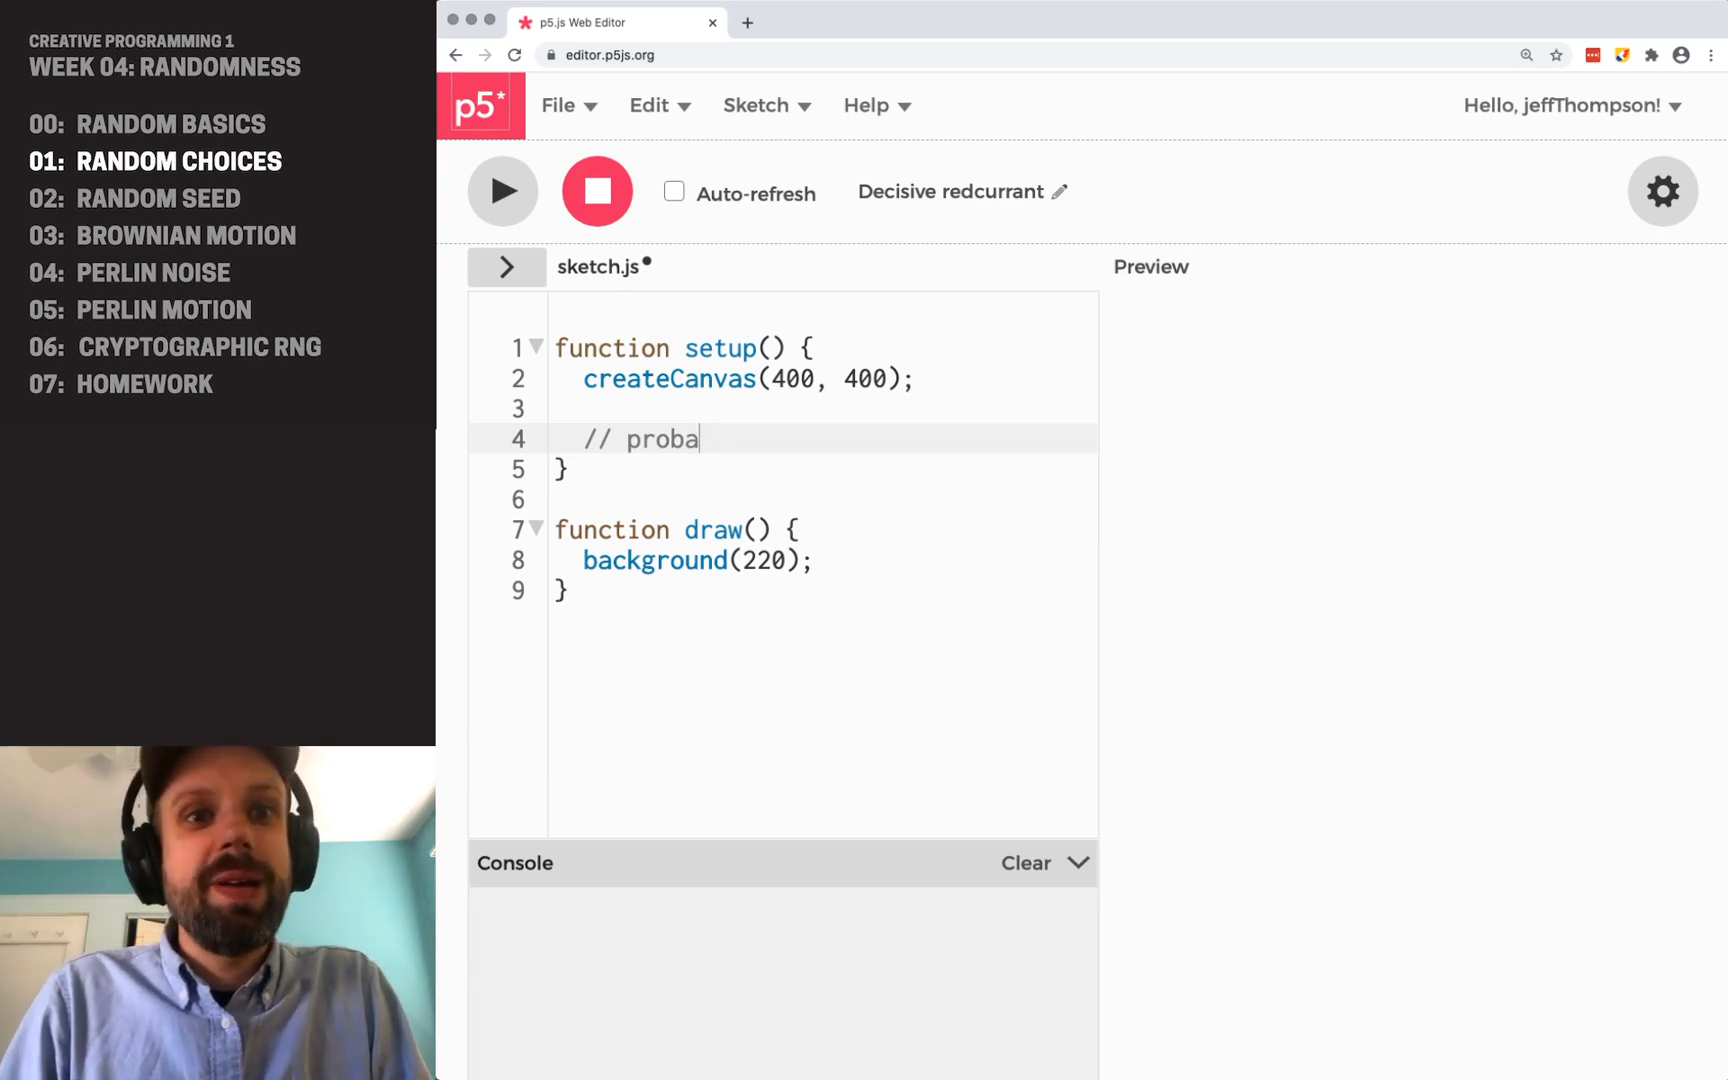
pyautogui.write('bility')
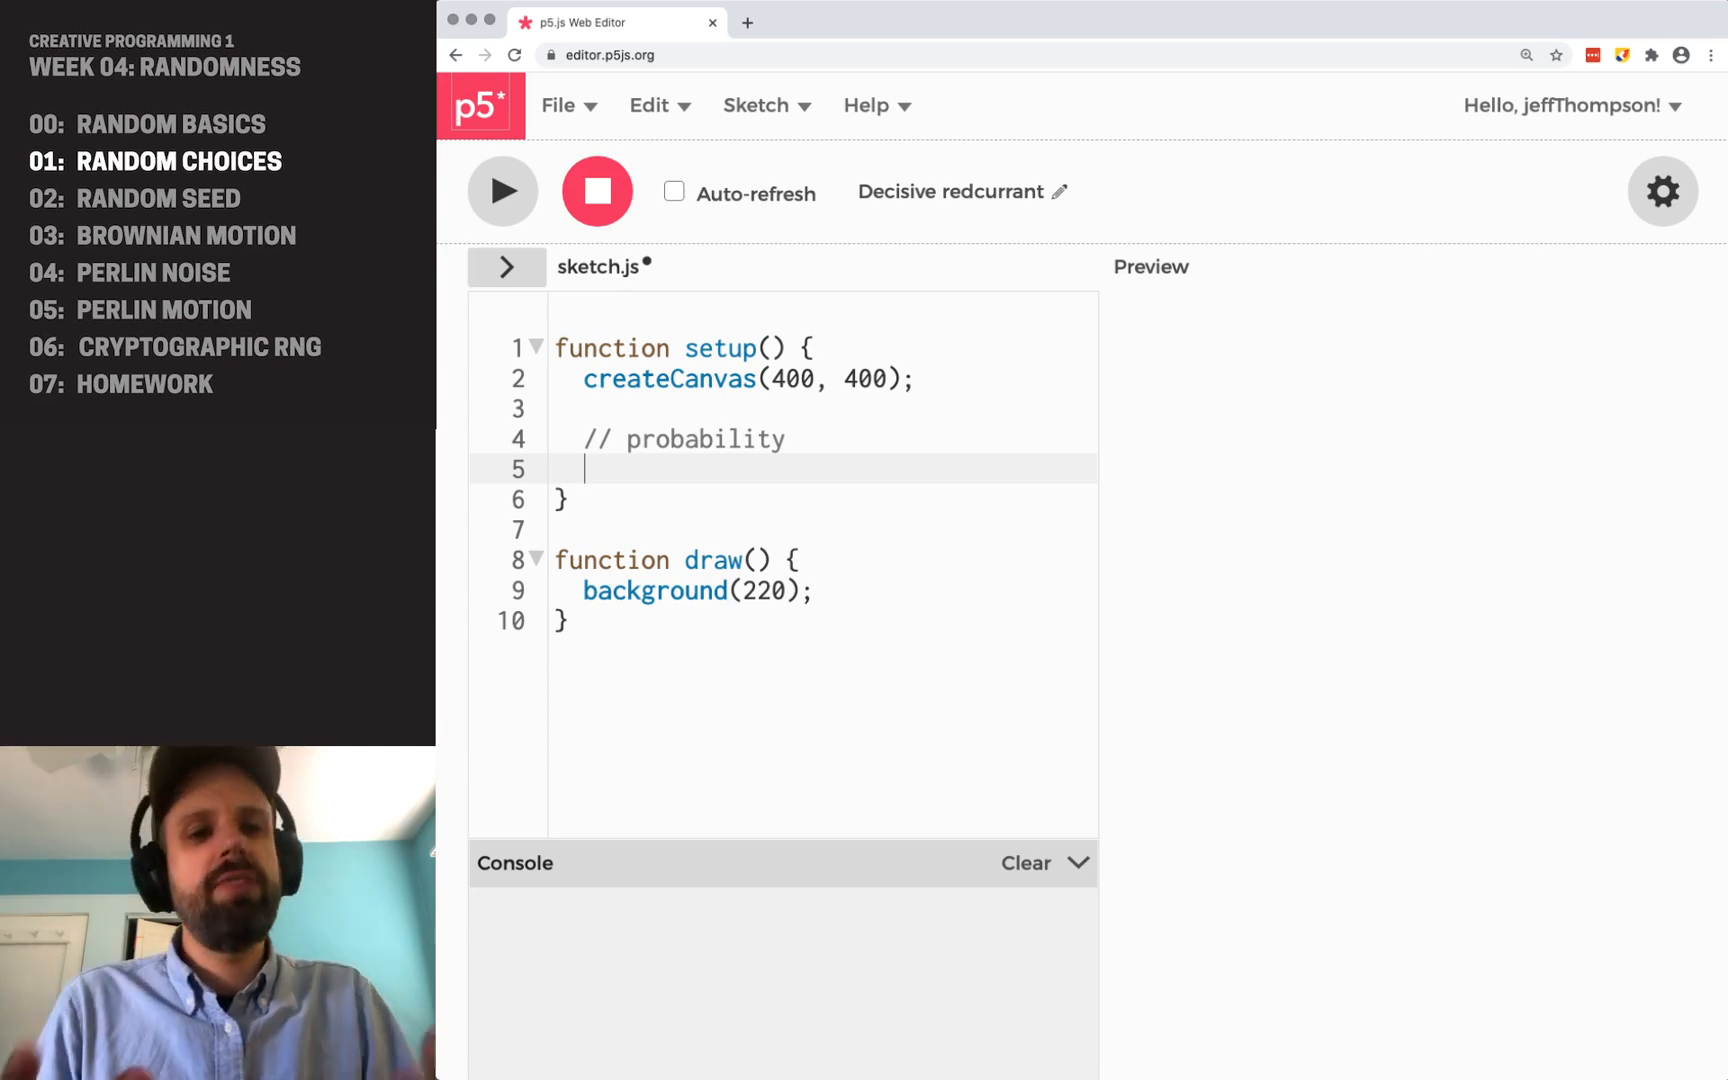
# - Write let value = random(0, 100) and an if/else logging 'heads' below 50, else 'tails'
pyautogui.write('let value = r')
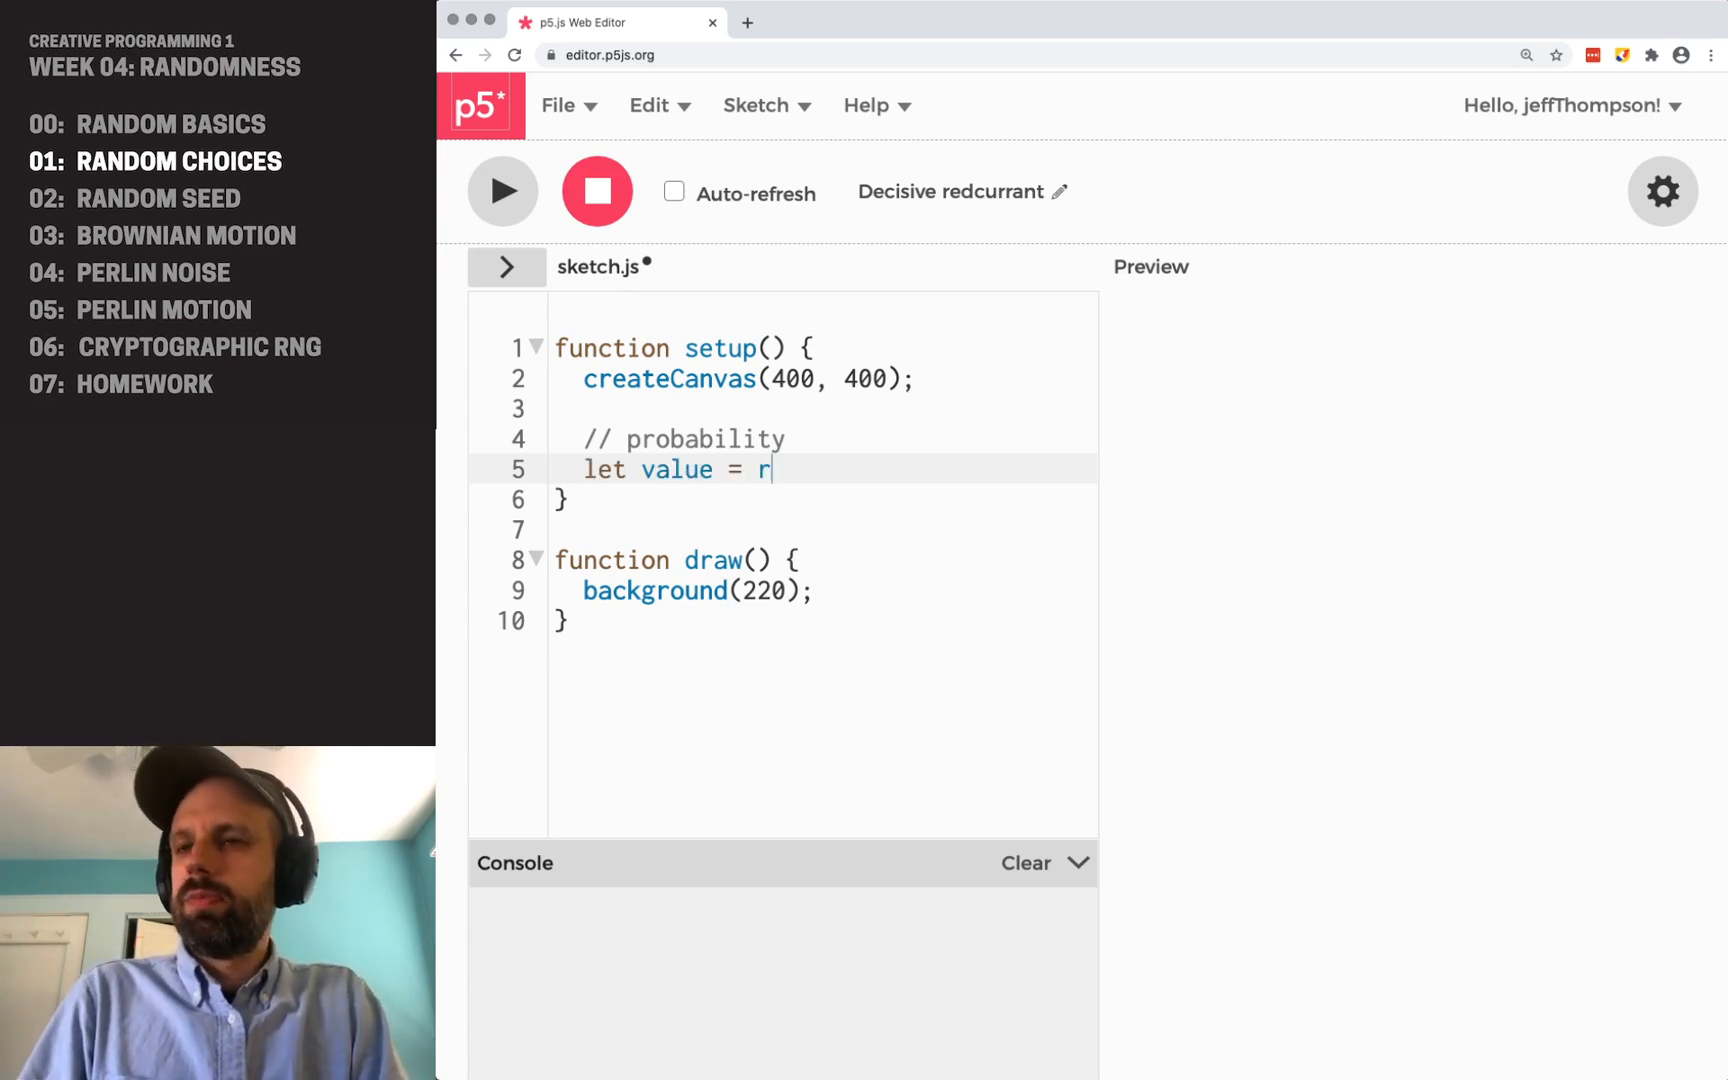
pyautogui.write('andom(0,')
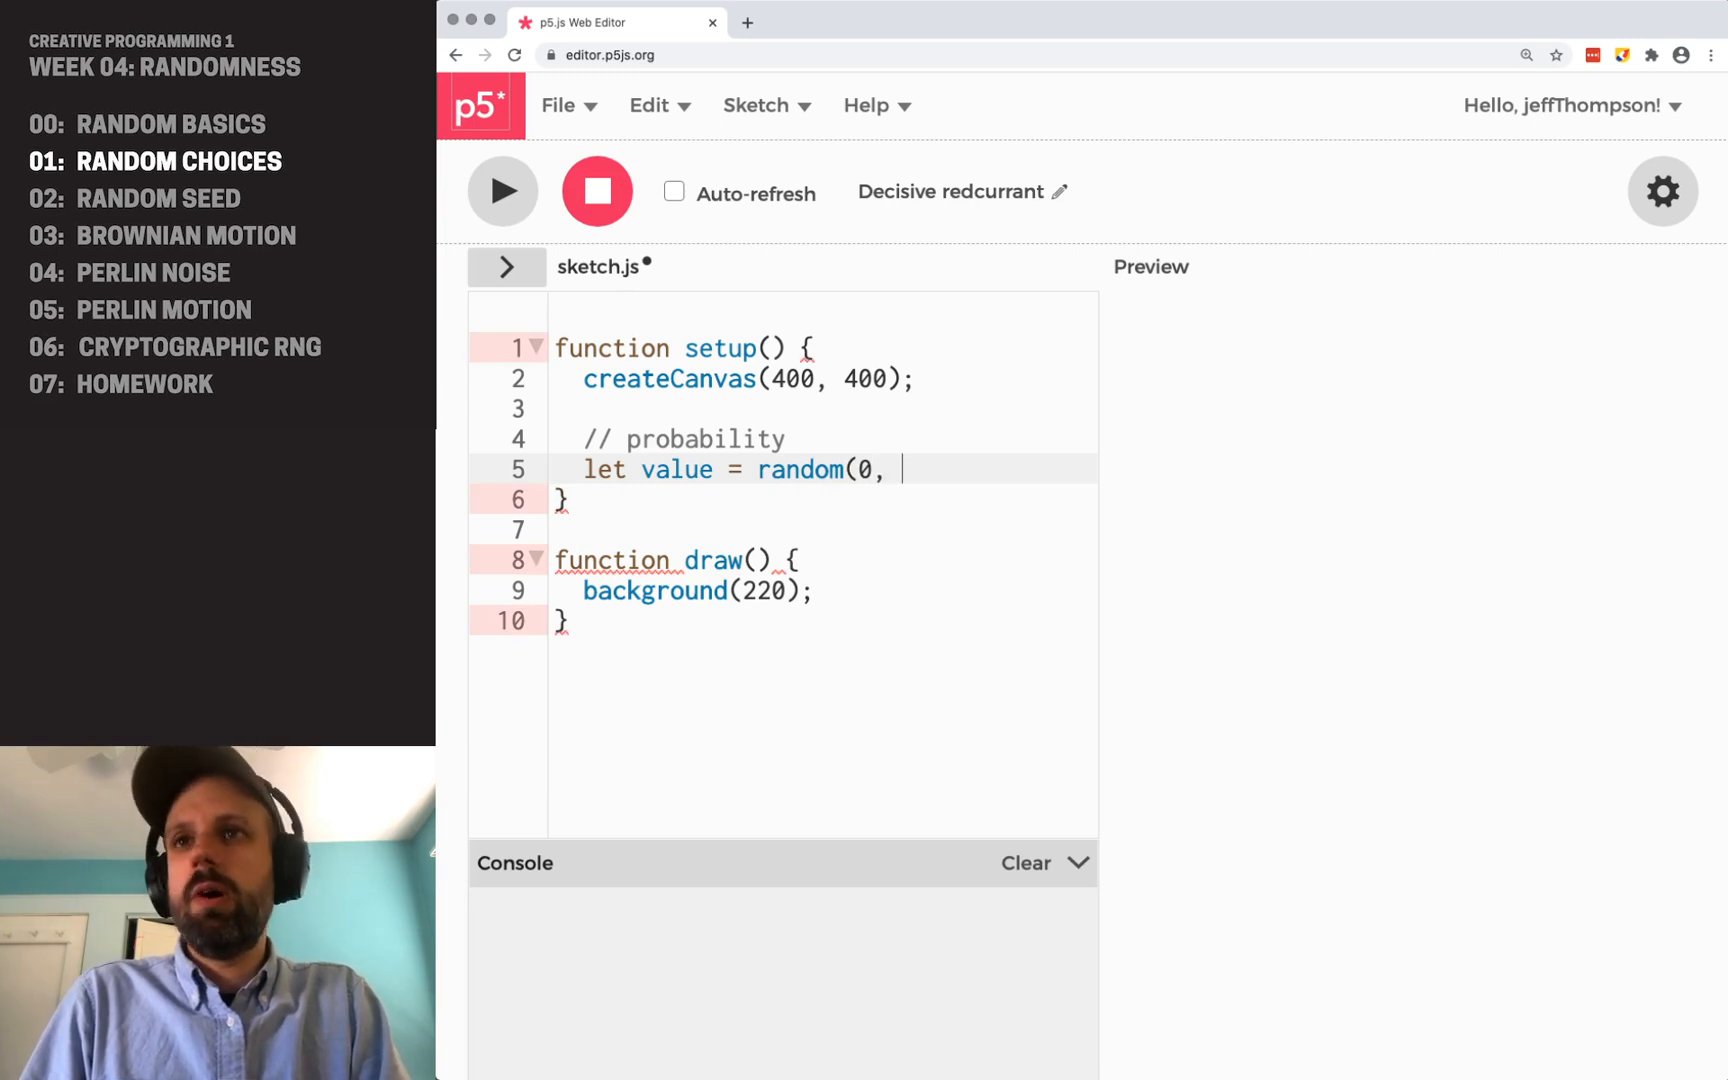
pyautogui.write('100);')
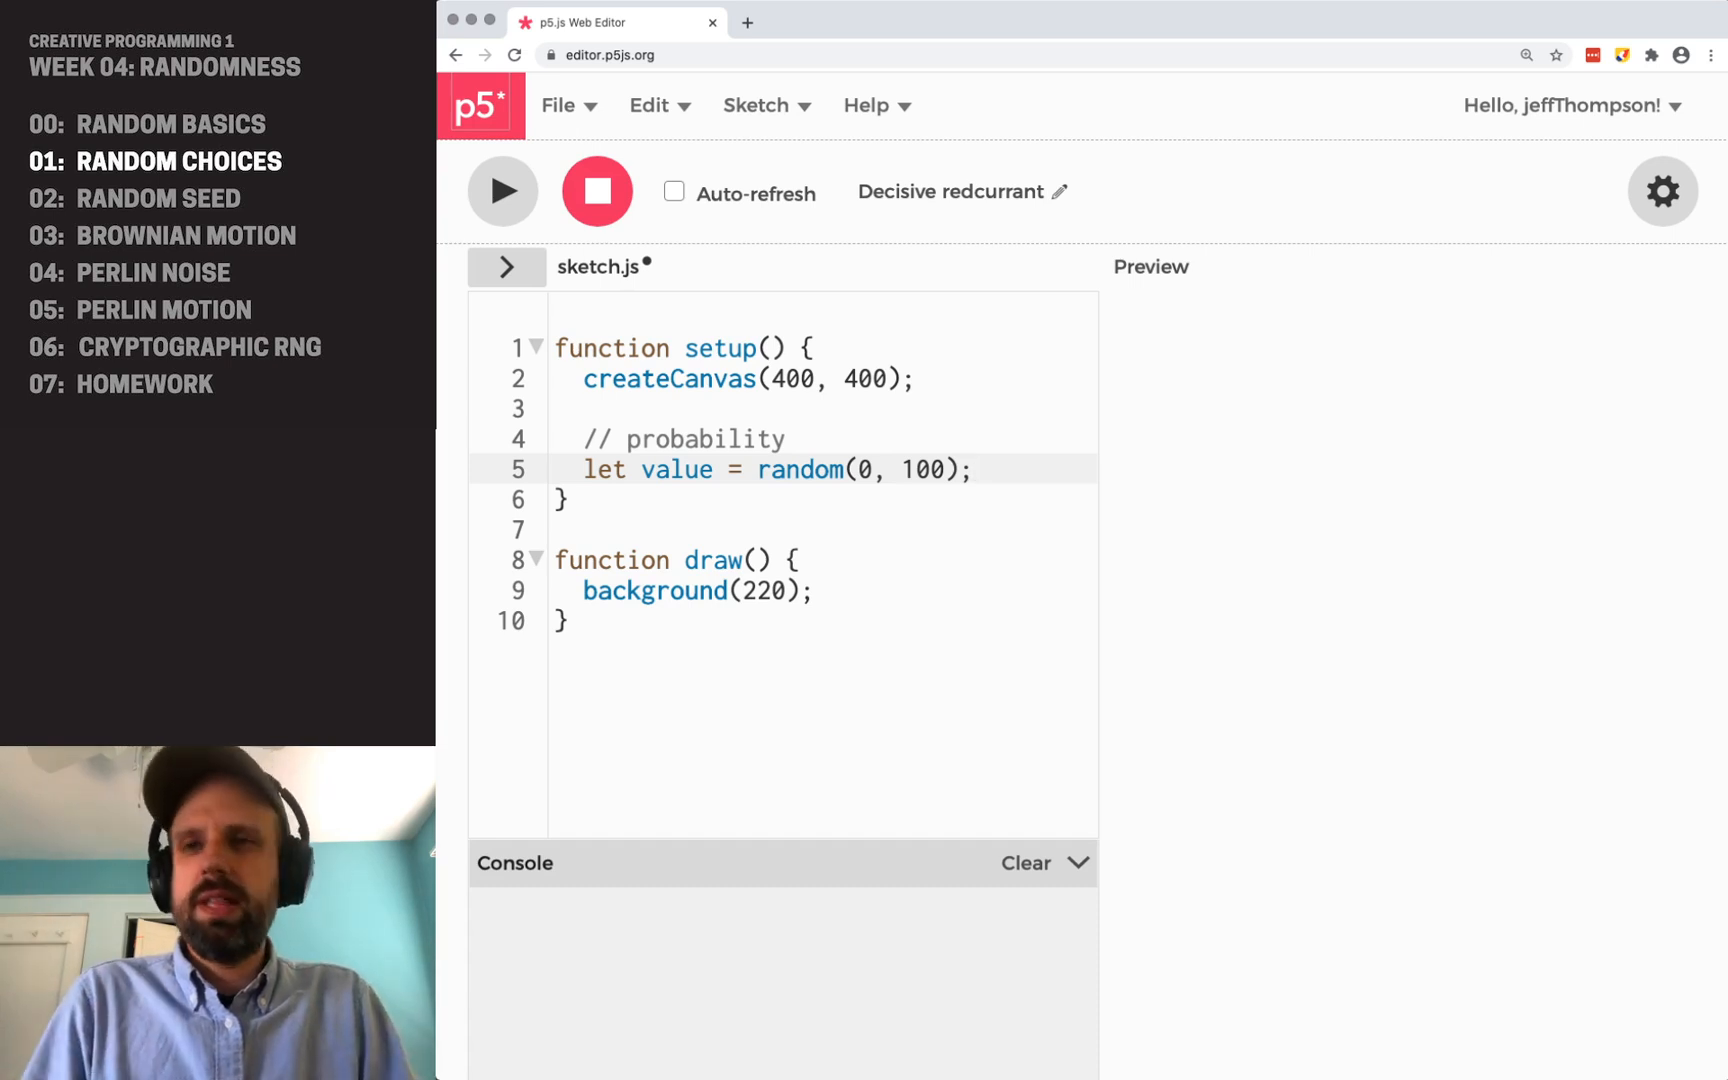
pyautogui.write('if (')
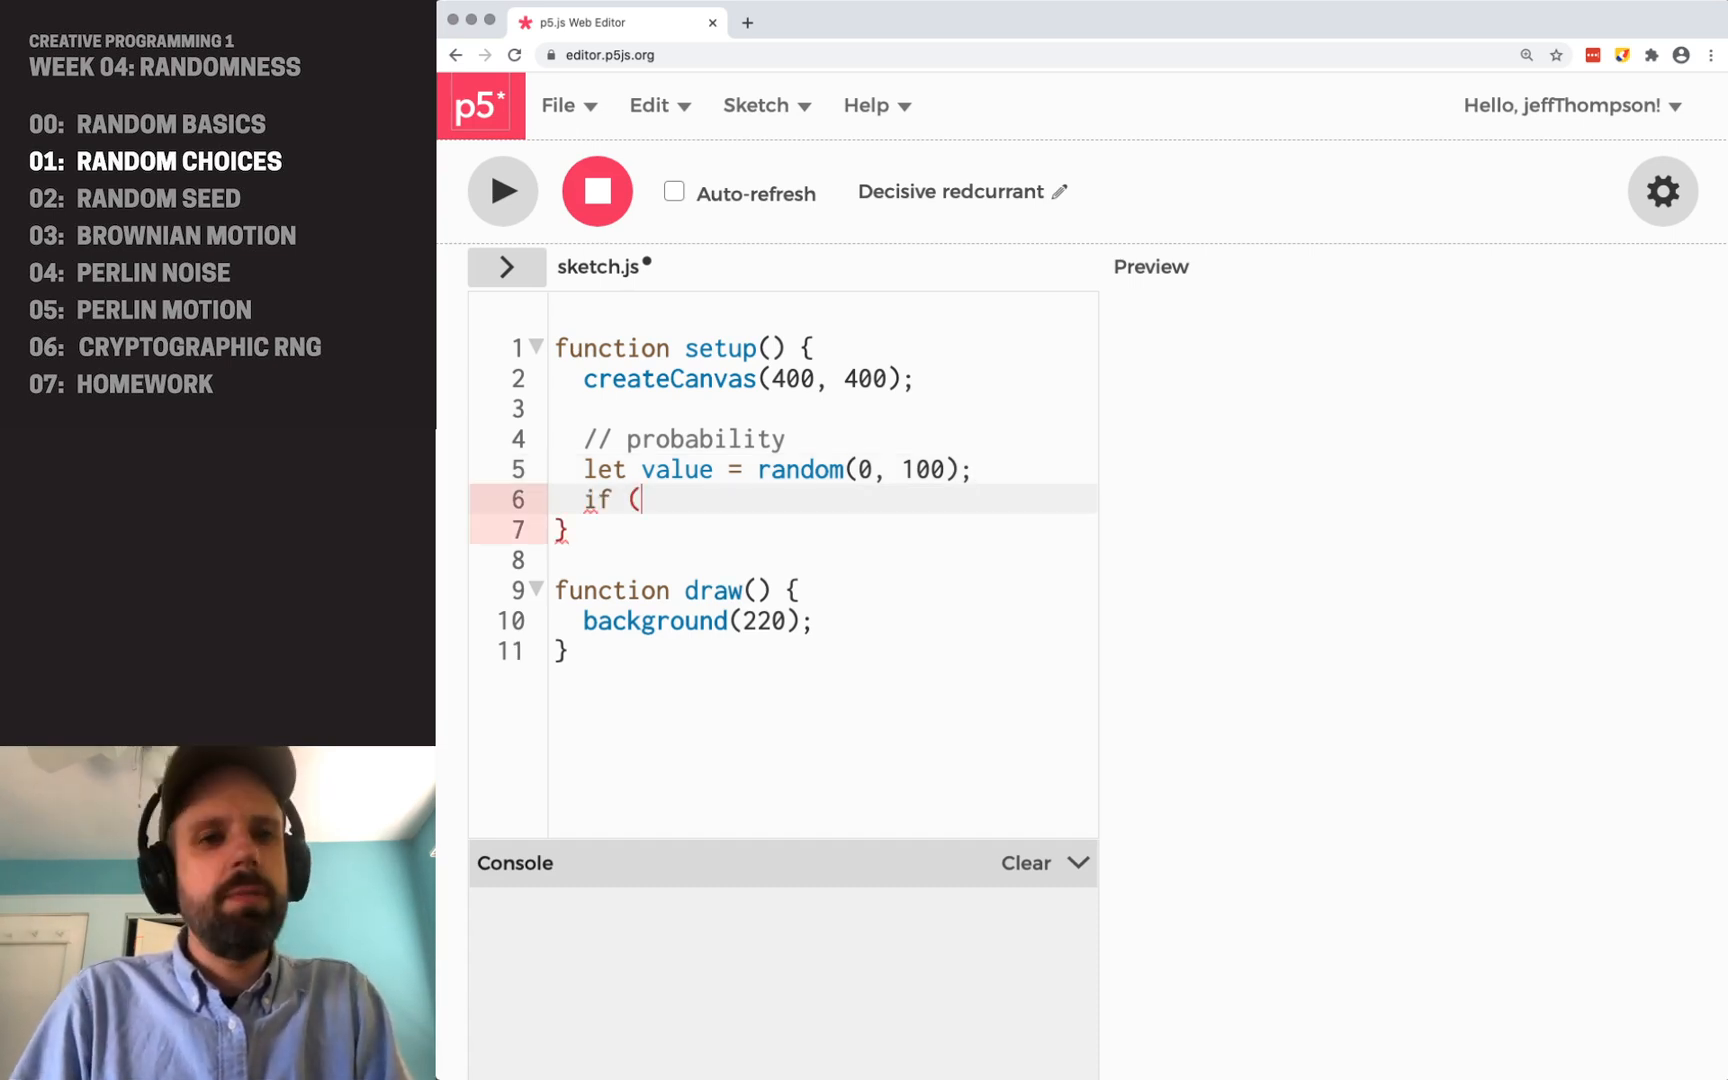
pyautogui.write('value')
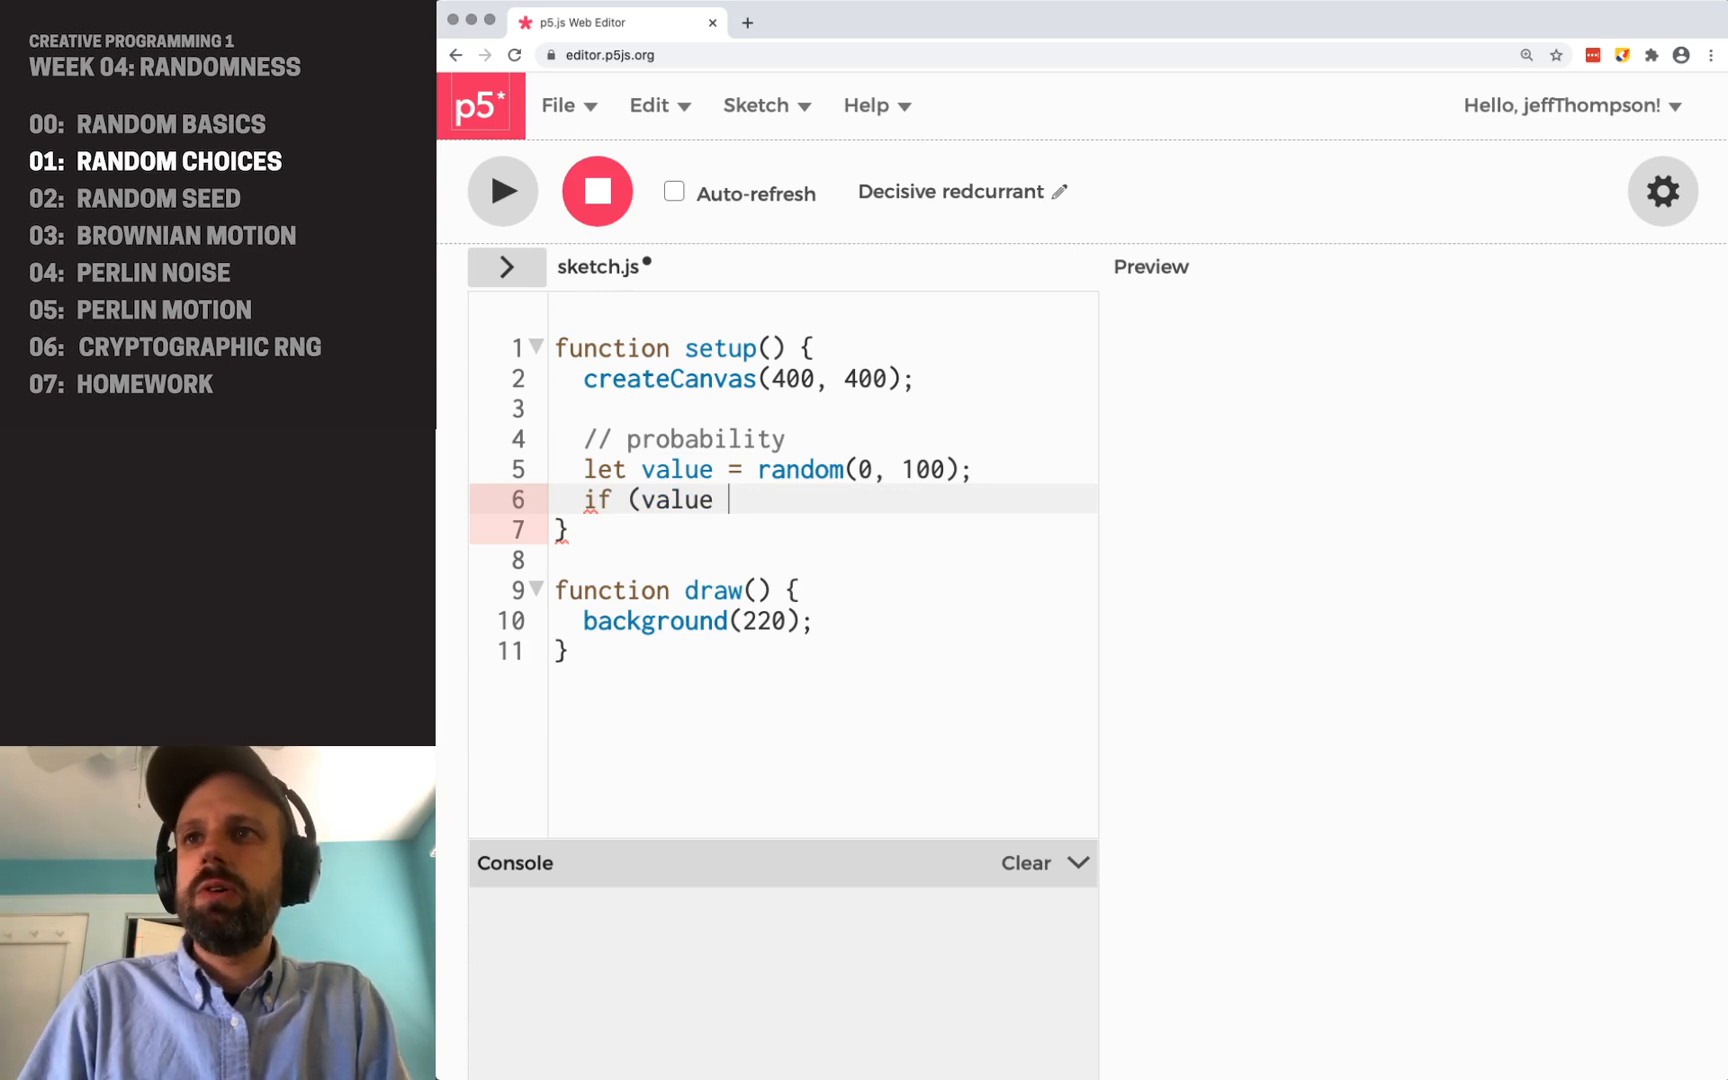
pyautogui.write('< 50) {')
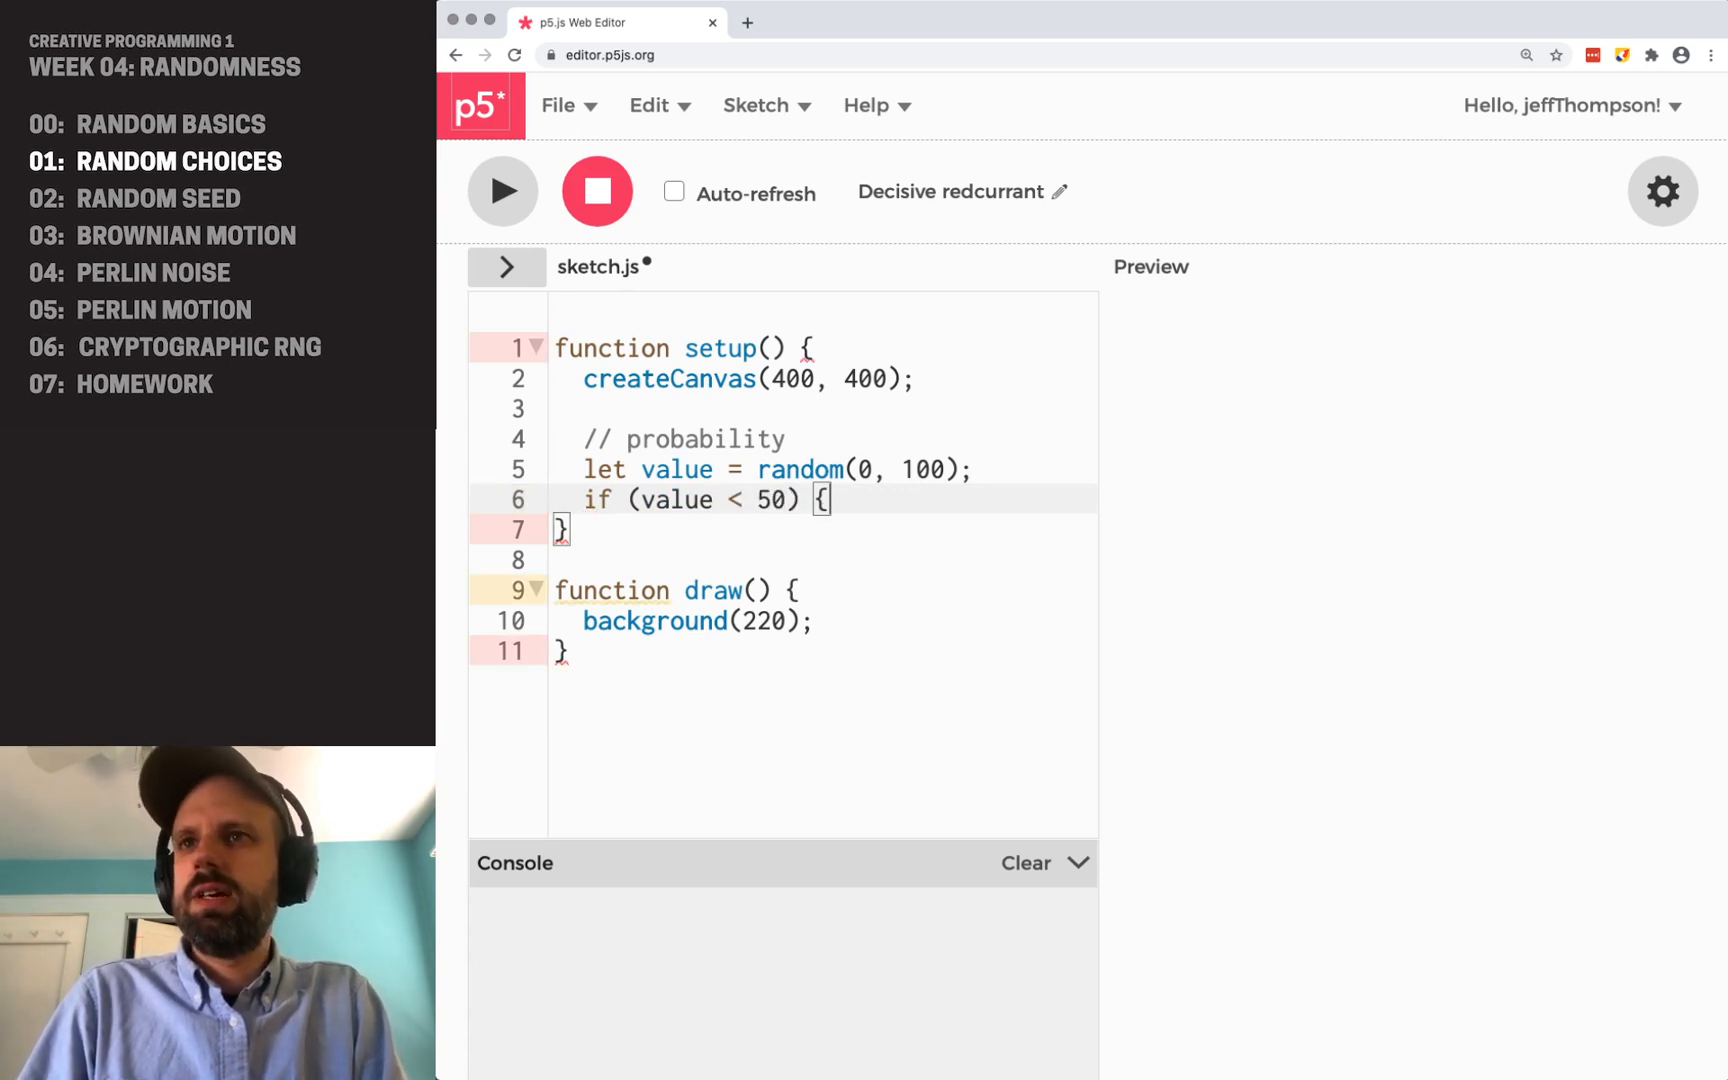
pyautogui.write("console.log('he")
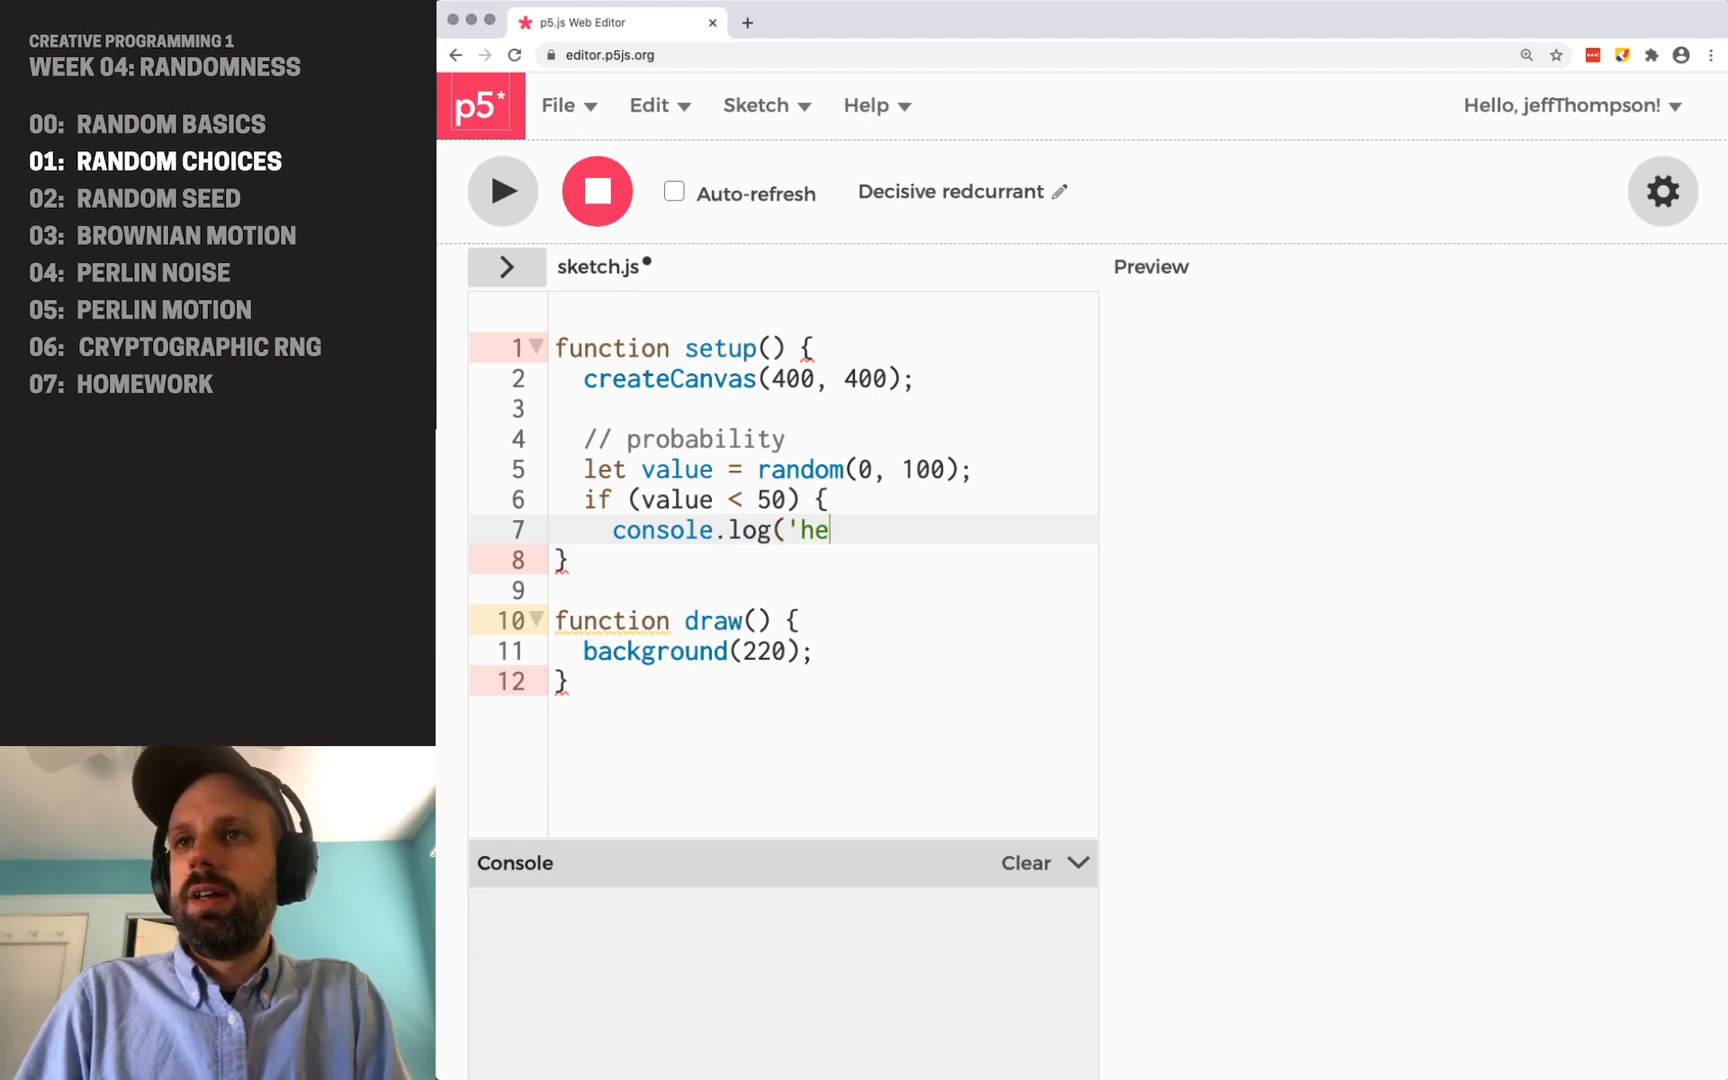
pyautogui.write("ads');")
pyautogui.write('console')
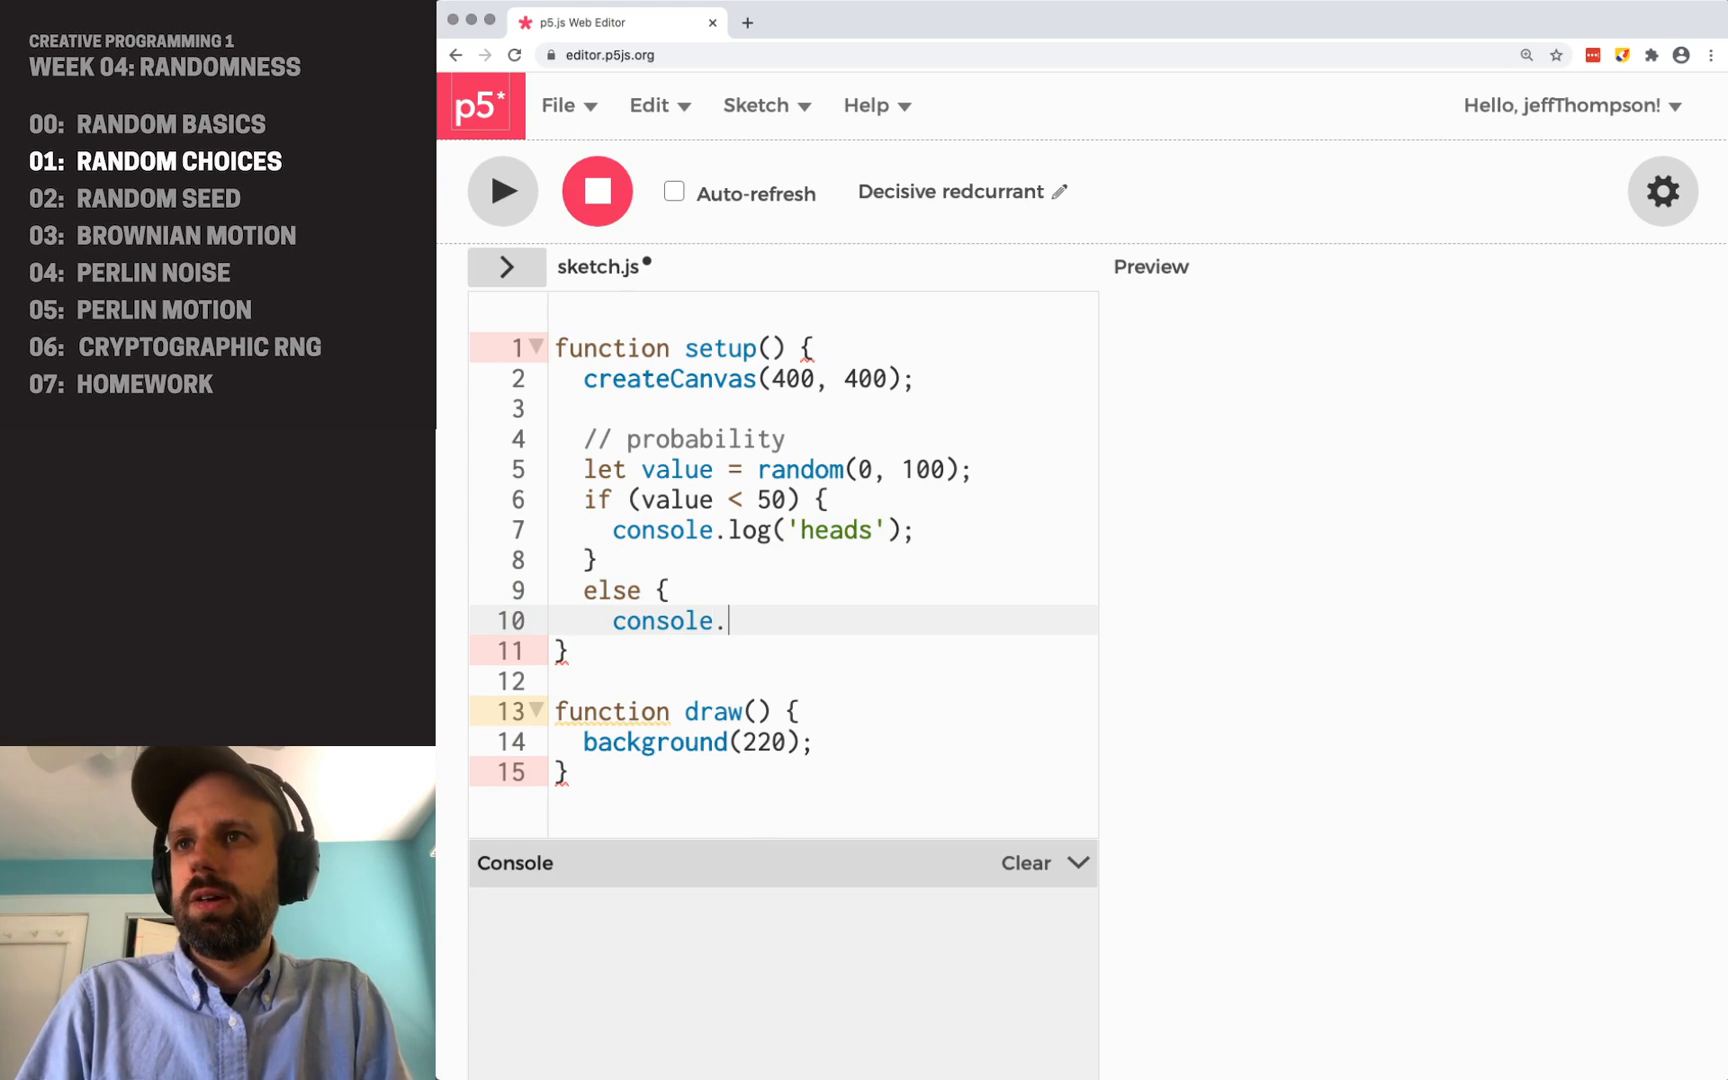
pyautogui.write(".log('tails")
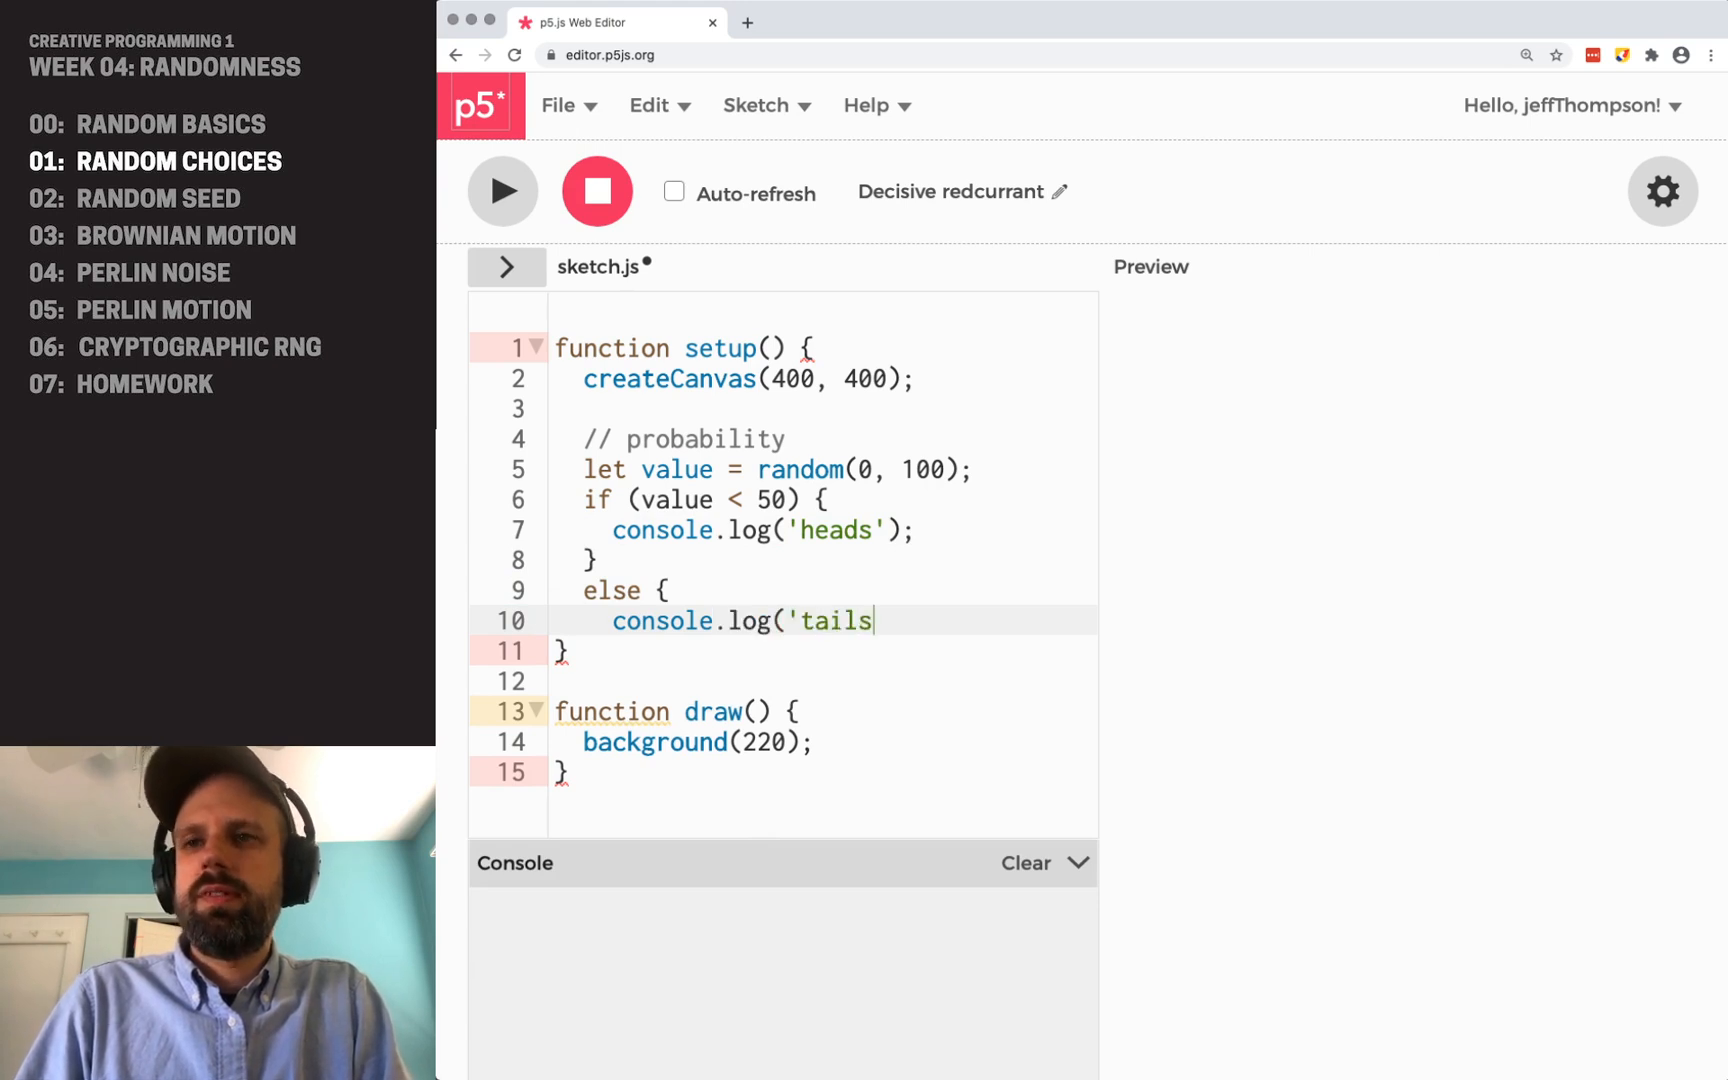
pyautogui.write("');")
pyautogui.write('}')
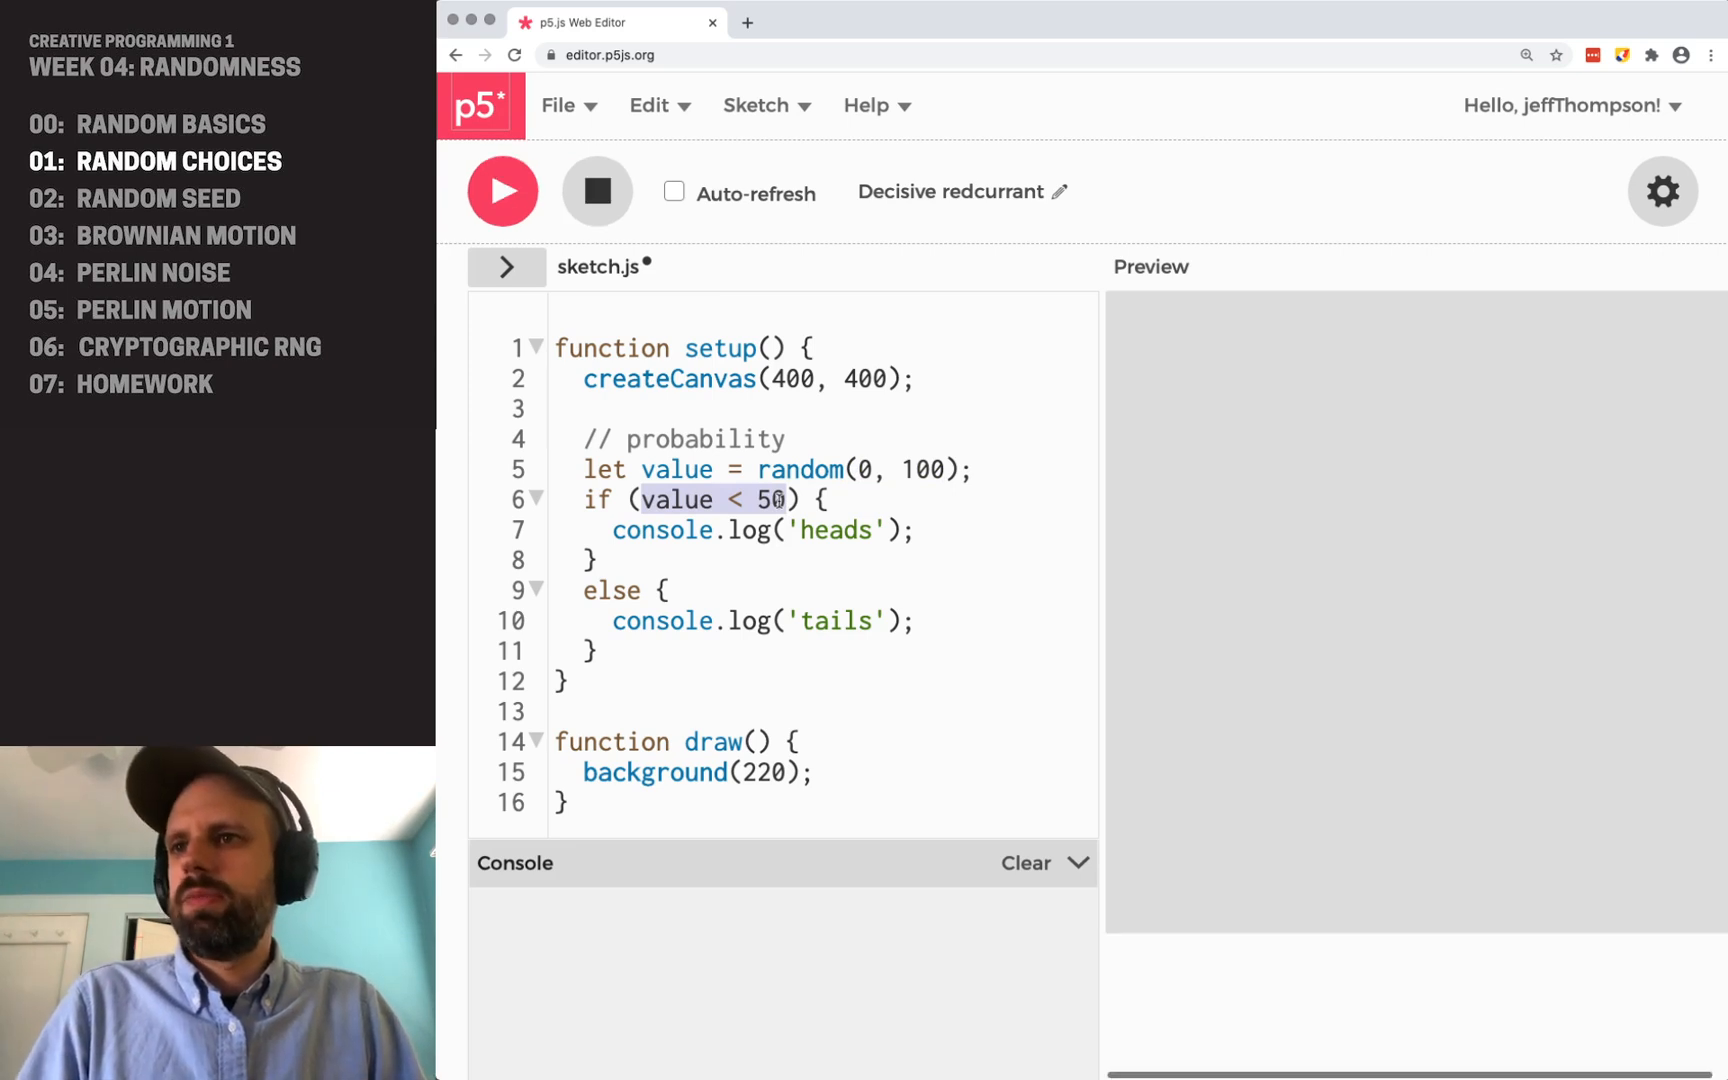
# - Run the sketch and see 'tails' printed in the console
pyautogui.click(503, 191)
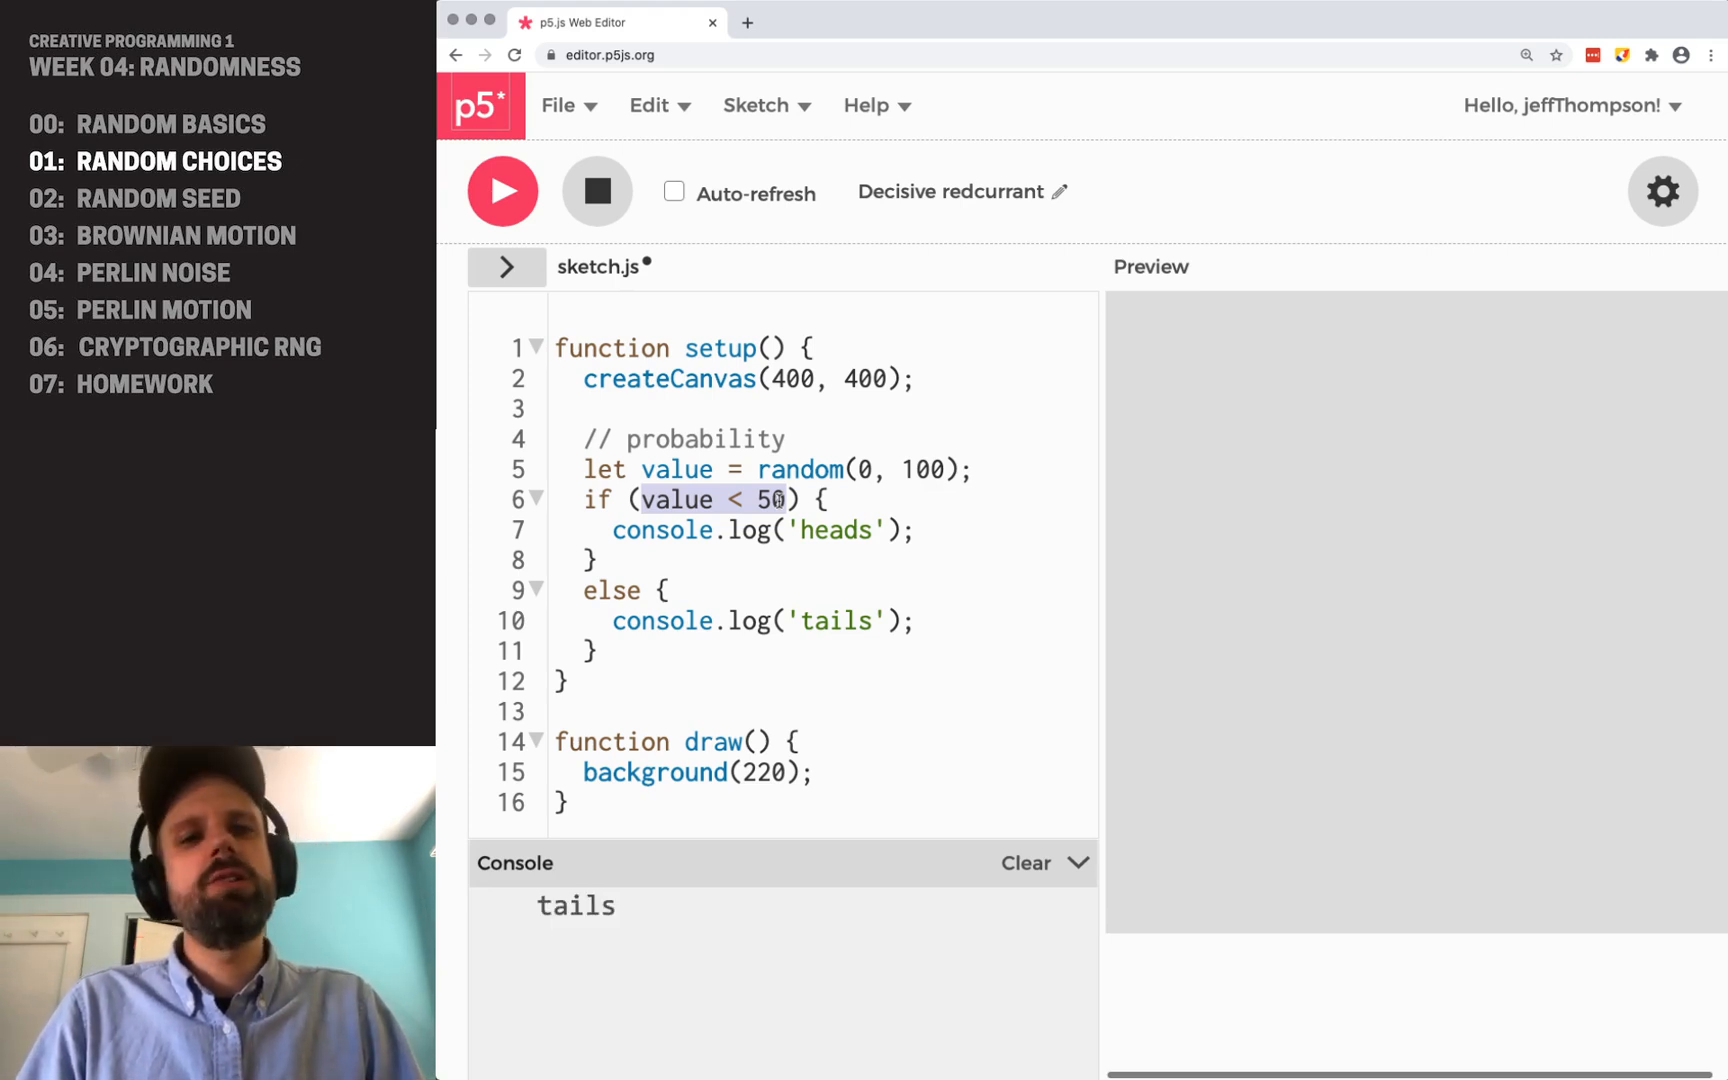
pyautogui.moveTo(1349, 288)
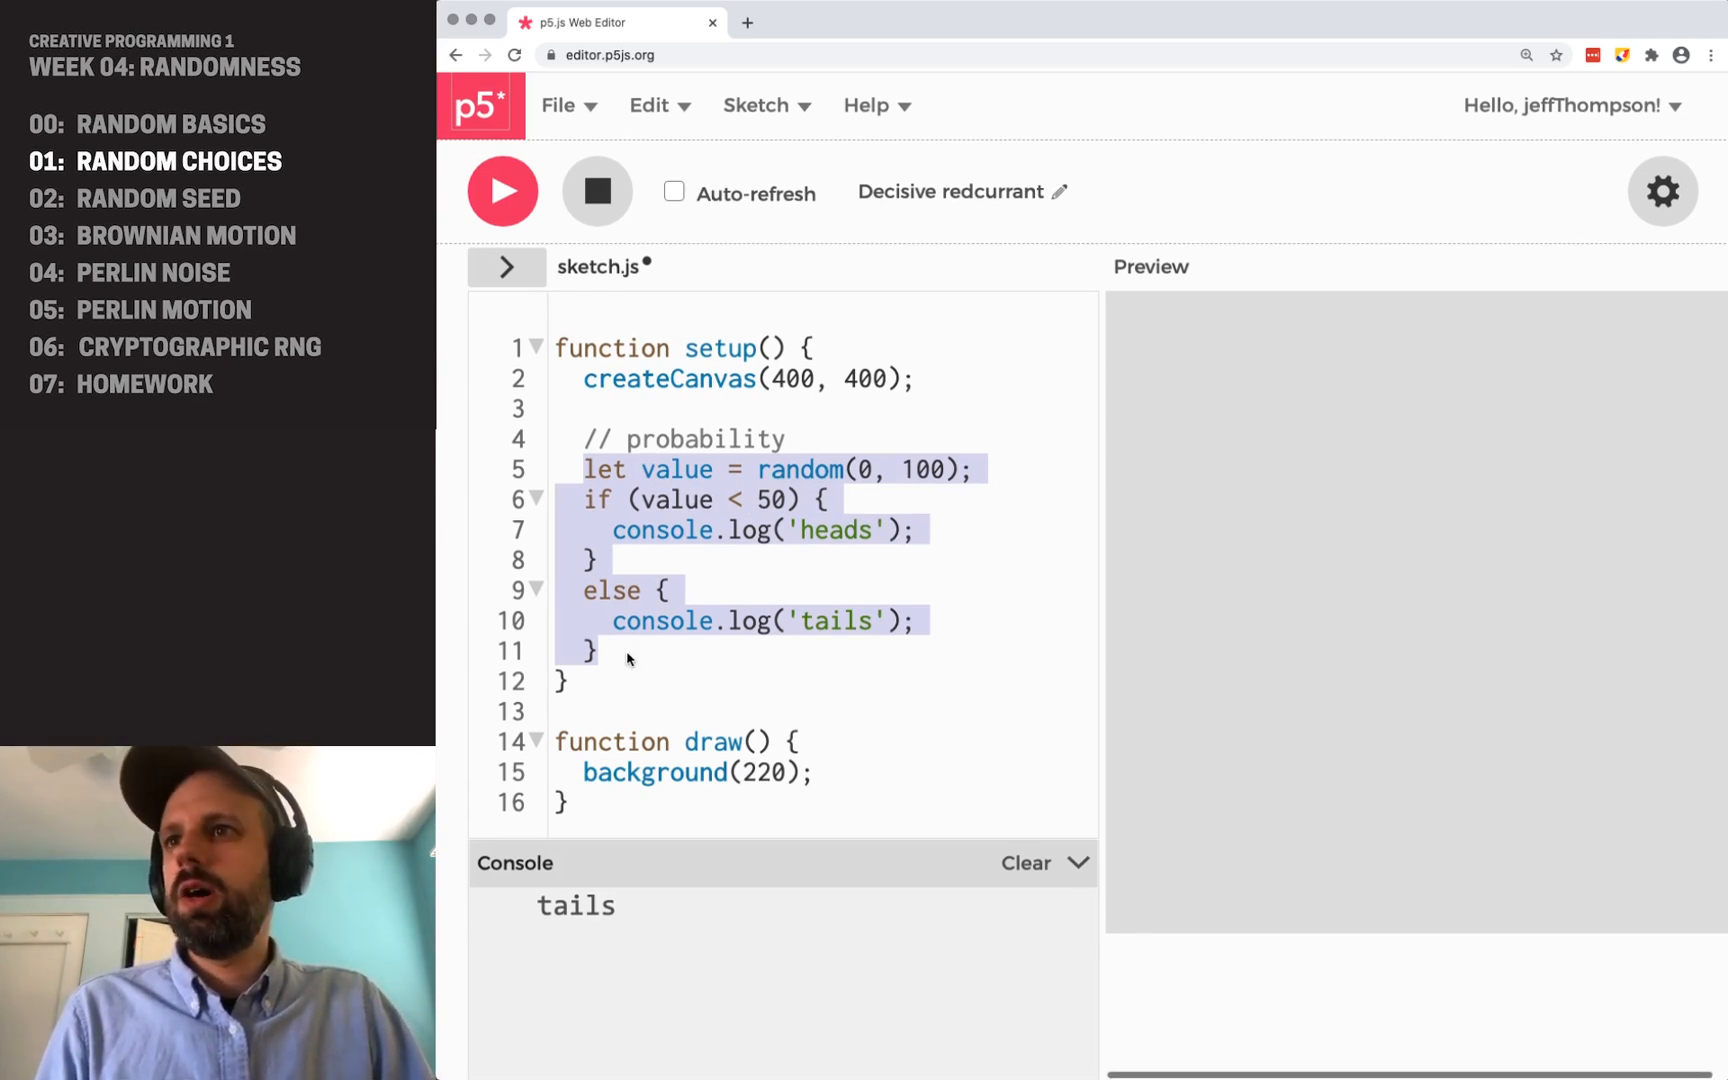
# - Add noLoop() at the end of setup and change draw's background from 220 to 50
pyautogui.write('noLoop')
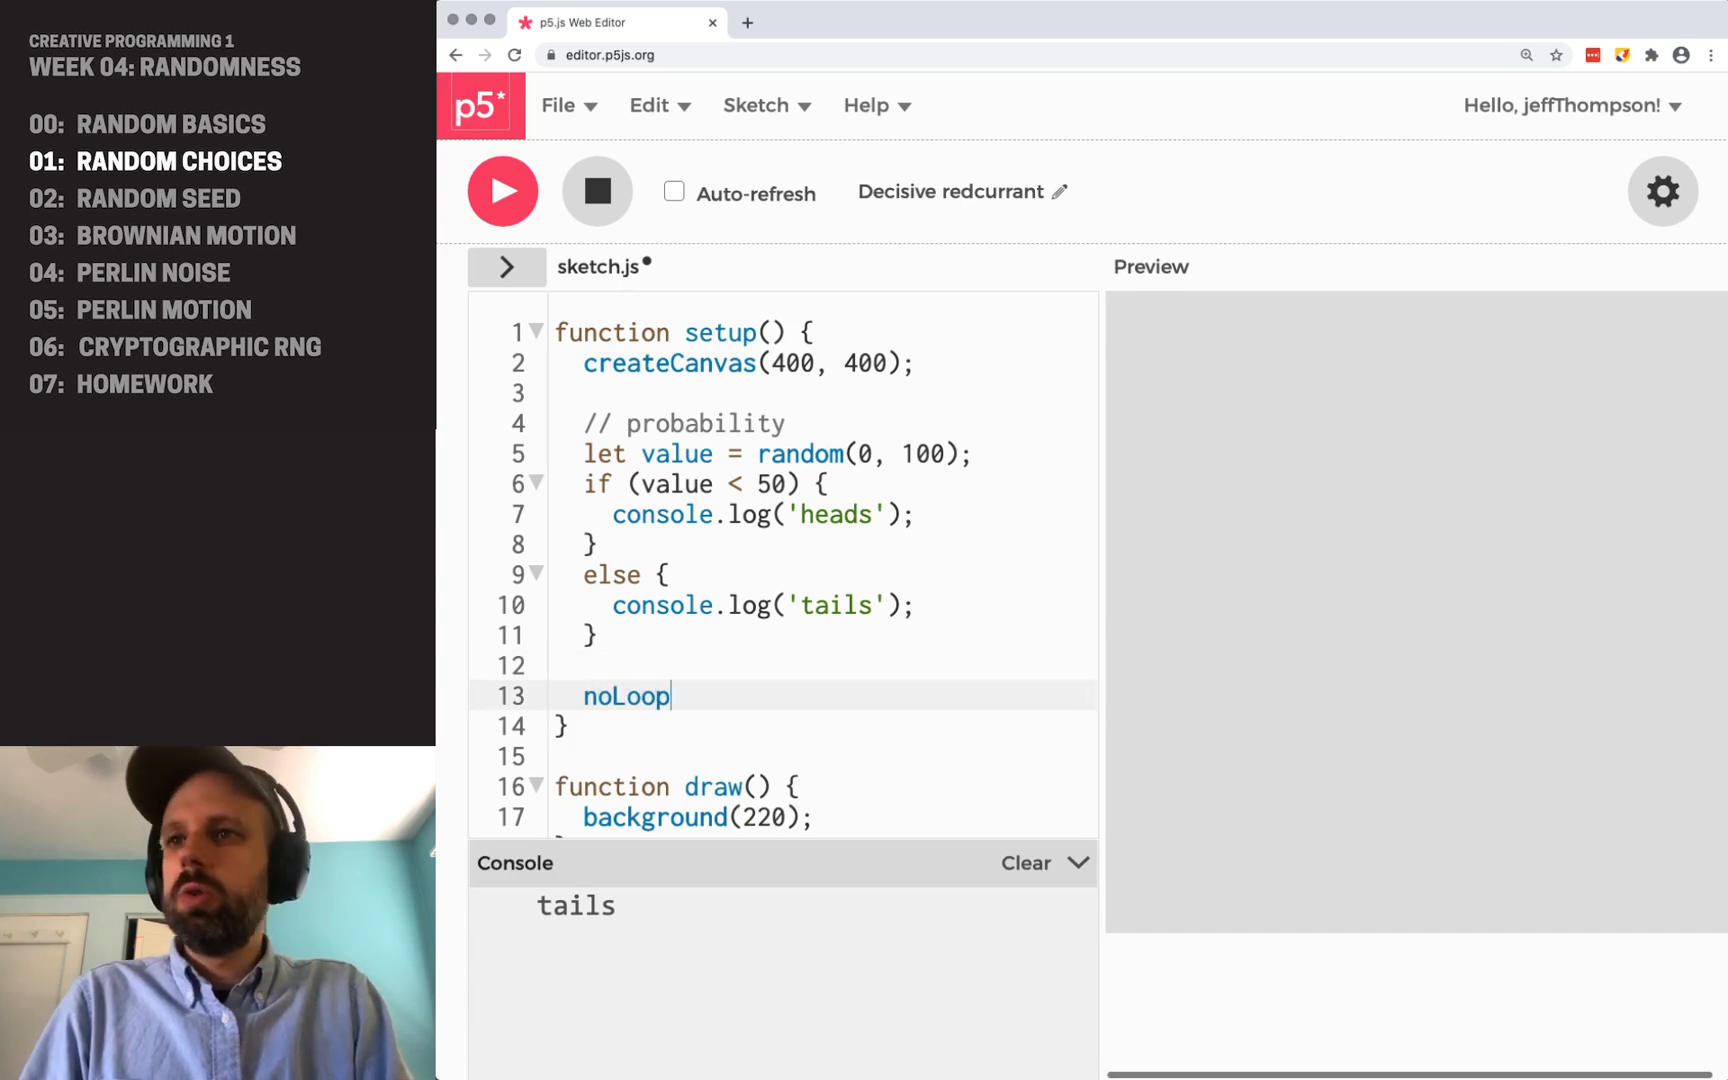
pyautogui.write('();')
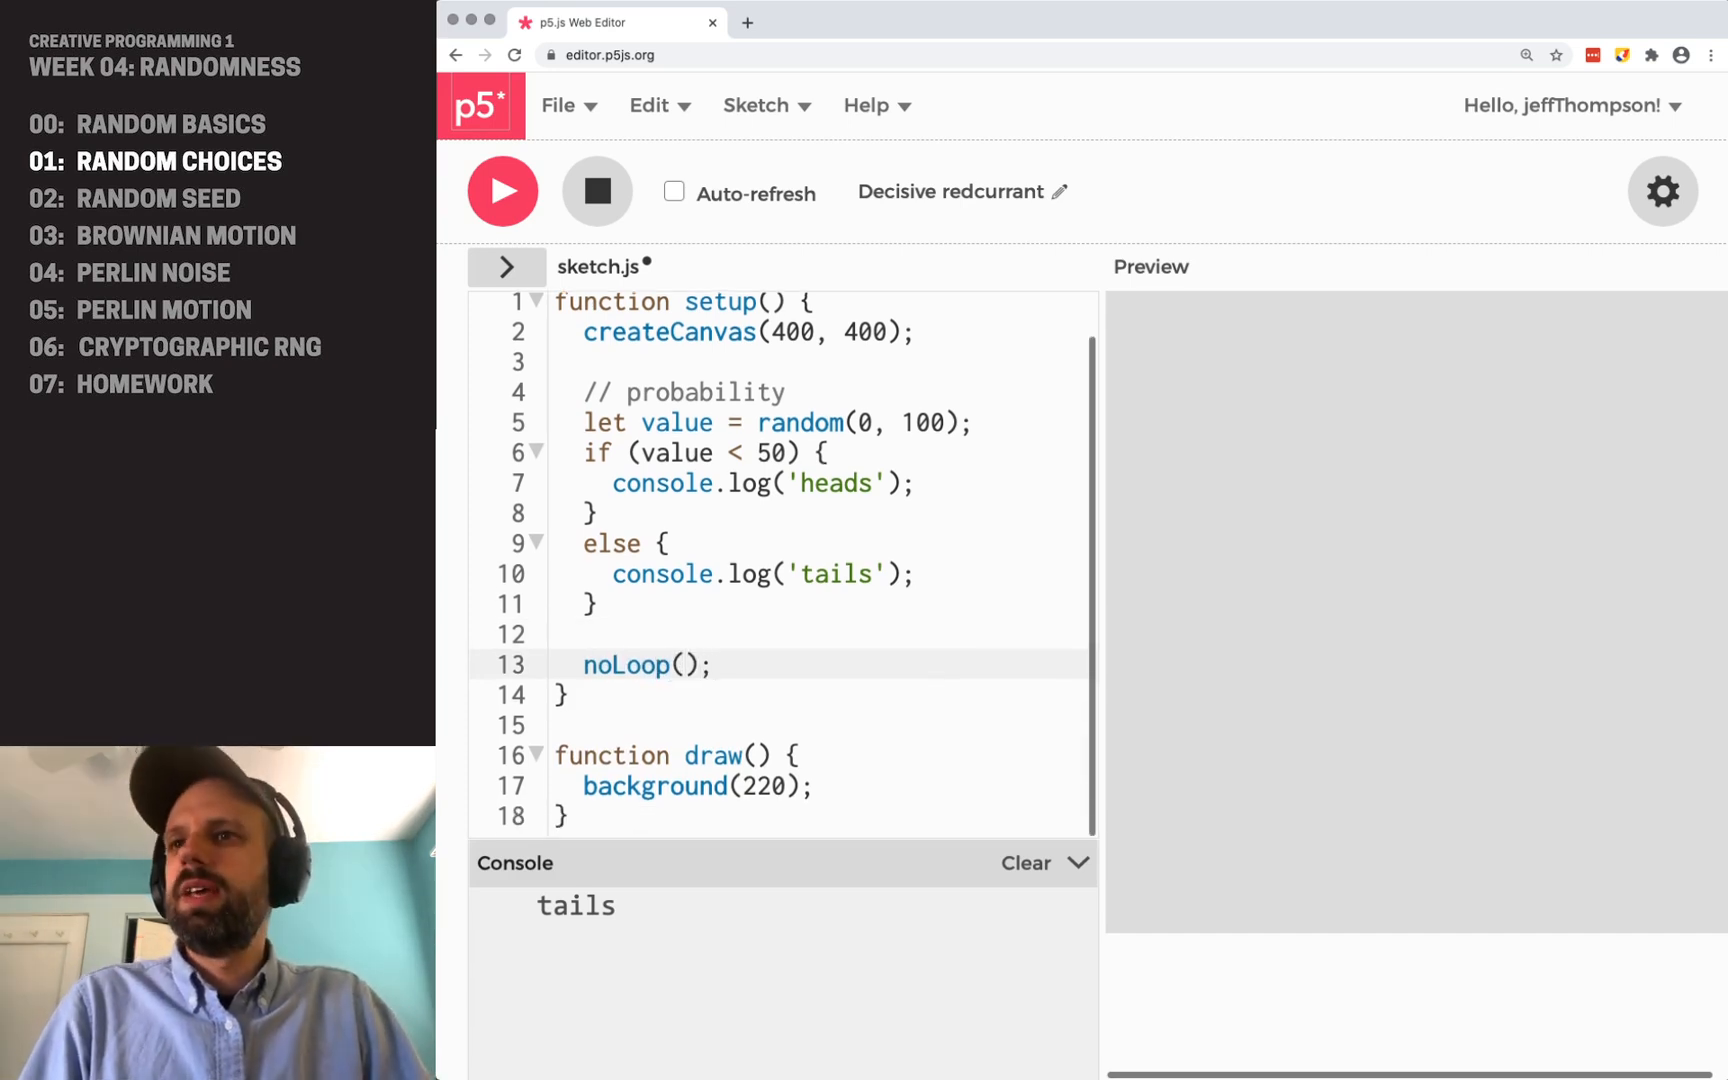
pyautogui.scroll(-3)
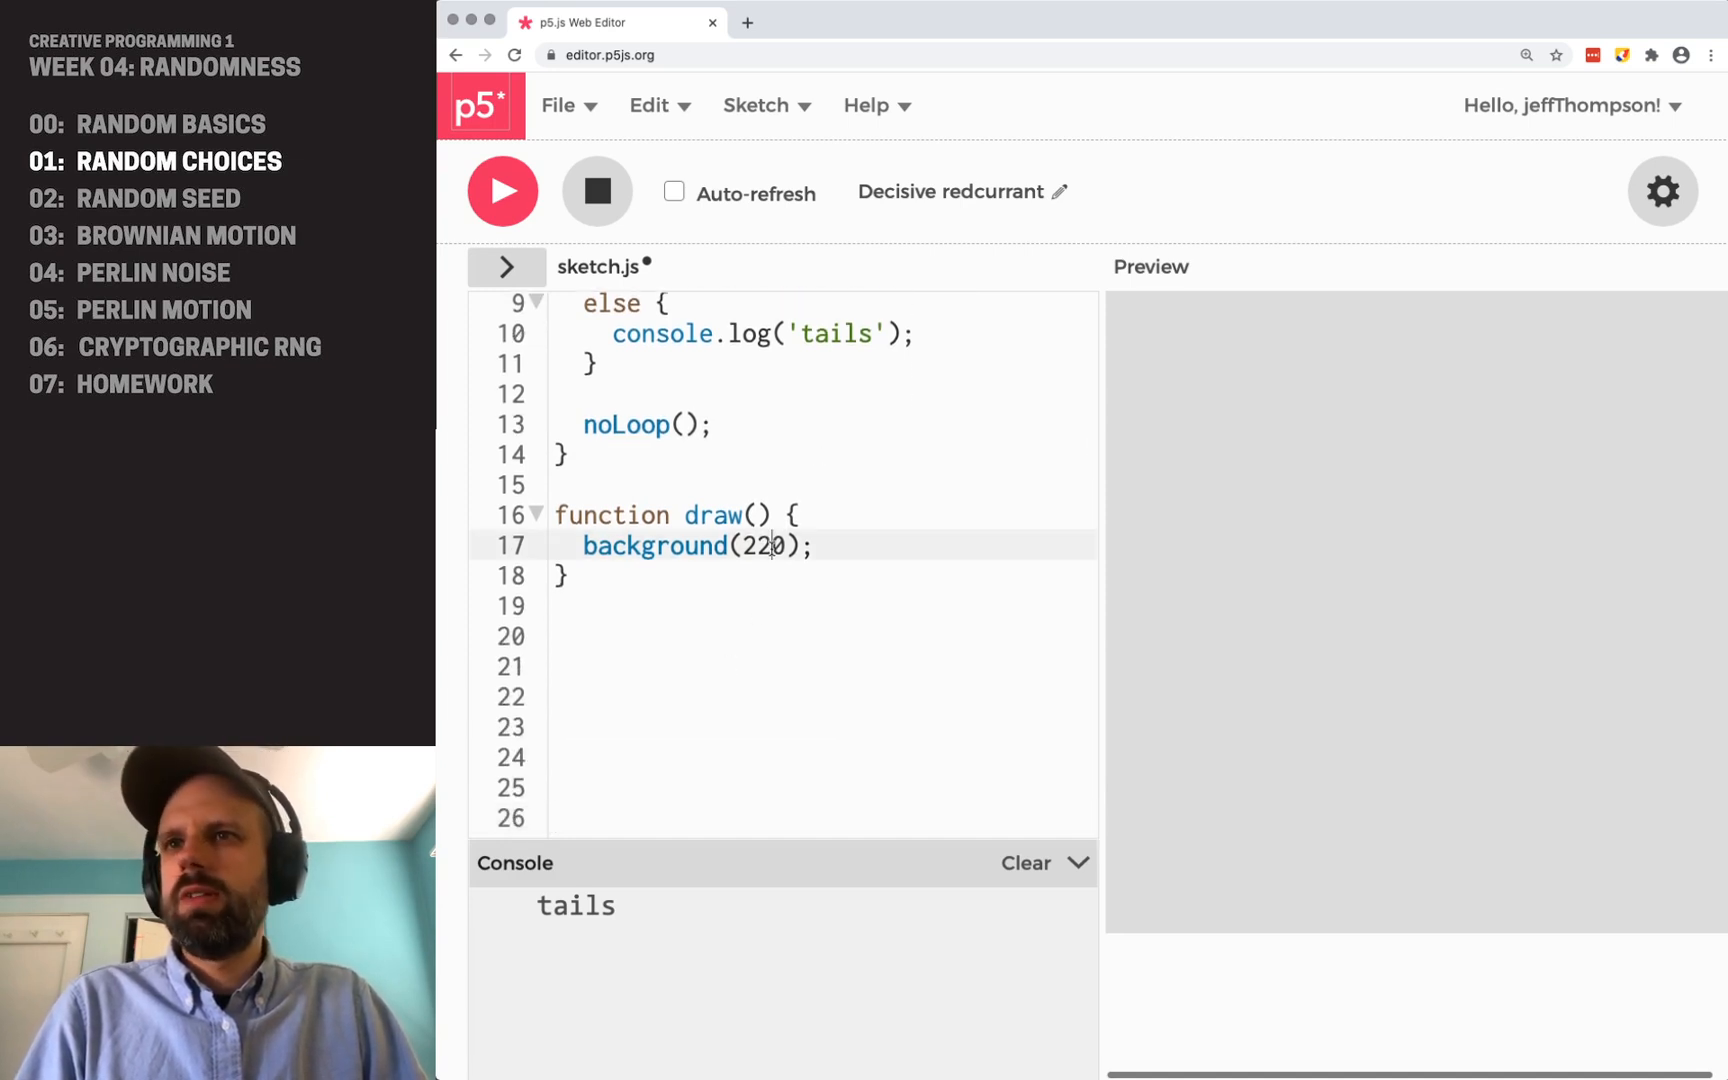
pyautogui.write('50')
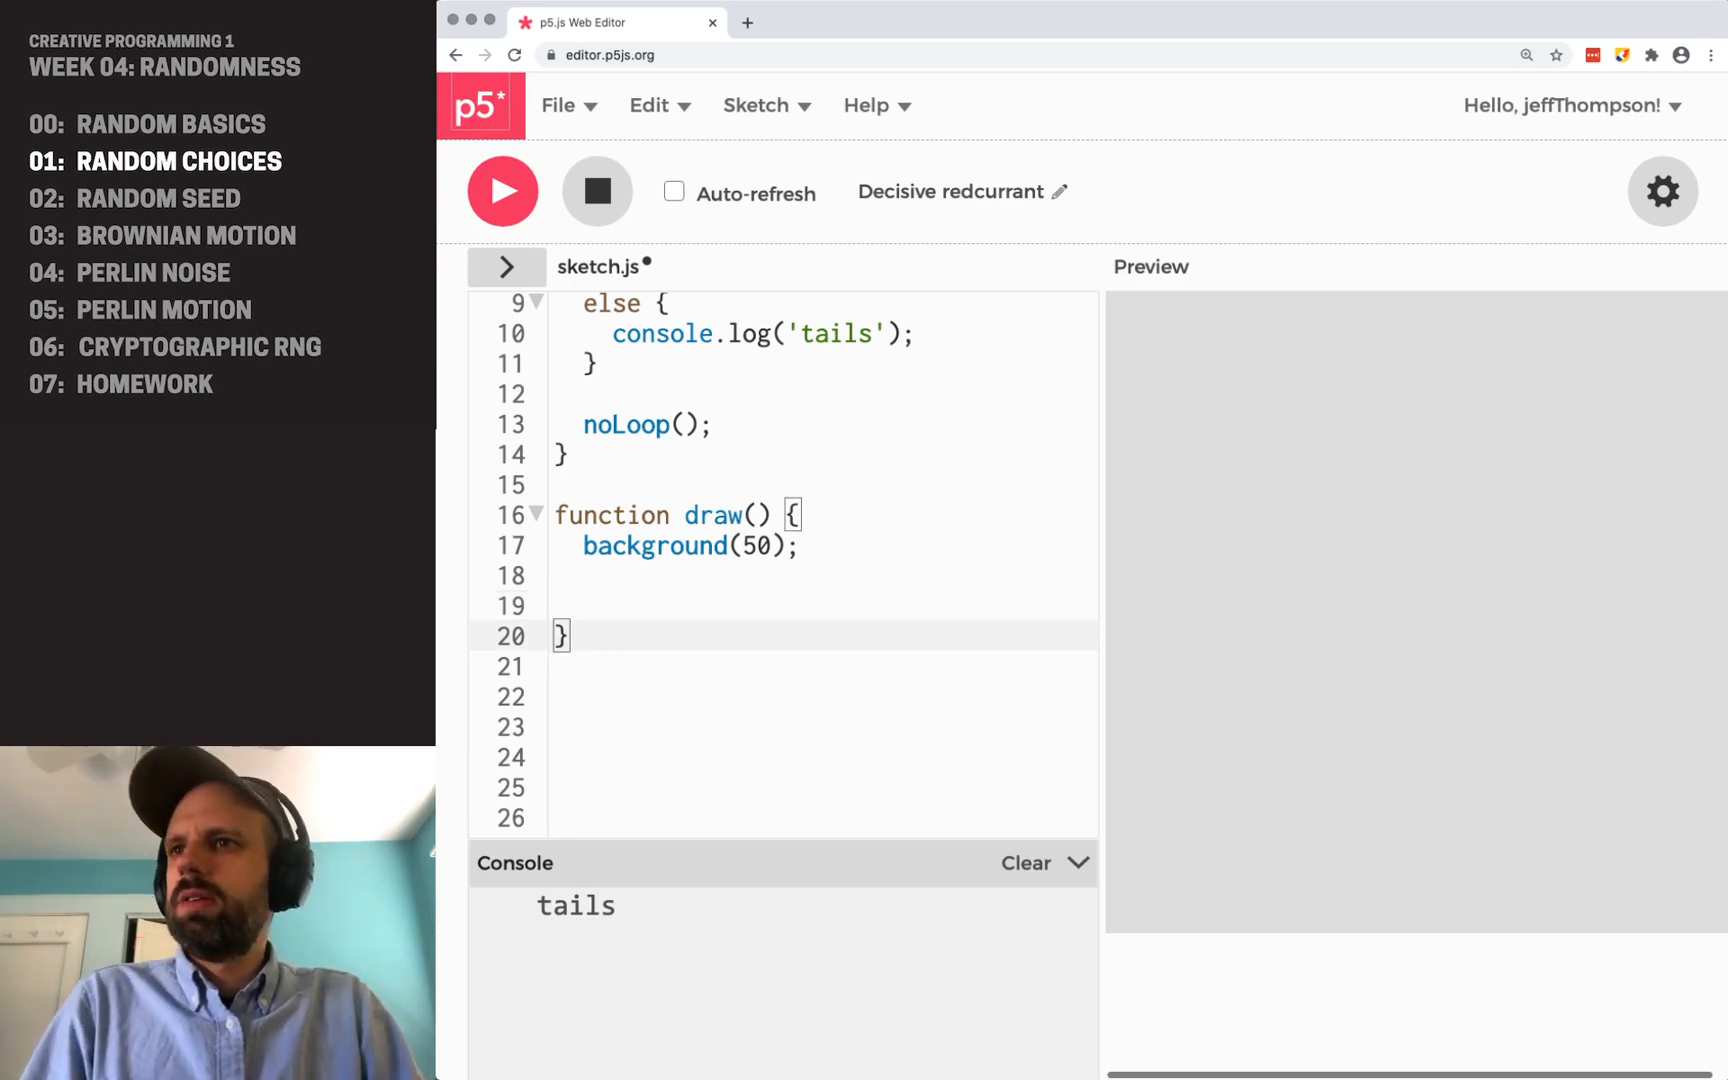
# - Create drawRandomLine() picking random x and y, with stroke(255) and strokeWeight(3)
pyautogui.write('function')
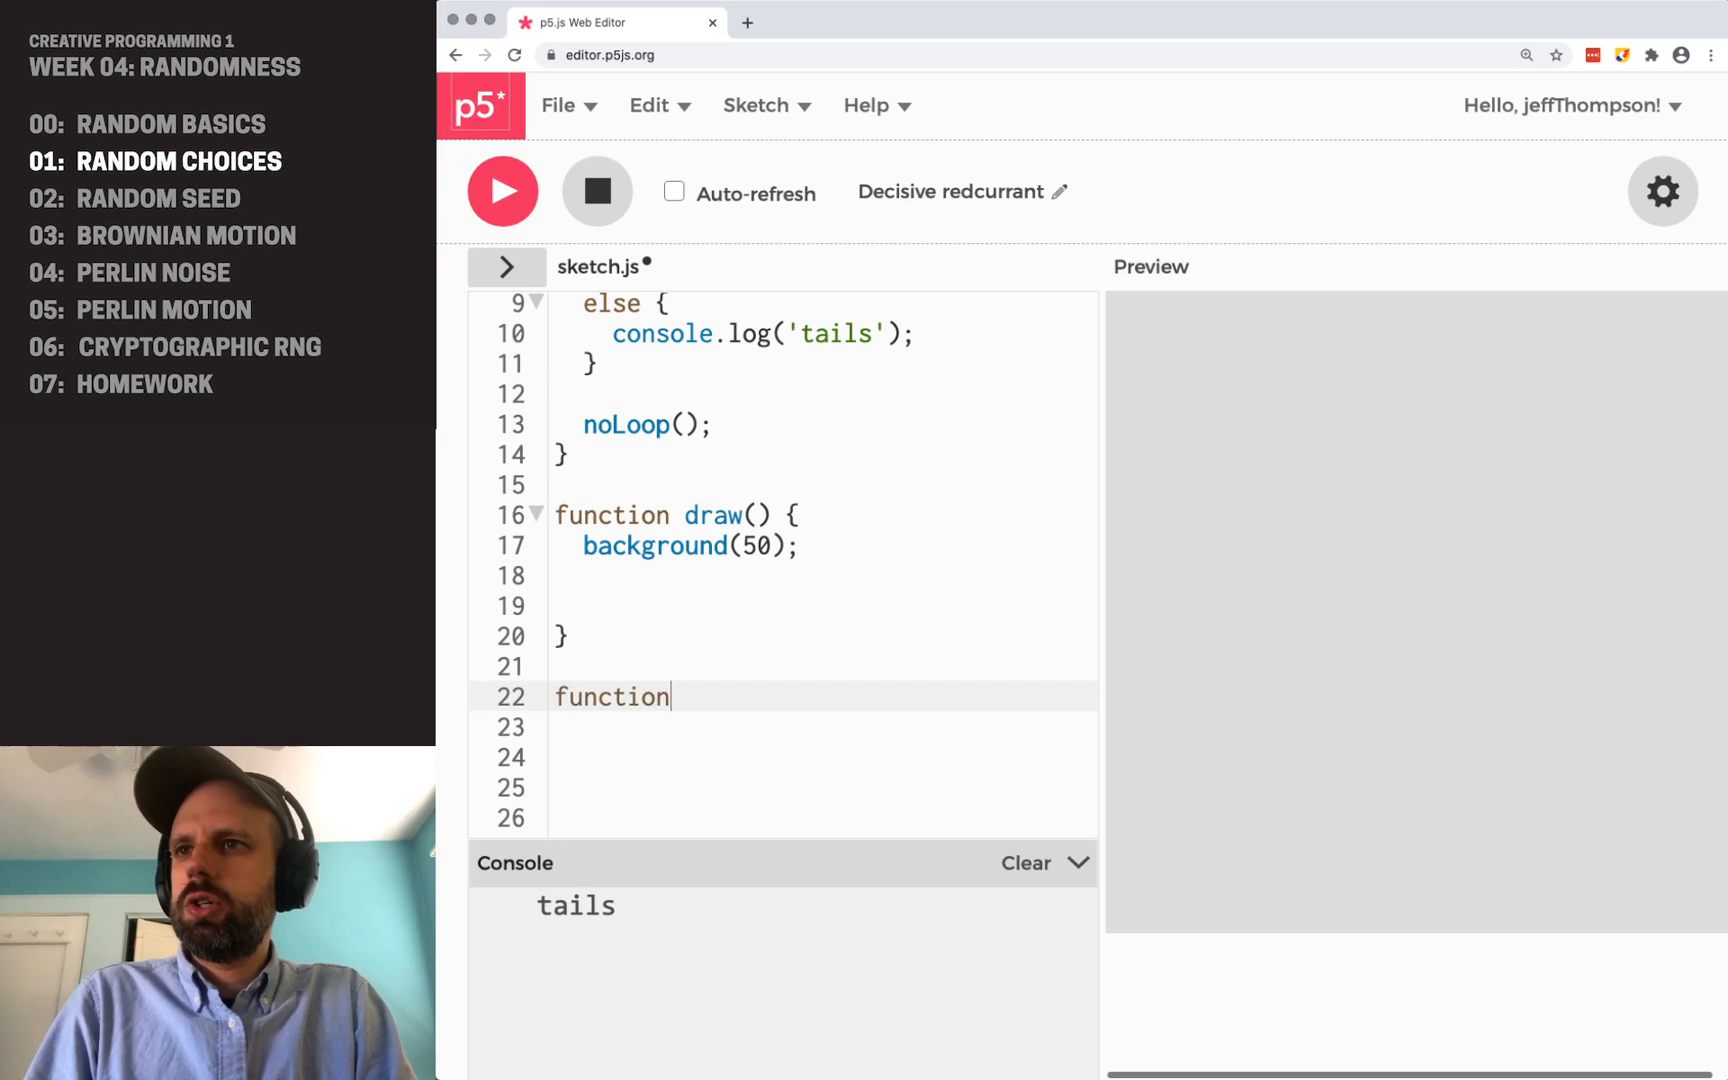
pyautogui.write('drawRan')
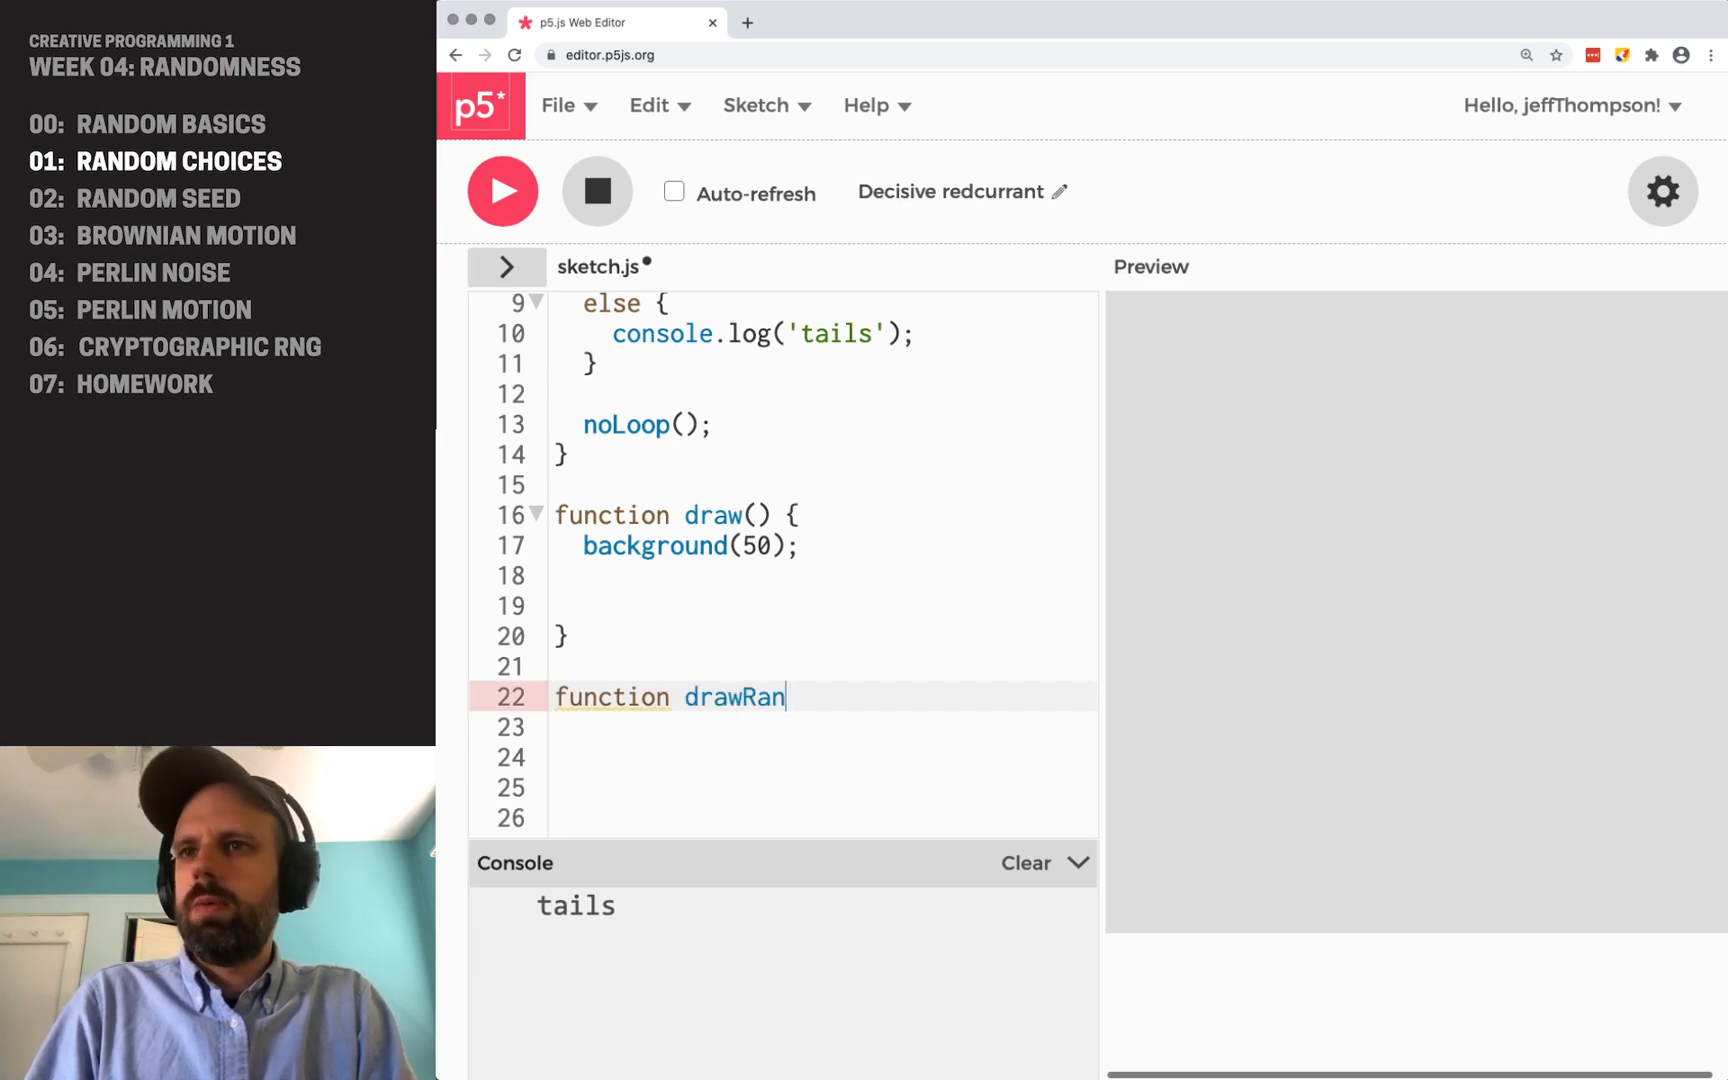
pyautogui.write('domLine() {')
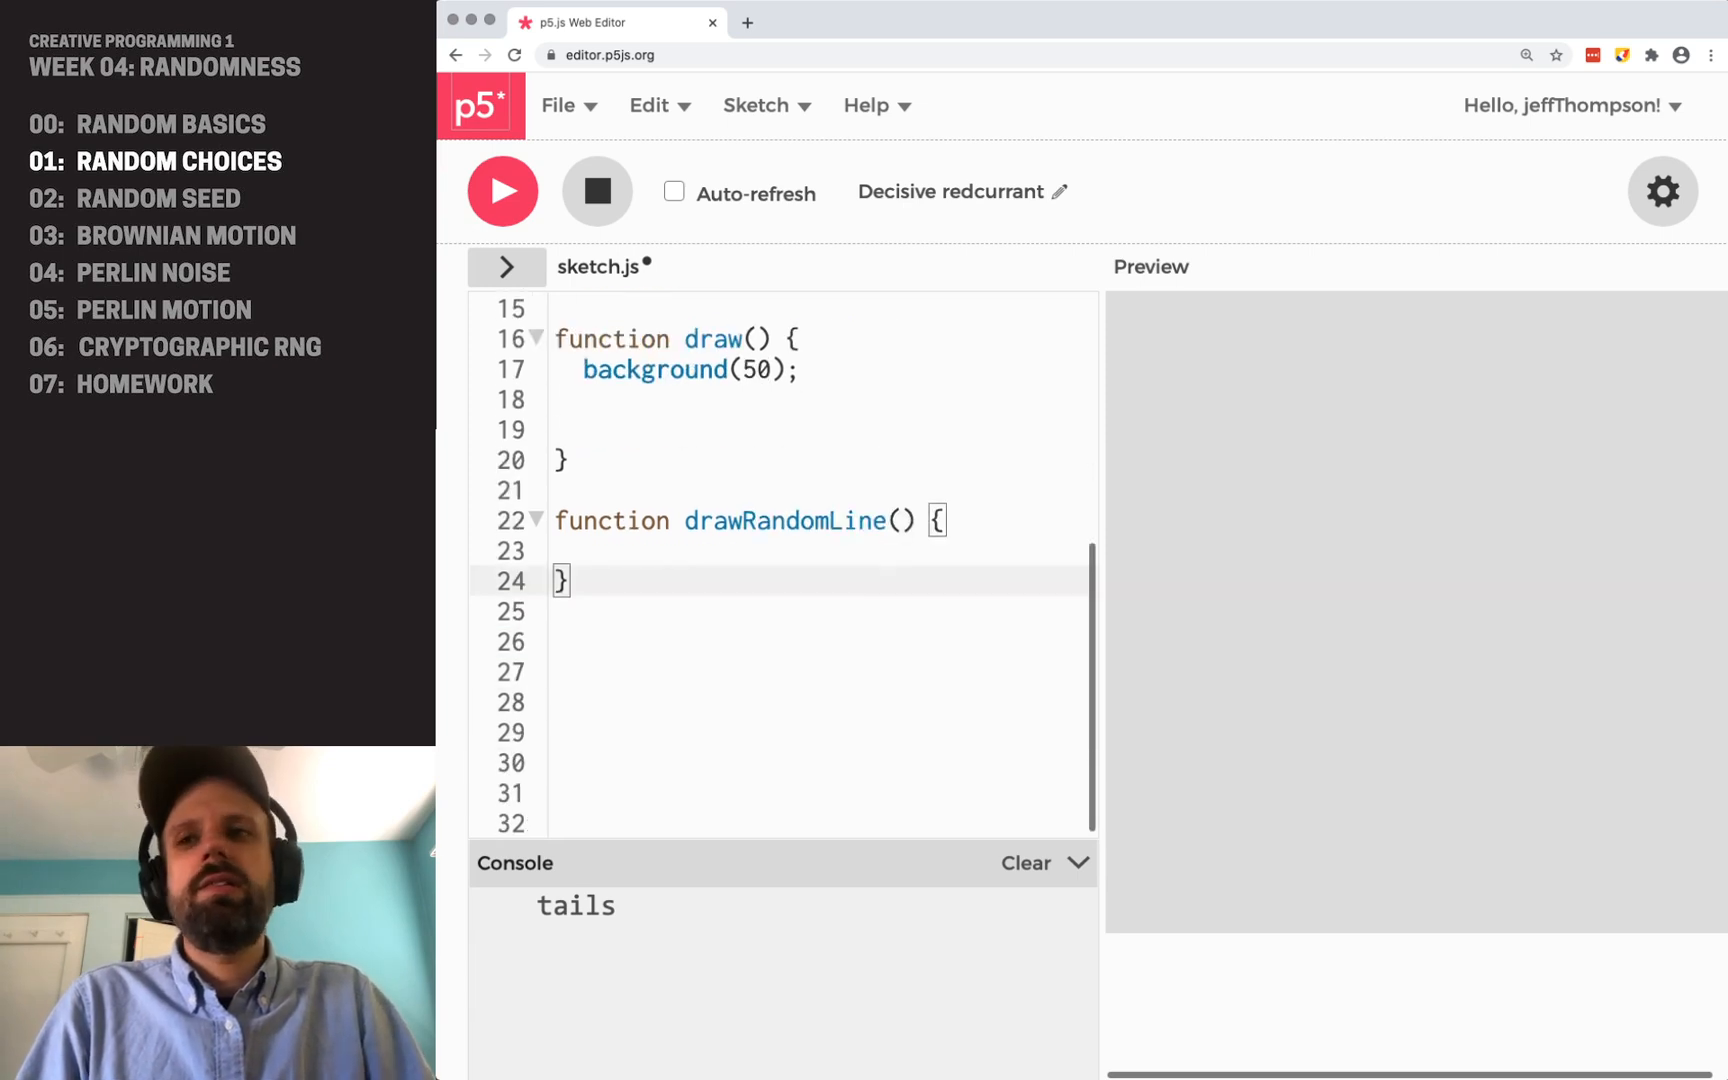
pyautogui.click(796, 546)
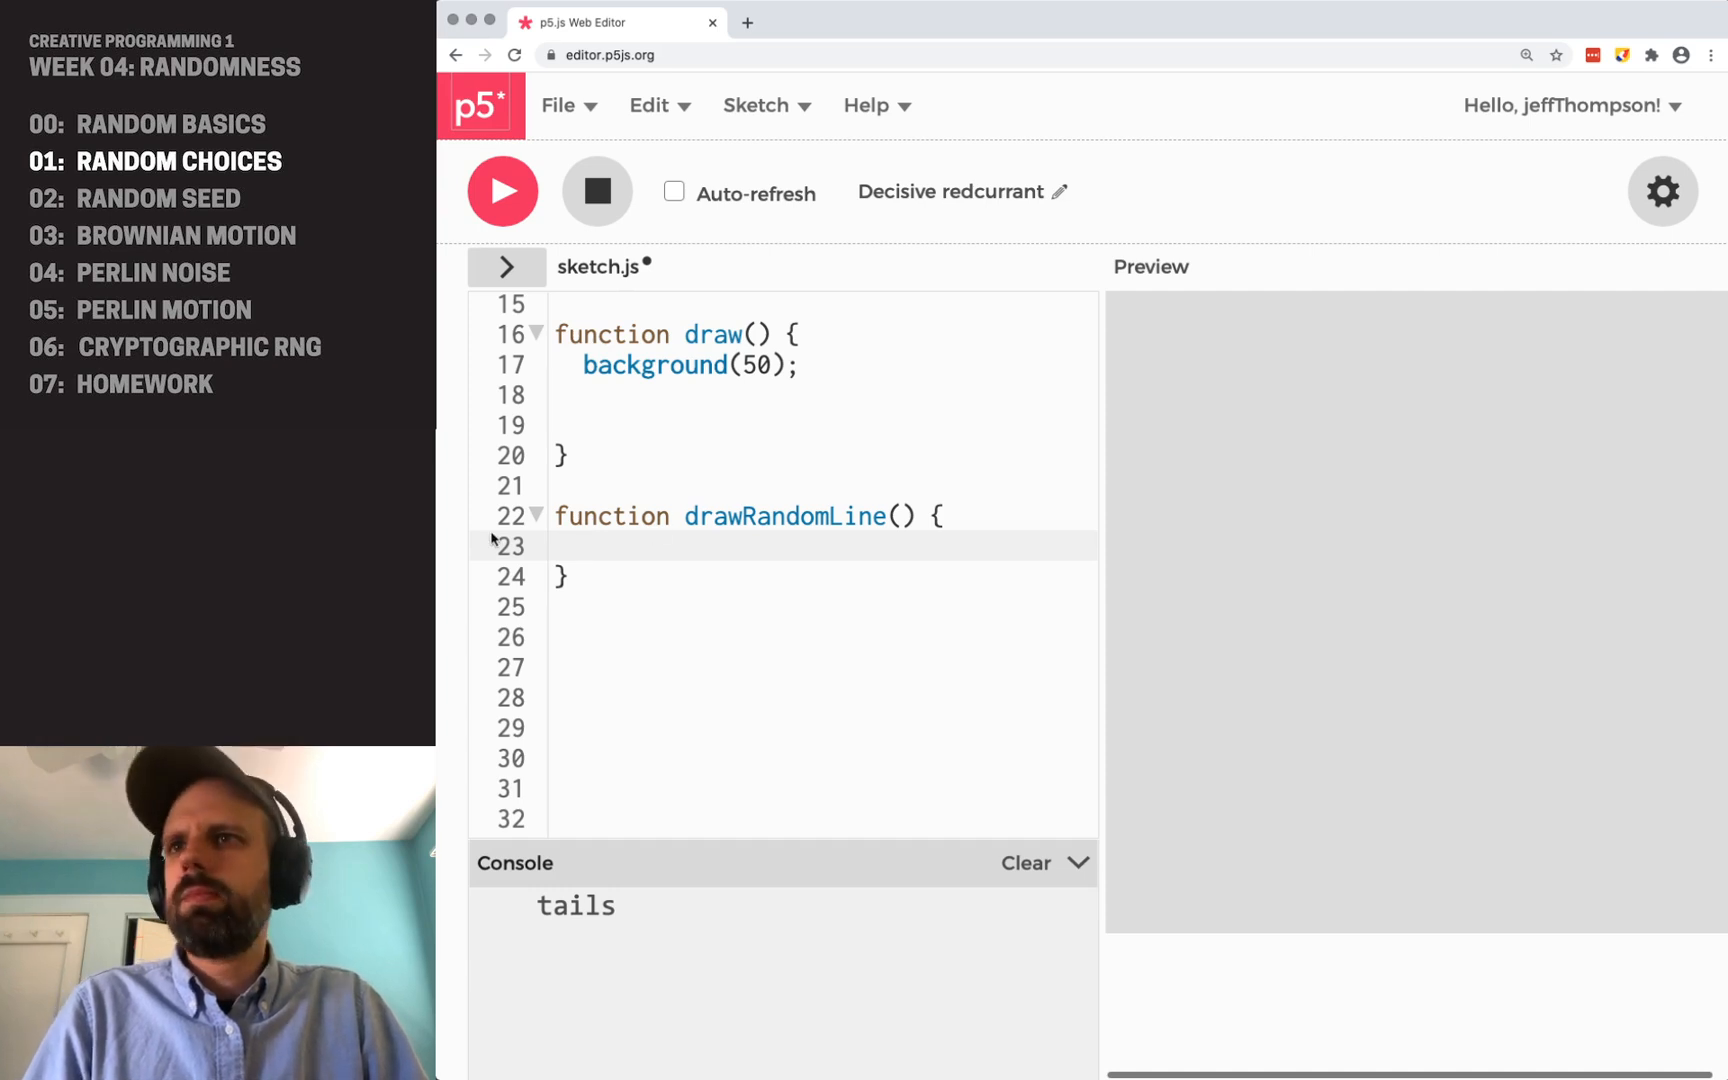
pyautogui.moveTo(626, 551)
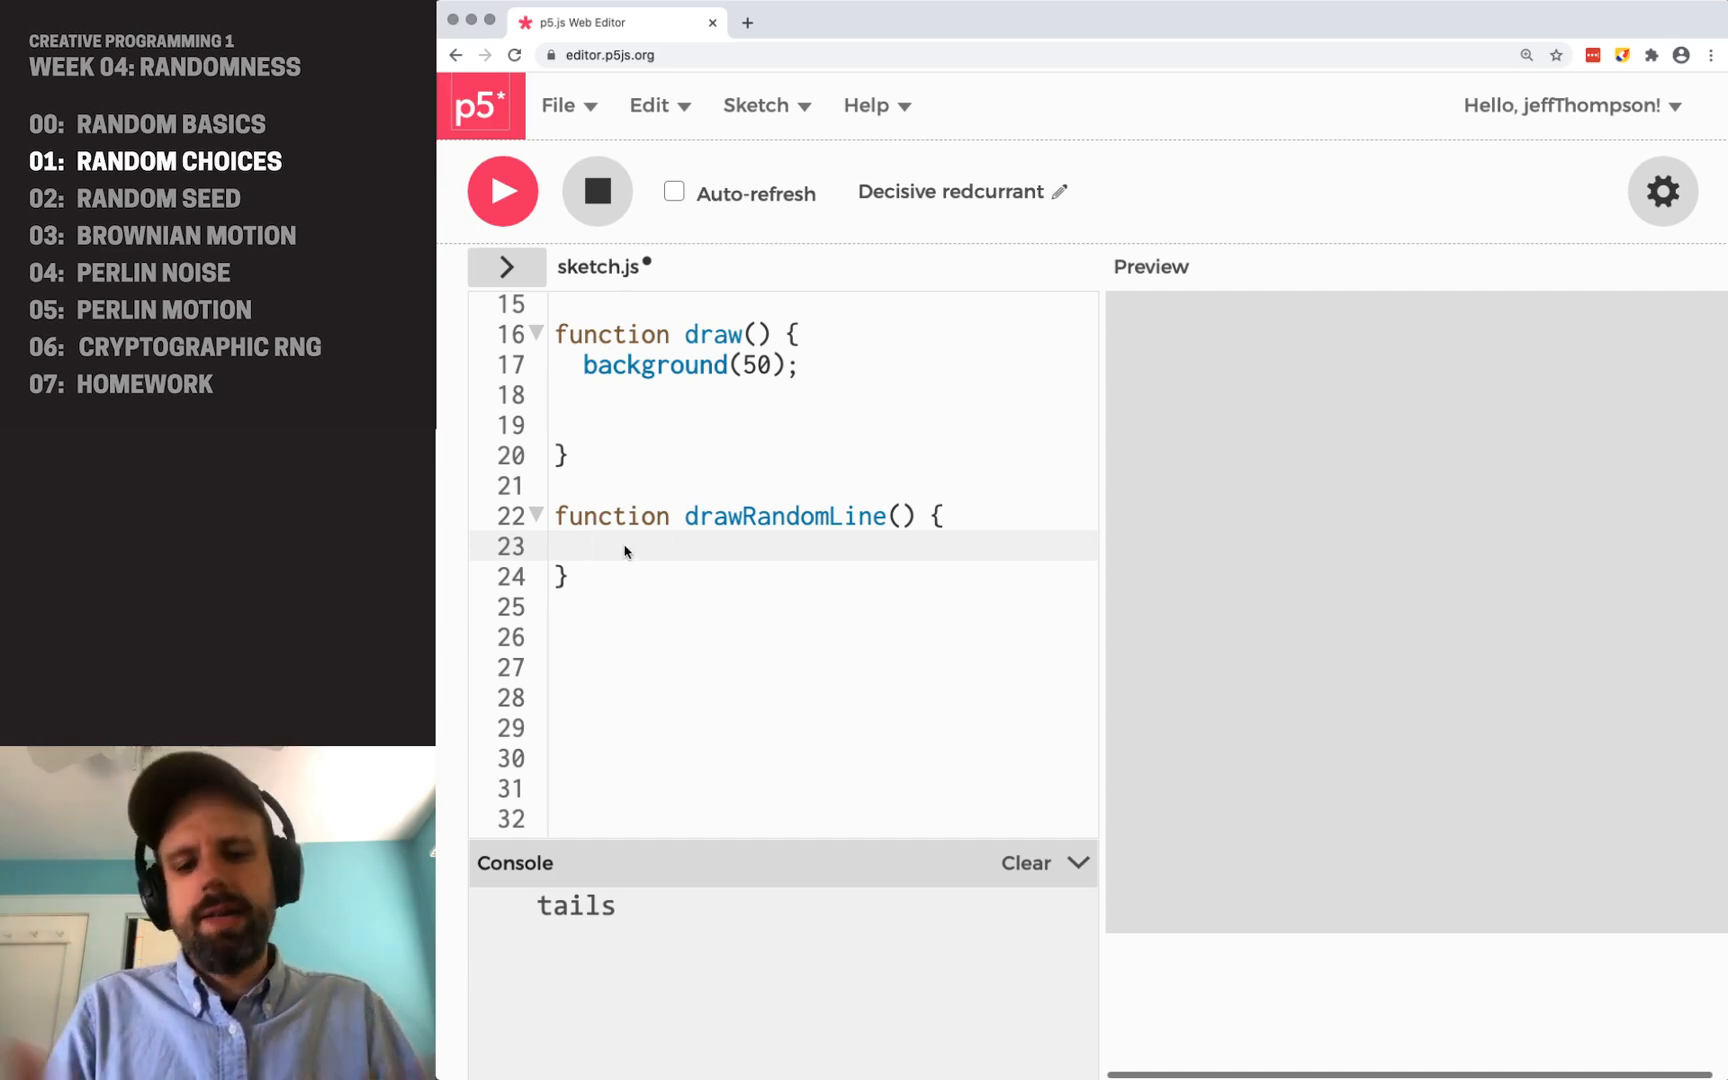
pyautogui.write('let x = random(0, width);')
pyautogui.write('let y = random(')
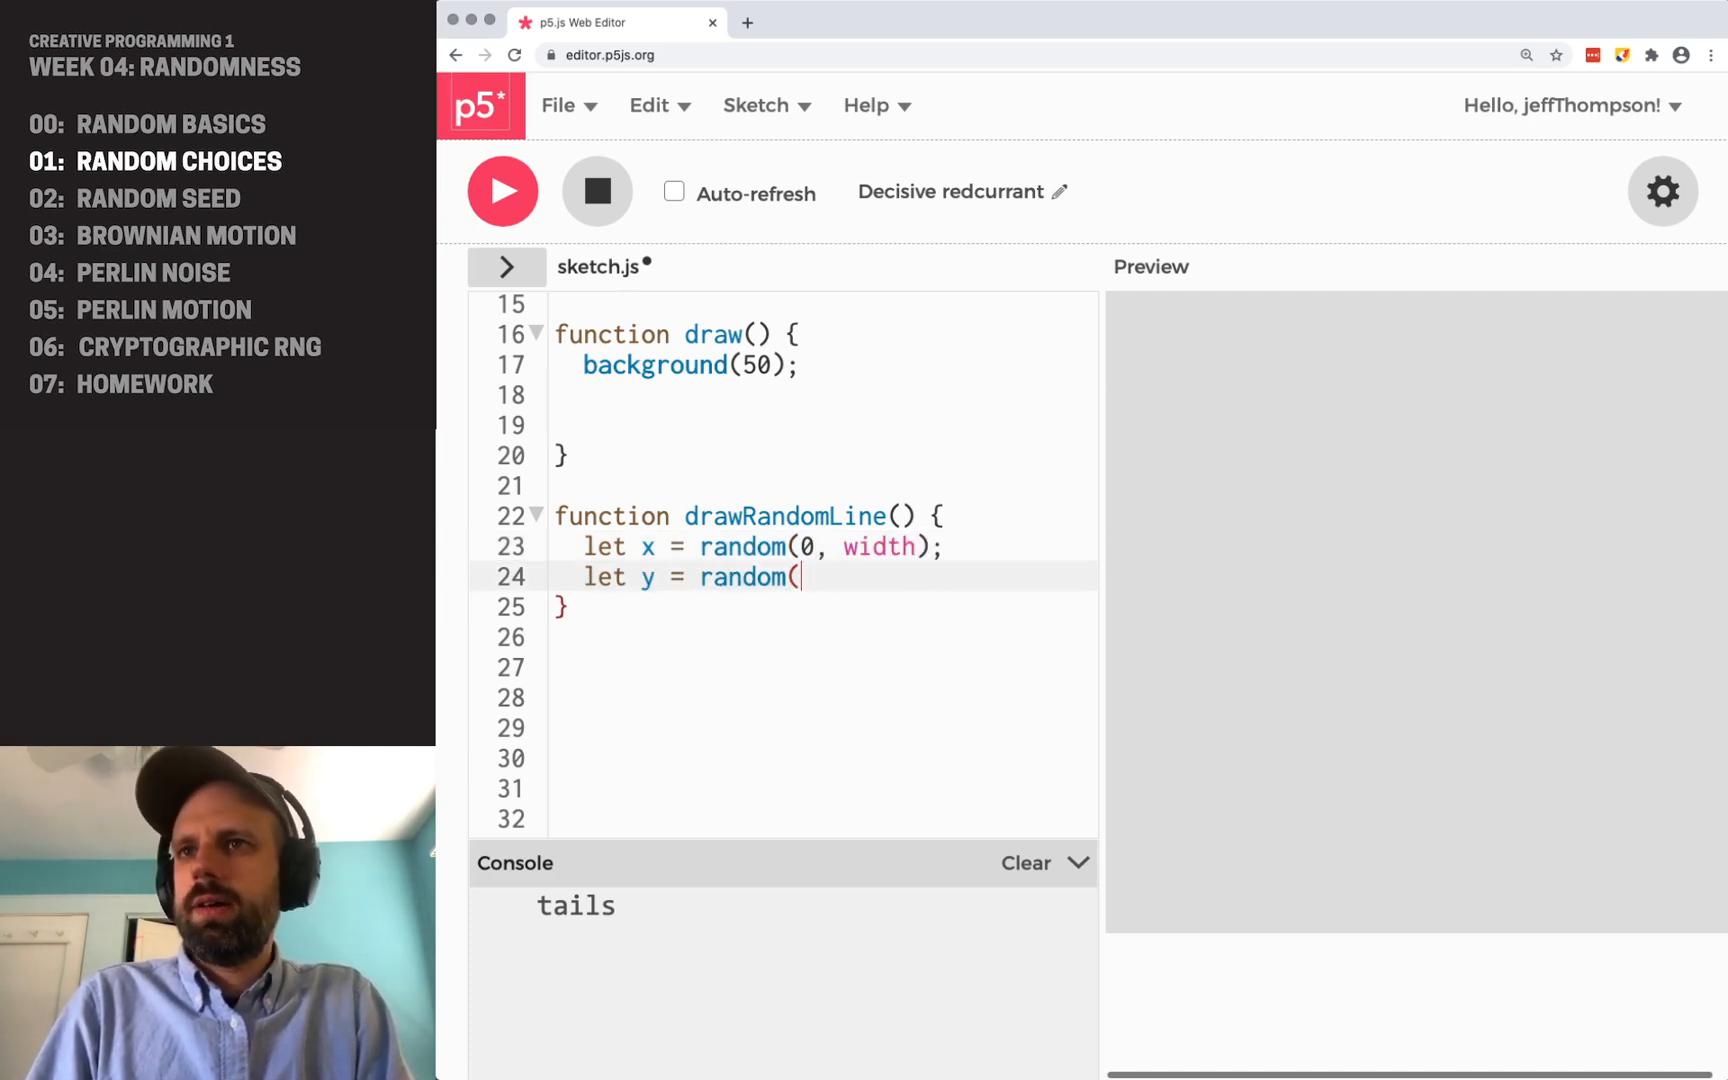
pyautogui.write('0, height);')
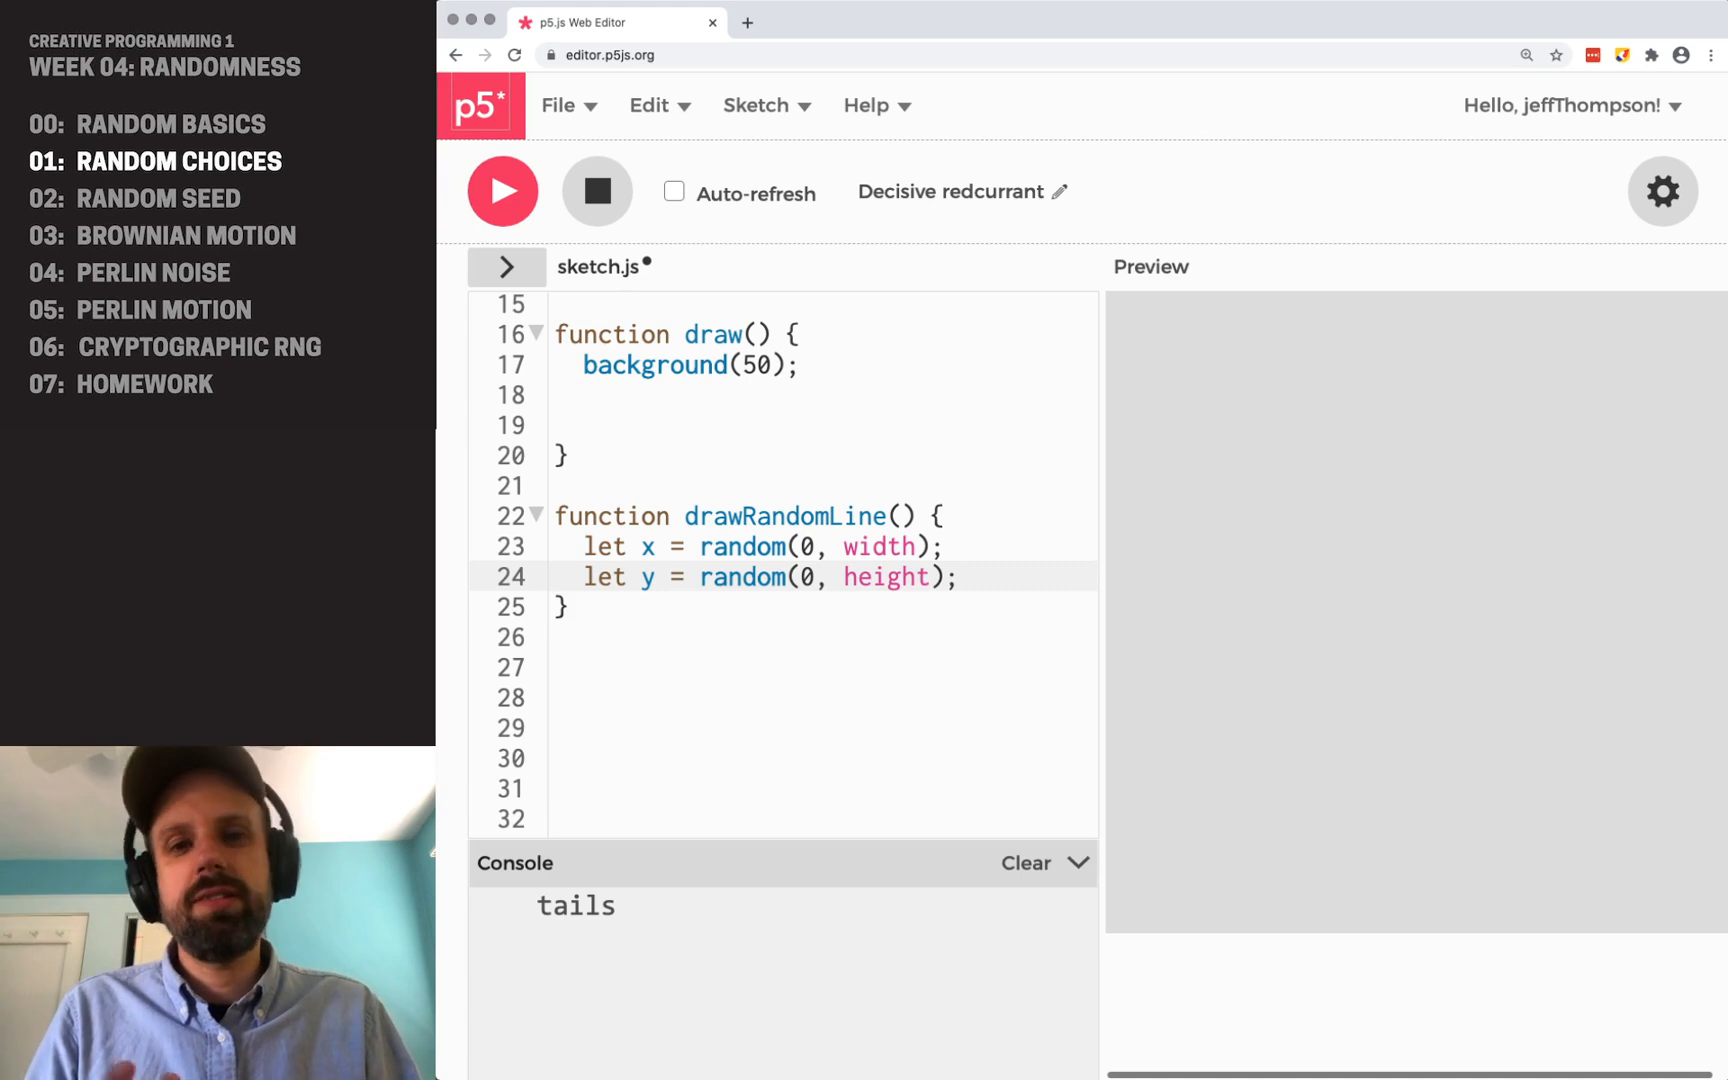
pyautogui.press('enter')
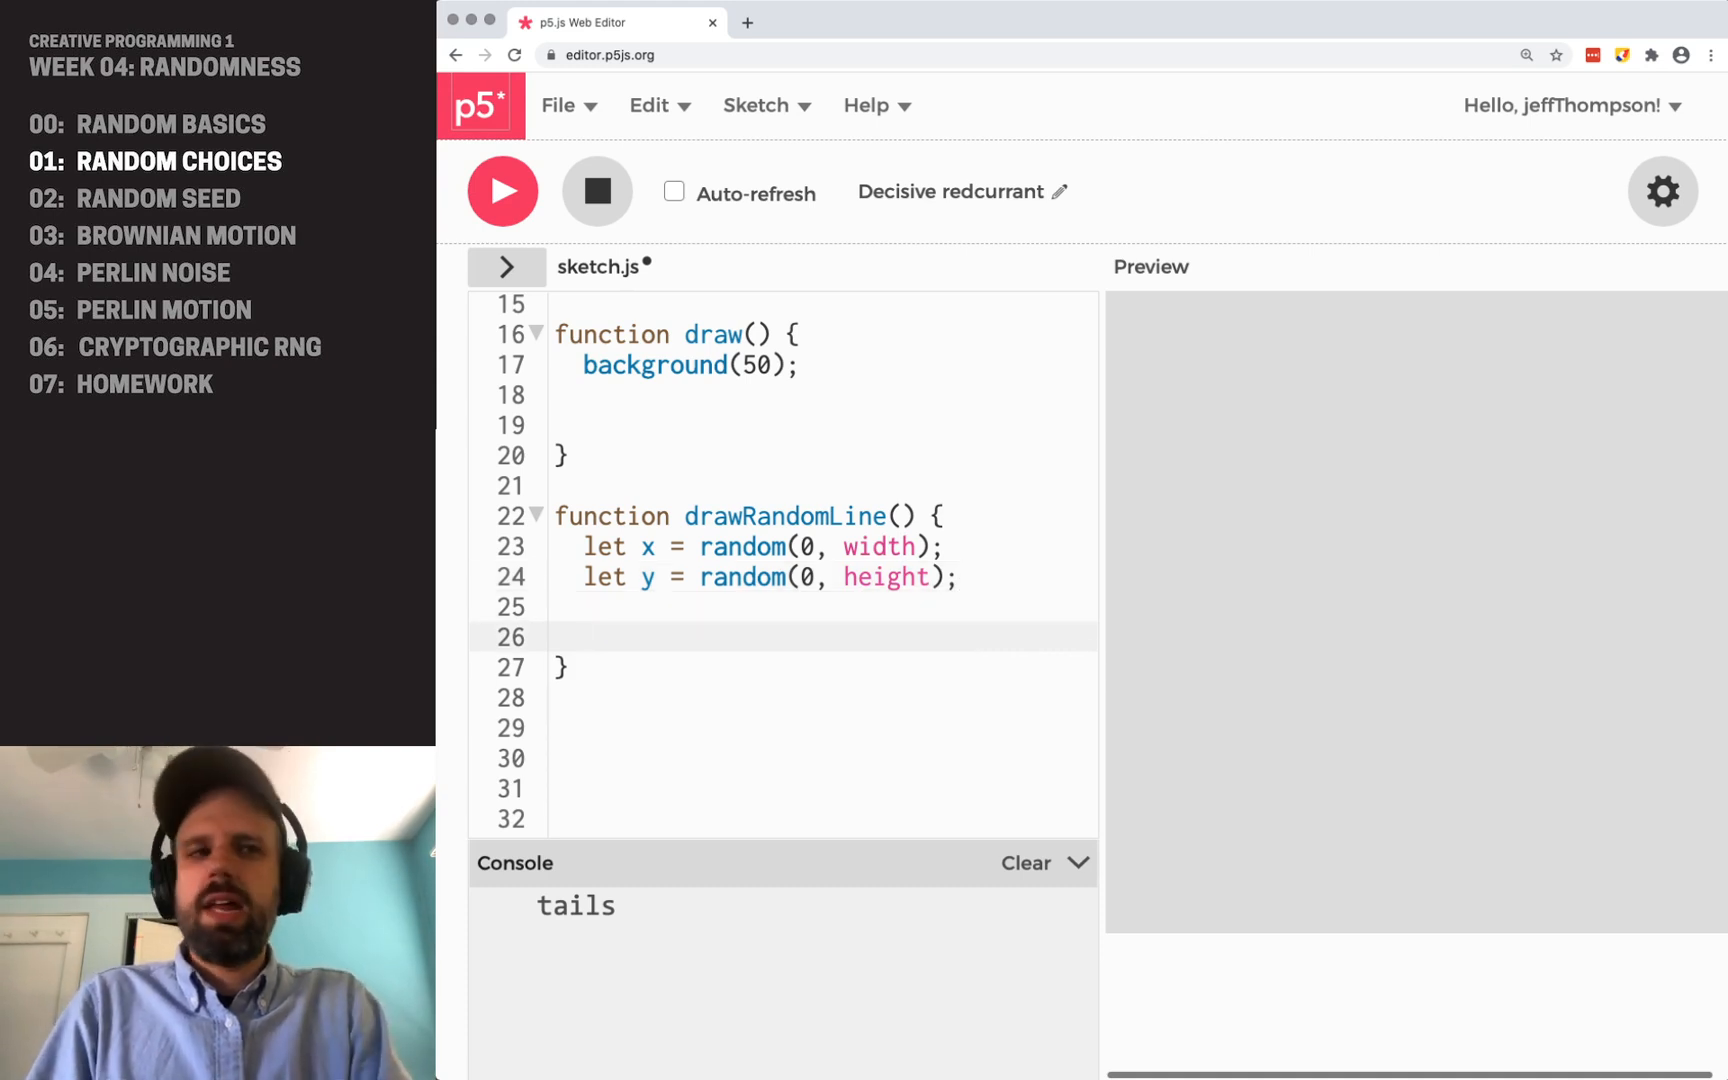
pyautogui.write('stroke(255);')
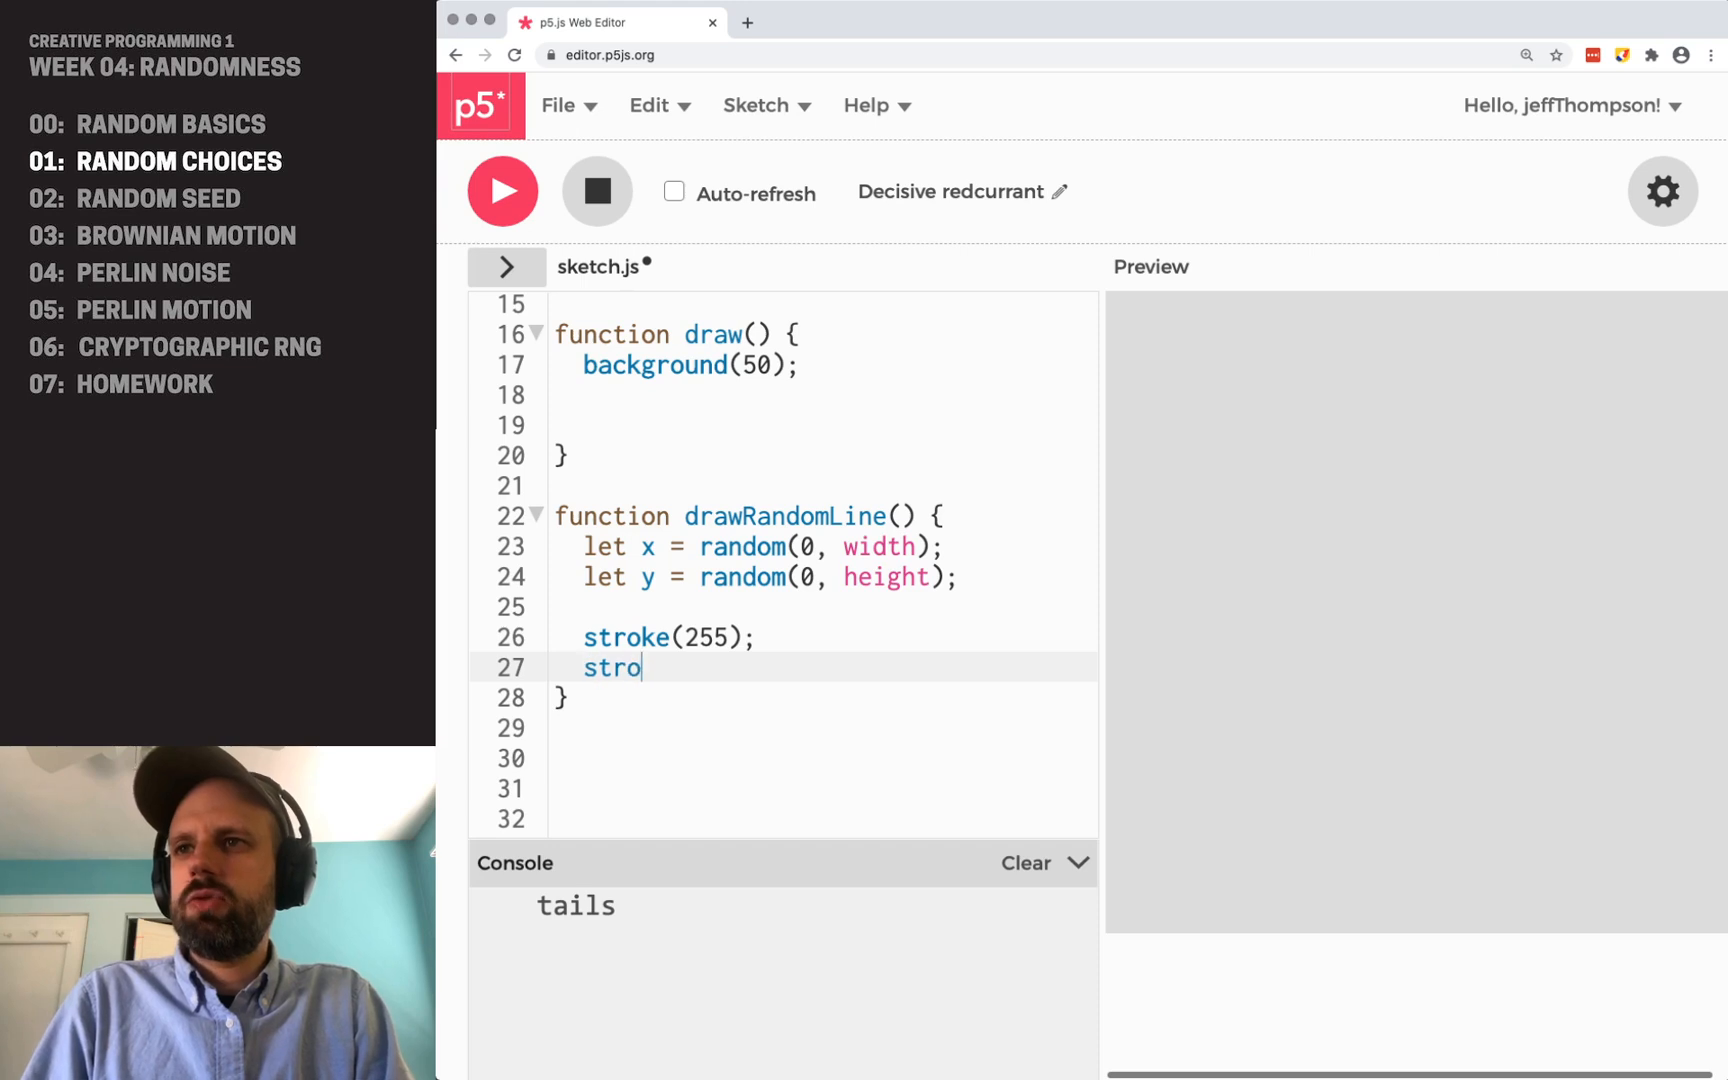
pyautogui.write('keWeight(')
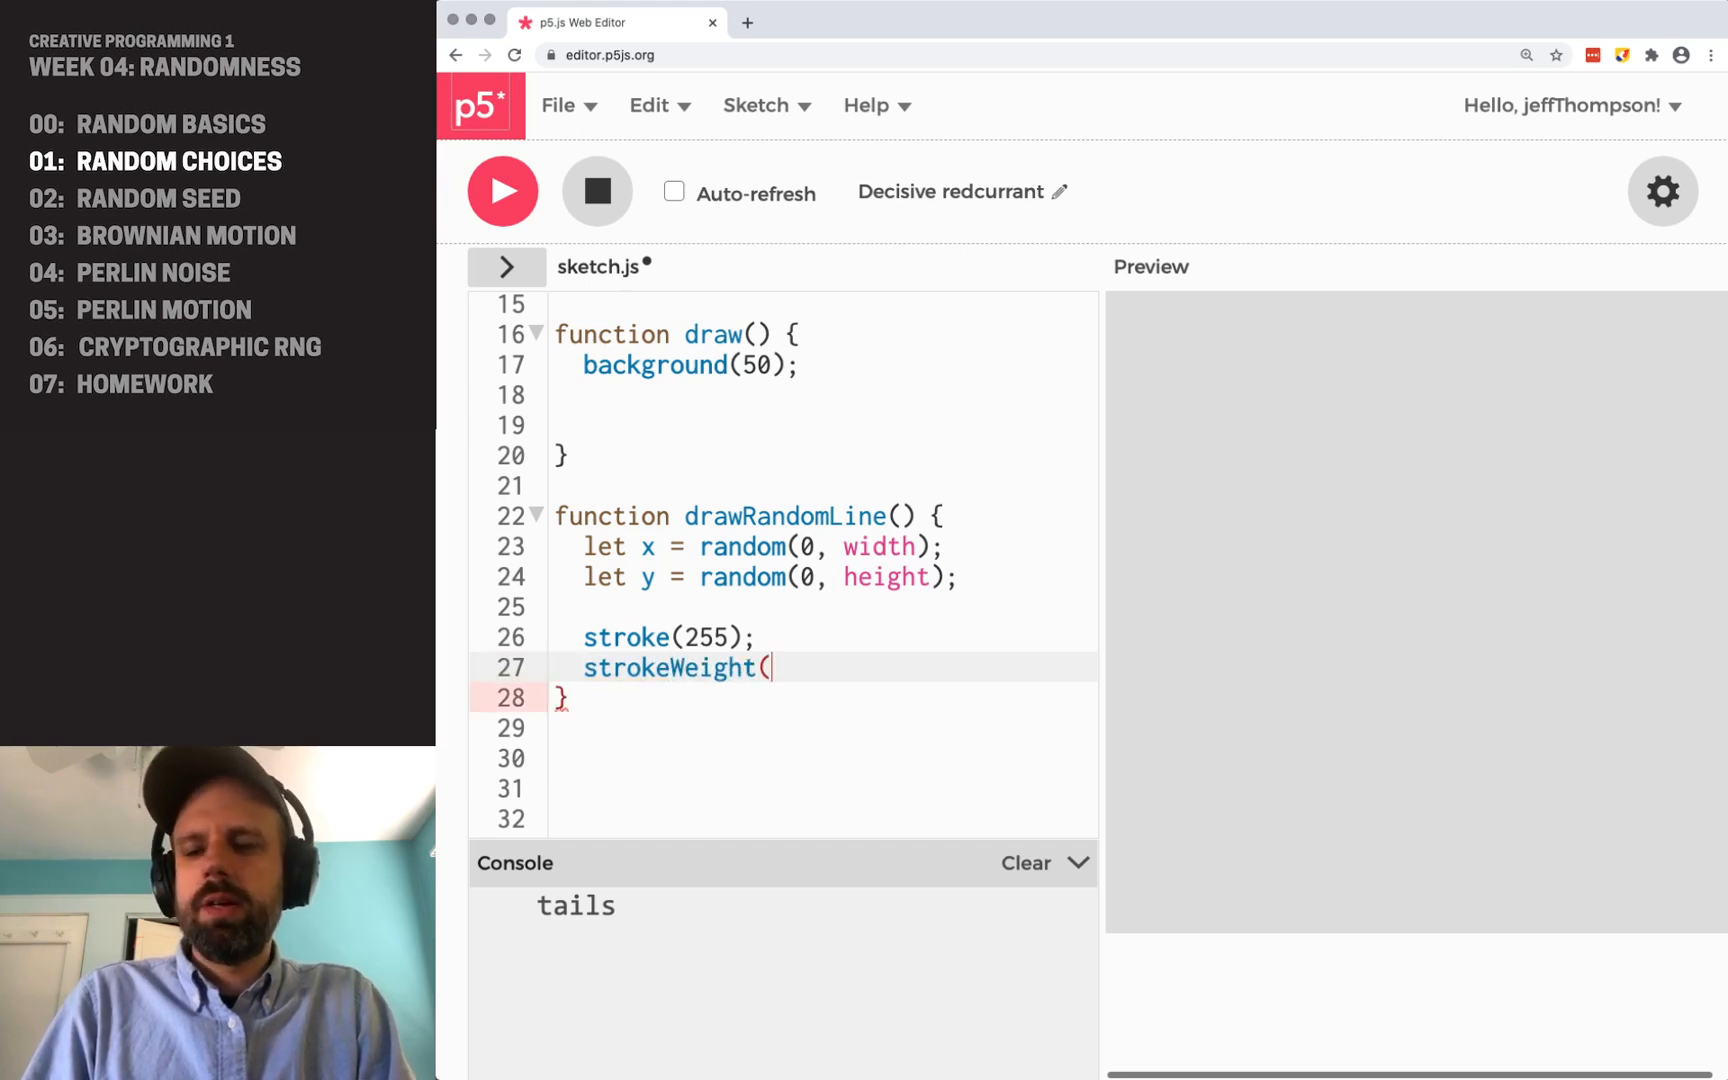
pyautogui.write('3);')
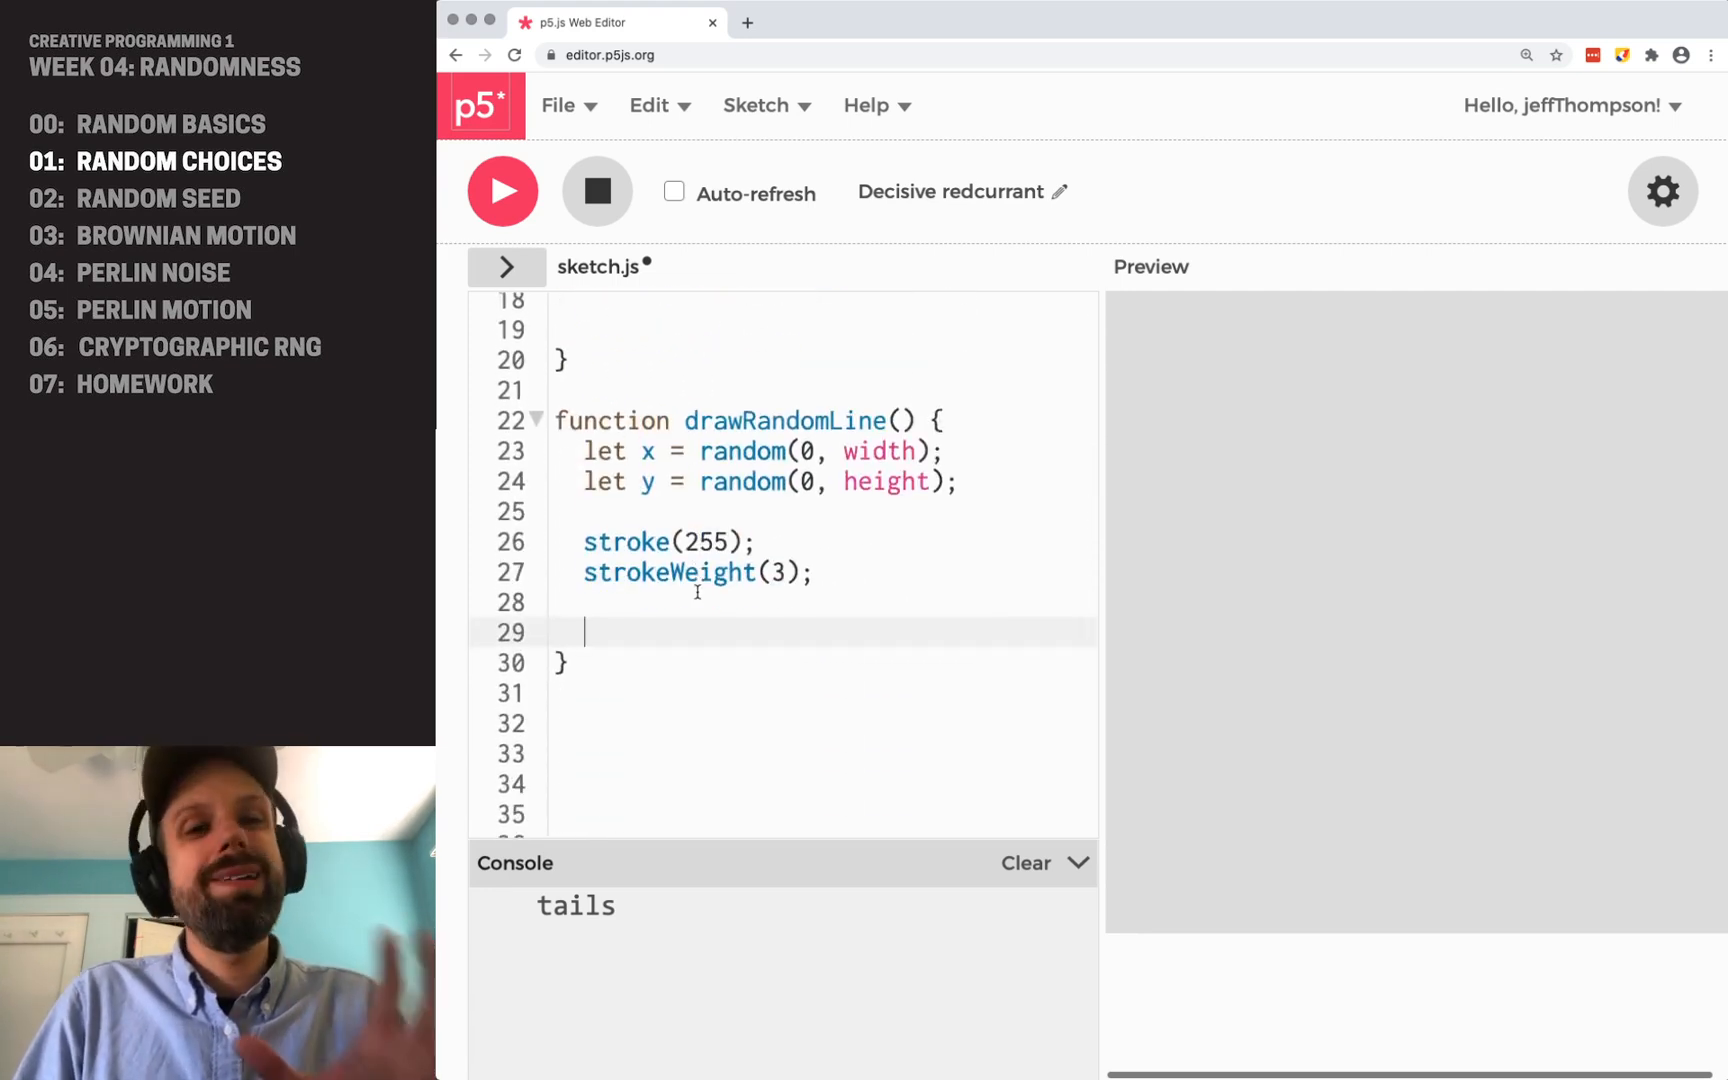
# - Start an if in drawRandomLine testing whether random(0, 100) is below 50
pyautogui.write('if (')
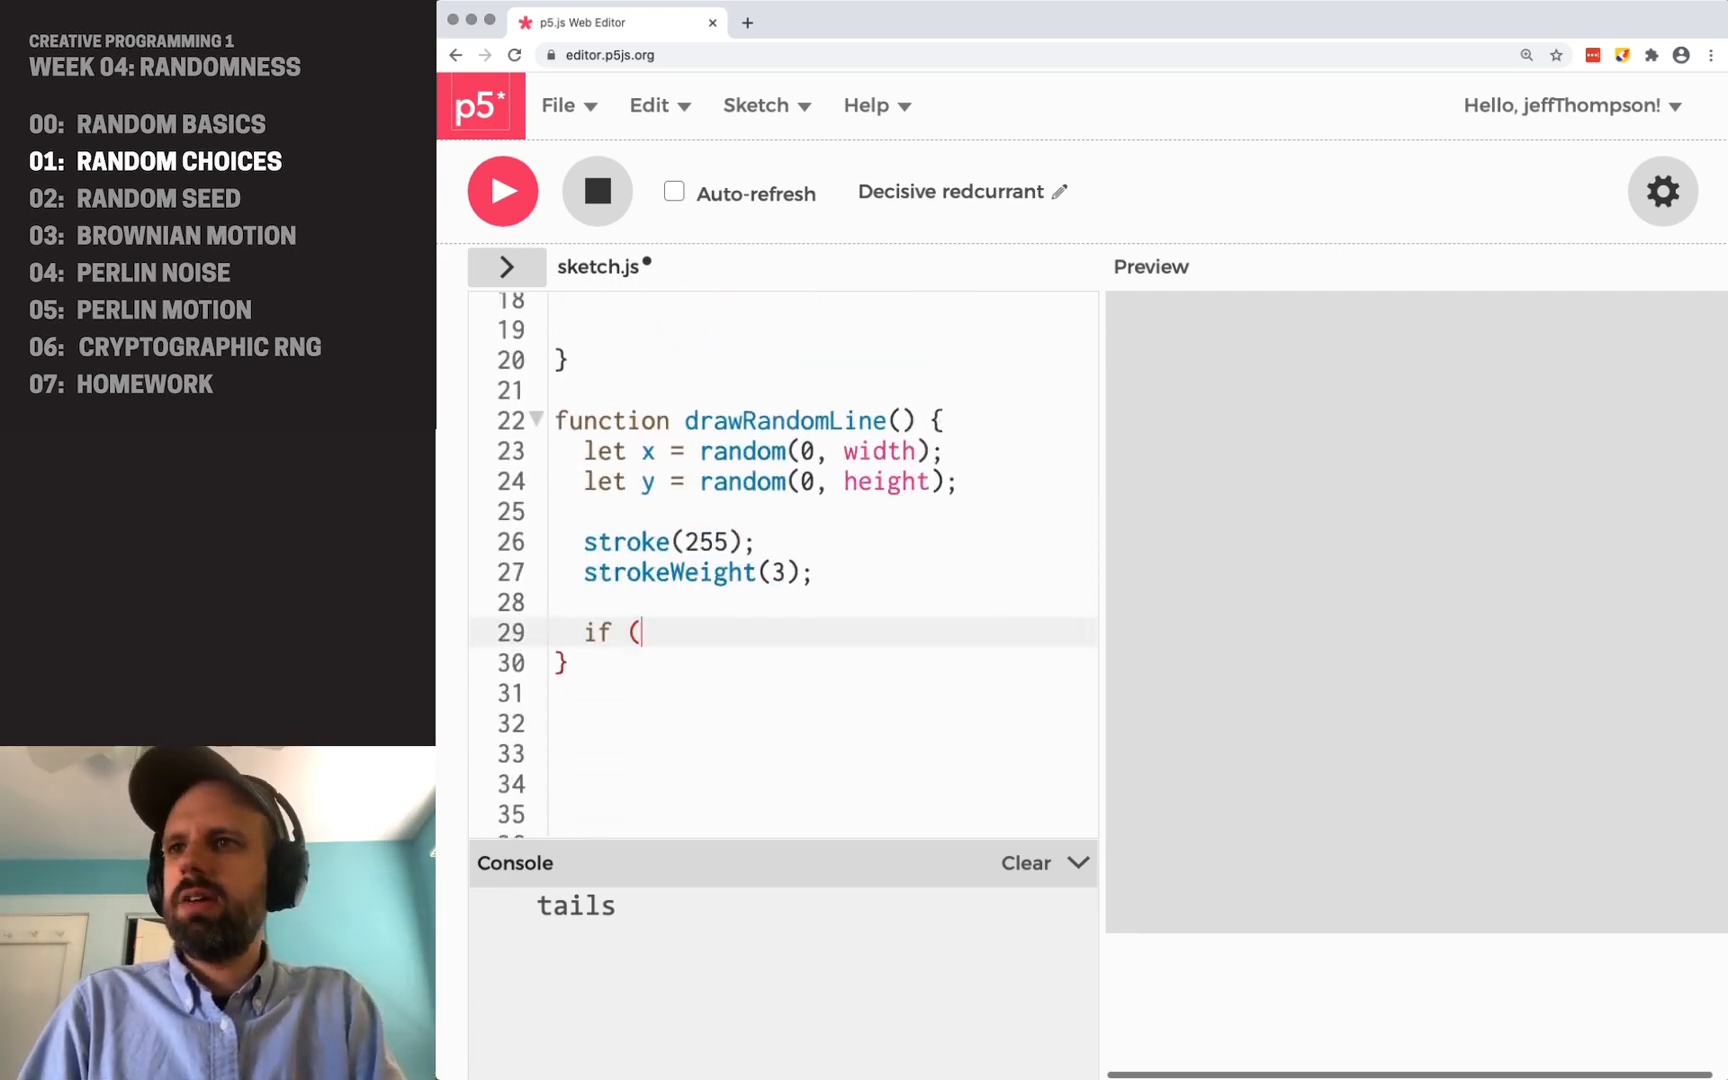
pyautogui.write('random(100')
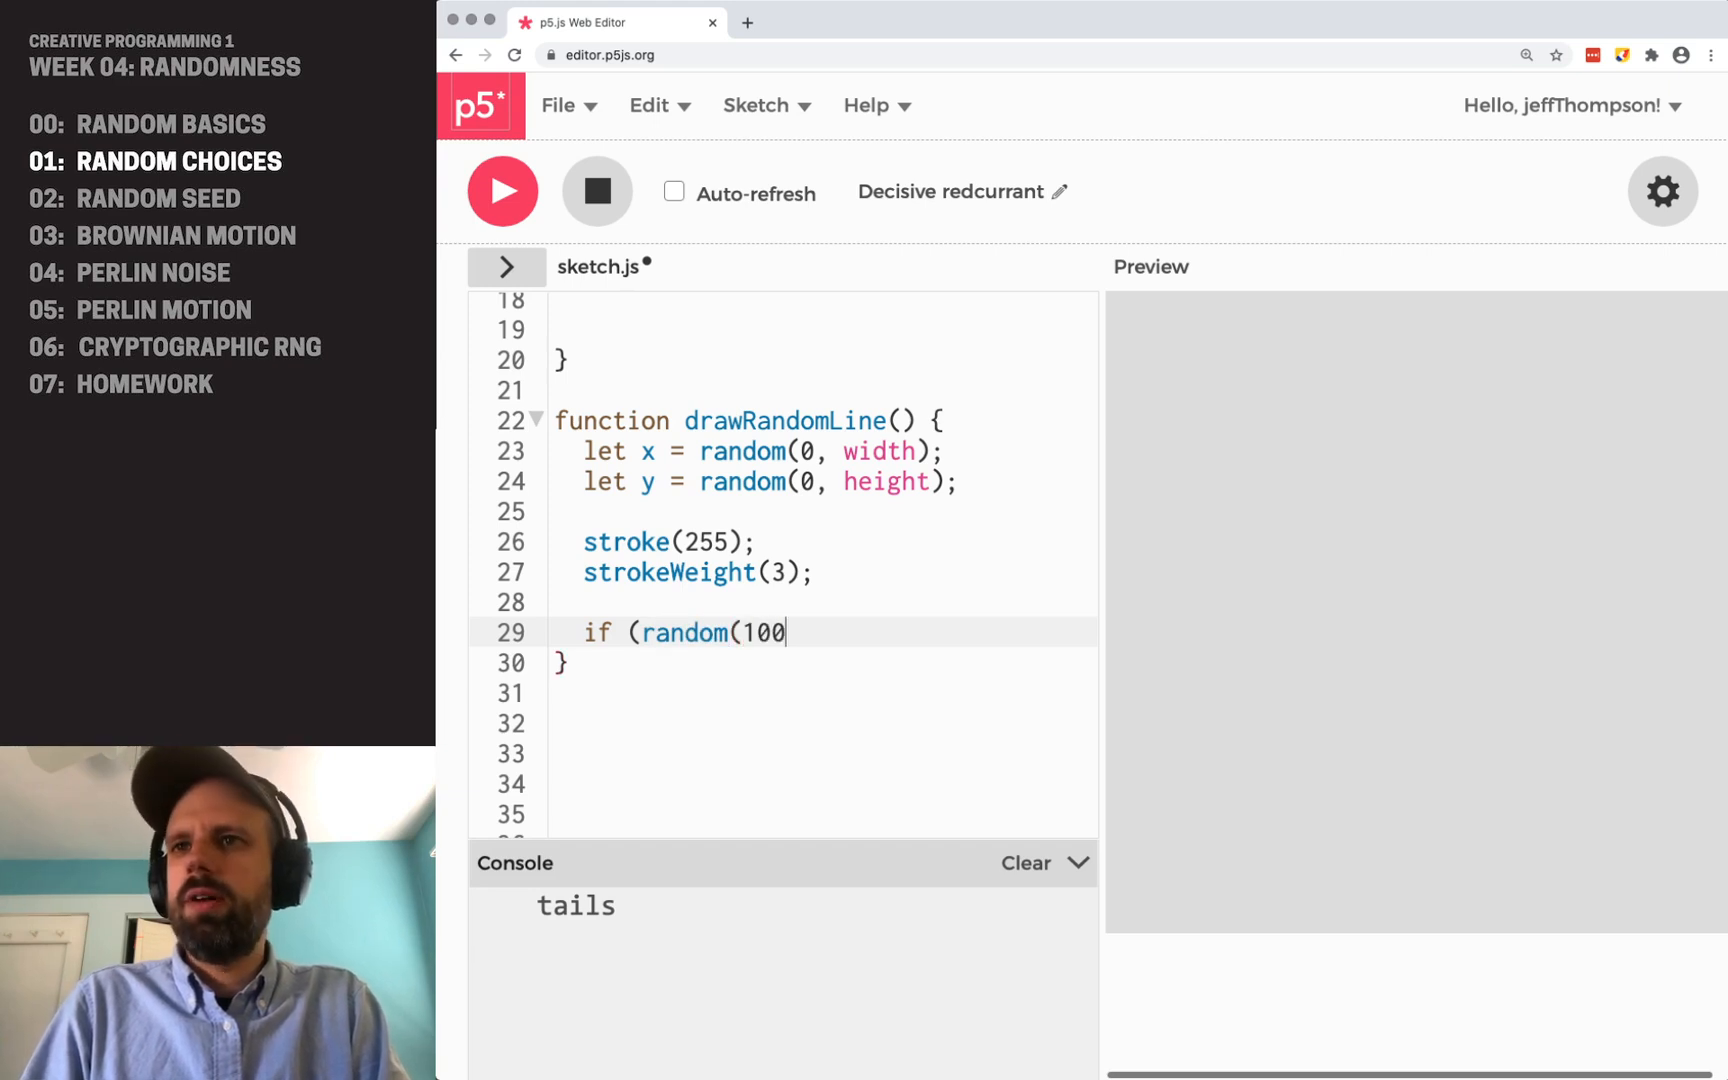
pyautogui.write(')')
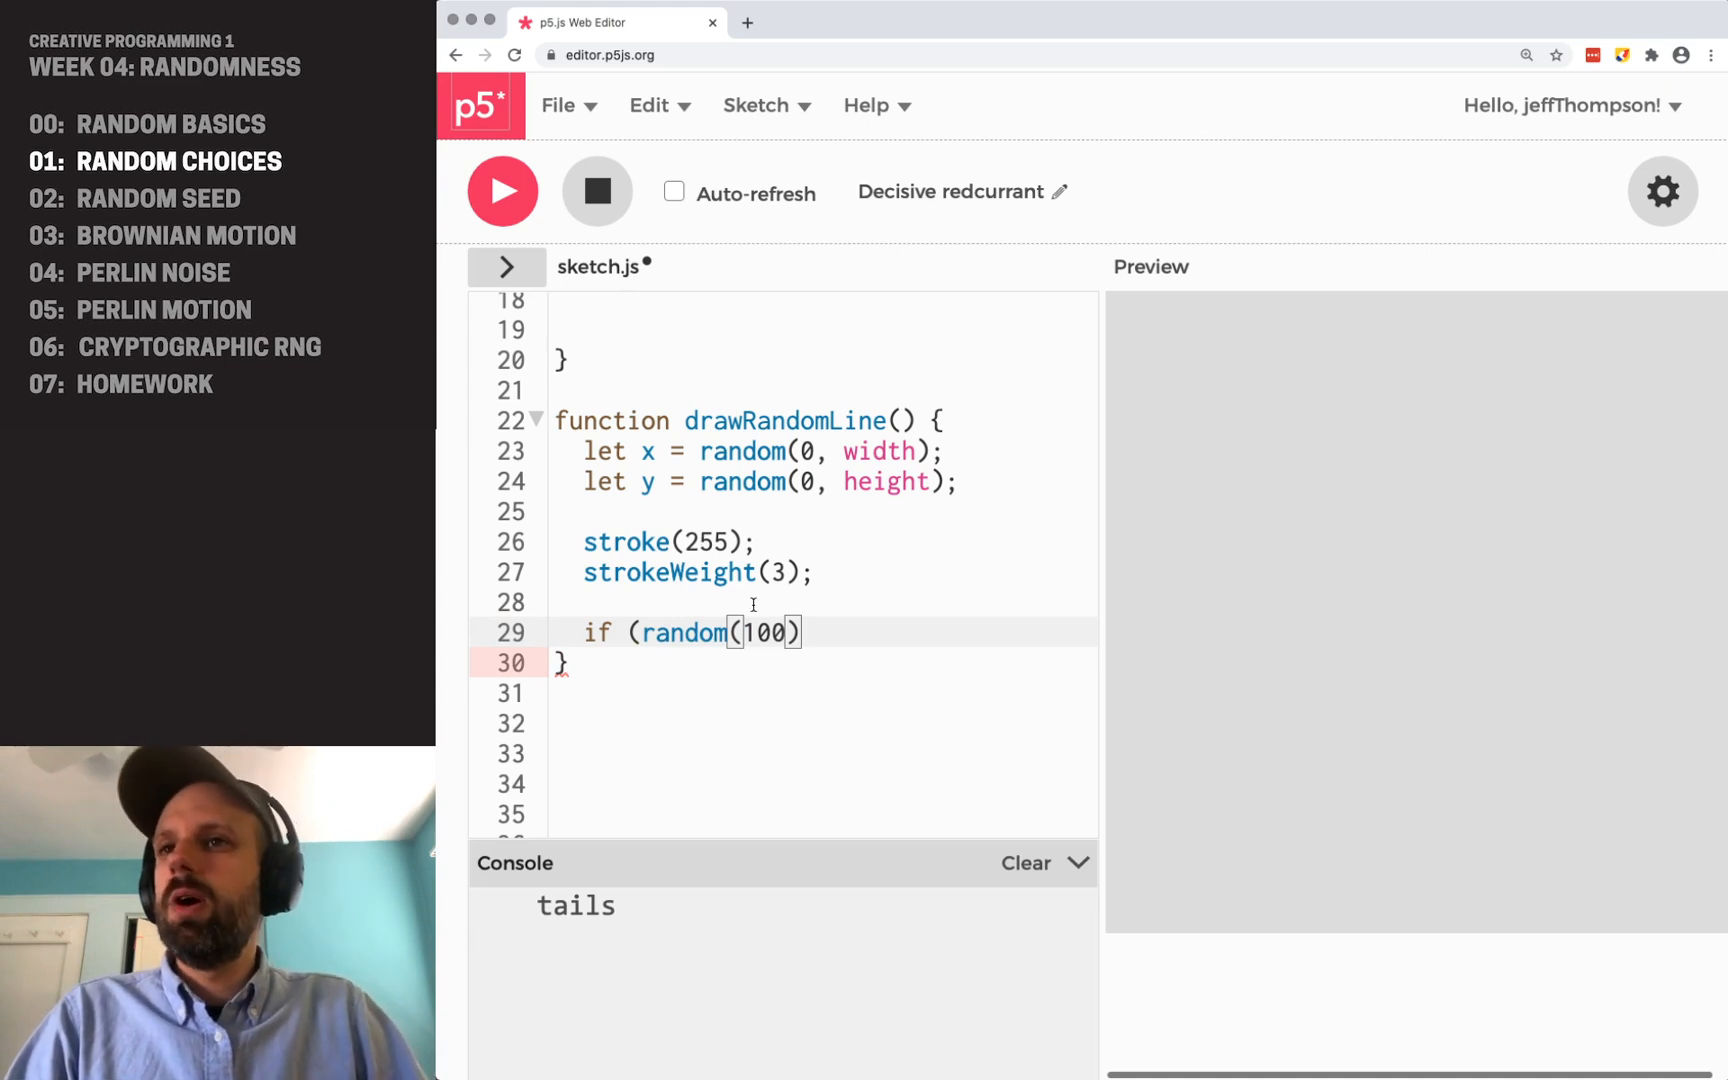
pyautogui.doubleClick(764, 631)
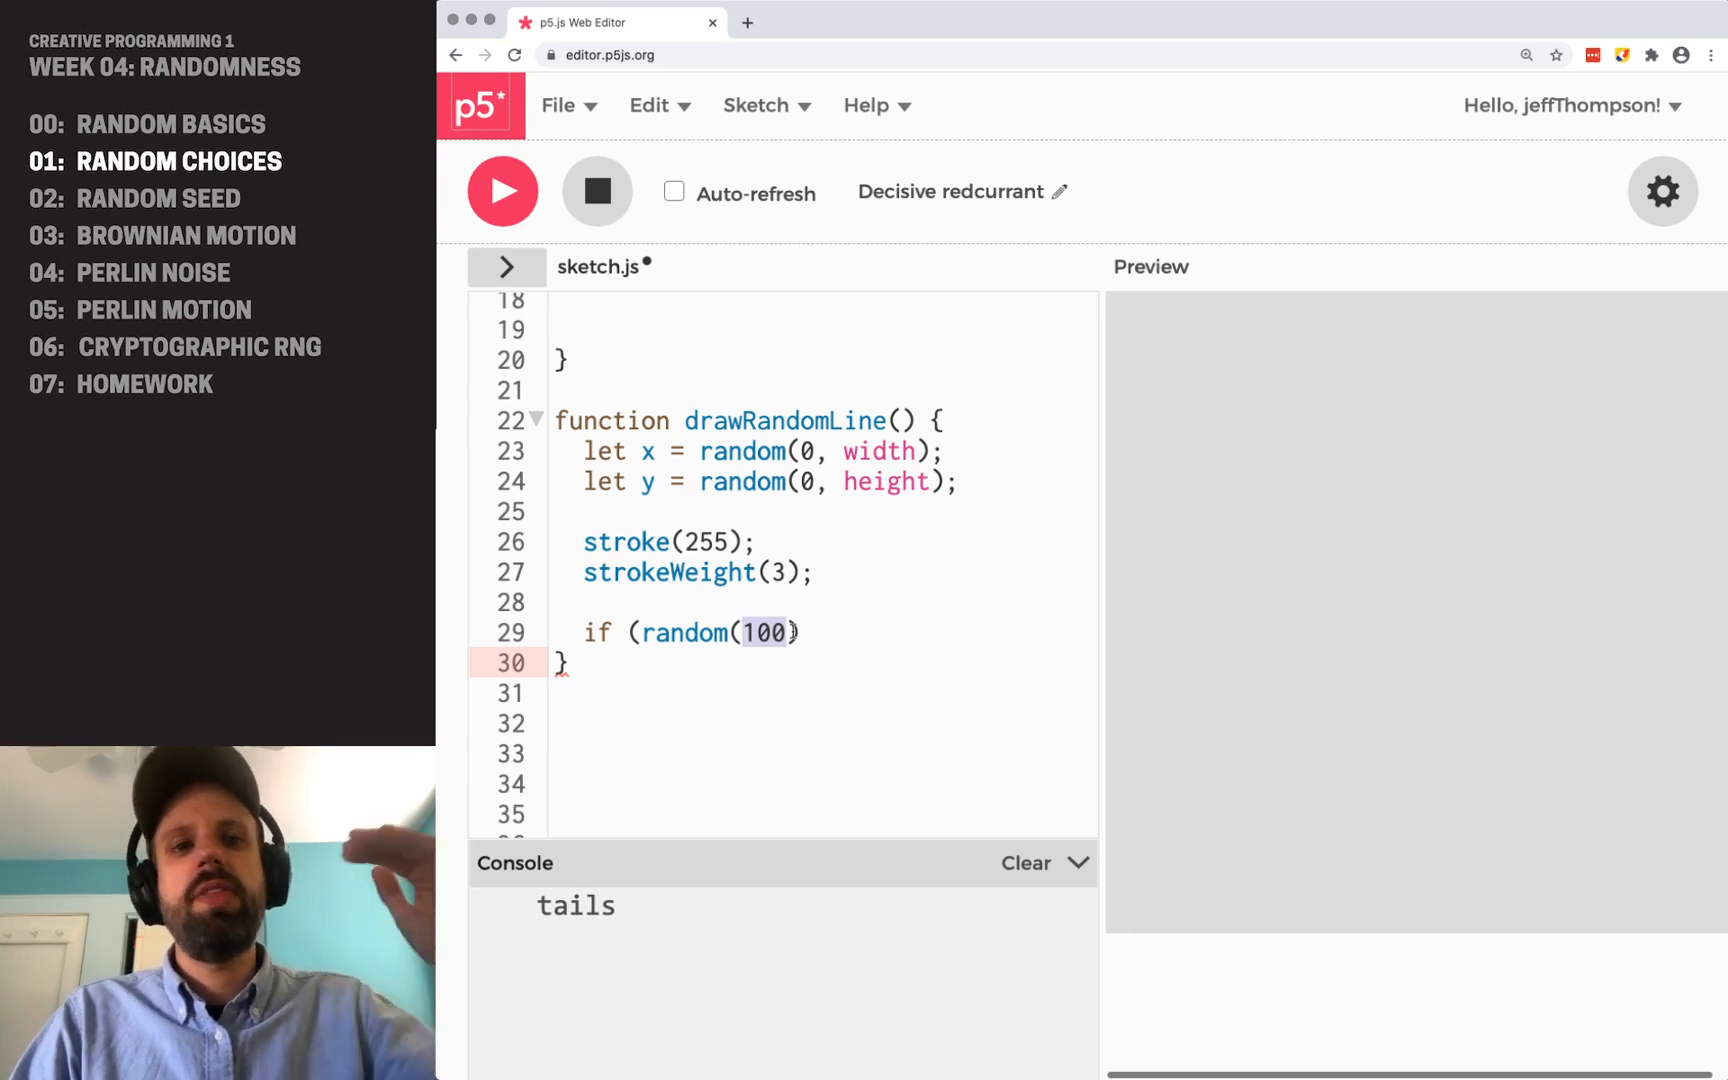
pyautogui.write('0')
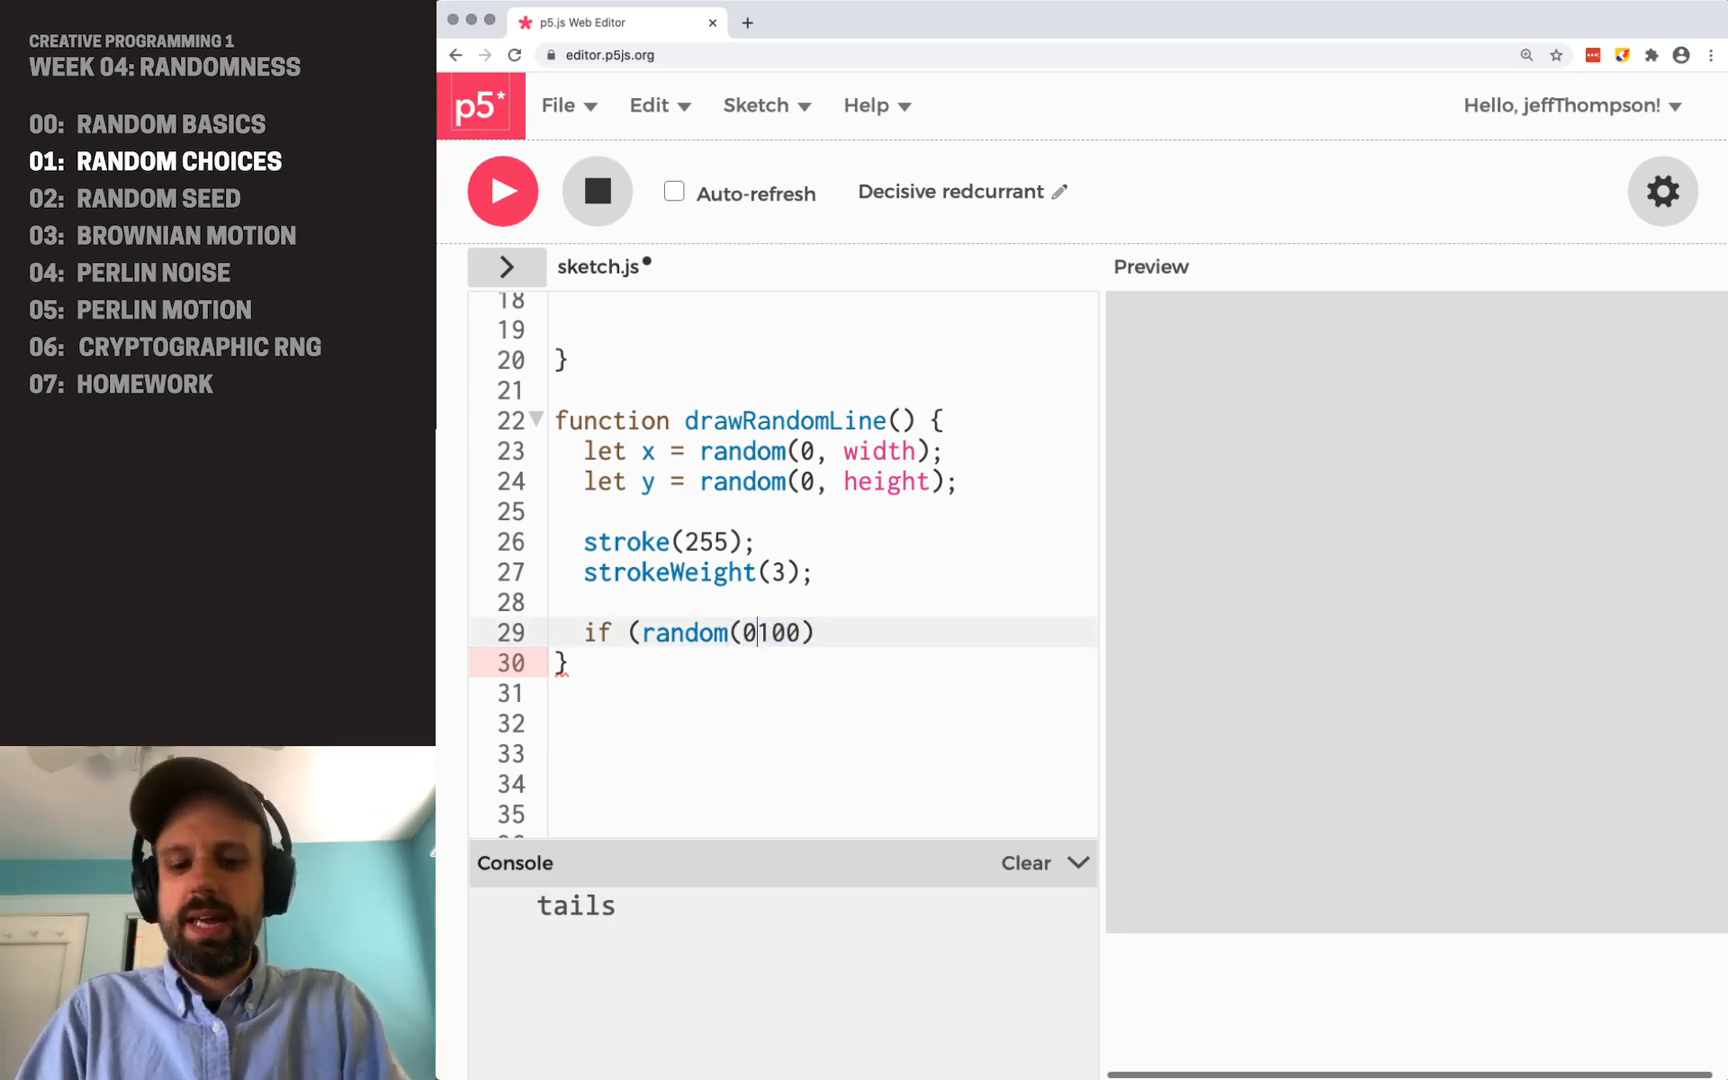
pyautogui.write('", "')
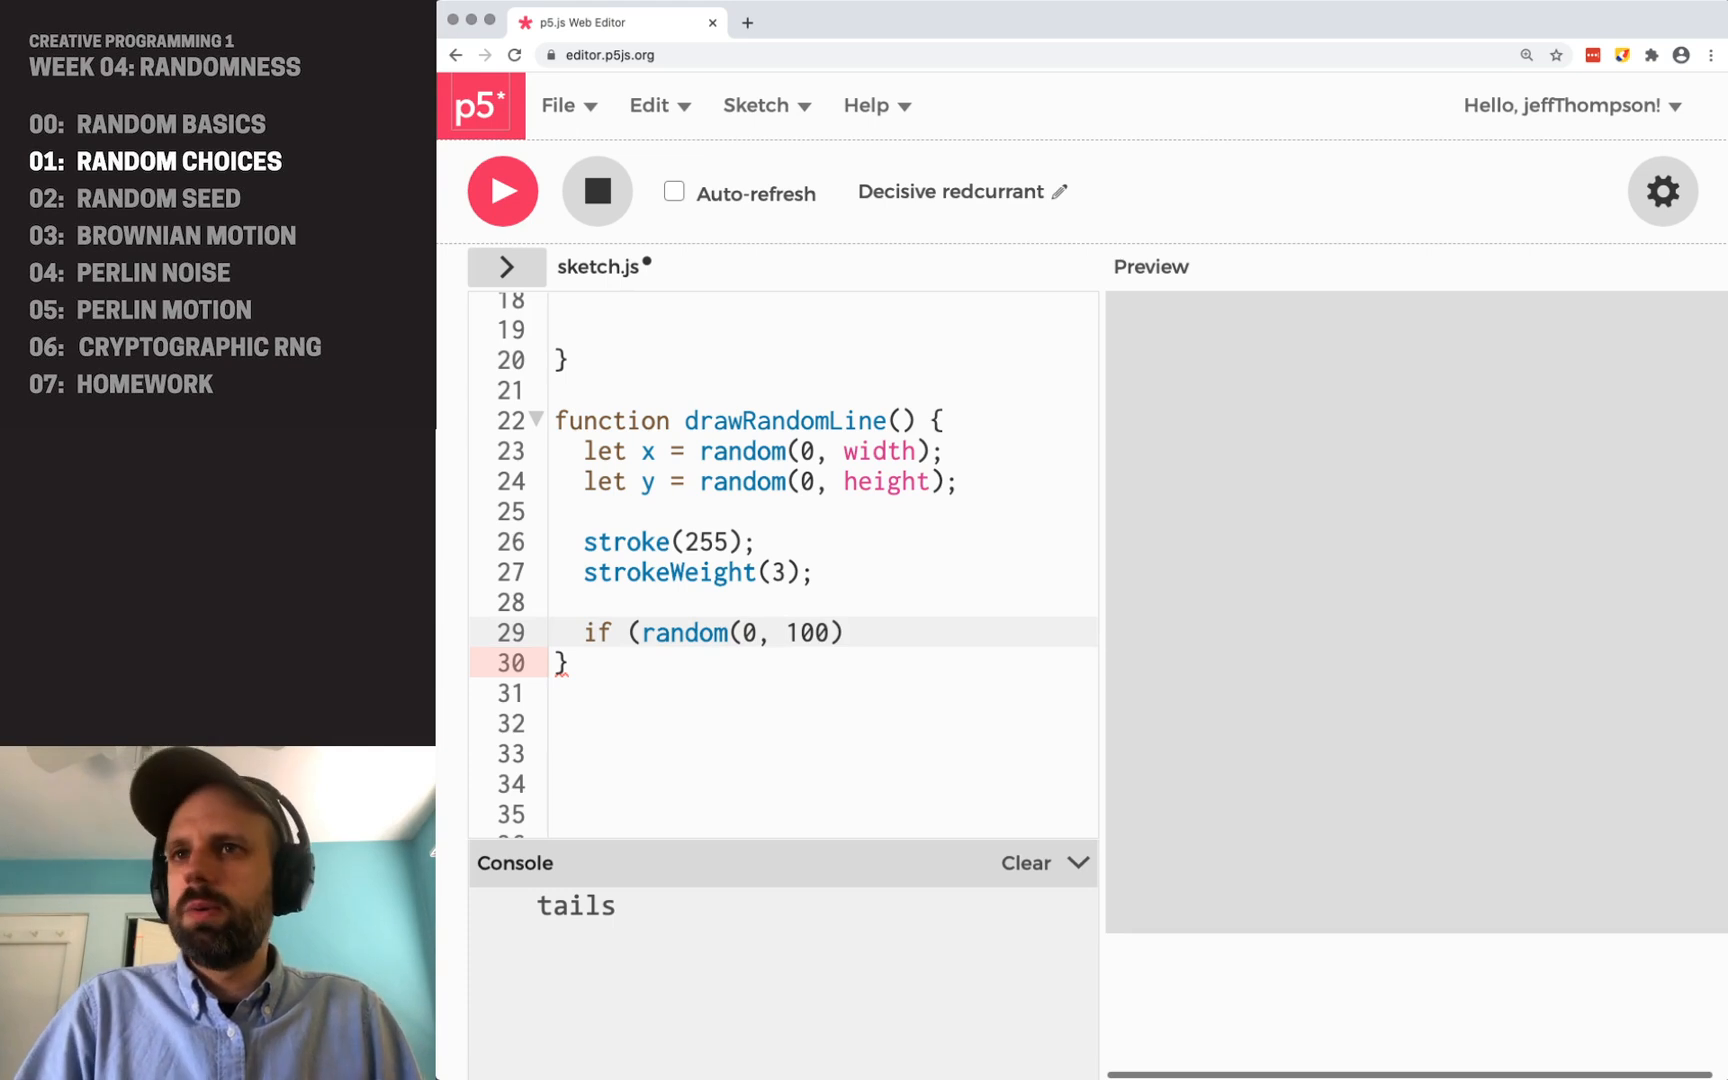
pyautogui.write('< 50) {')
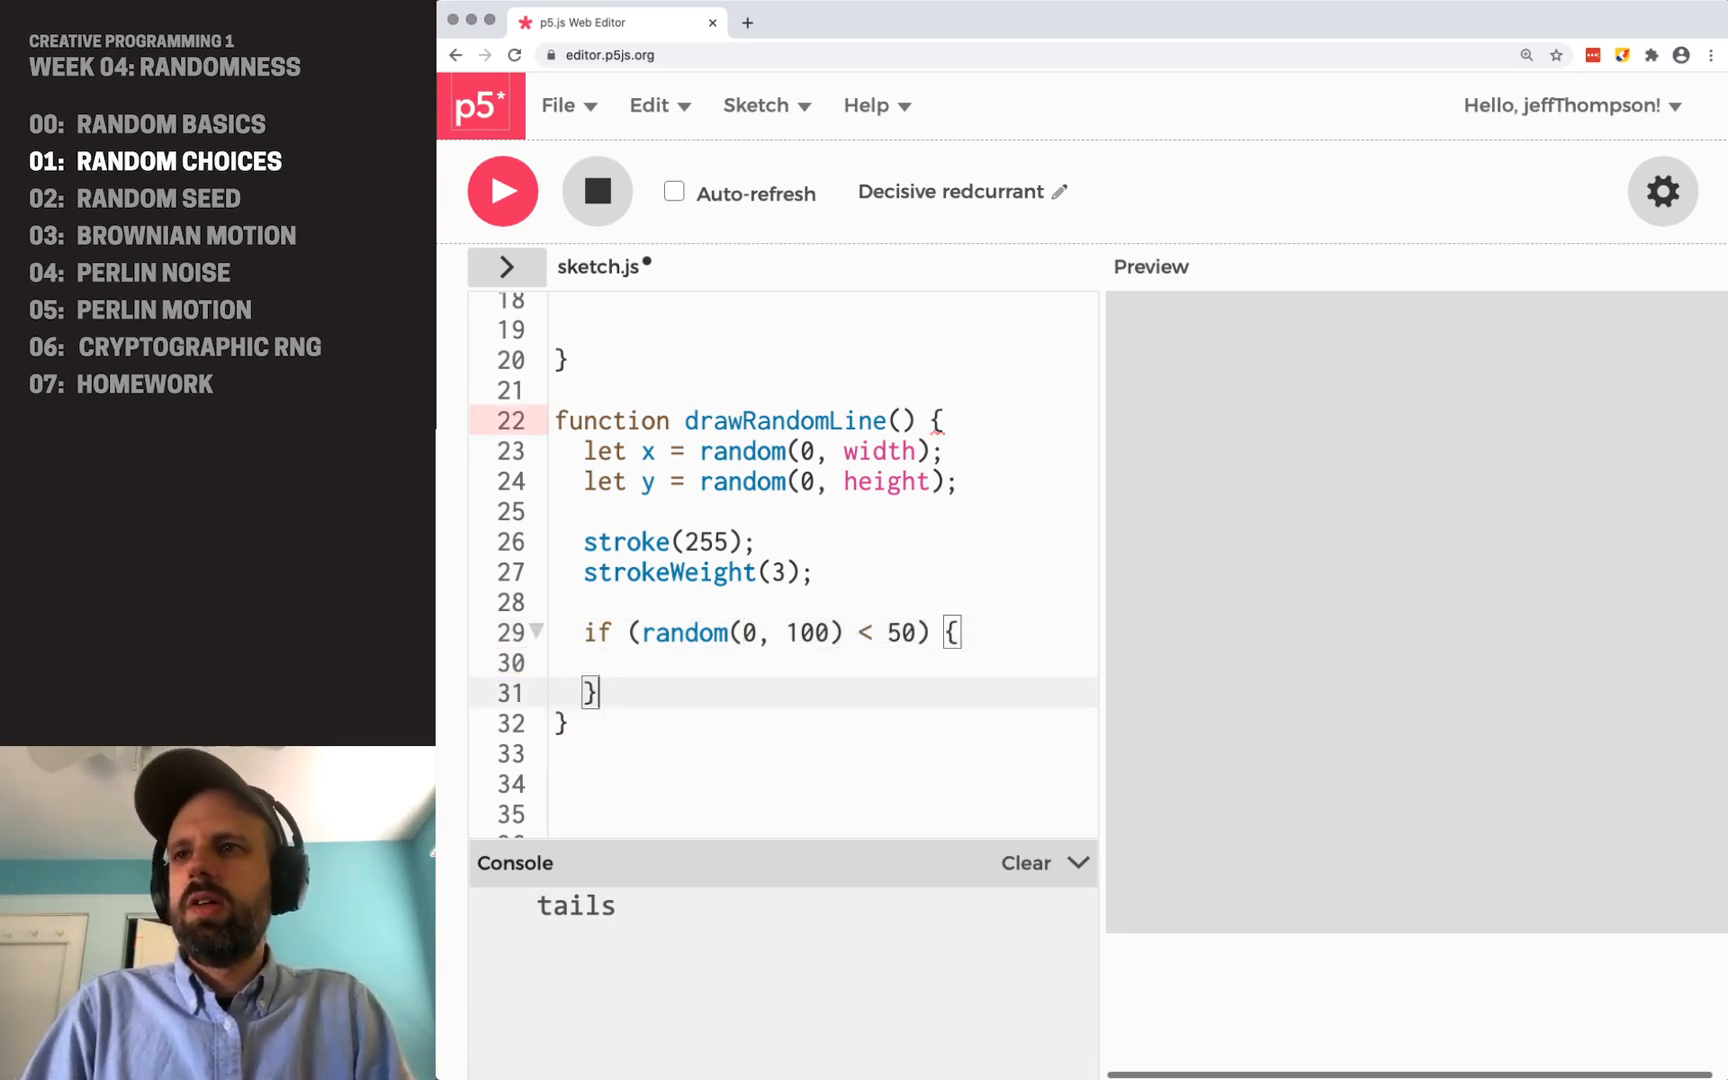
# - Add a '// horizontal' comment and line(x, y, x+12, y) in the if branch
pyautogui.write('// hor')
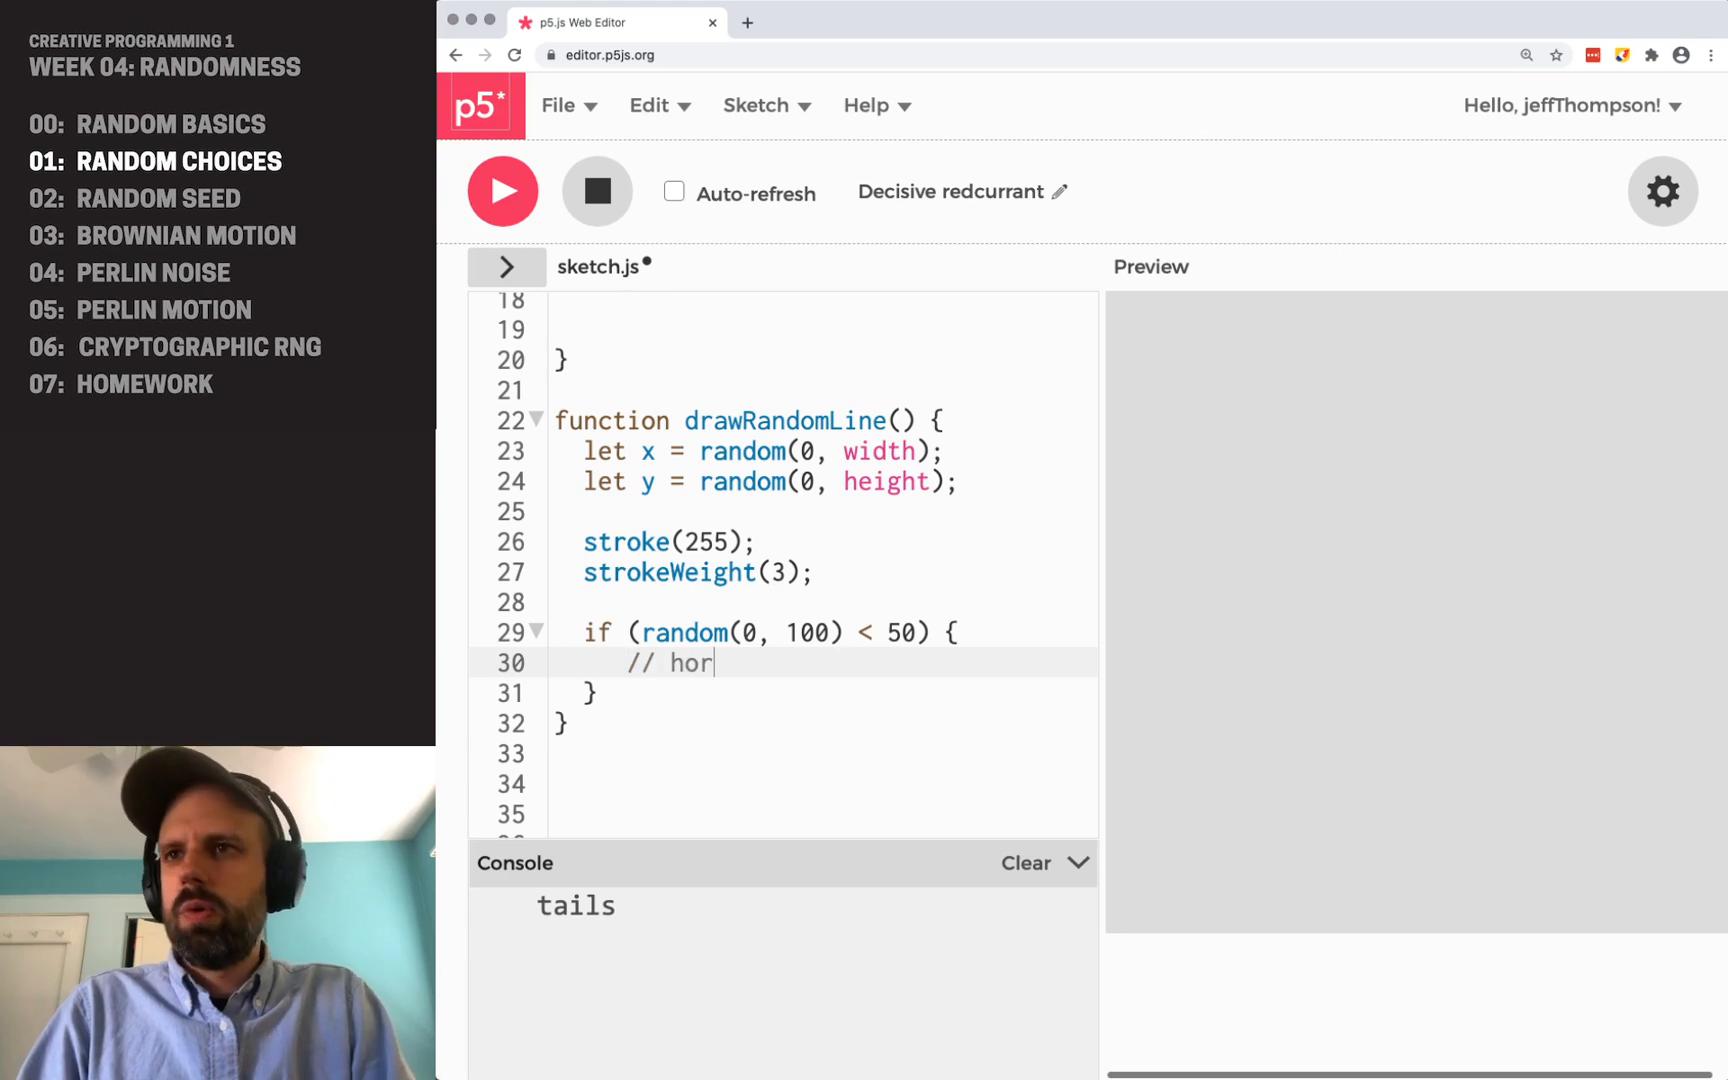
pyautogui.write('iz')
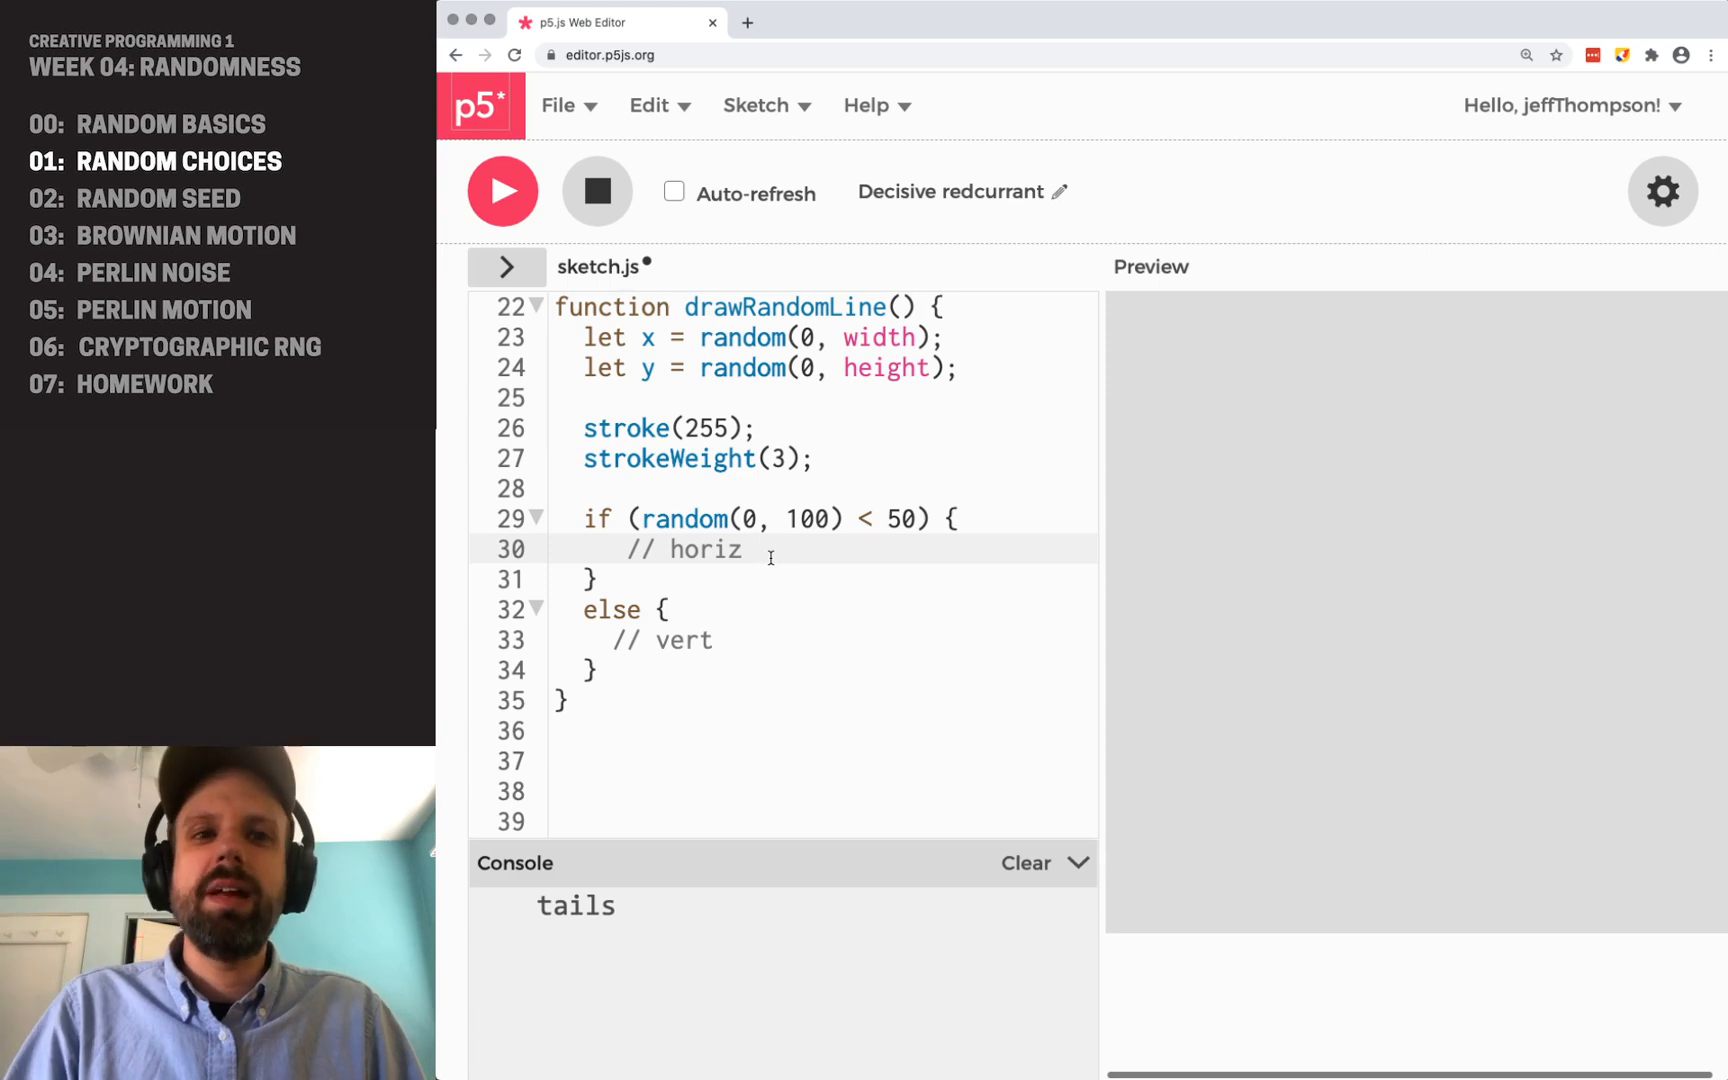
pyautogui.press('enter')
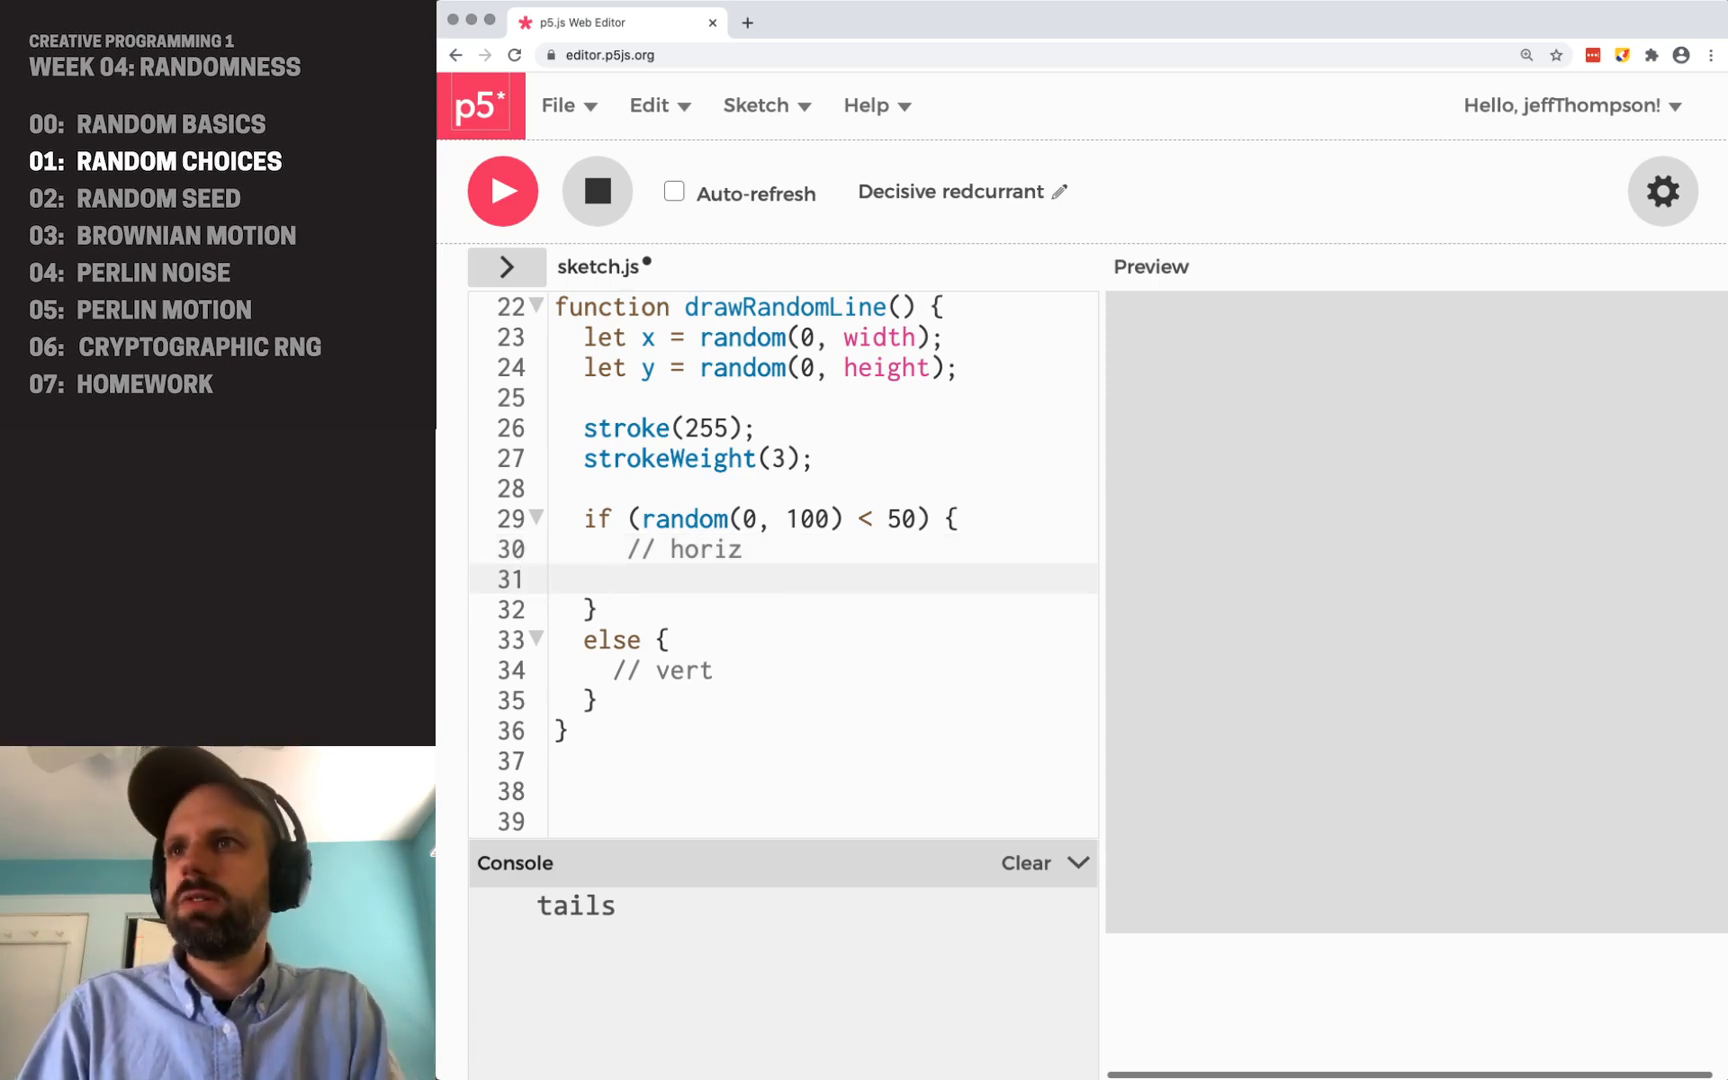
pyautogui.write('line(x')
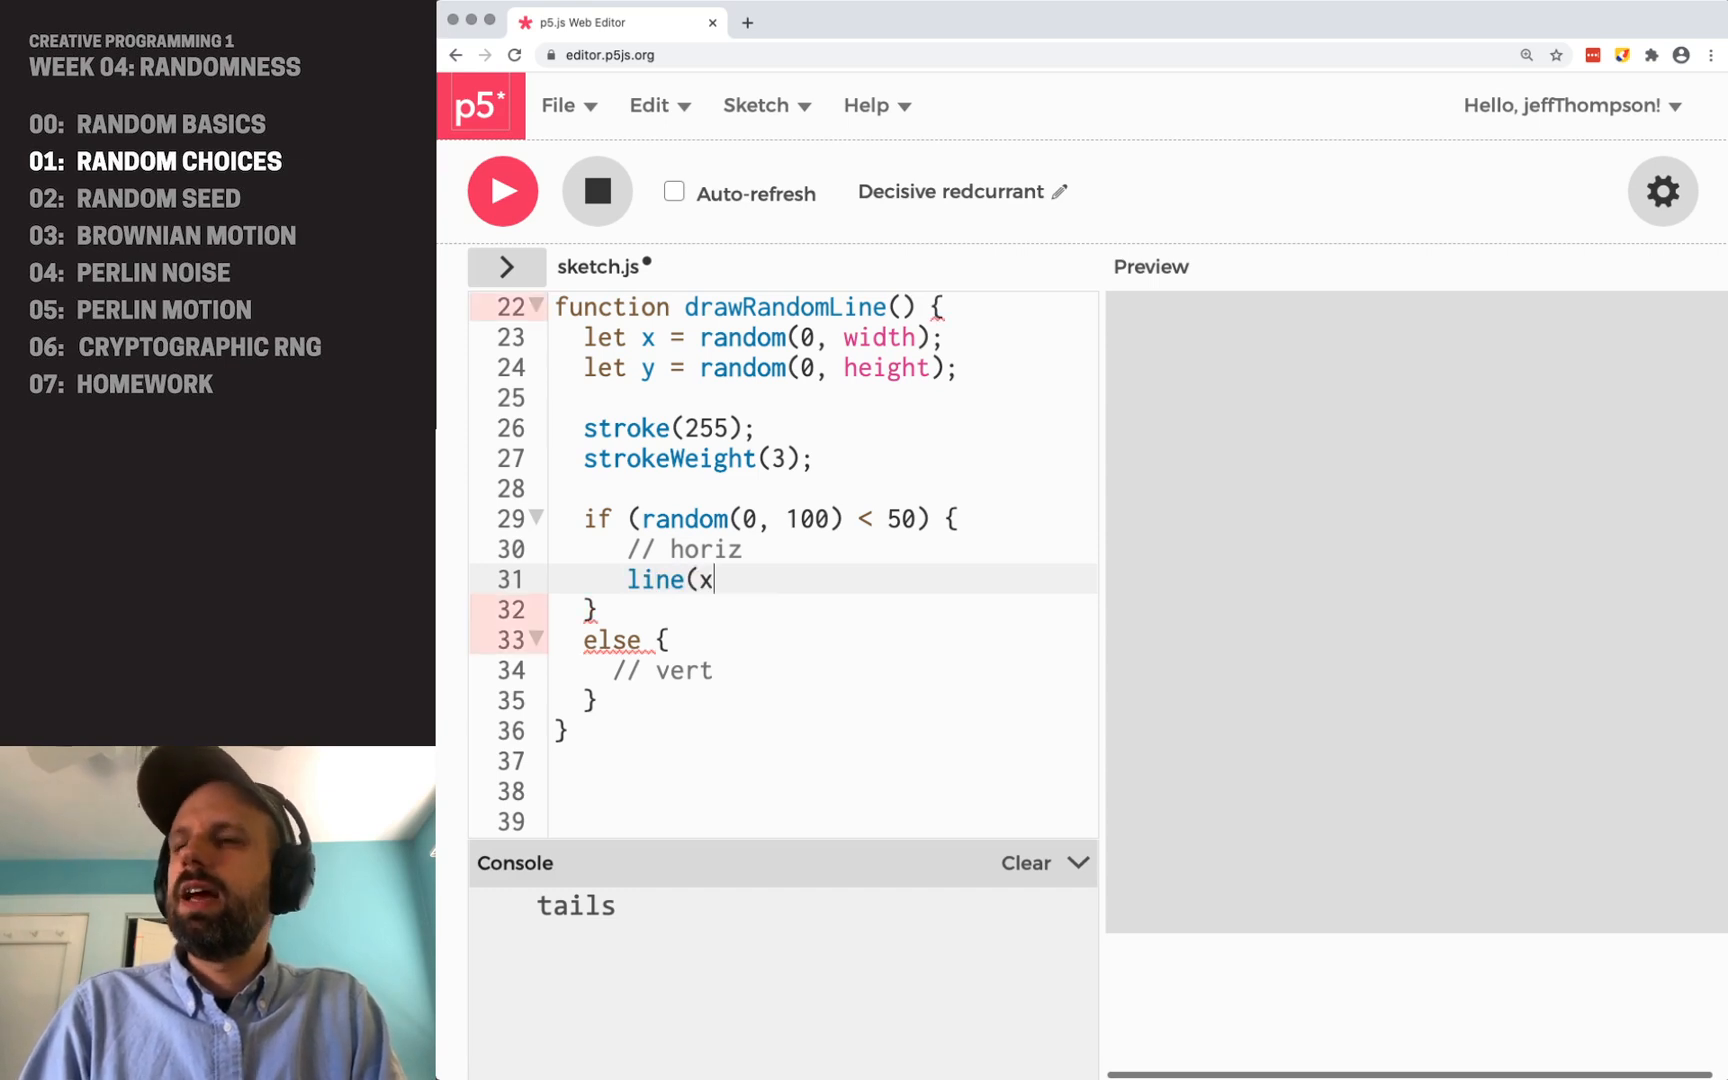
pyautogui.write(',y,')
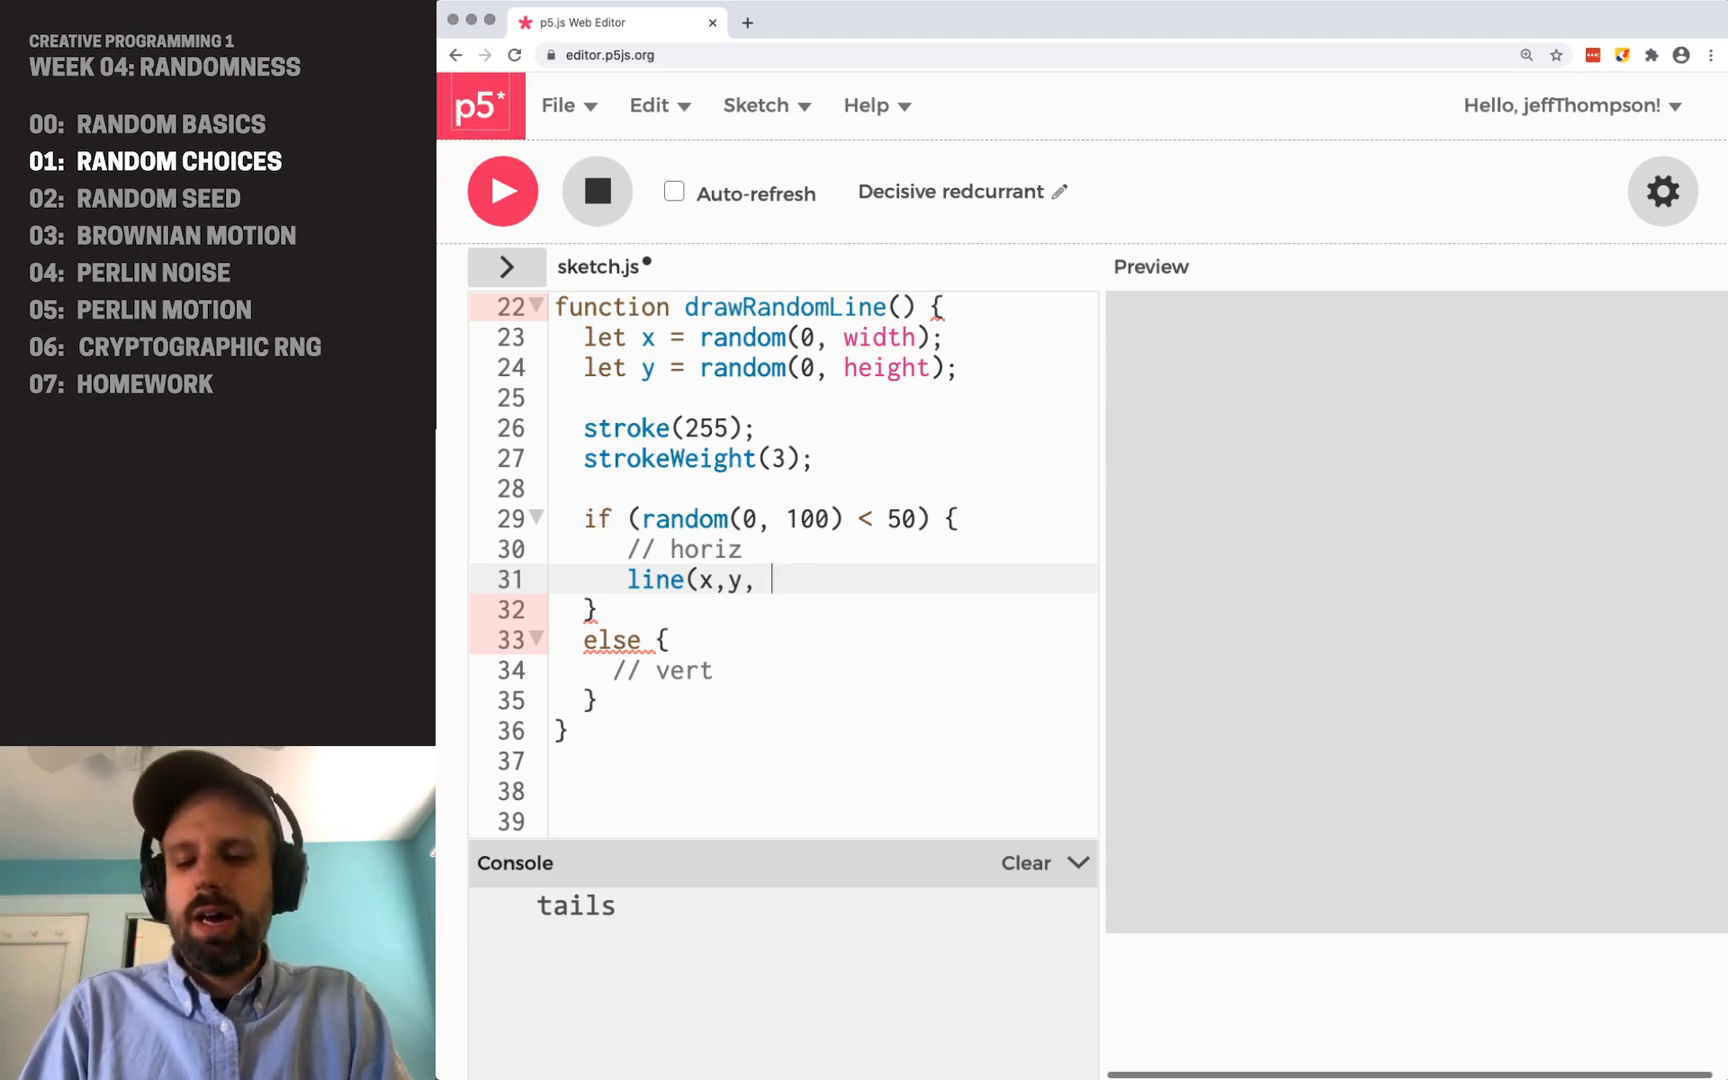
pyautogui.write('x+1')
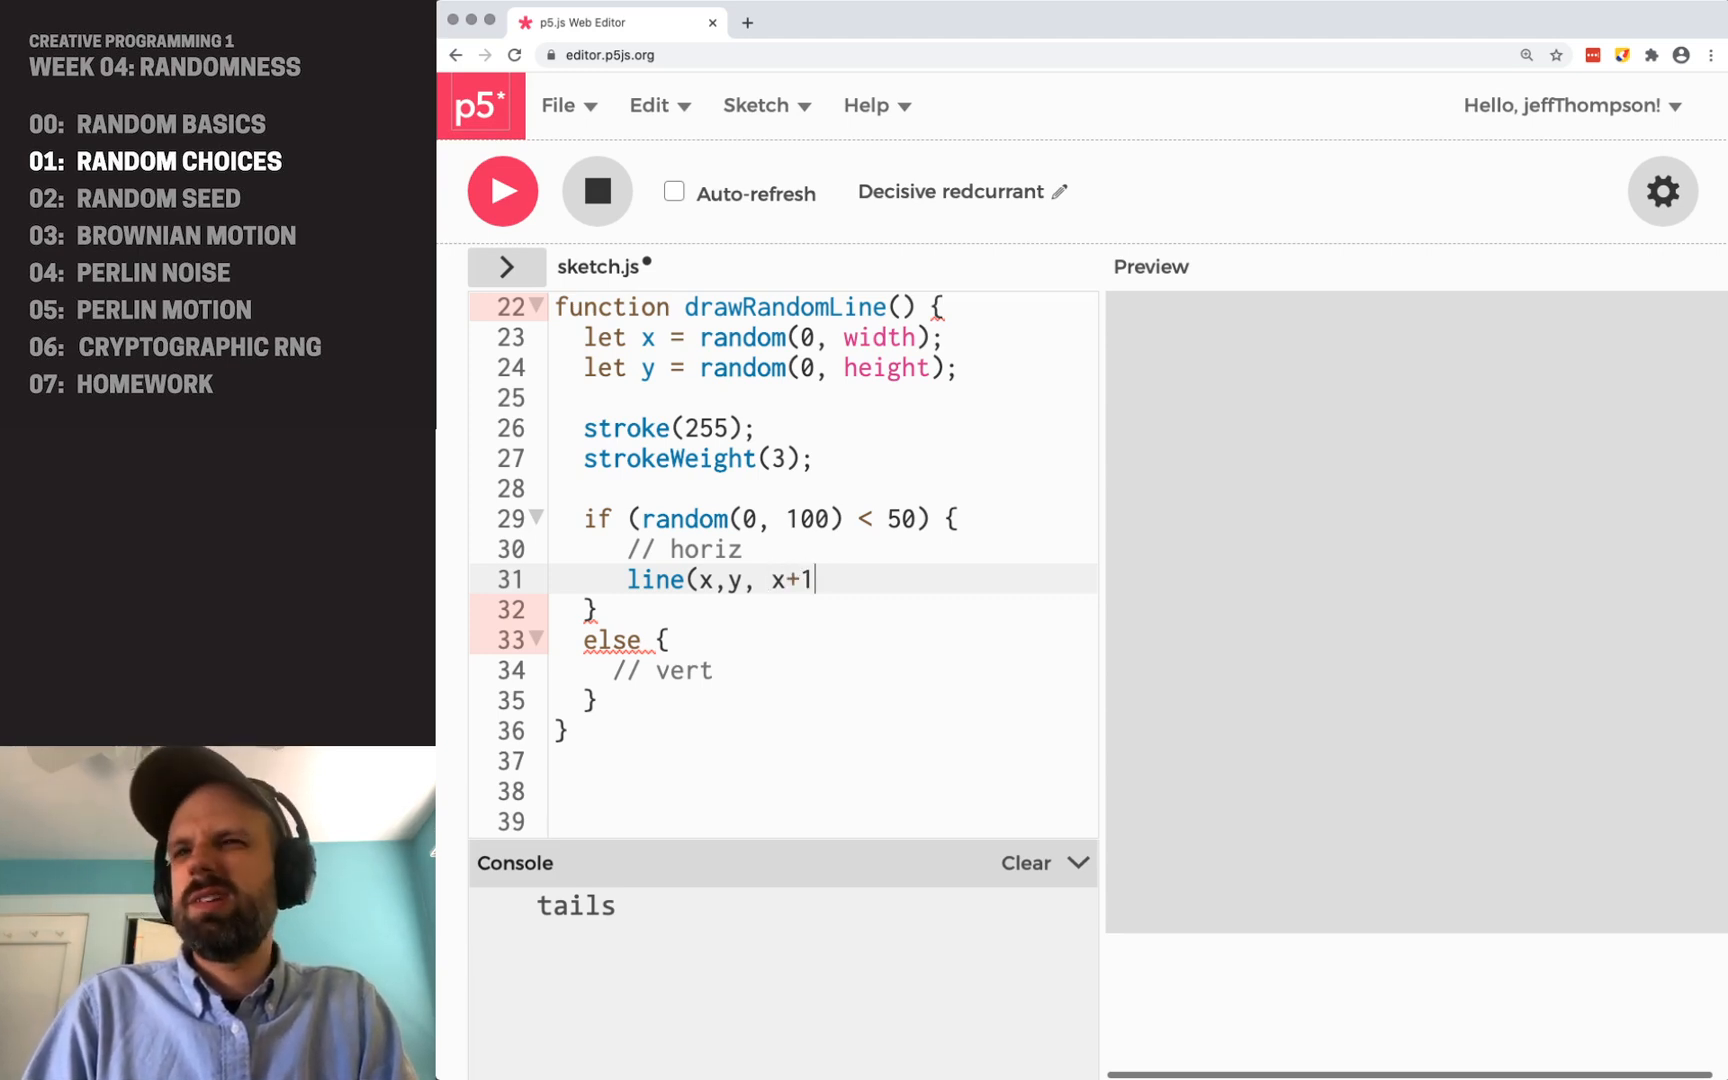
pyautogui.write('2,')
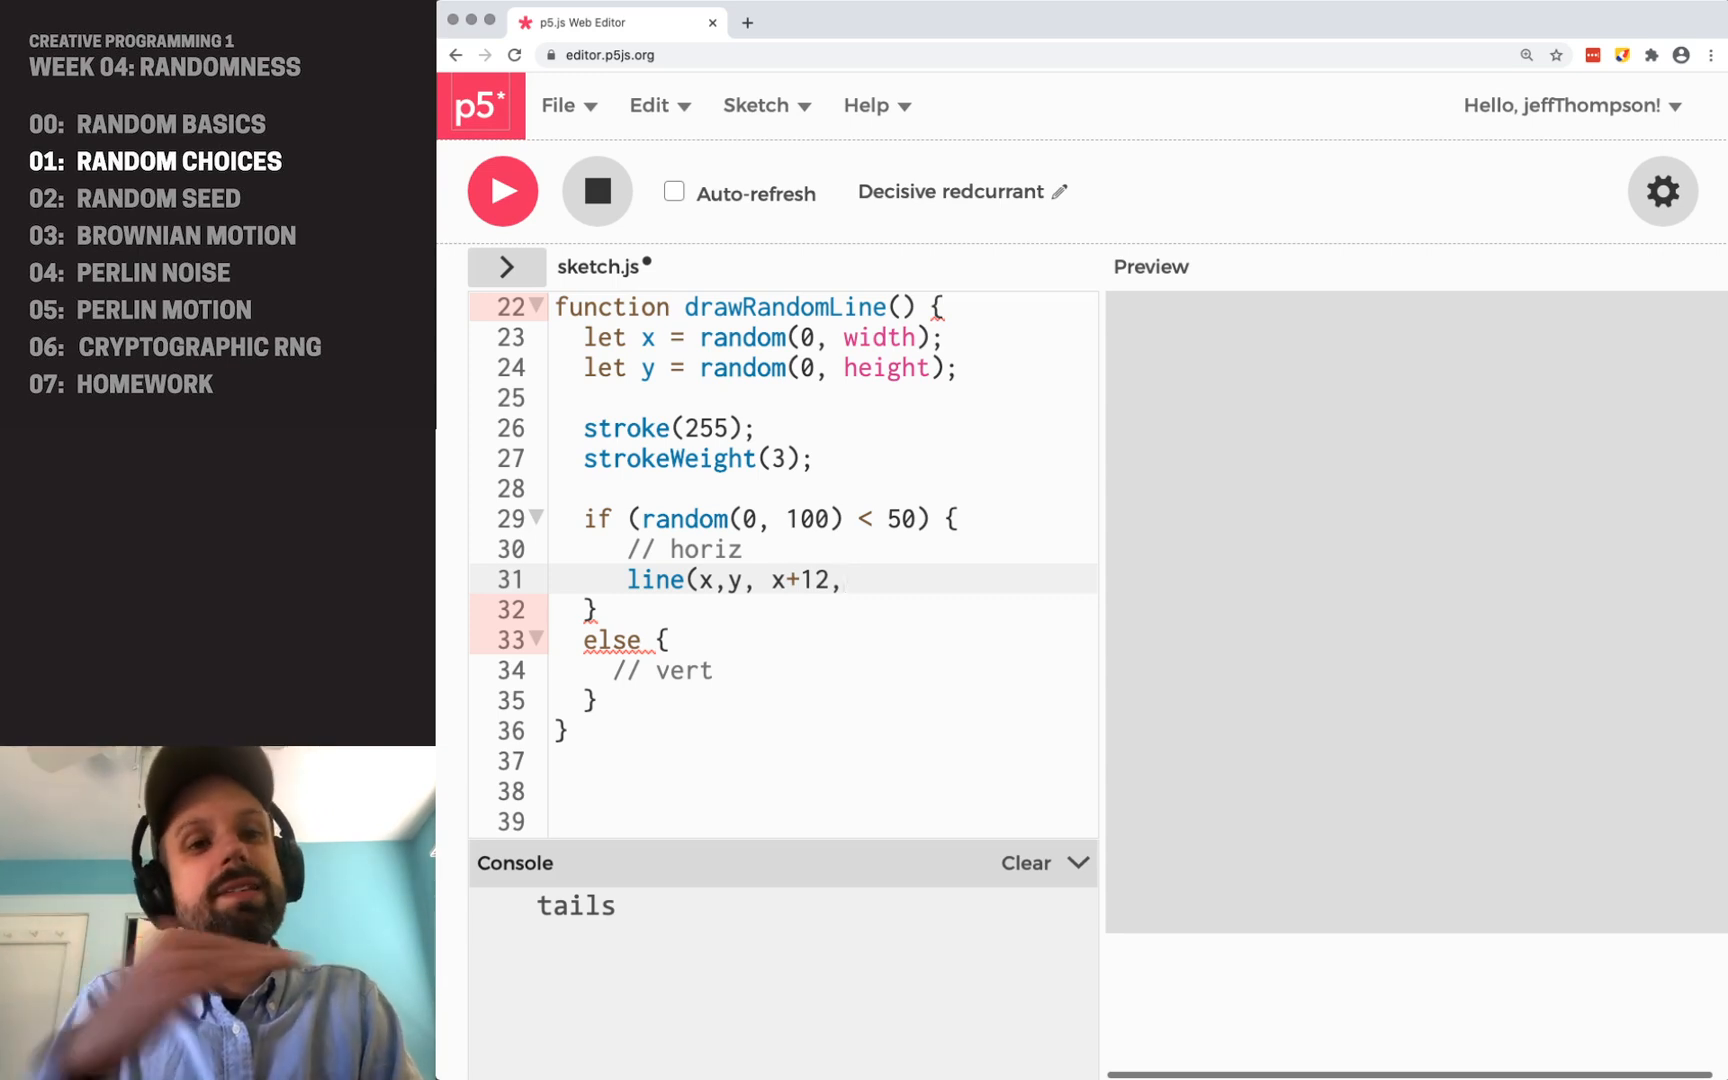
pyautogui.write('y);')
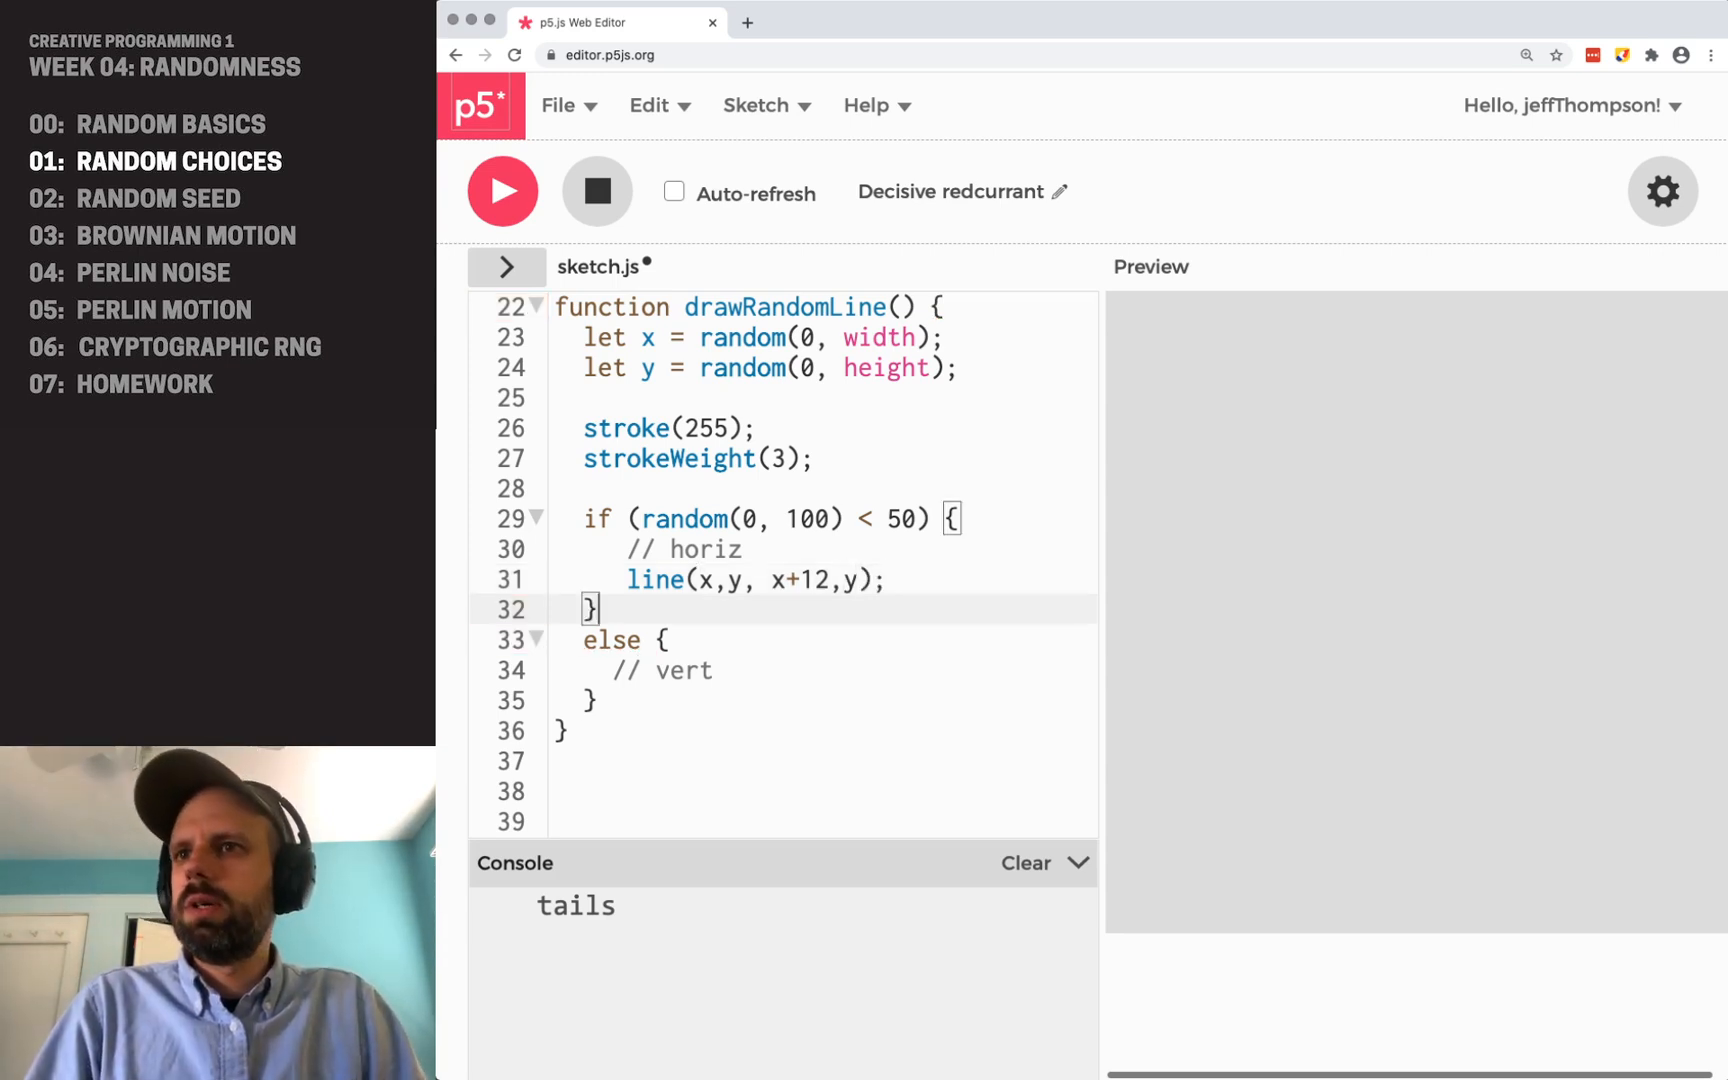
# - Add the vertical line(x, y, x, y+12) in the else branch and run the sketch
pyautogui.write('line(')
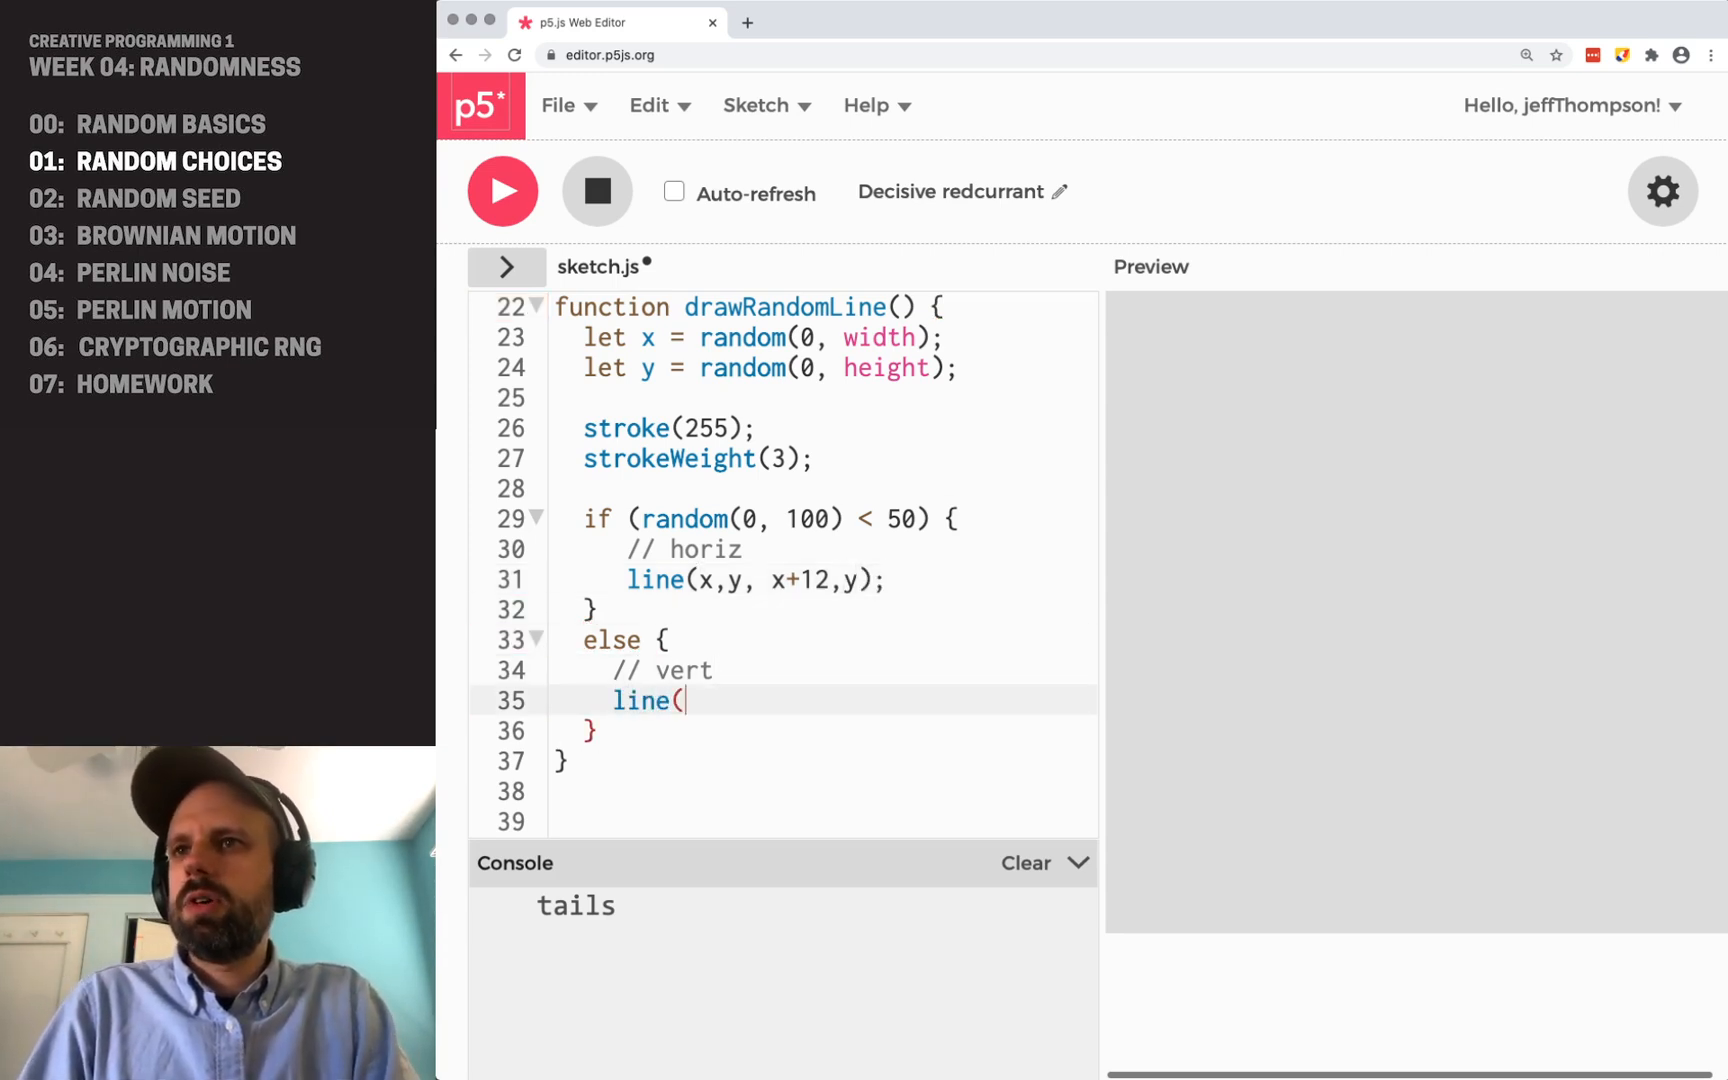
pyautogui.write('x,y,')
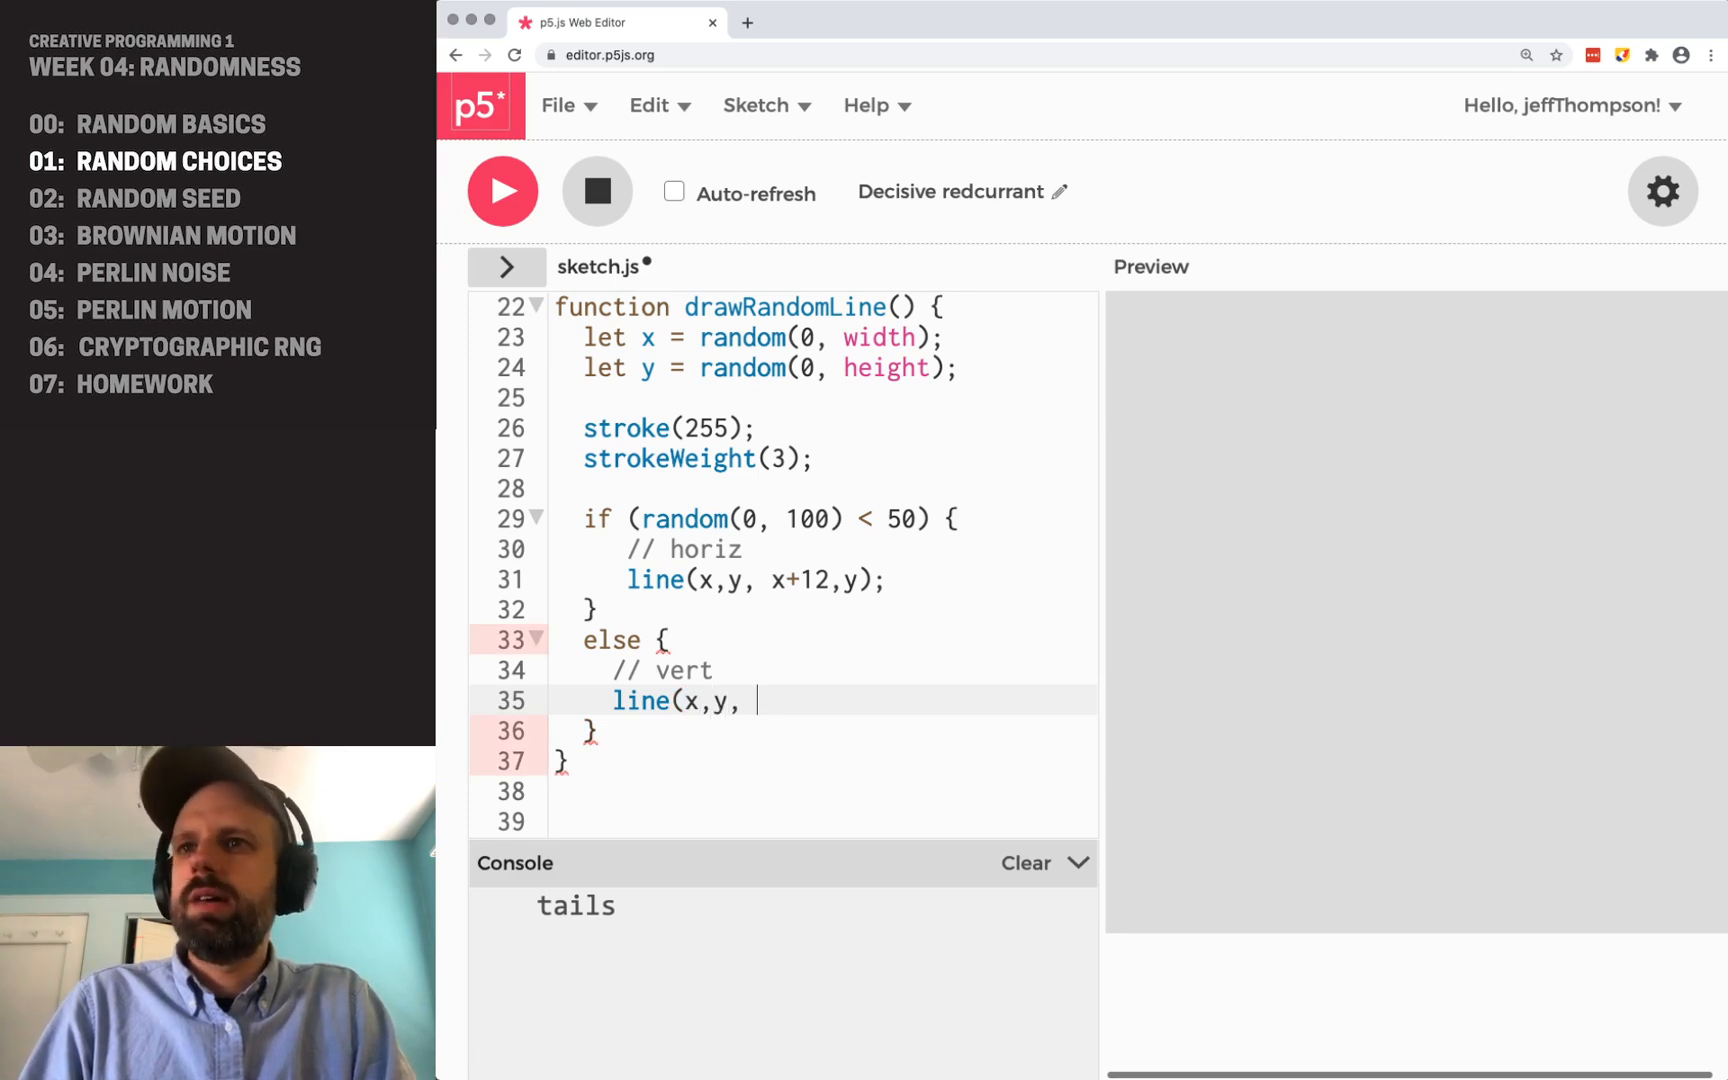
pyautogui.write('x,y+12);')
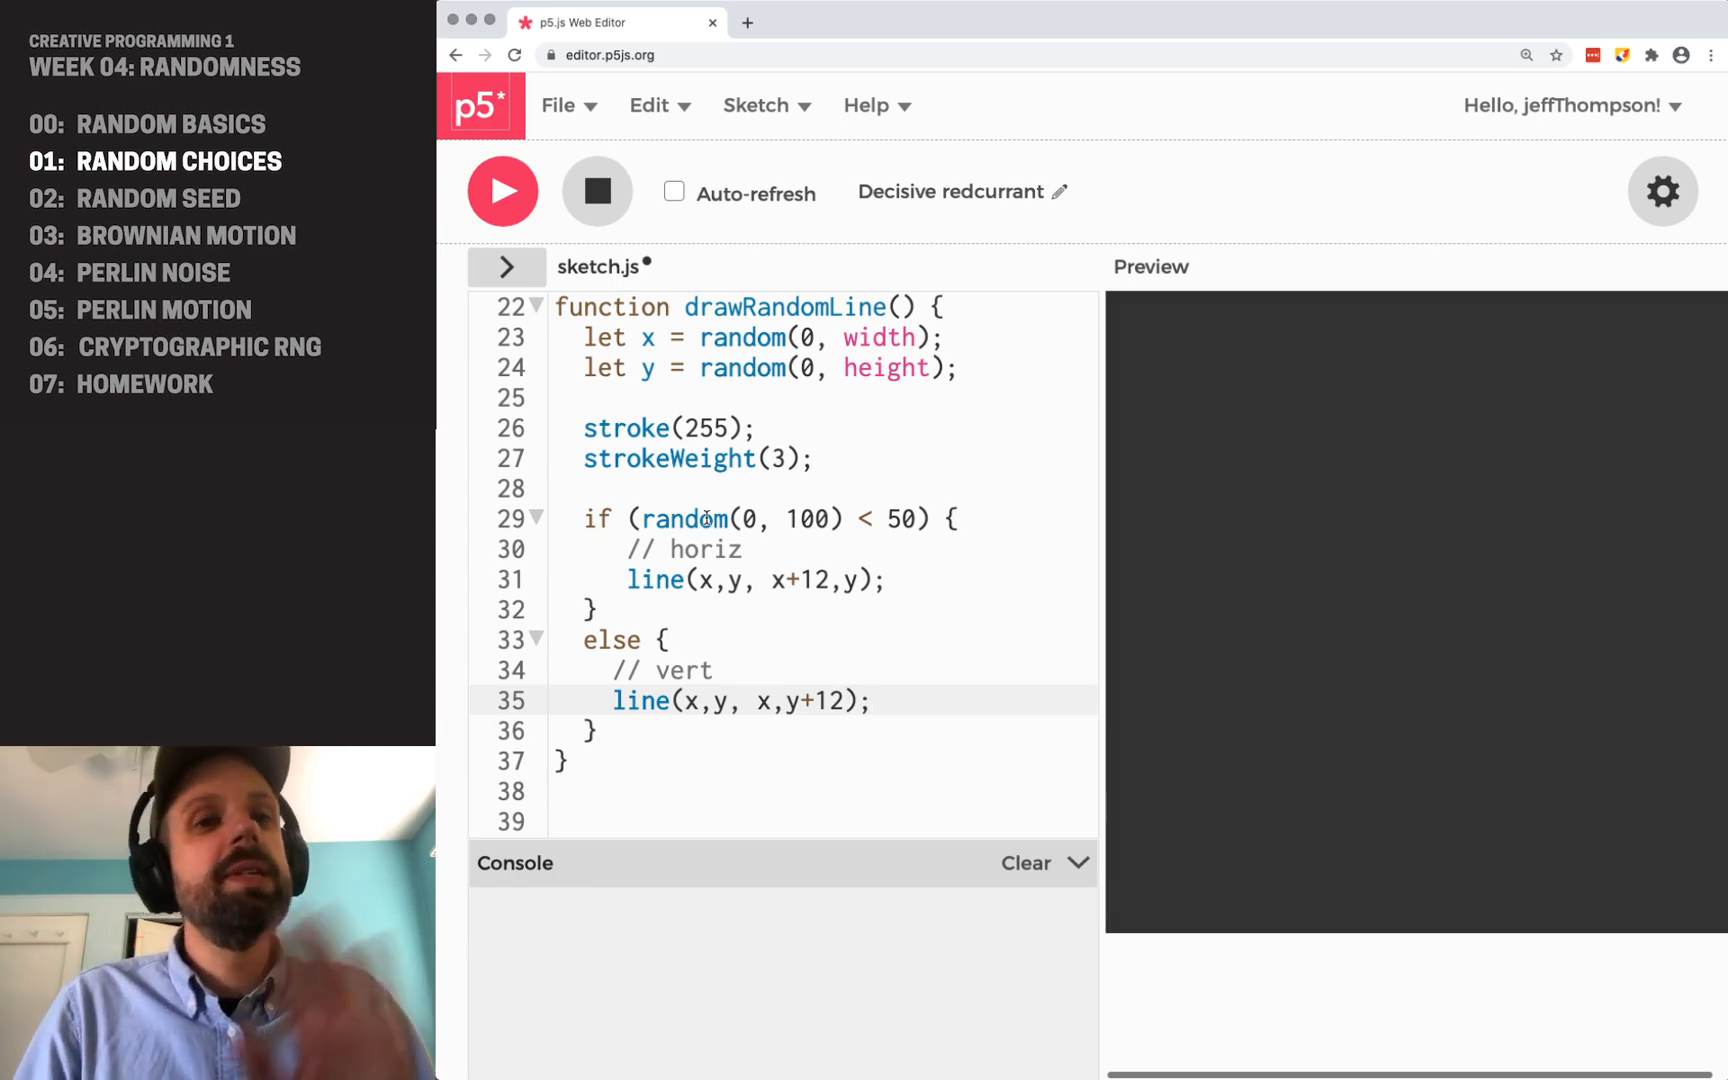
pyautogui.click(503, 191)
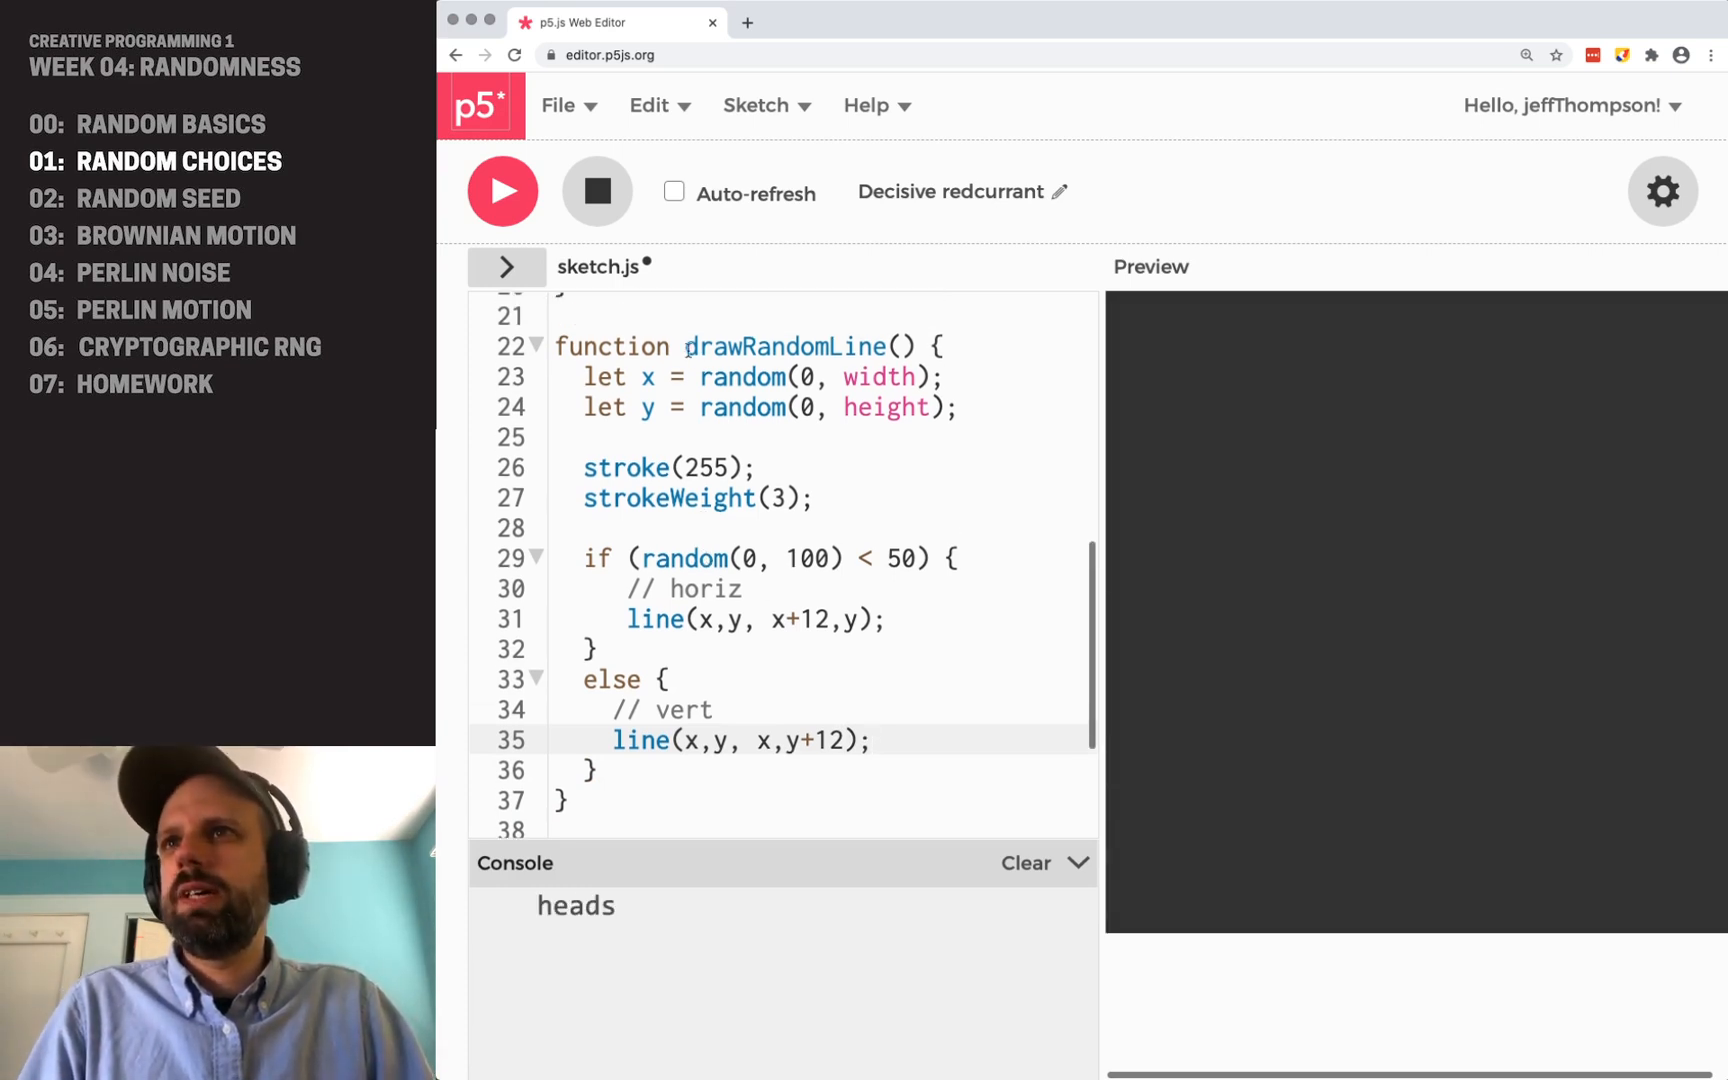
pyautogui.doubleClick(784, 346)
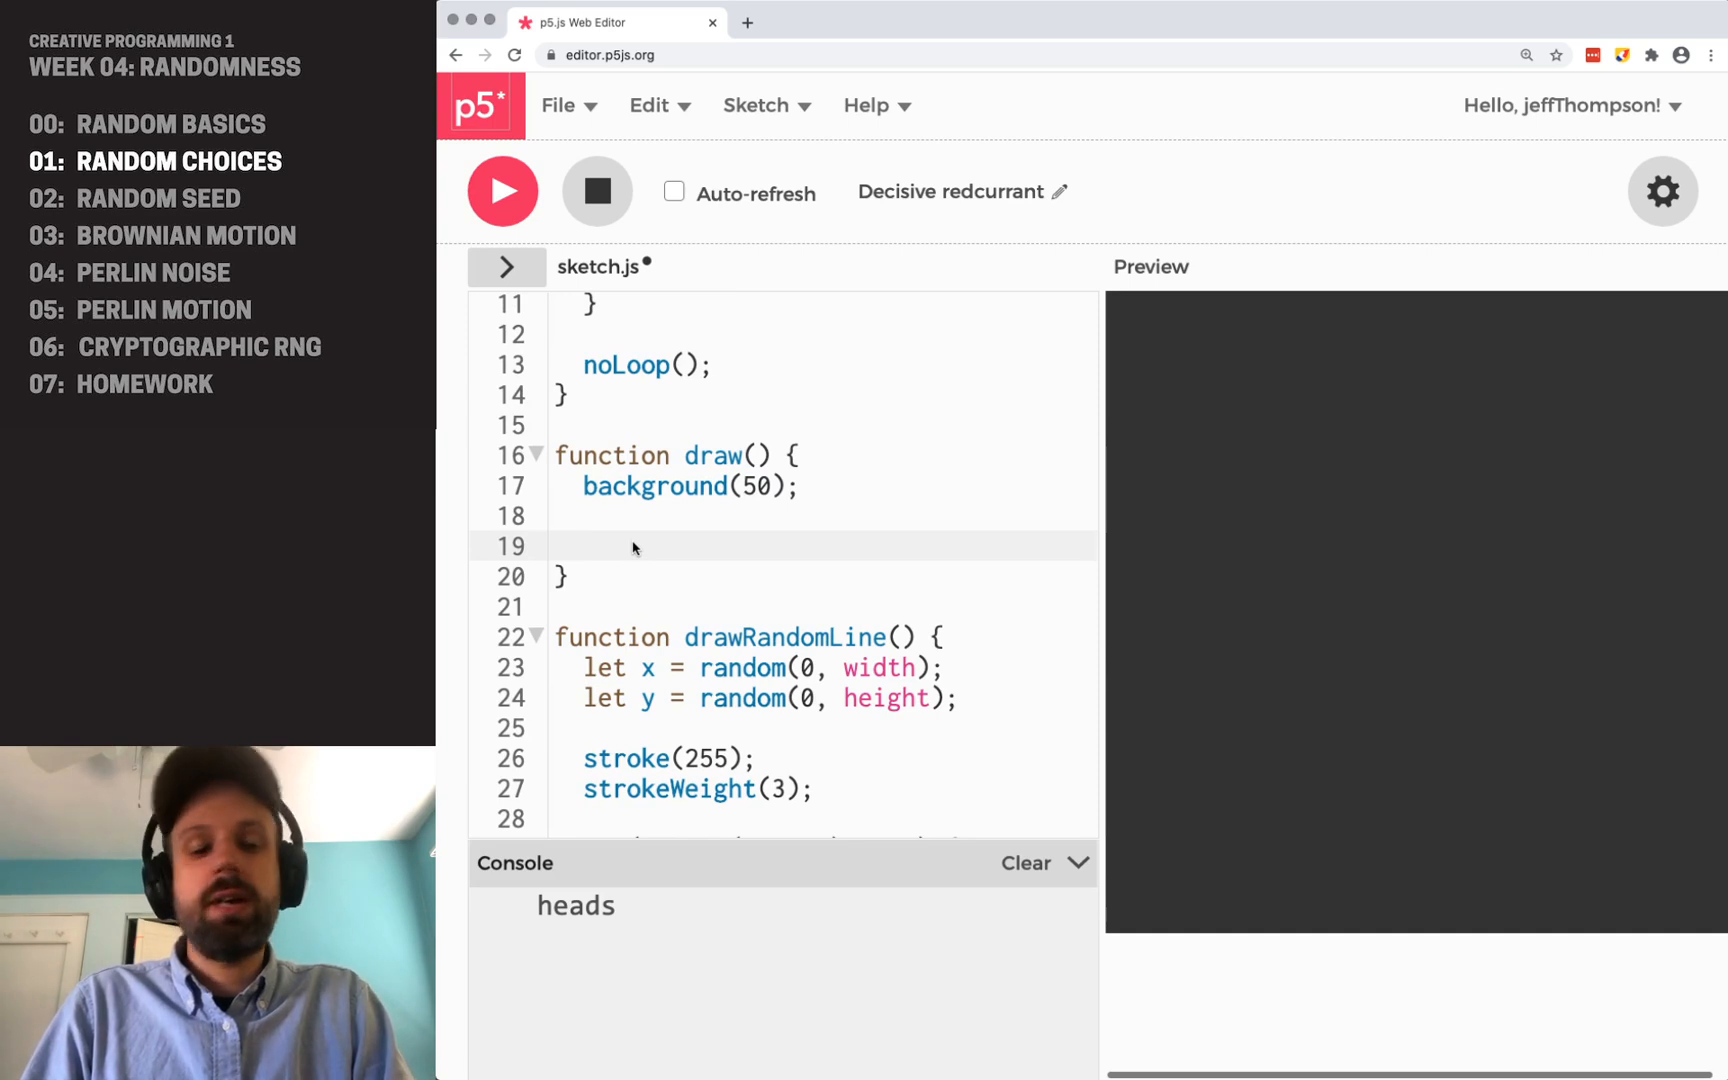
# - Add a 50-iteration for loop calling drawRandomLine() in draw, then run it twice
pyautogui.write('for (let i=0;')
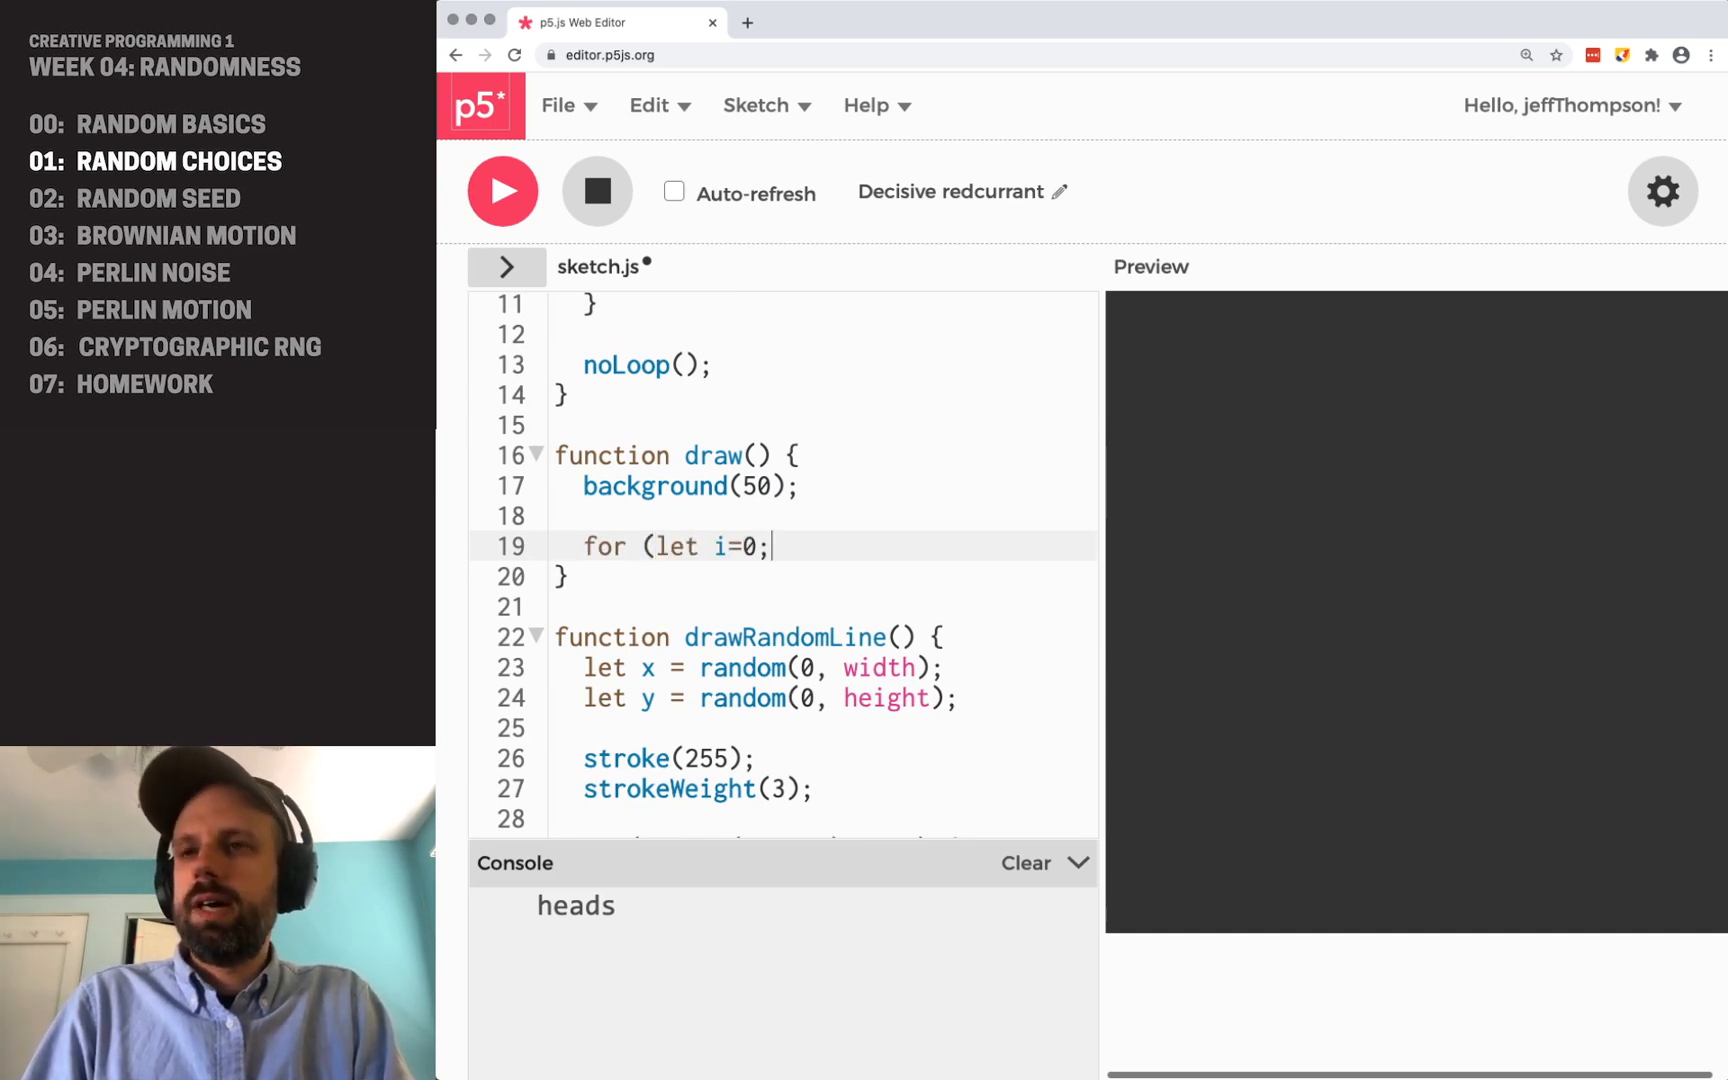
pyautogui.write('i<50;')
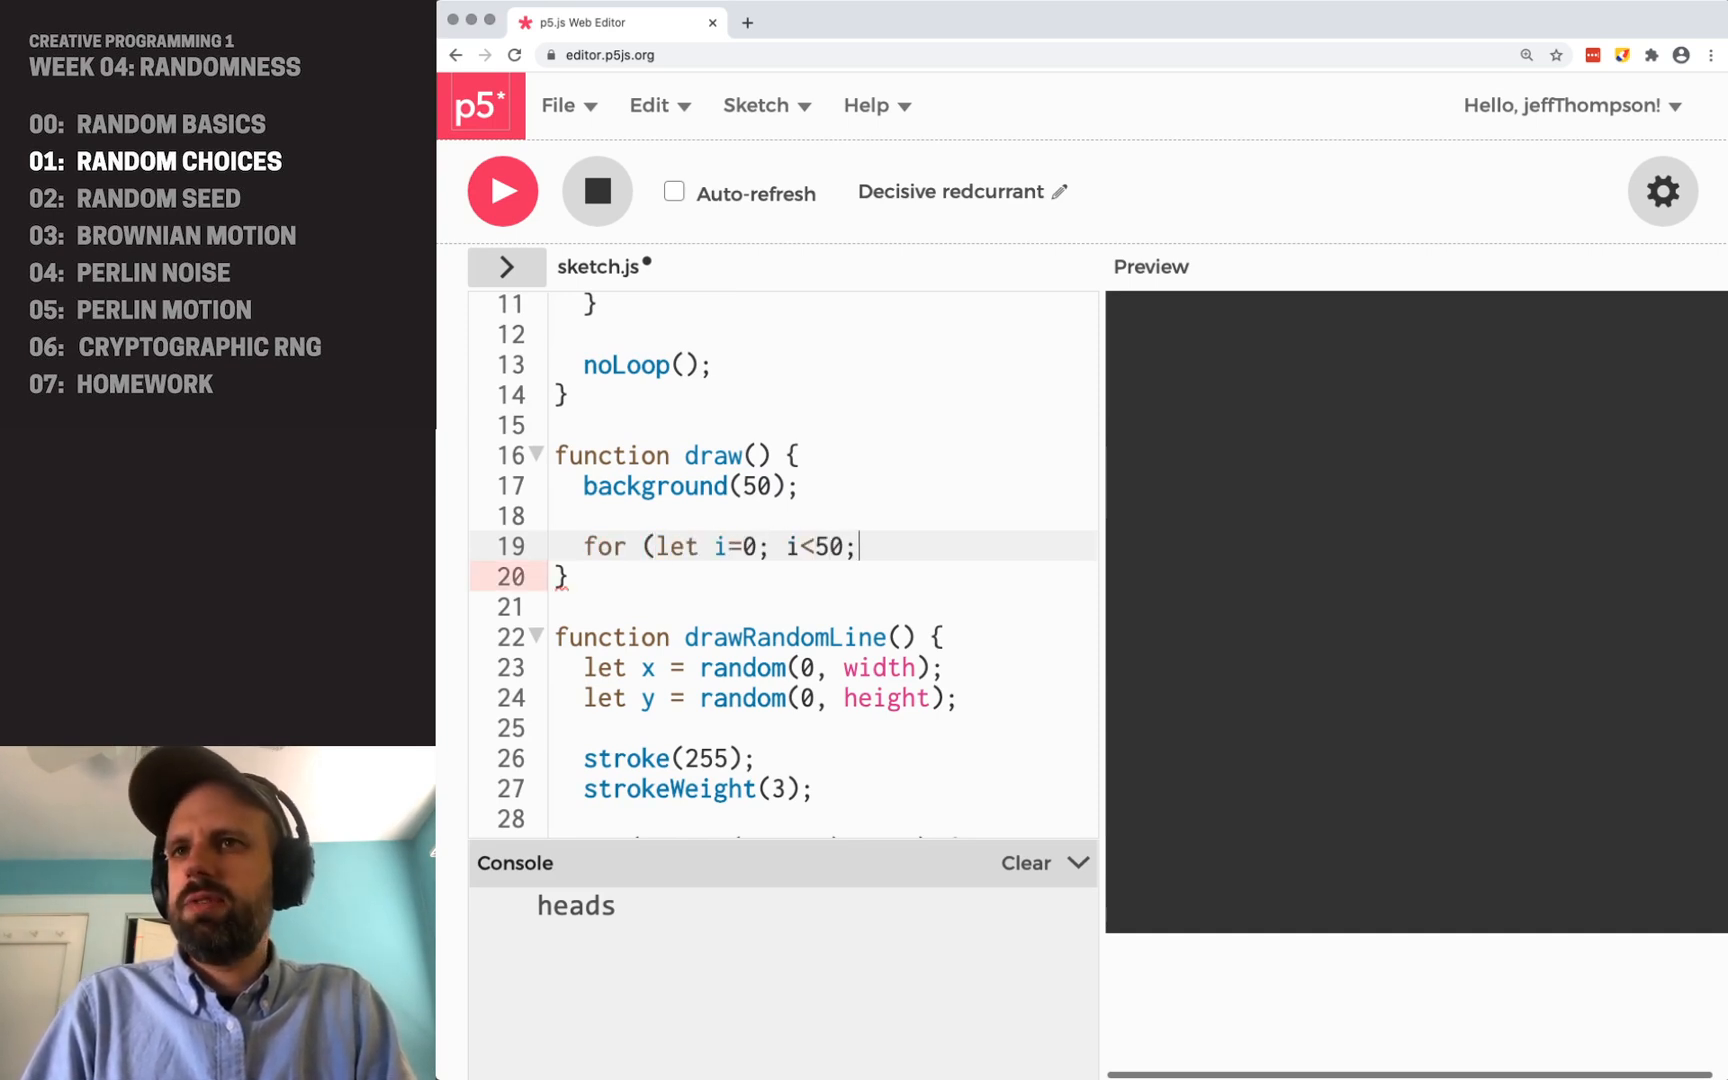
pyautogui.write('i++) {')
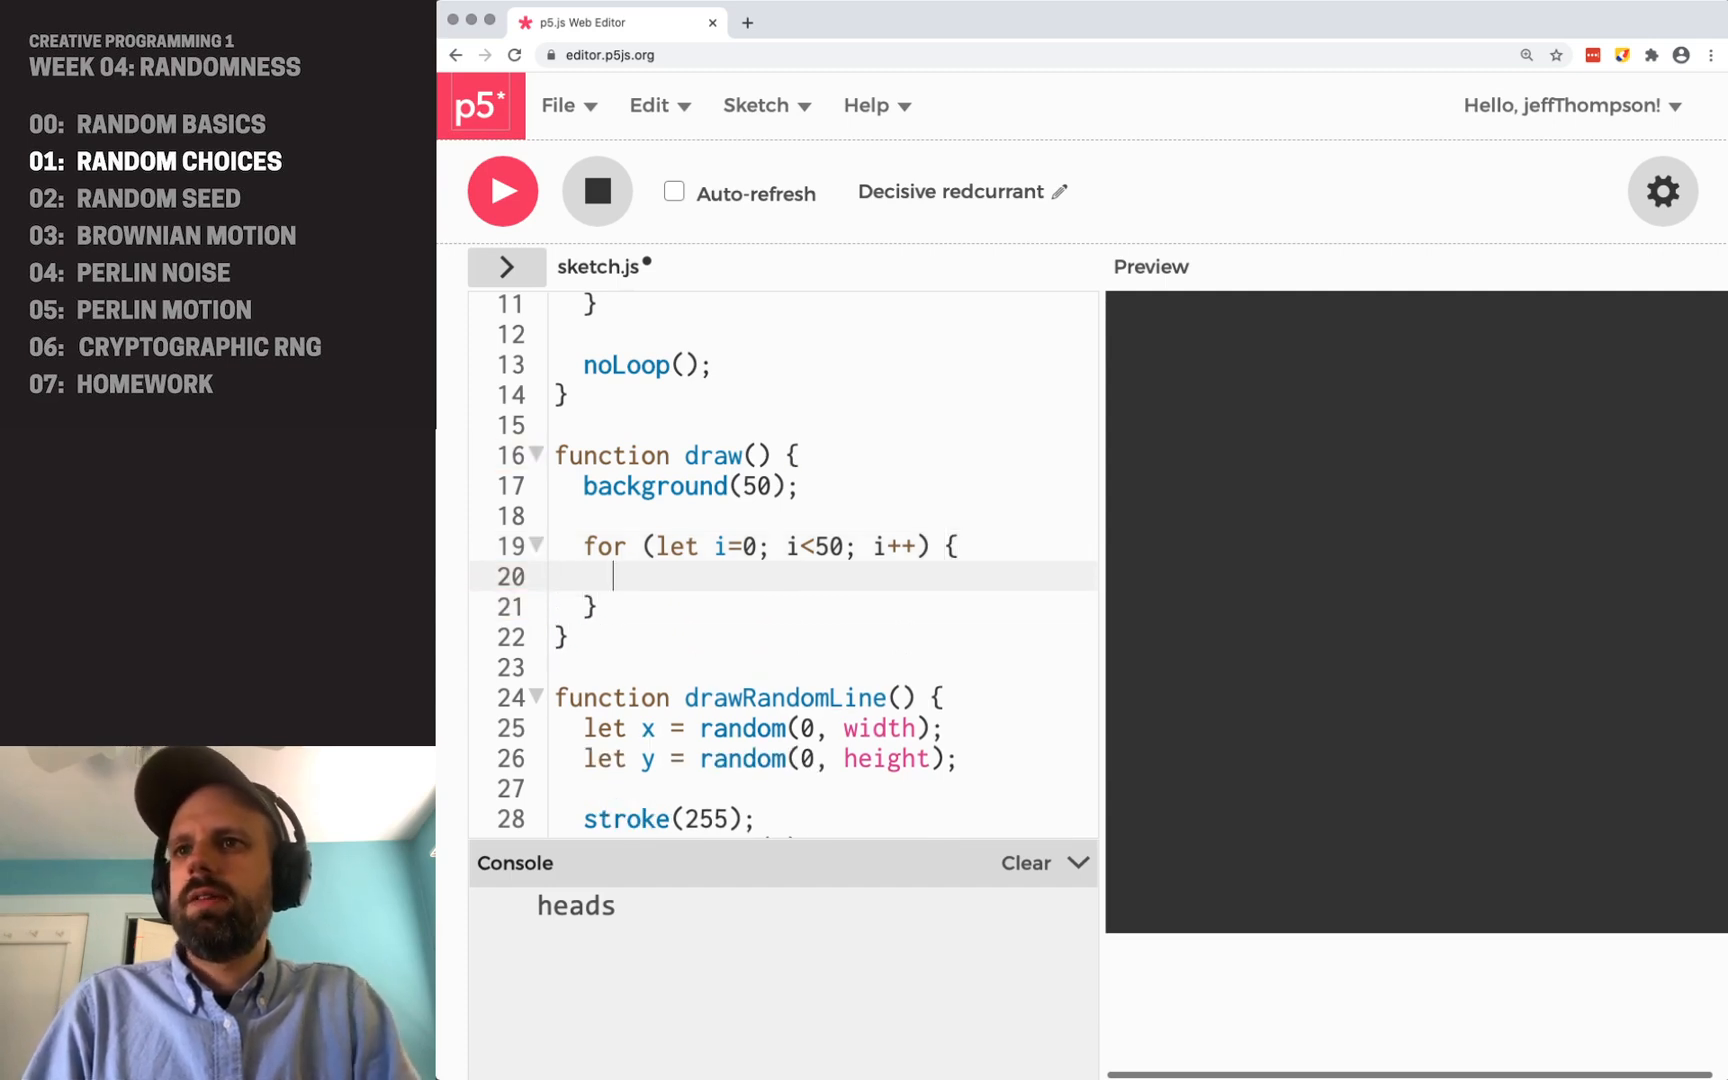
pyautogui.write('drawRandomLine')
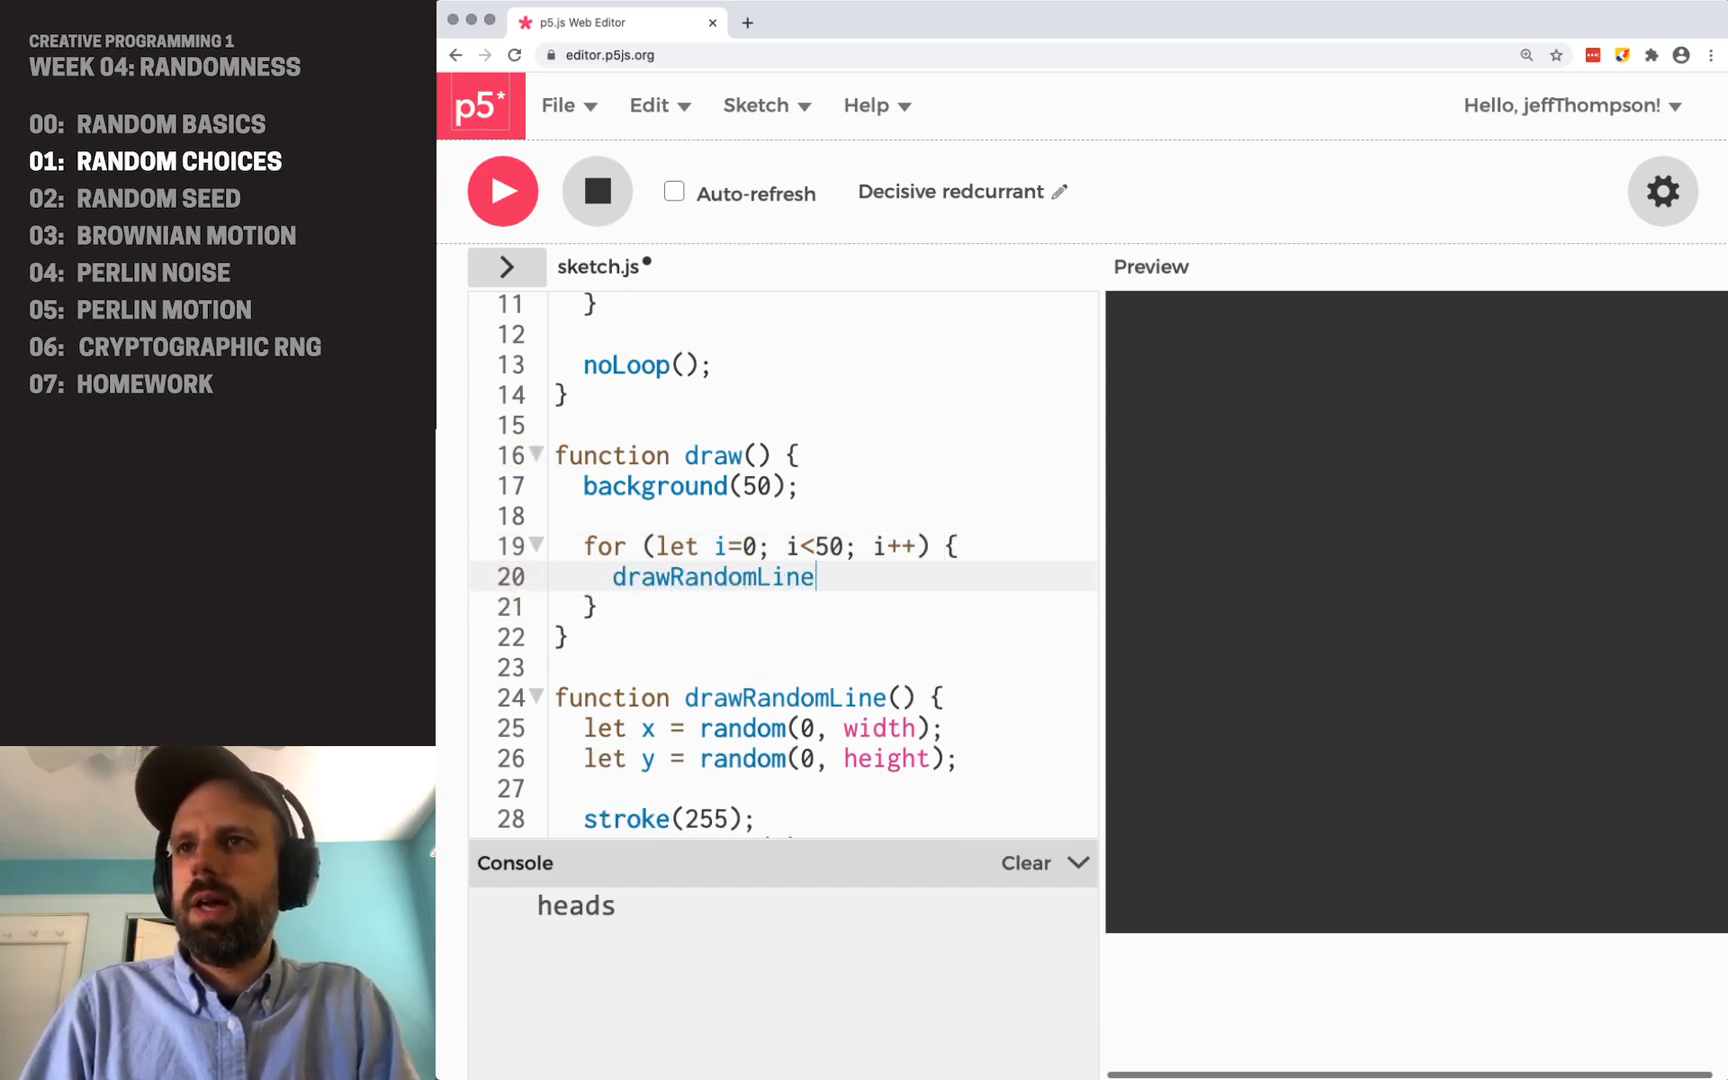
pyautogui.write('();')
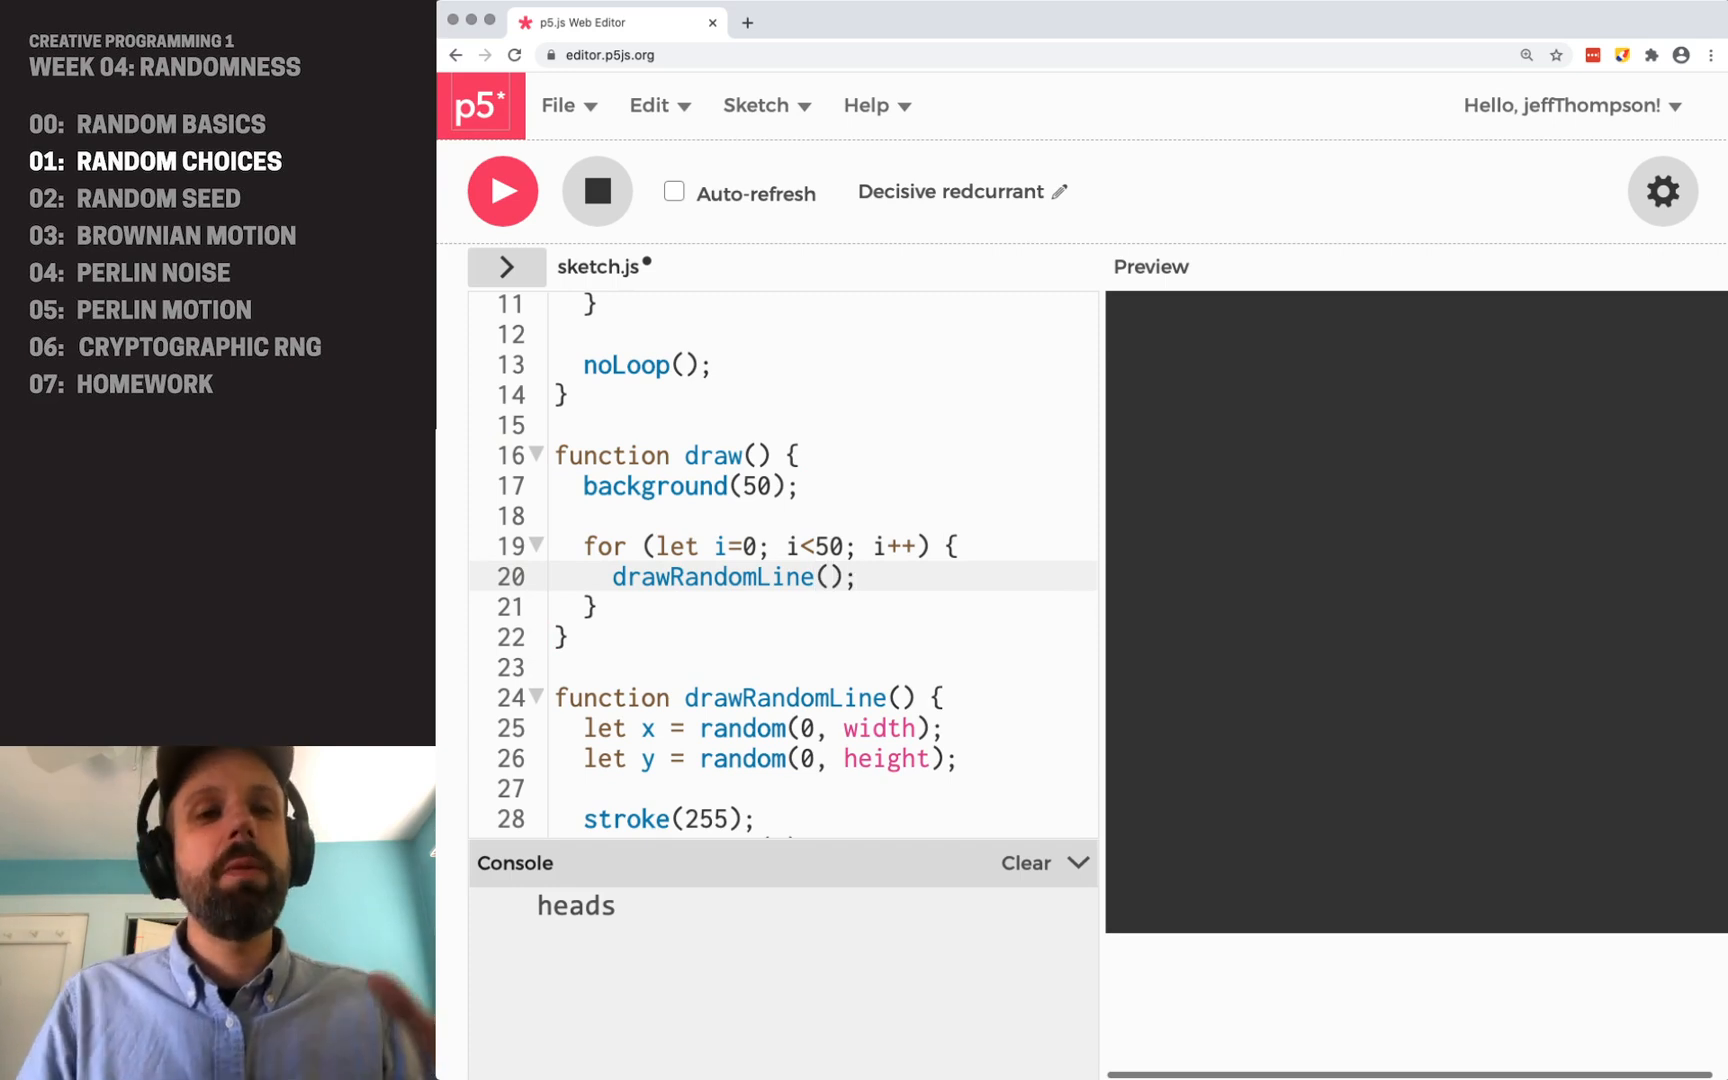
pyautogui.click(503, 191)
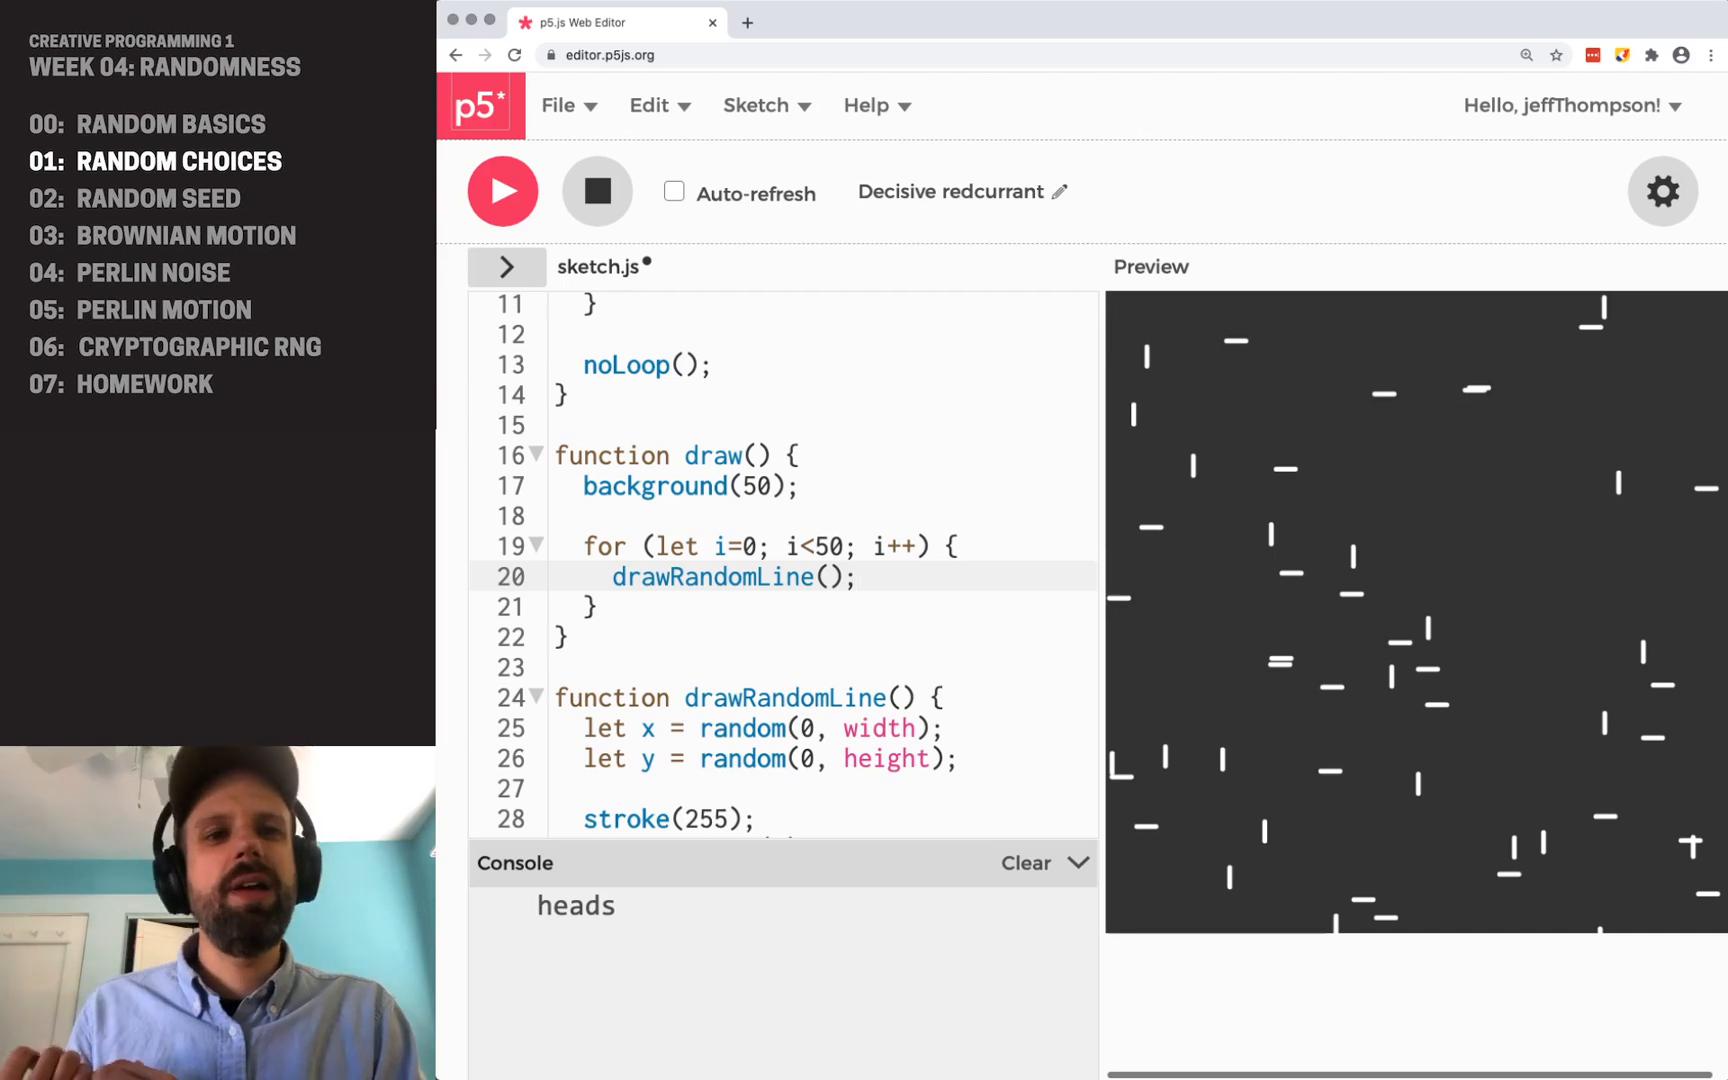
pyautogui.moveTo(1513, 449)
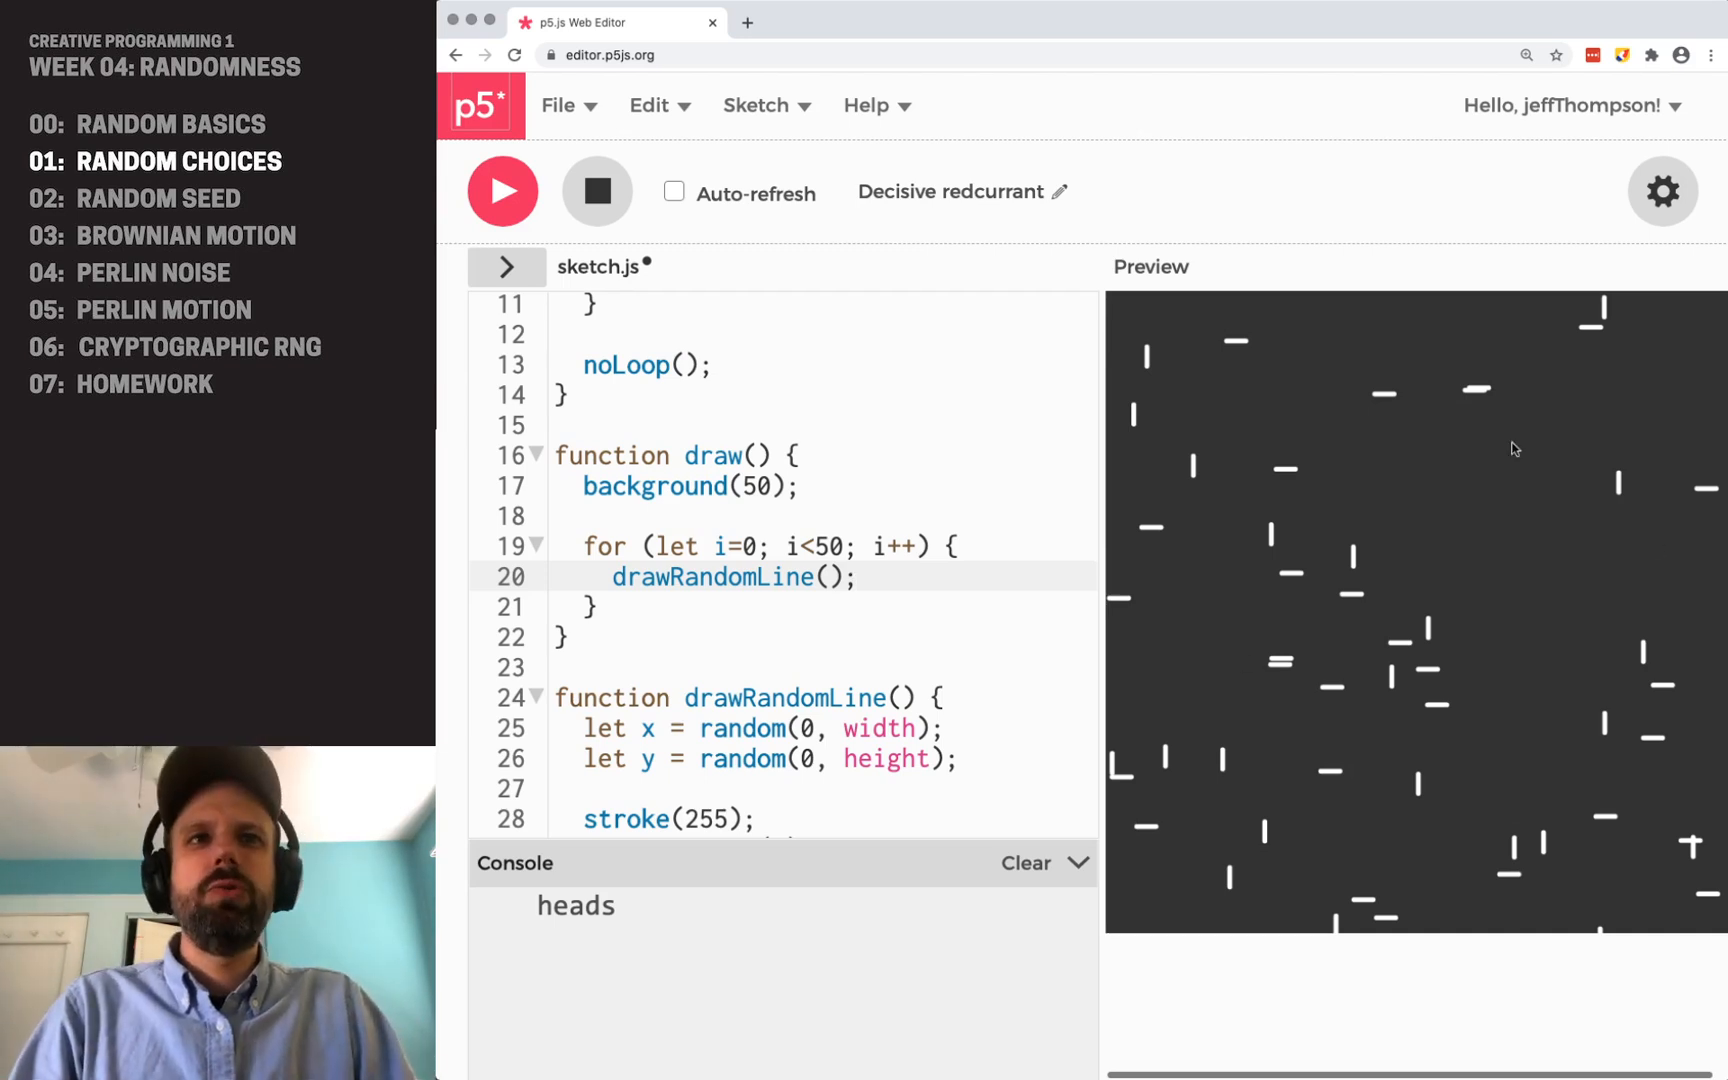
pyautogui.moveTo(893, 670)
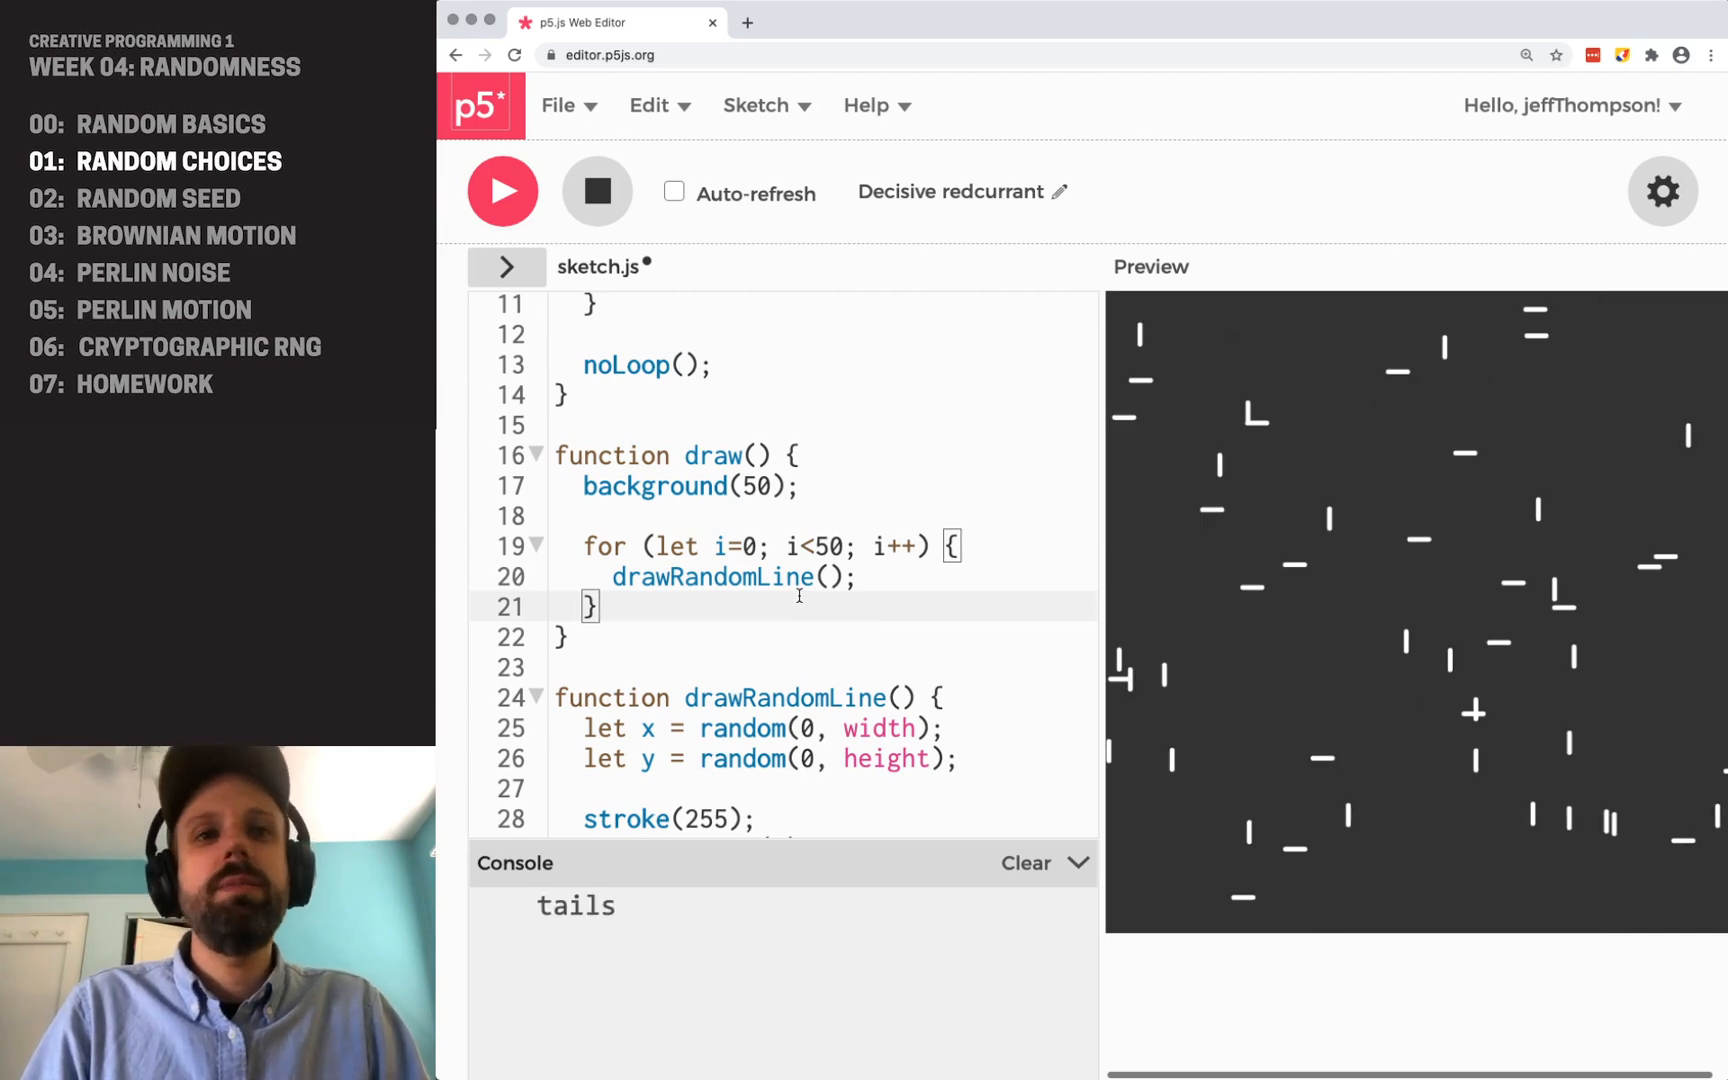
pyautogui.click(503, 191)
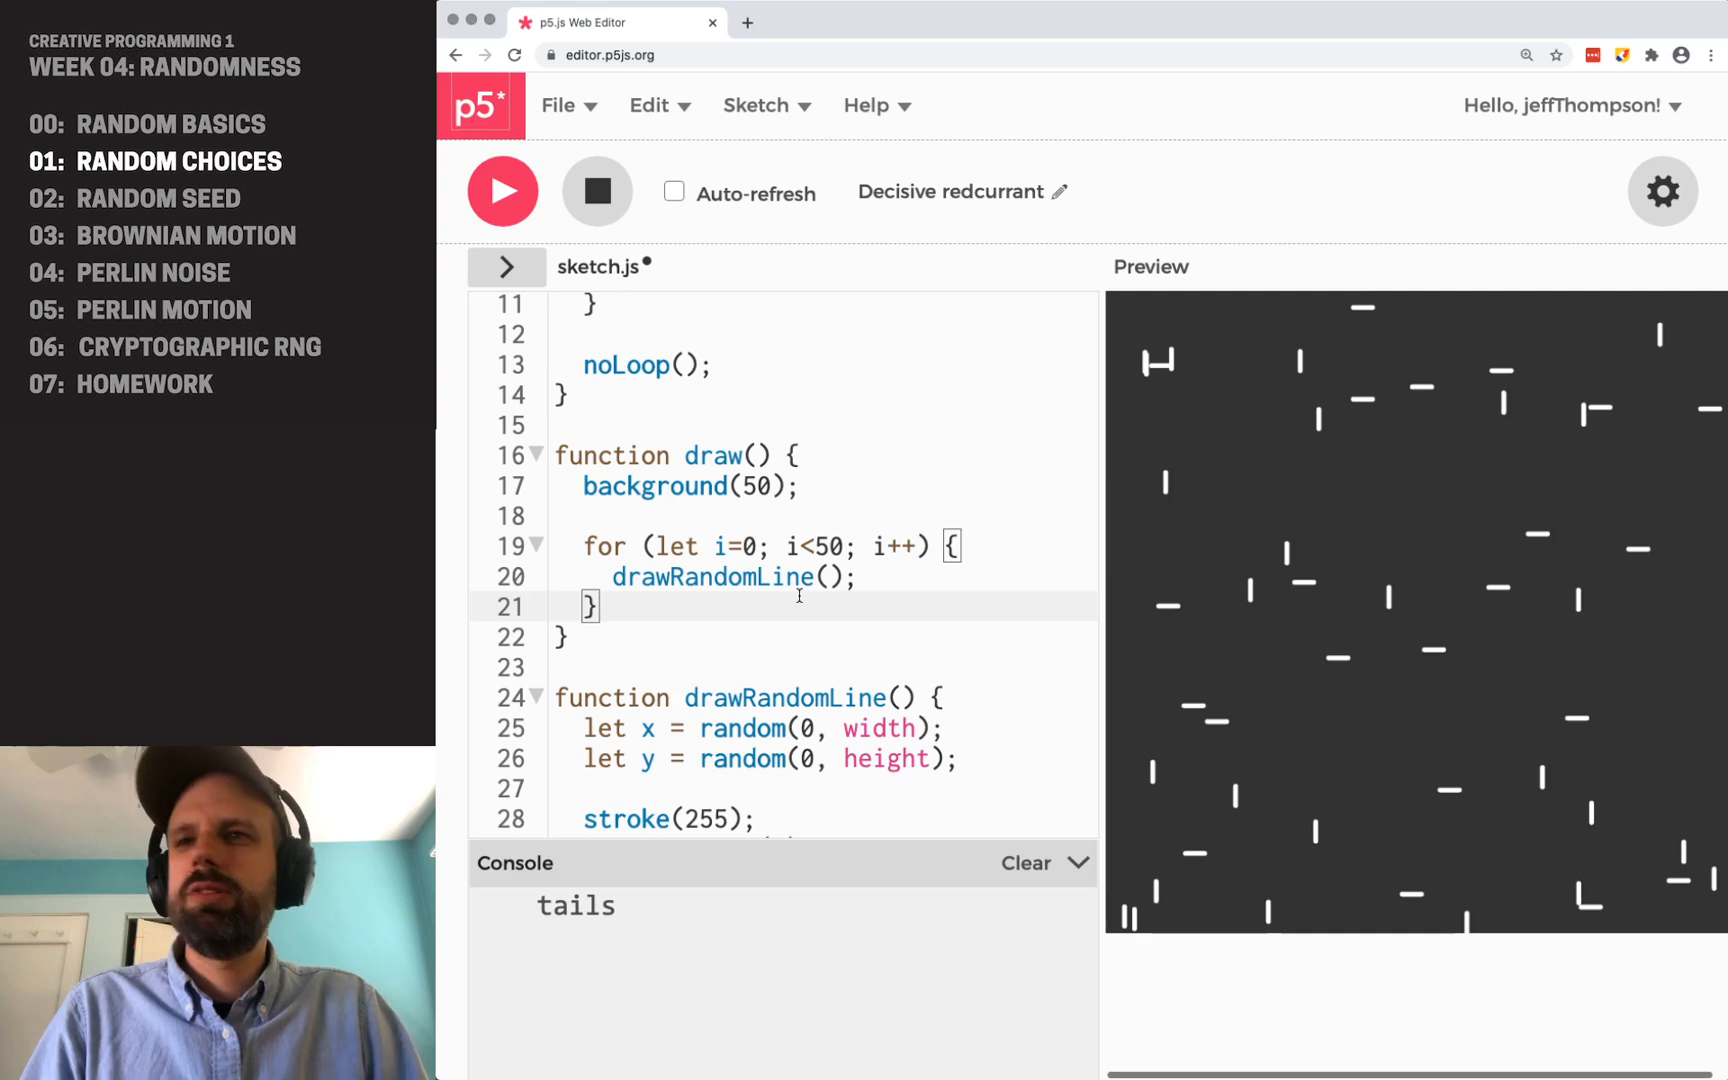
# - Raise the loop limit from 50 to 500 and run the sketch
pyautogui.write('0')
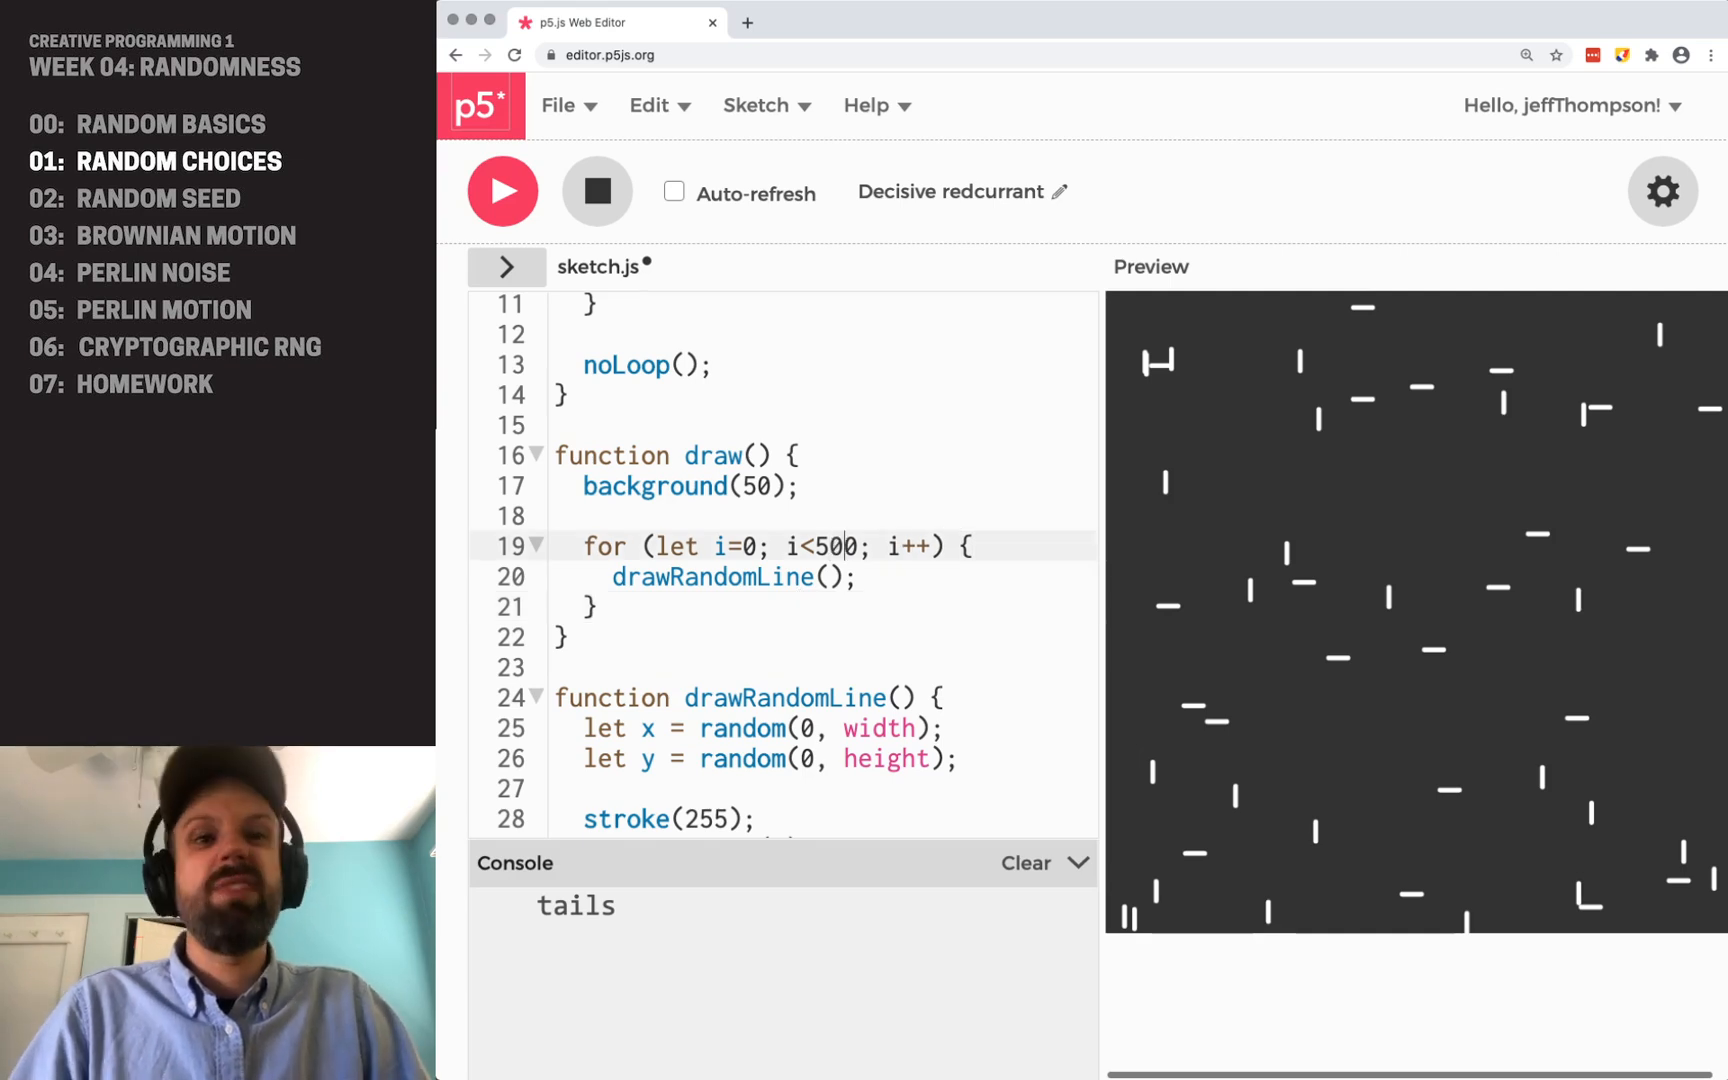
pyautogui.click(501, 191)
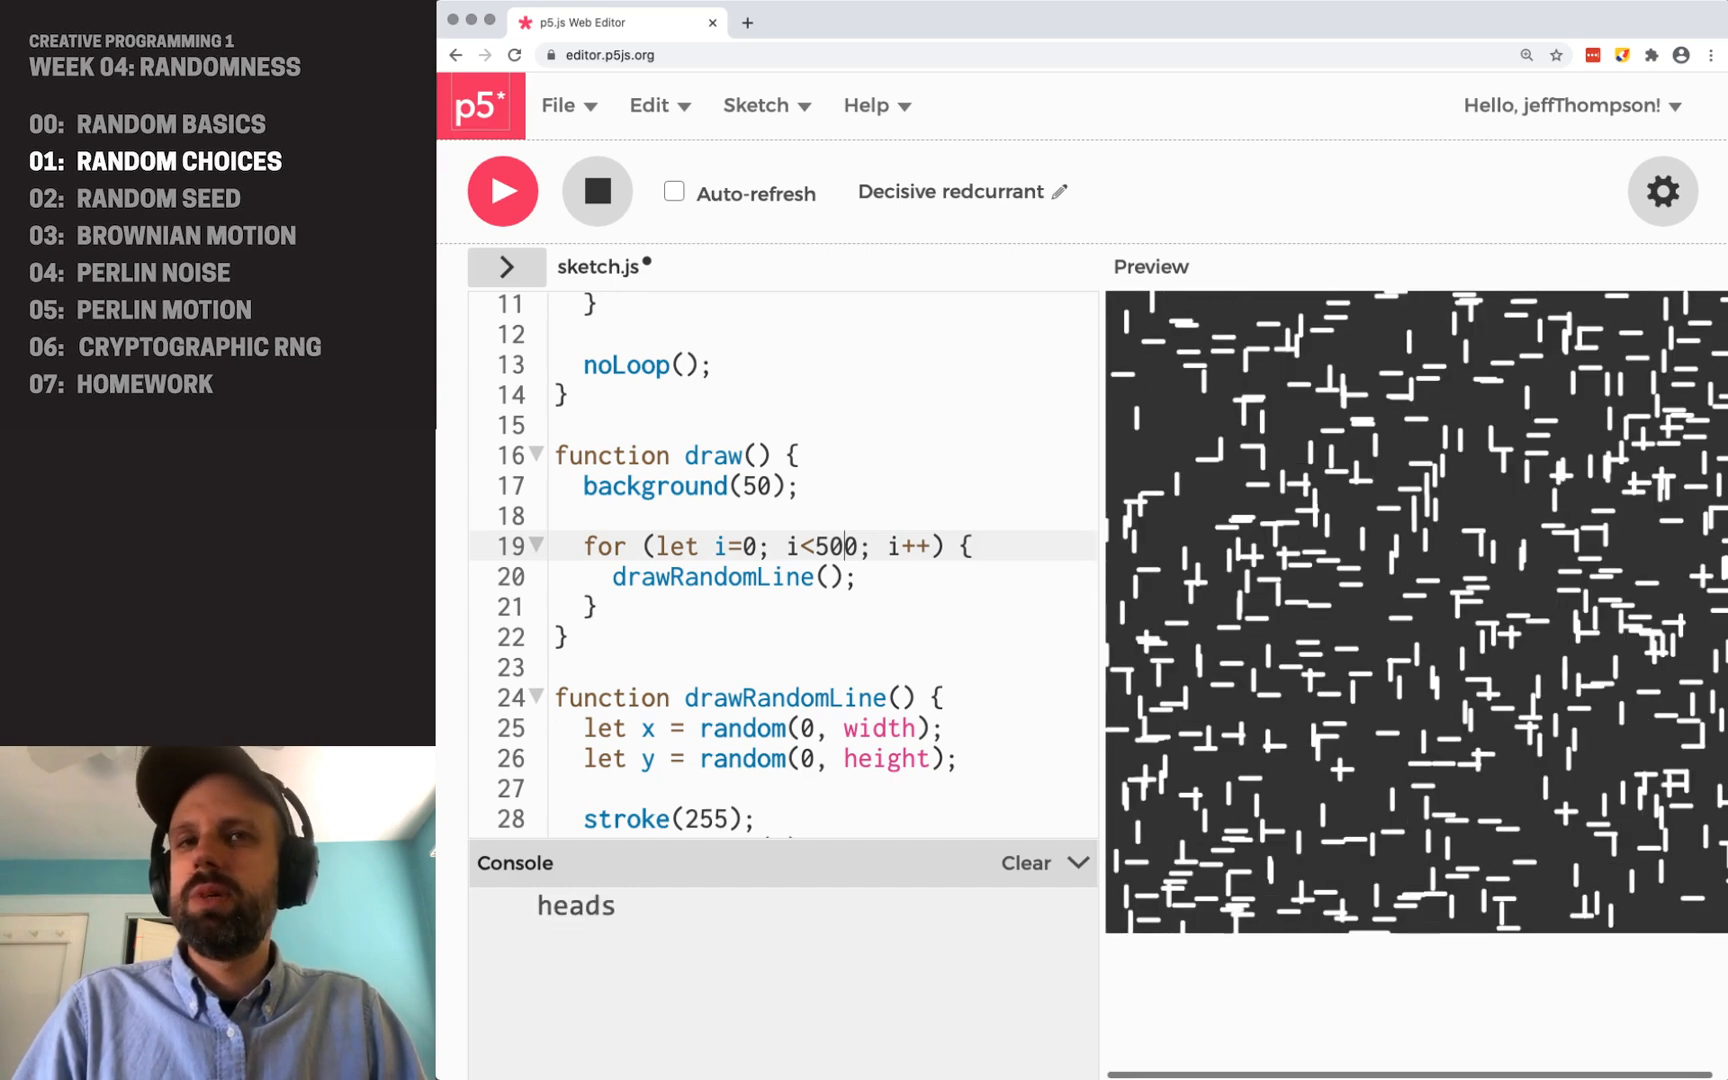
pyautogui.scroll(-3)
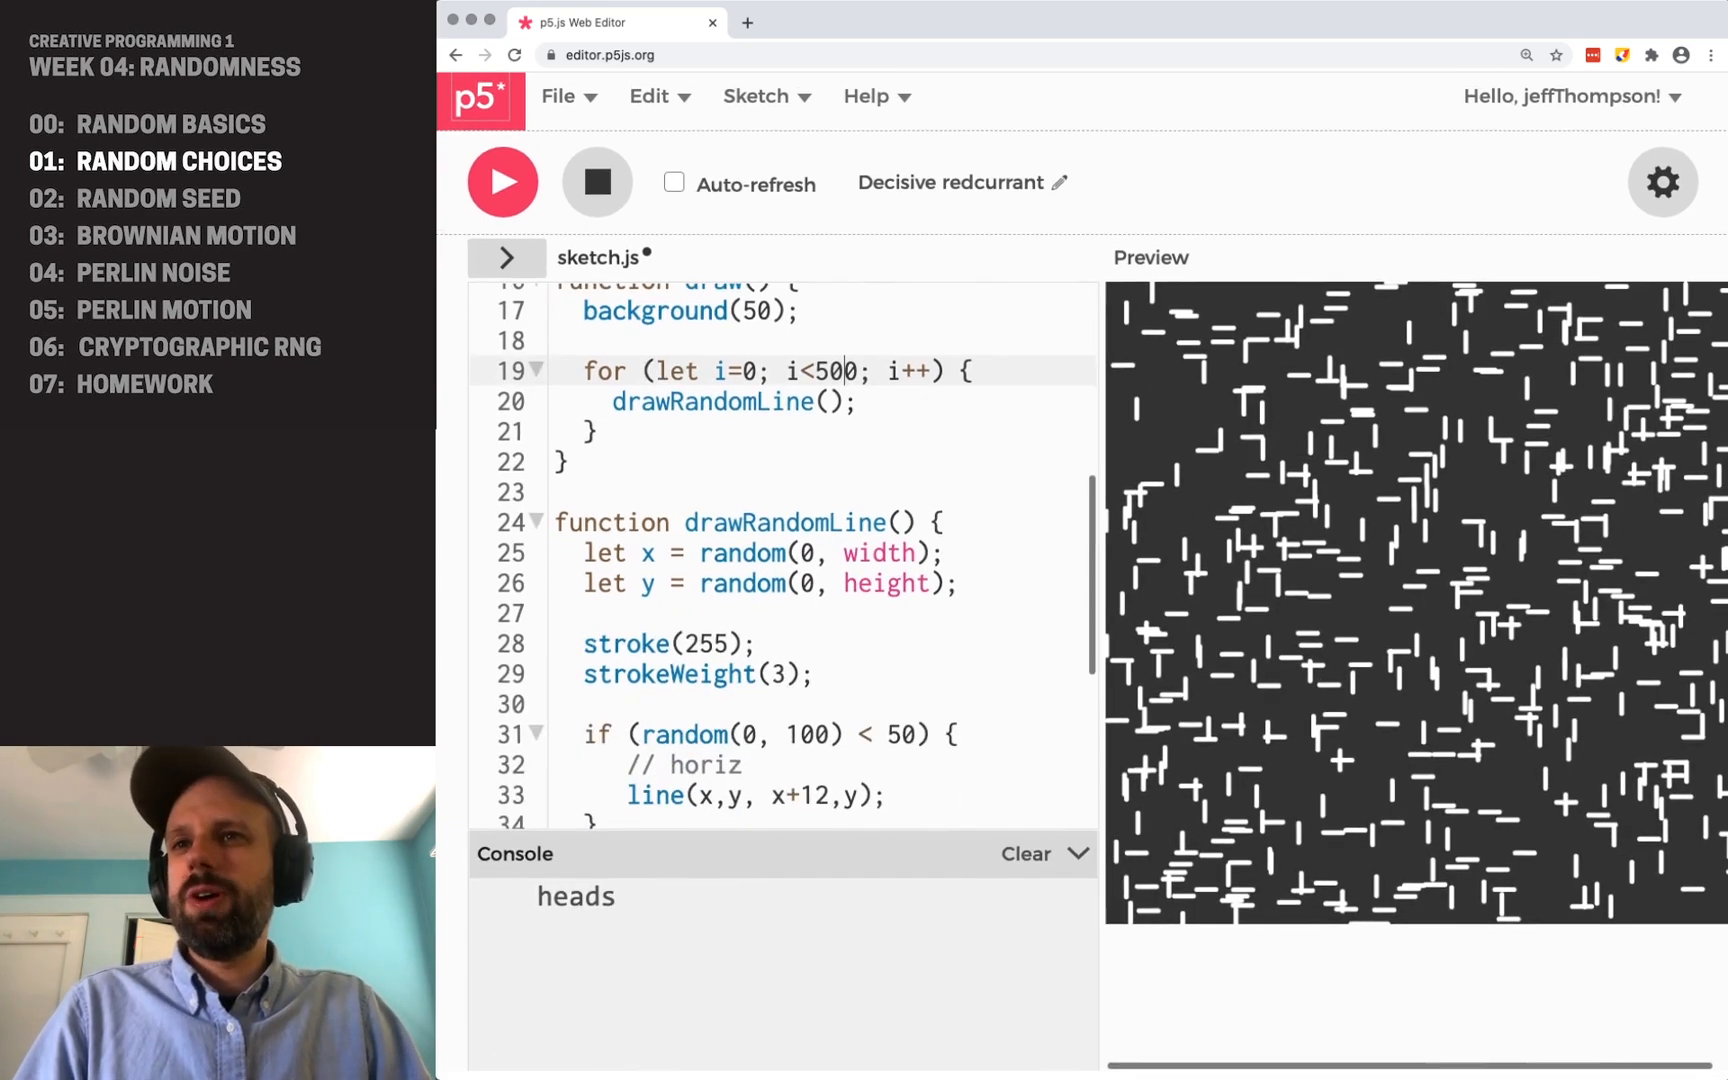
pyautogui.scroll(-3)
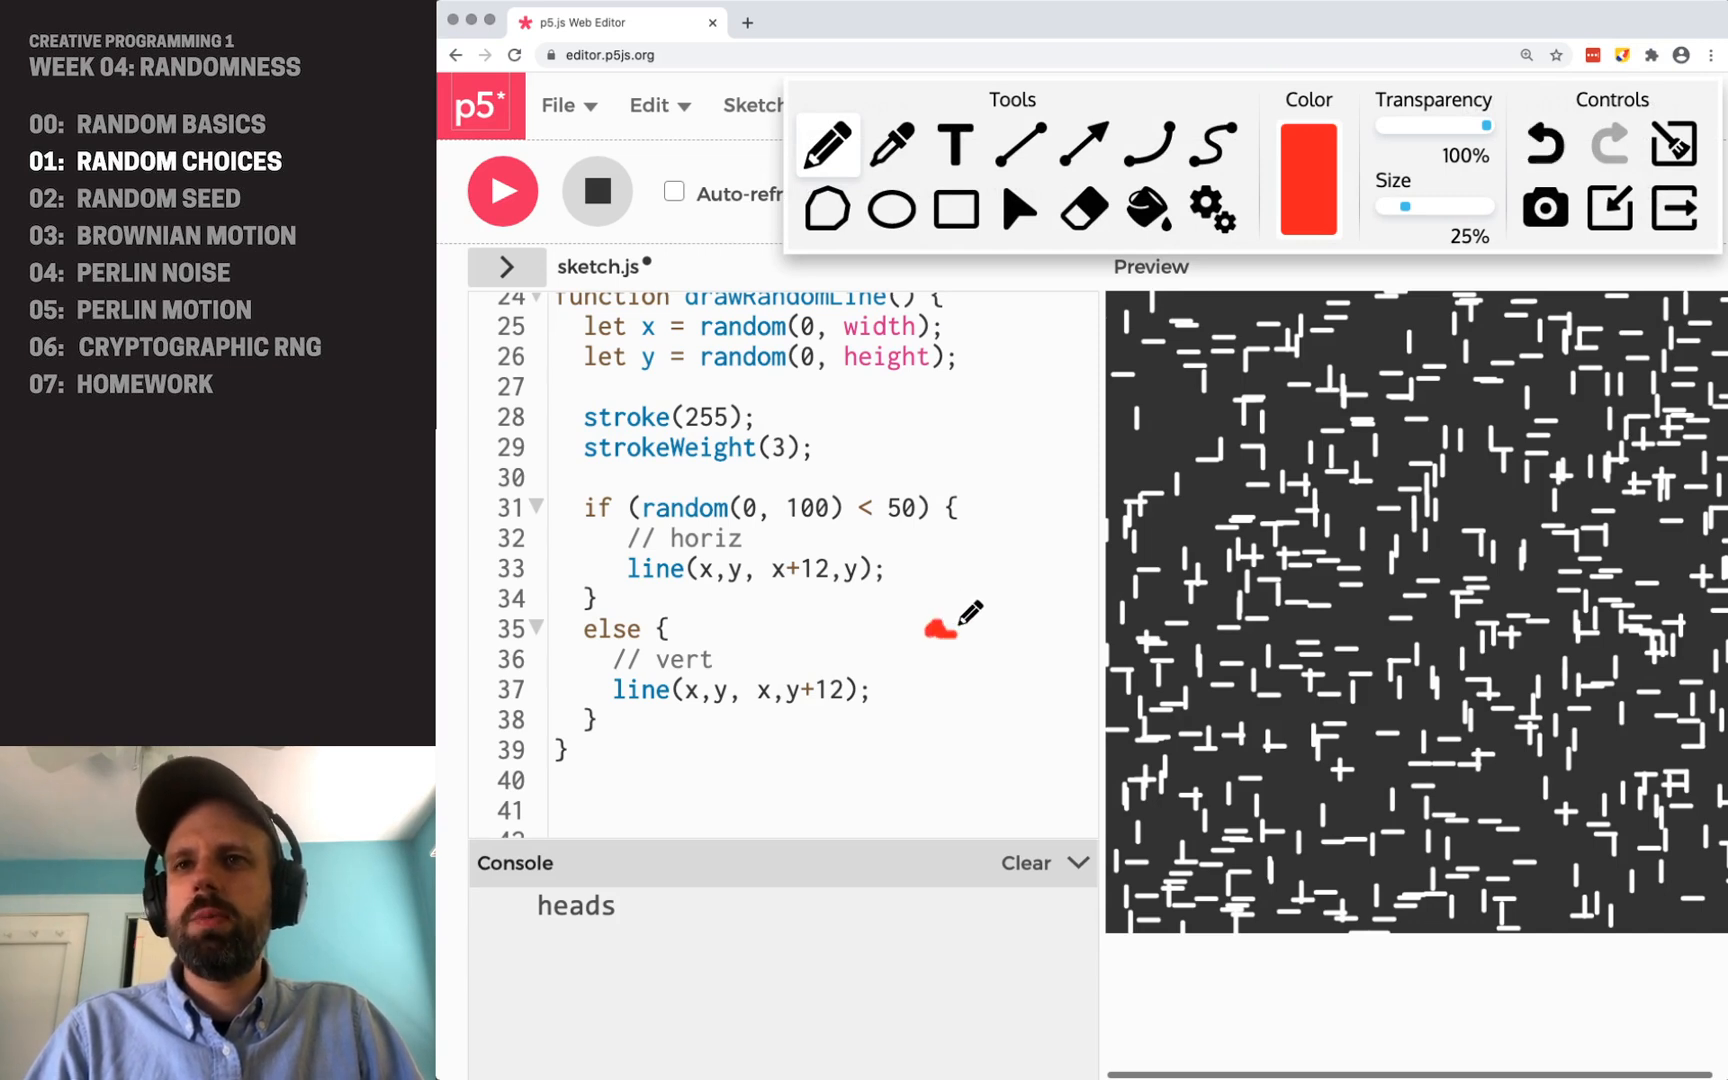
pyautogui.moveTo(931, 629); pyautogui.dragTo(1014, 629)
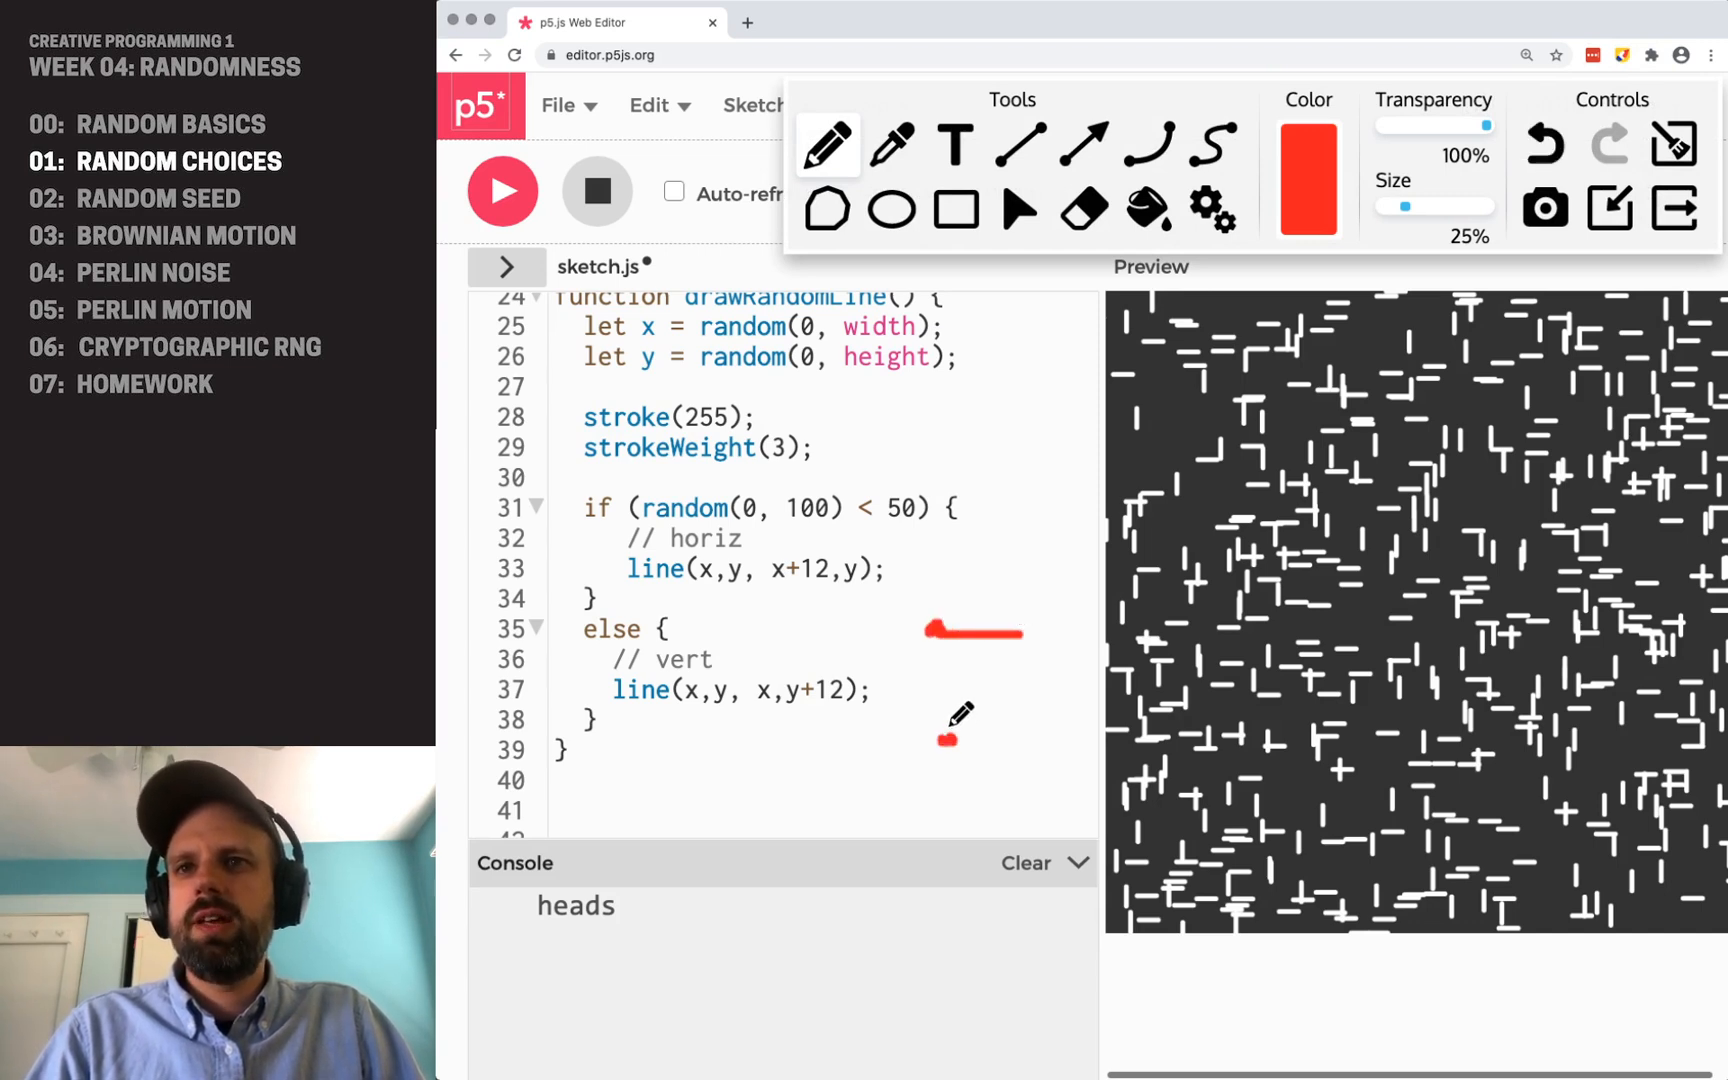
pyautogui.moveTo(944, 727); pyautogui.dragTo(944, 771)
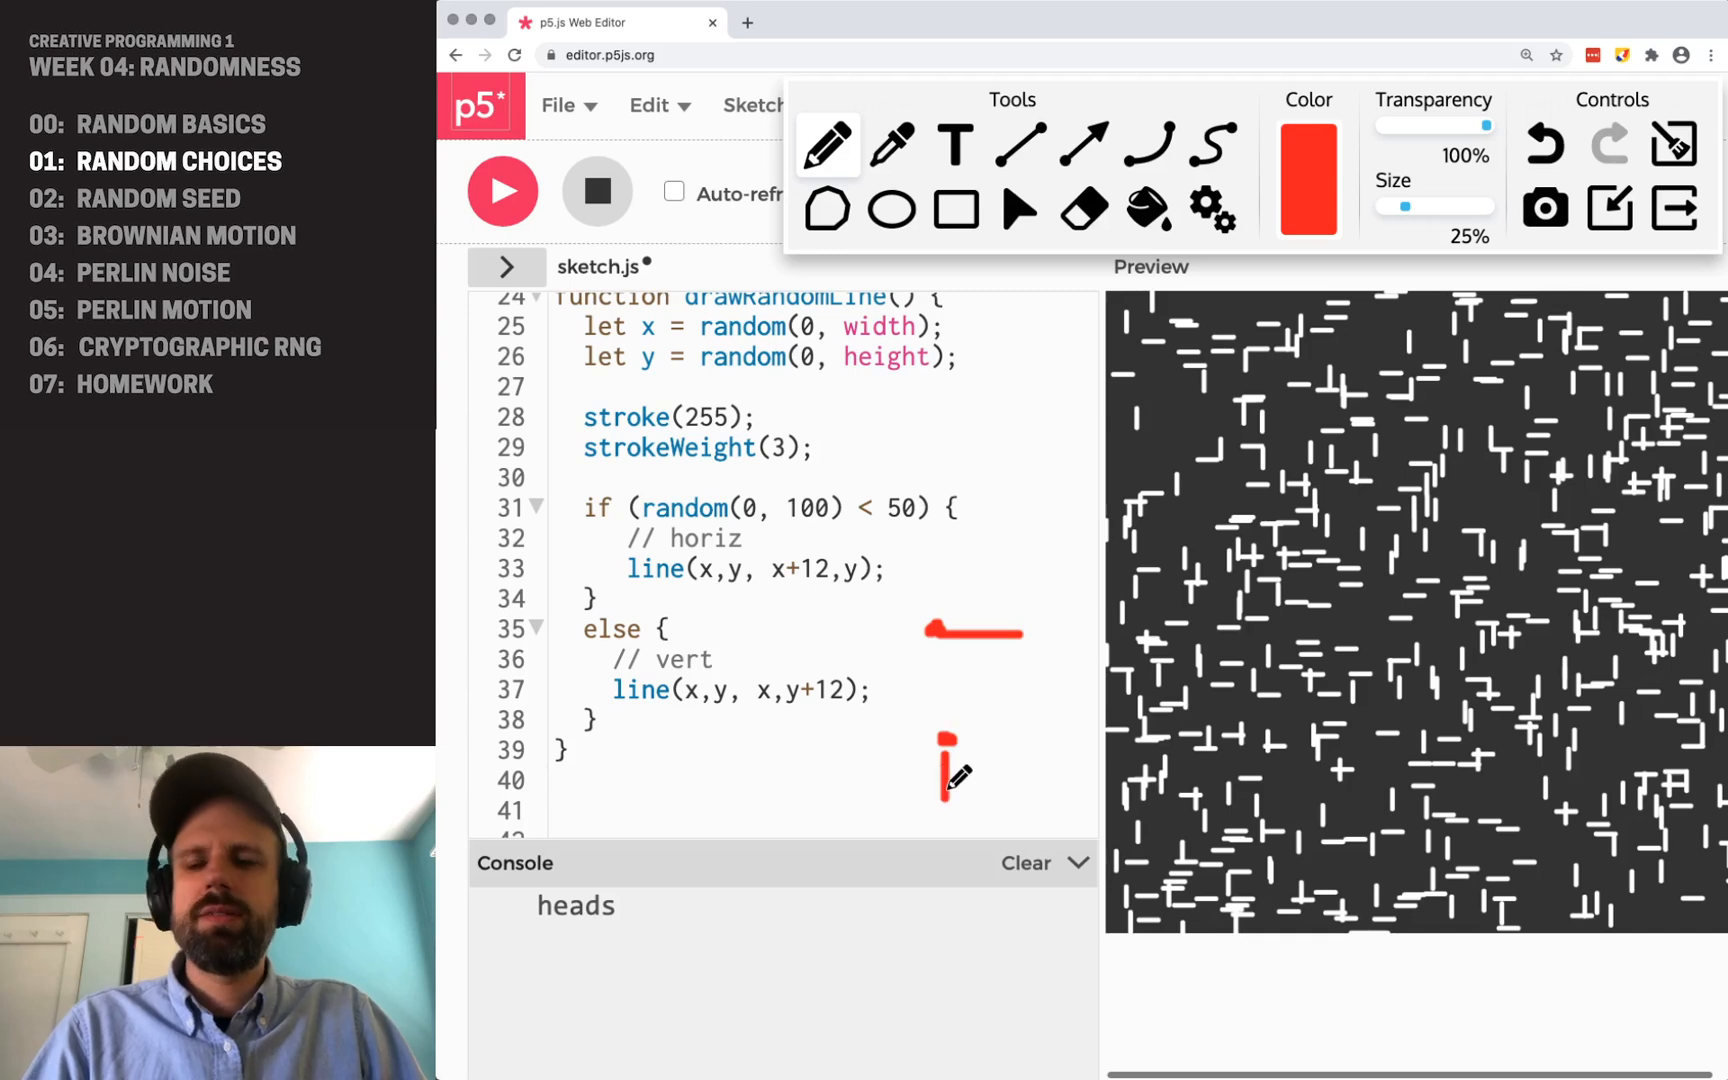
pyautogui.moveTo(1052, 727)
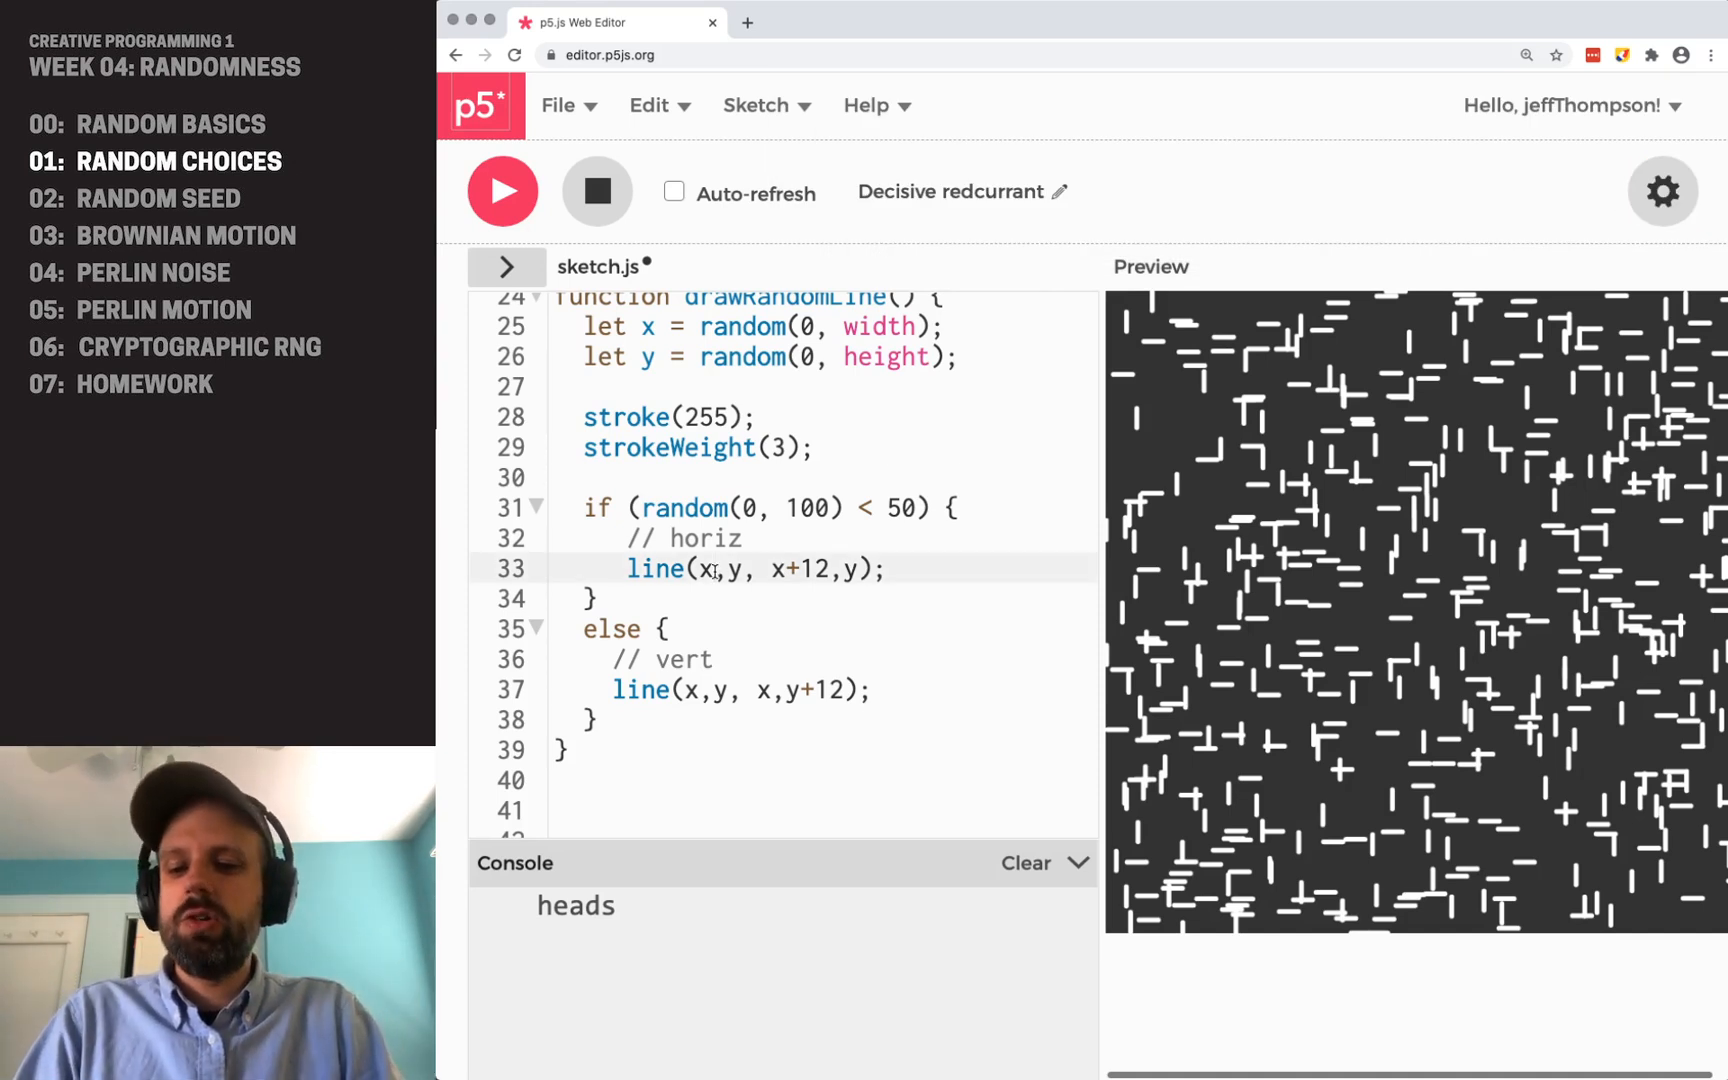
# - Offset the line starts by -6 so lines center on their point, and rerun
pyautogui.write('-6')
pyautogui.click(821, 690)
pyautogui.write('6')
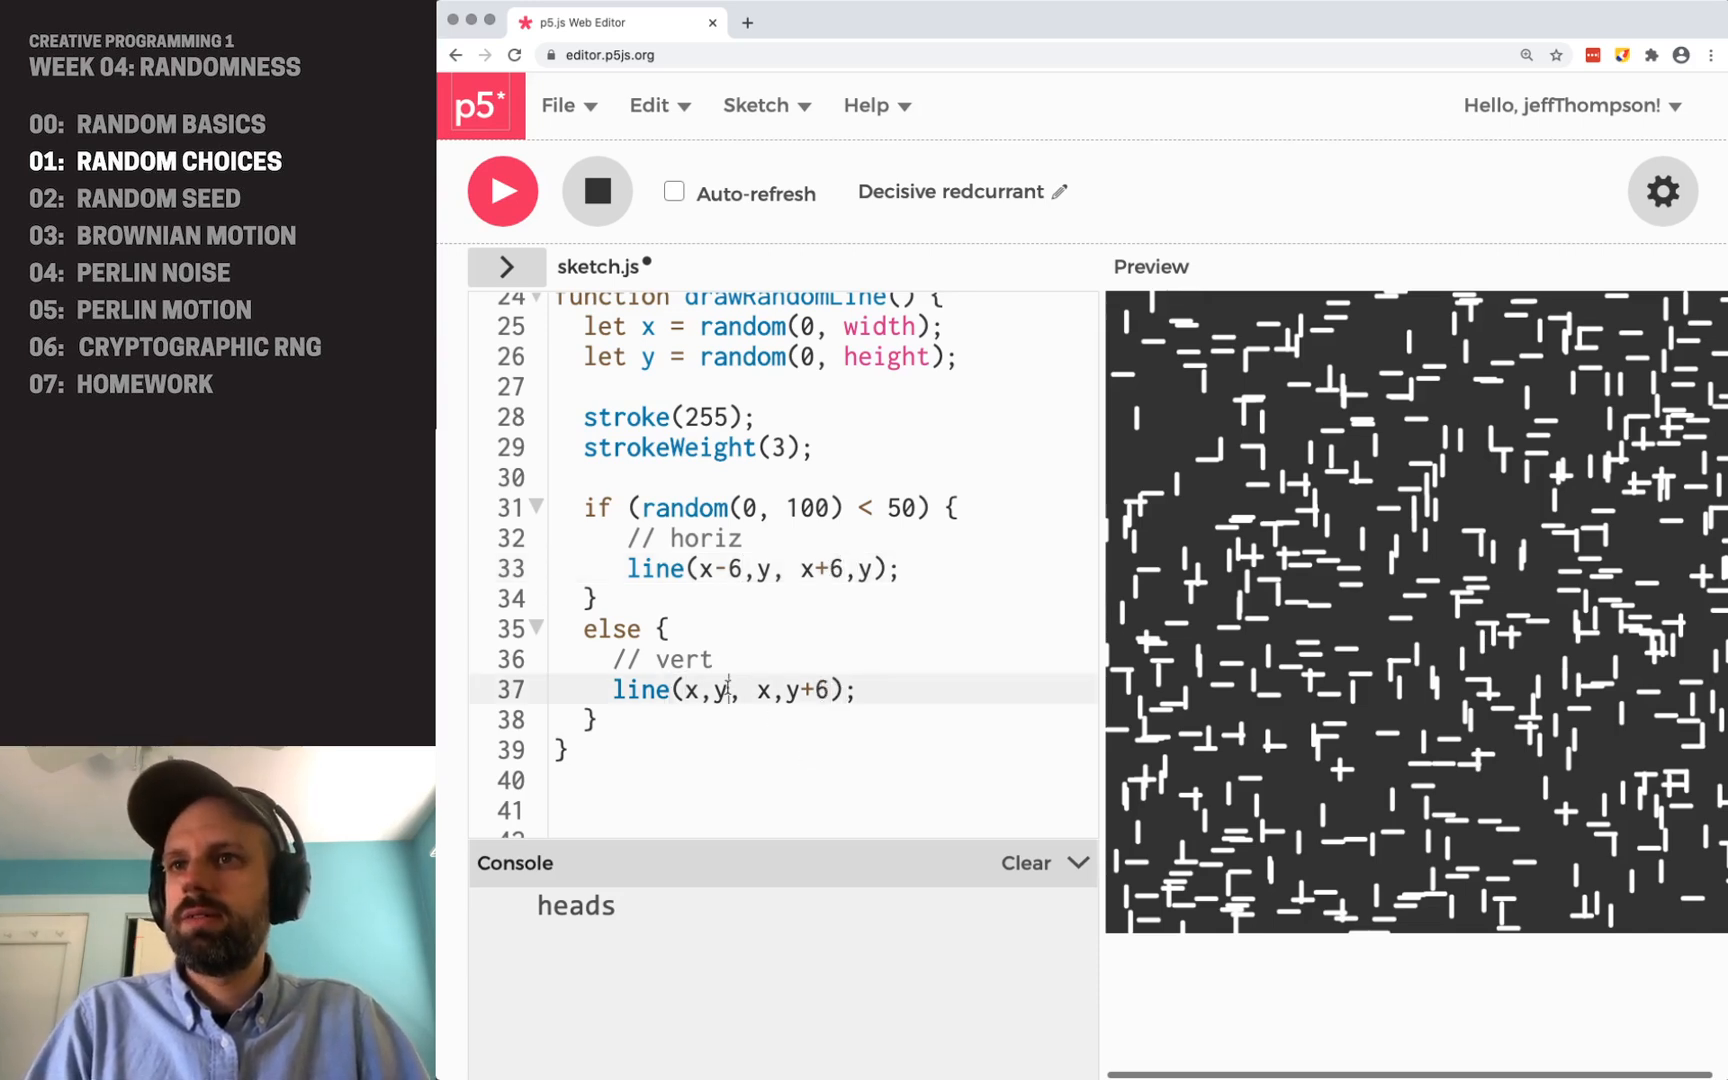
pyautogui.write('-6')
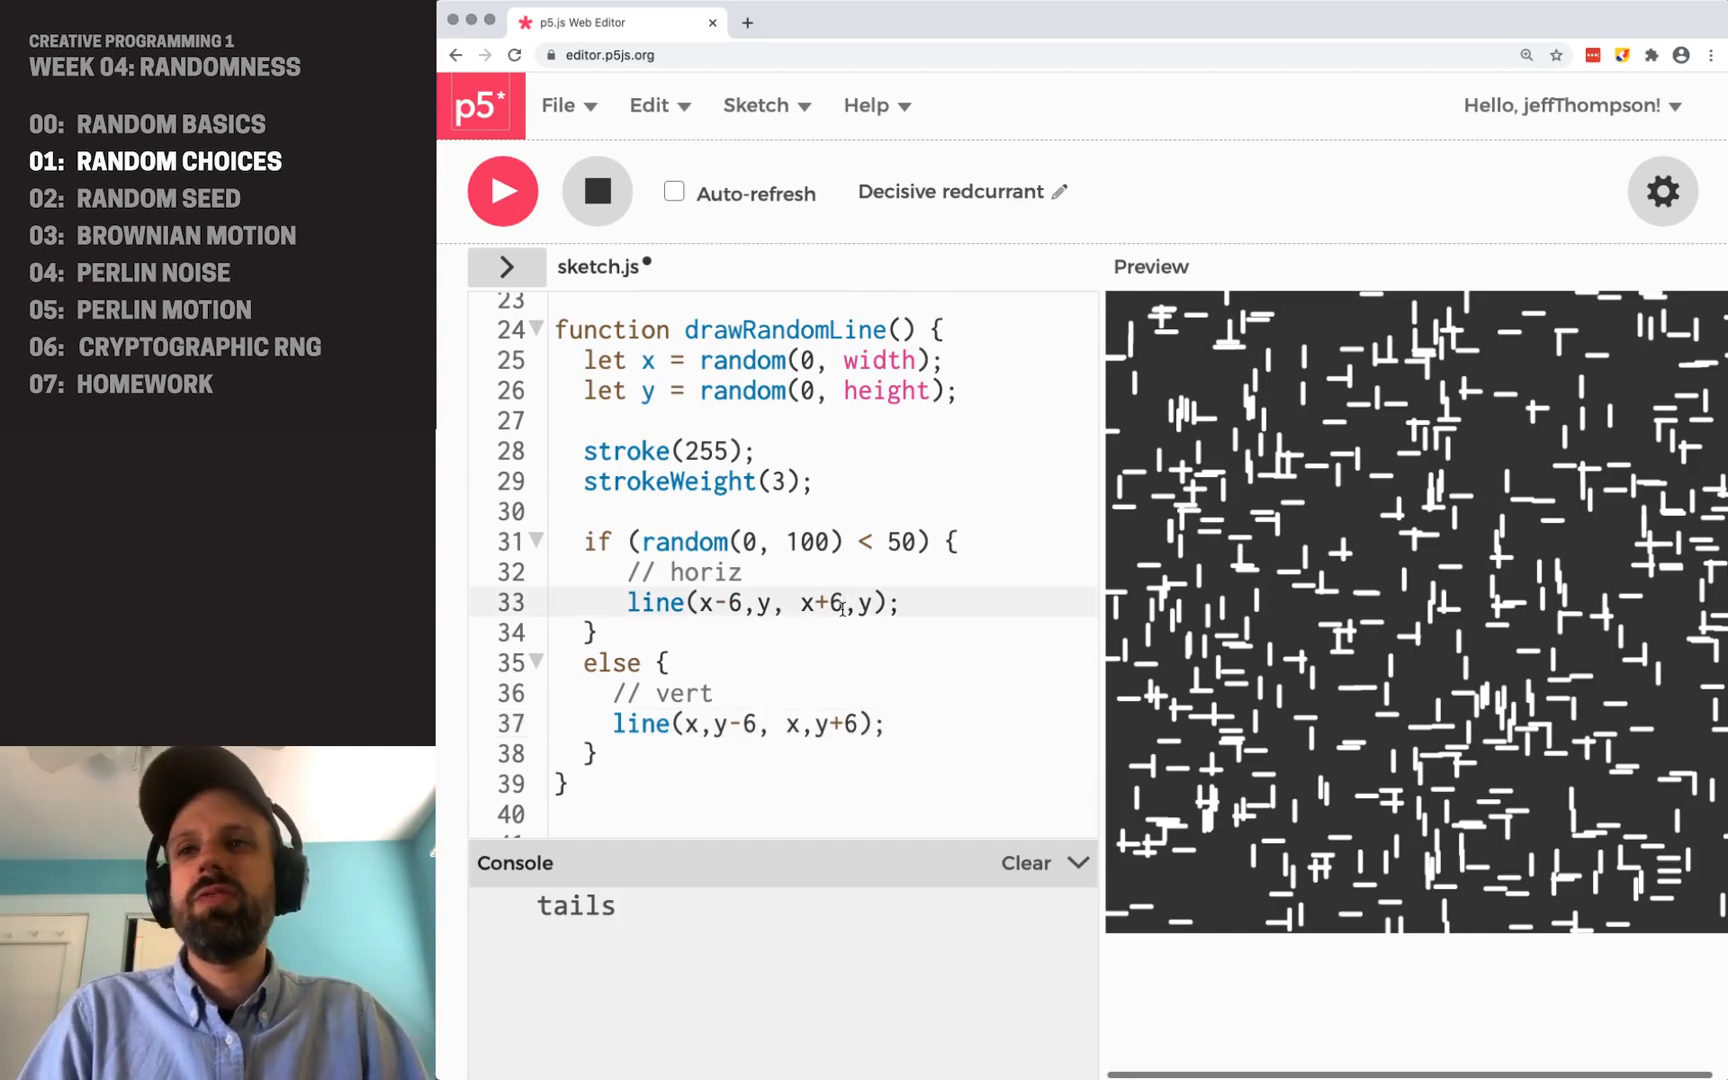
pyautogui.press('Backspace')
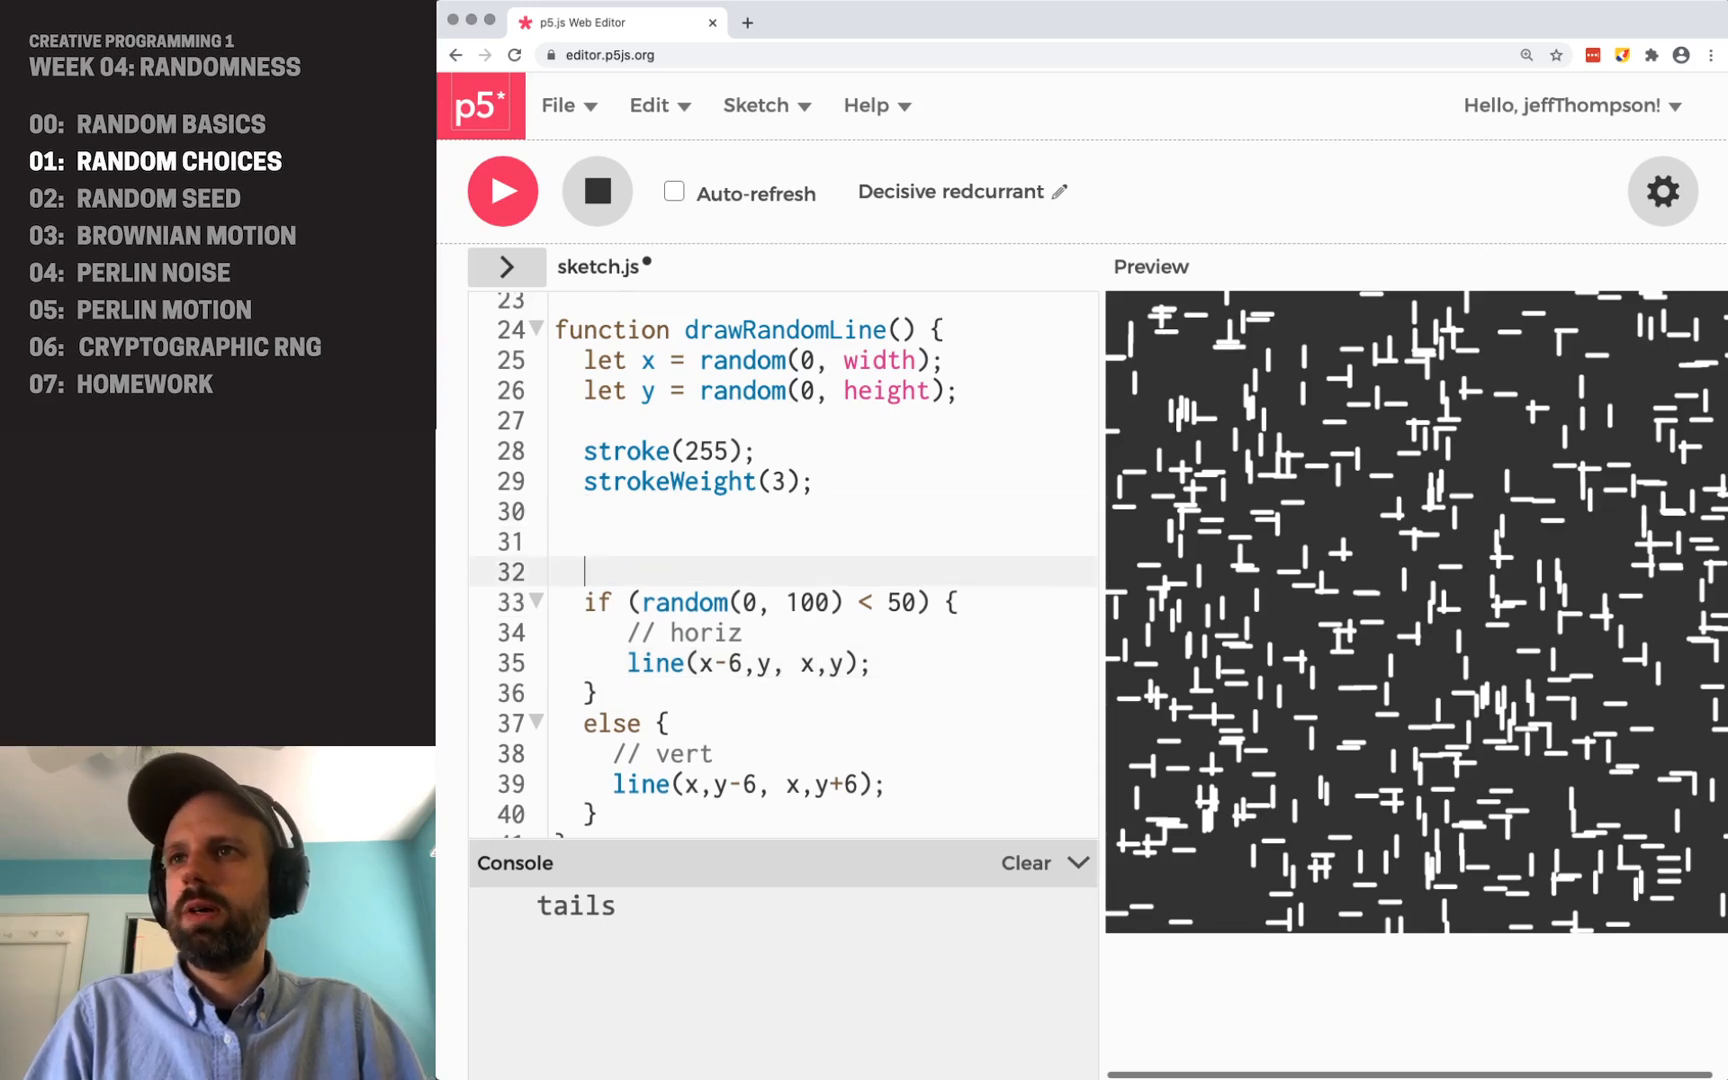
# - Add let len = random(4, 80) and use len/2 offsets in both line() calls
pyautogui.write('let len')
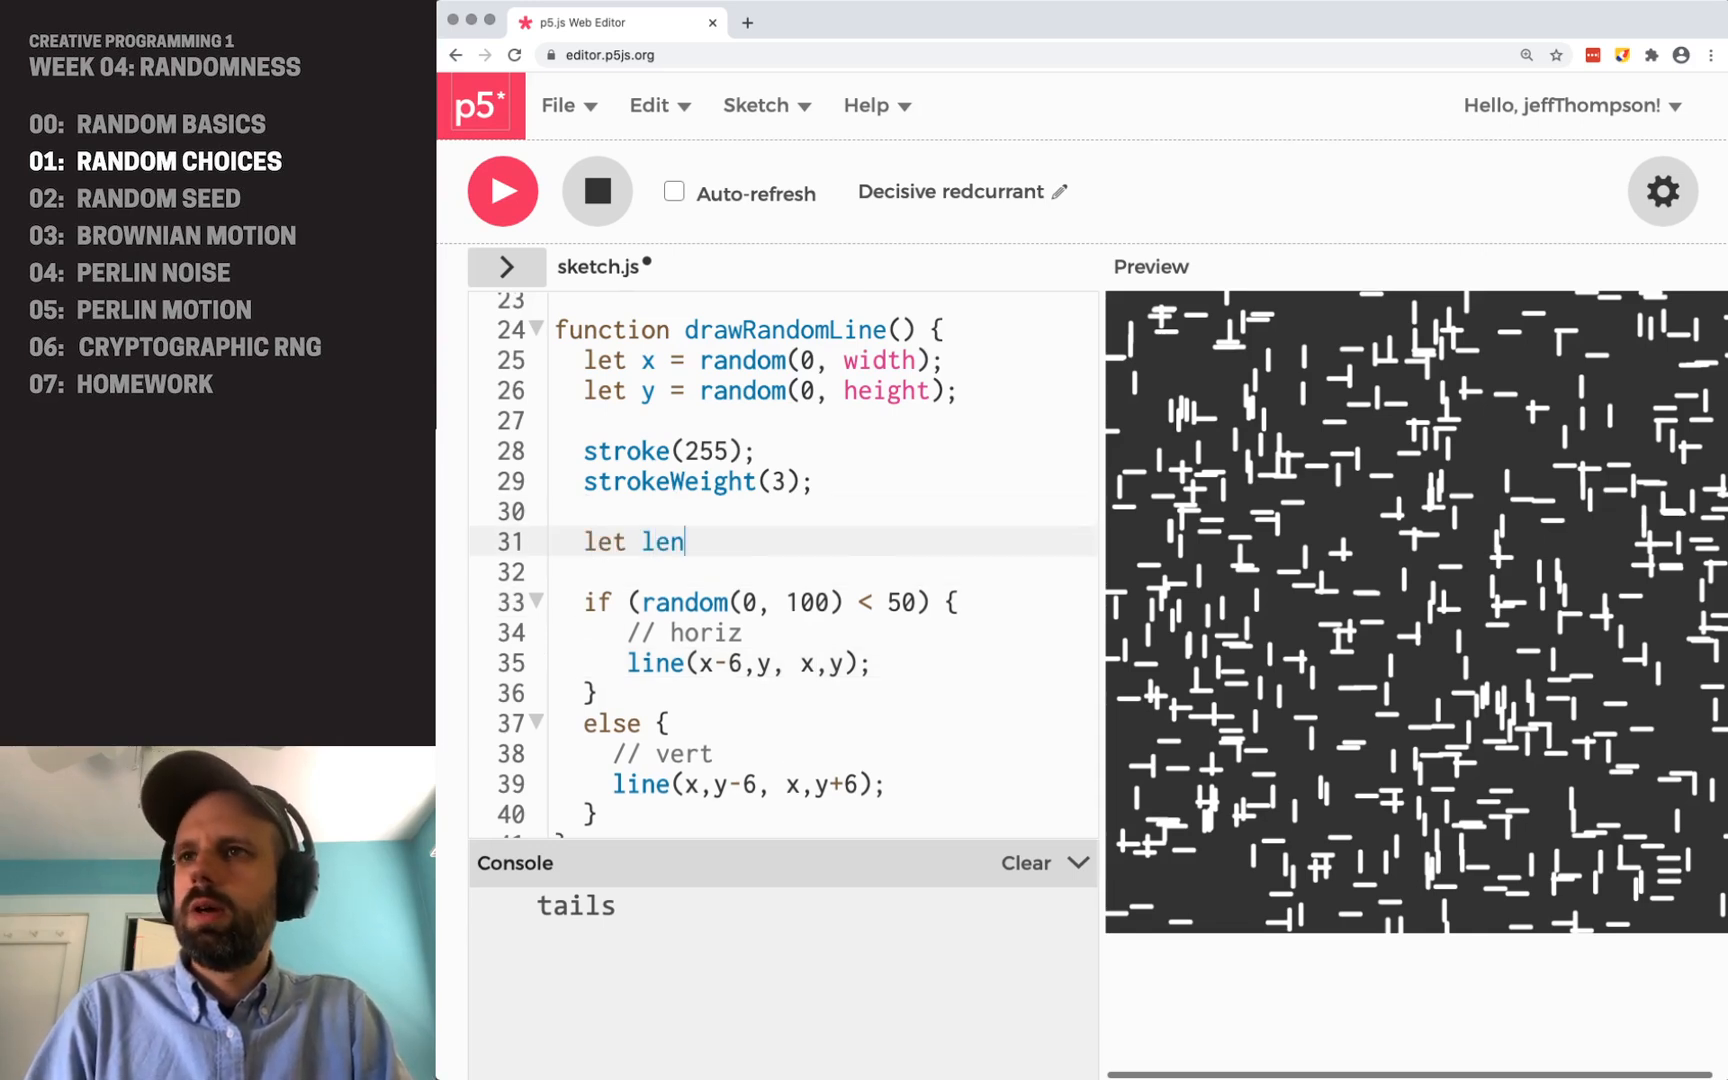
pyautogui.write('= random(')
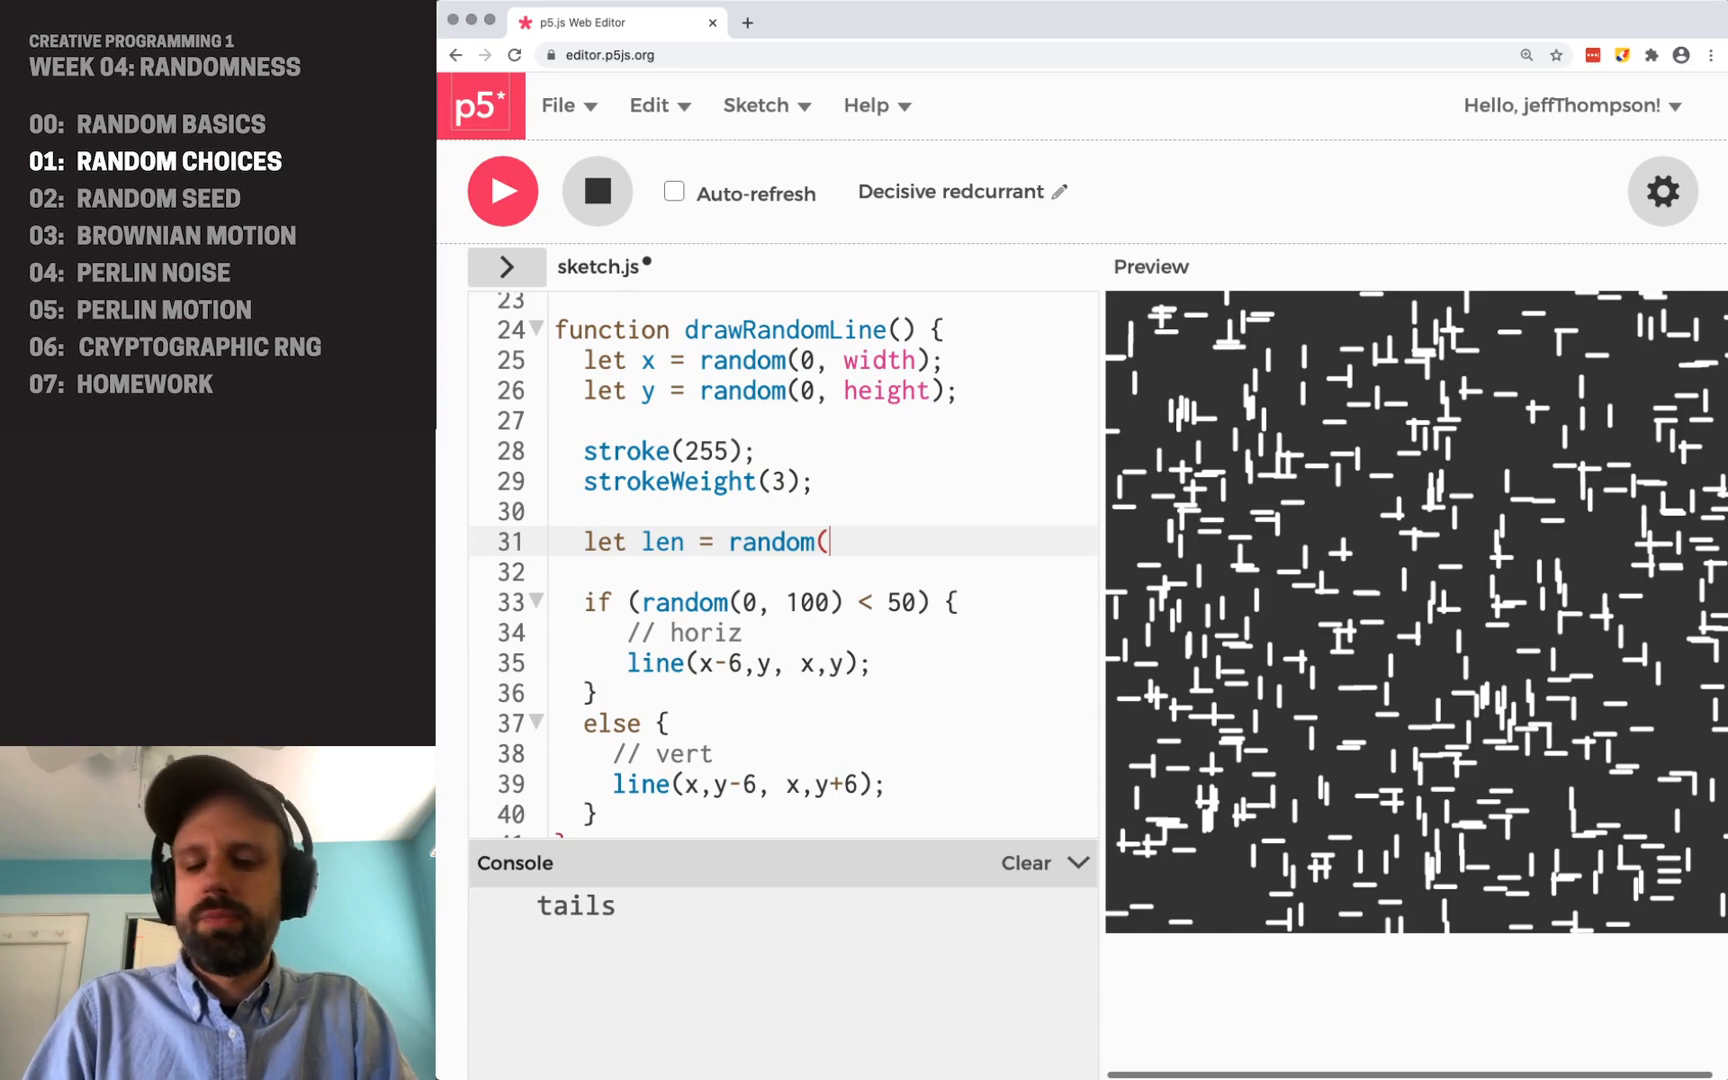
pyautogui.write('4')
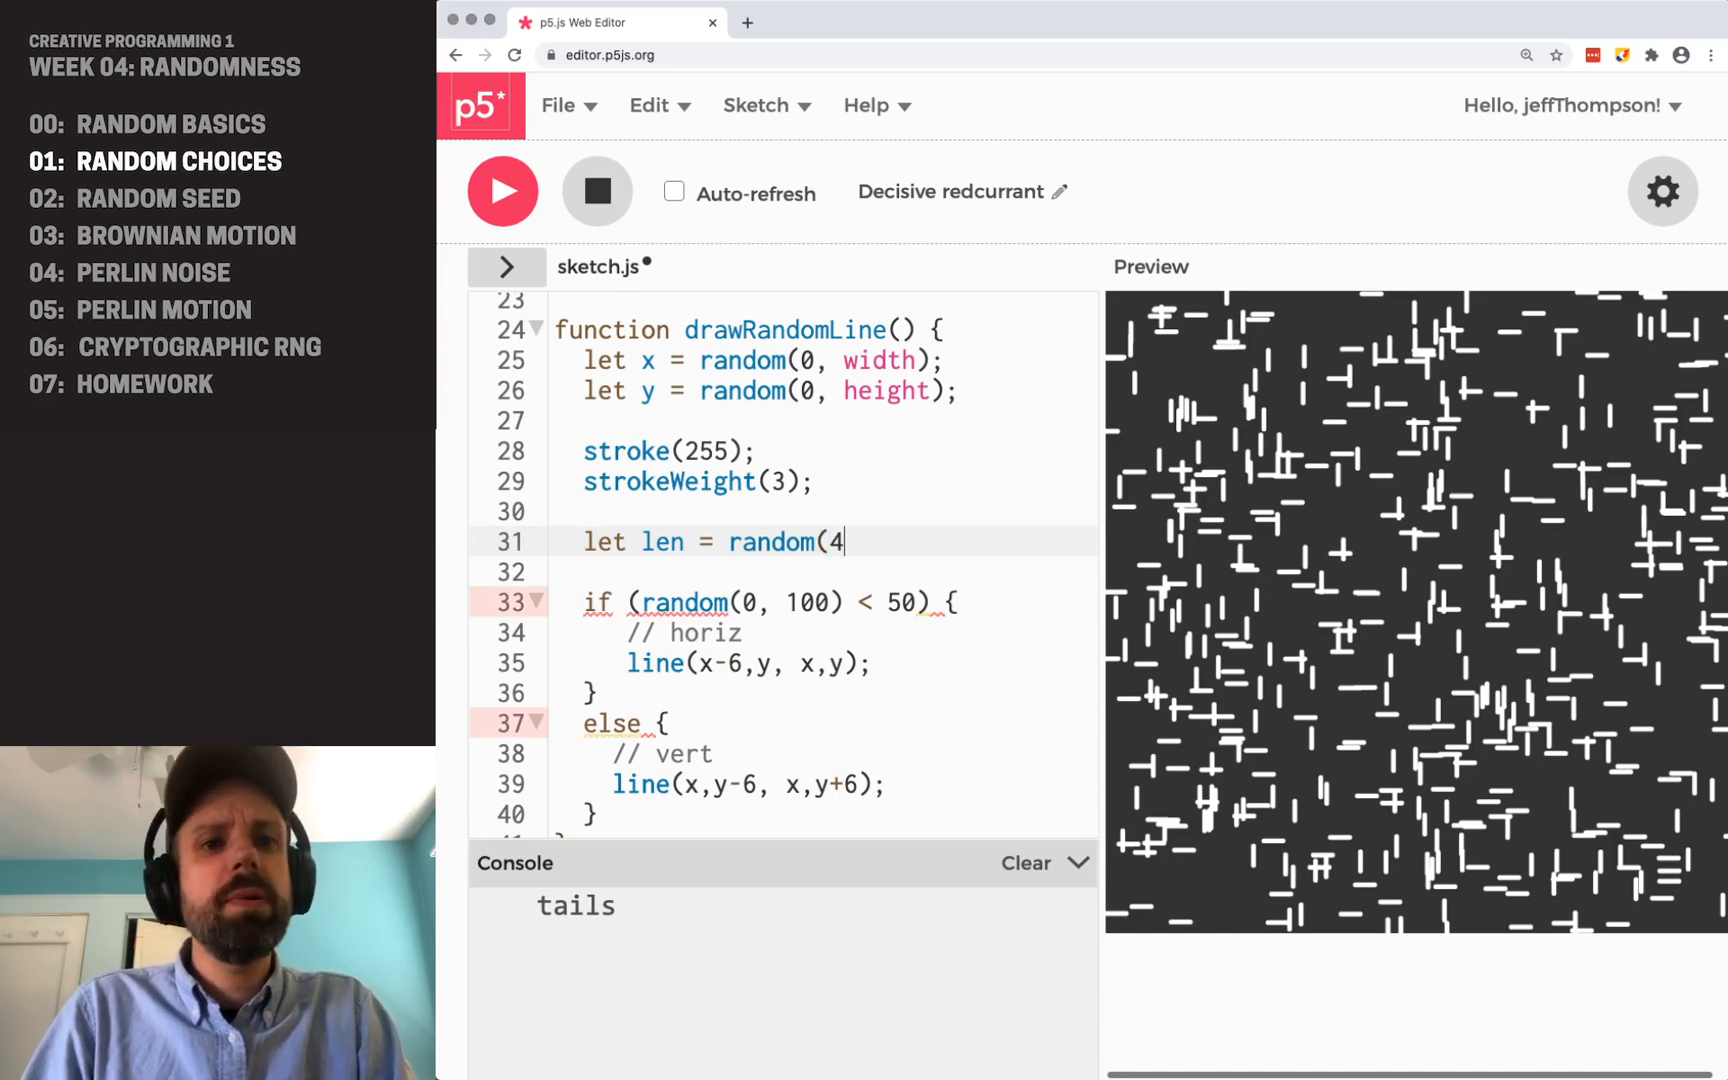
pyautogui.write(',')
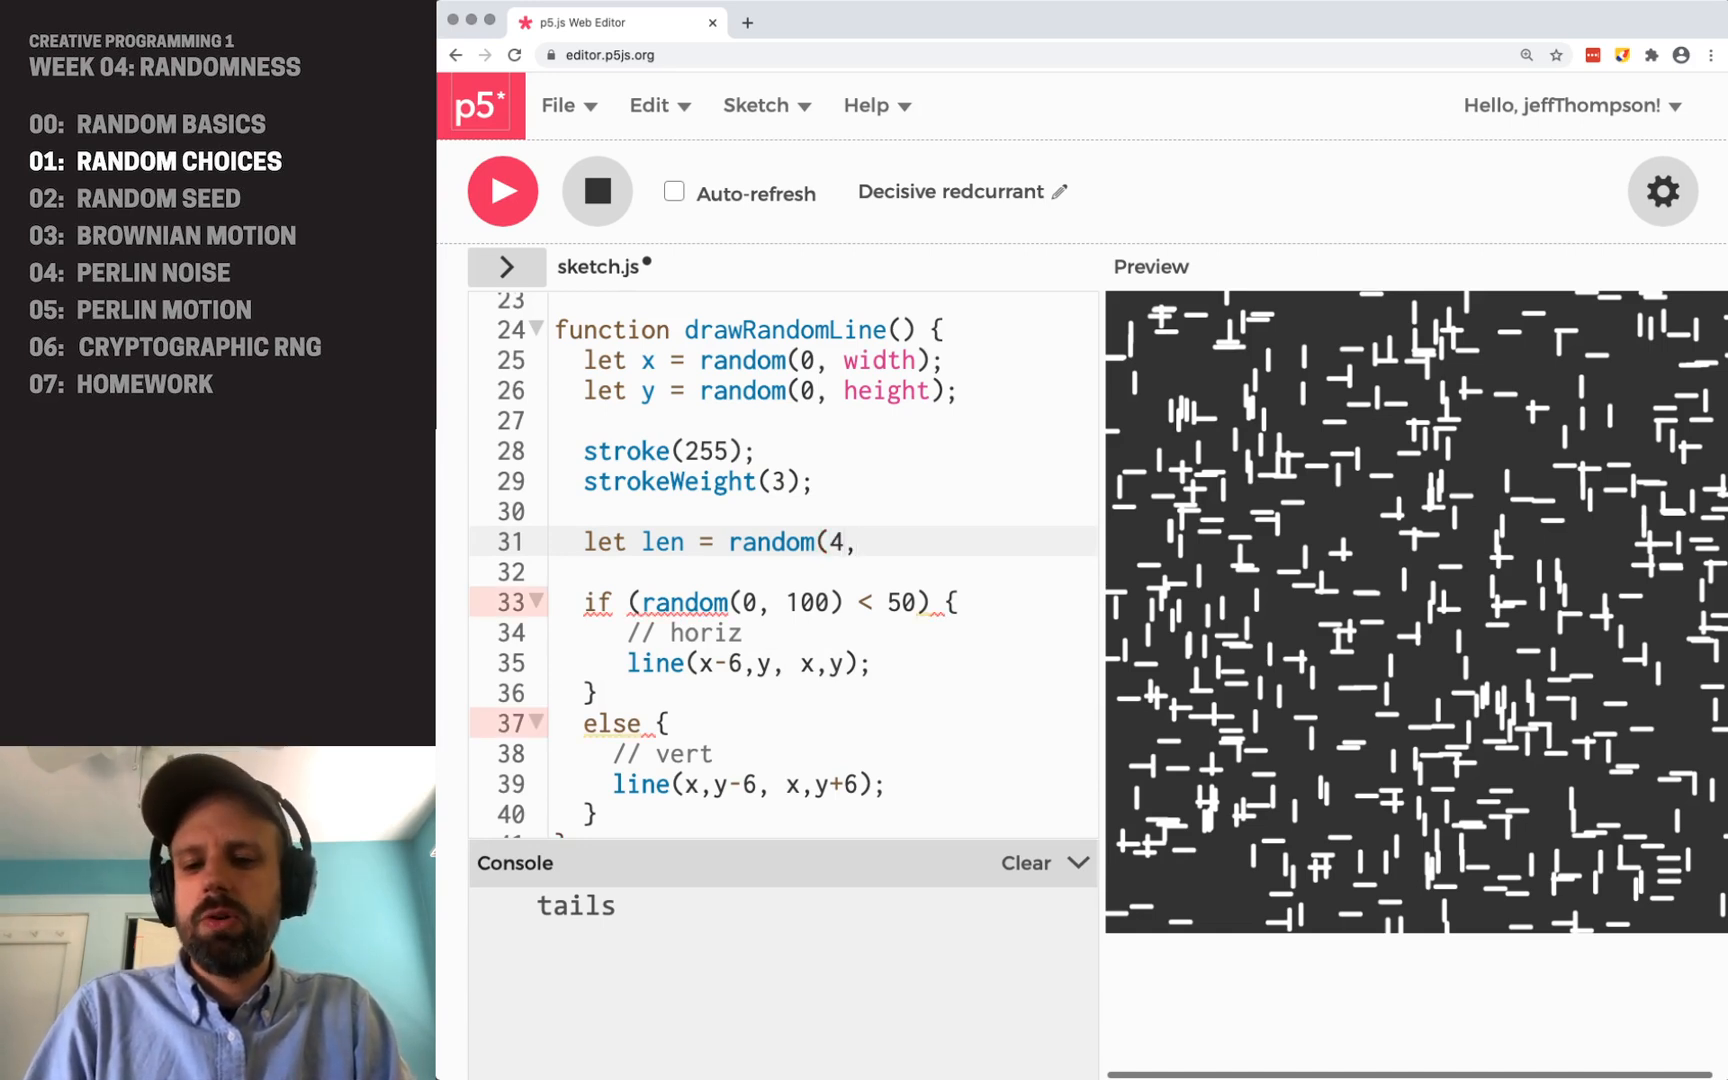
pyautogui.write('80);')
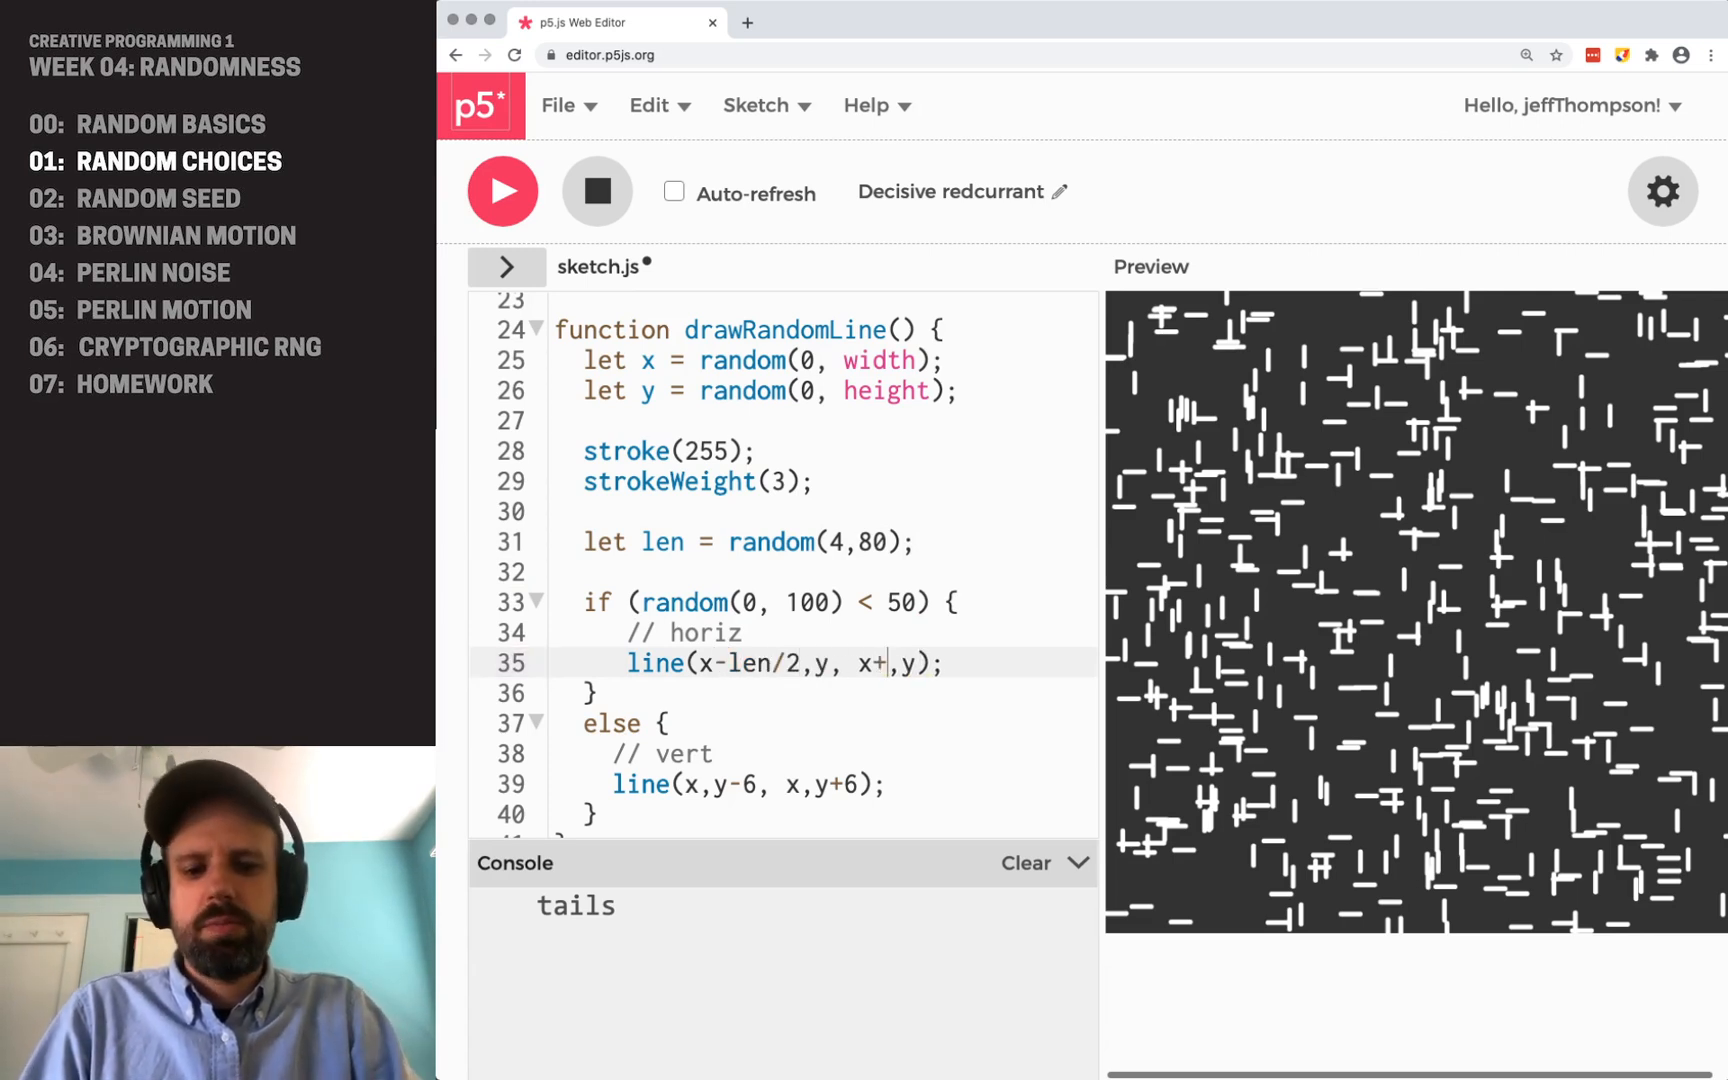
pyautogui.write('len/2')
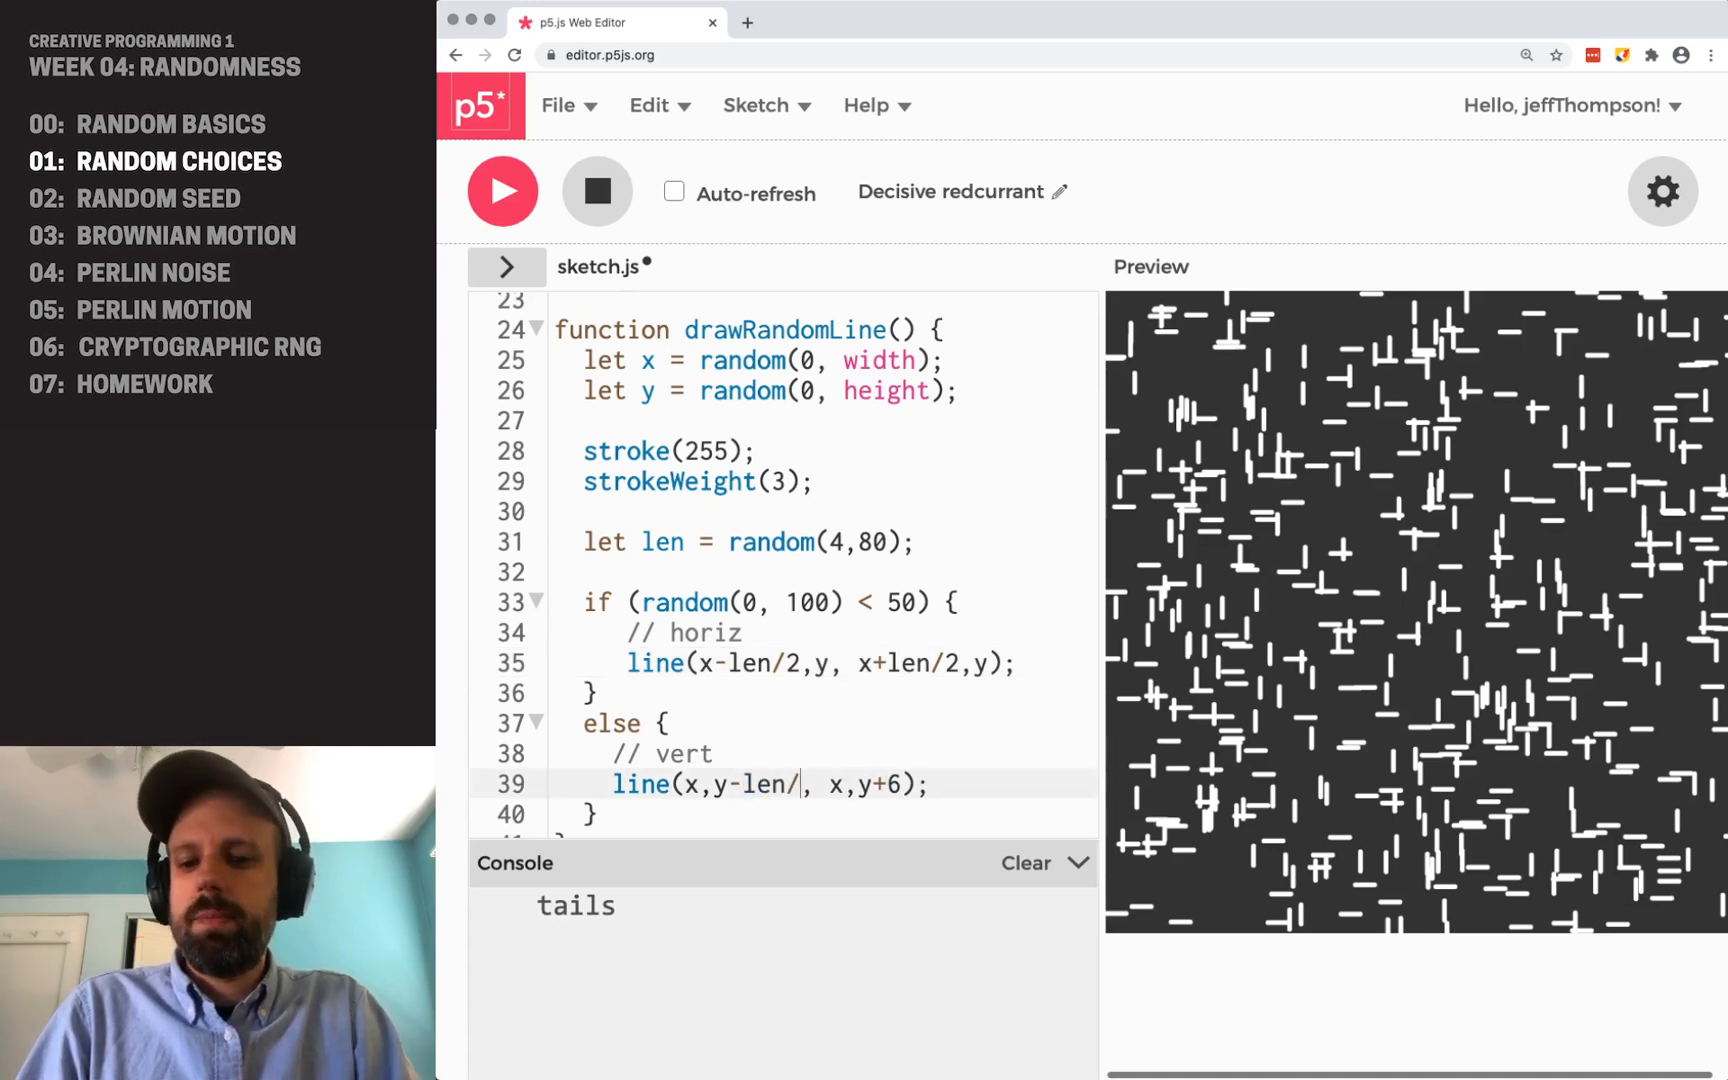
pyautogui.write('2')
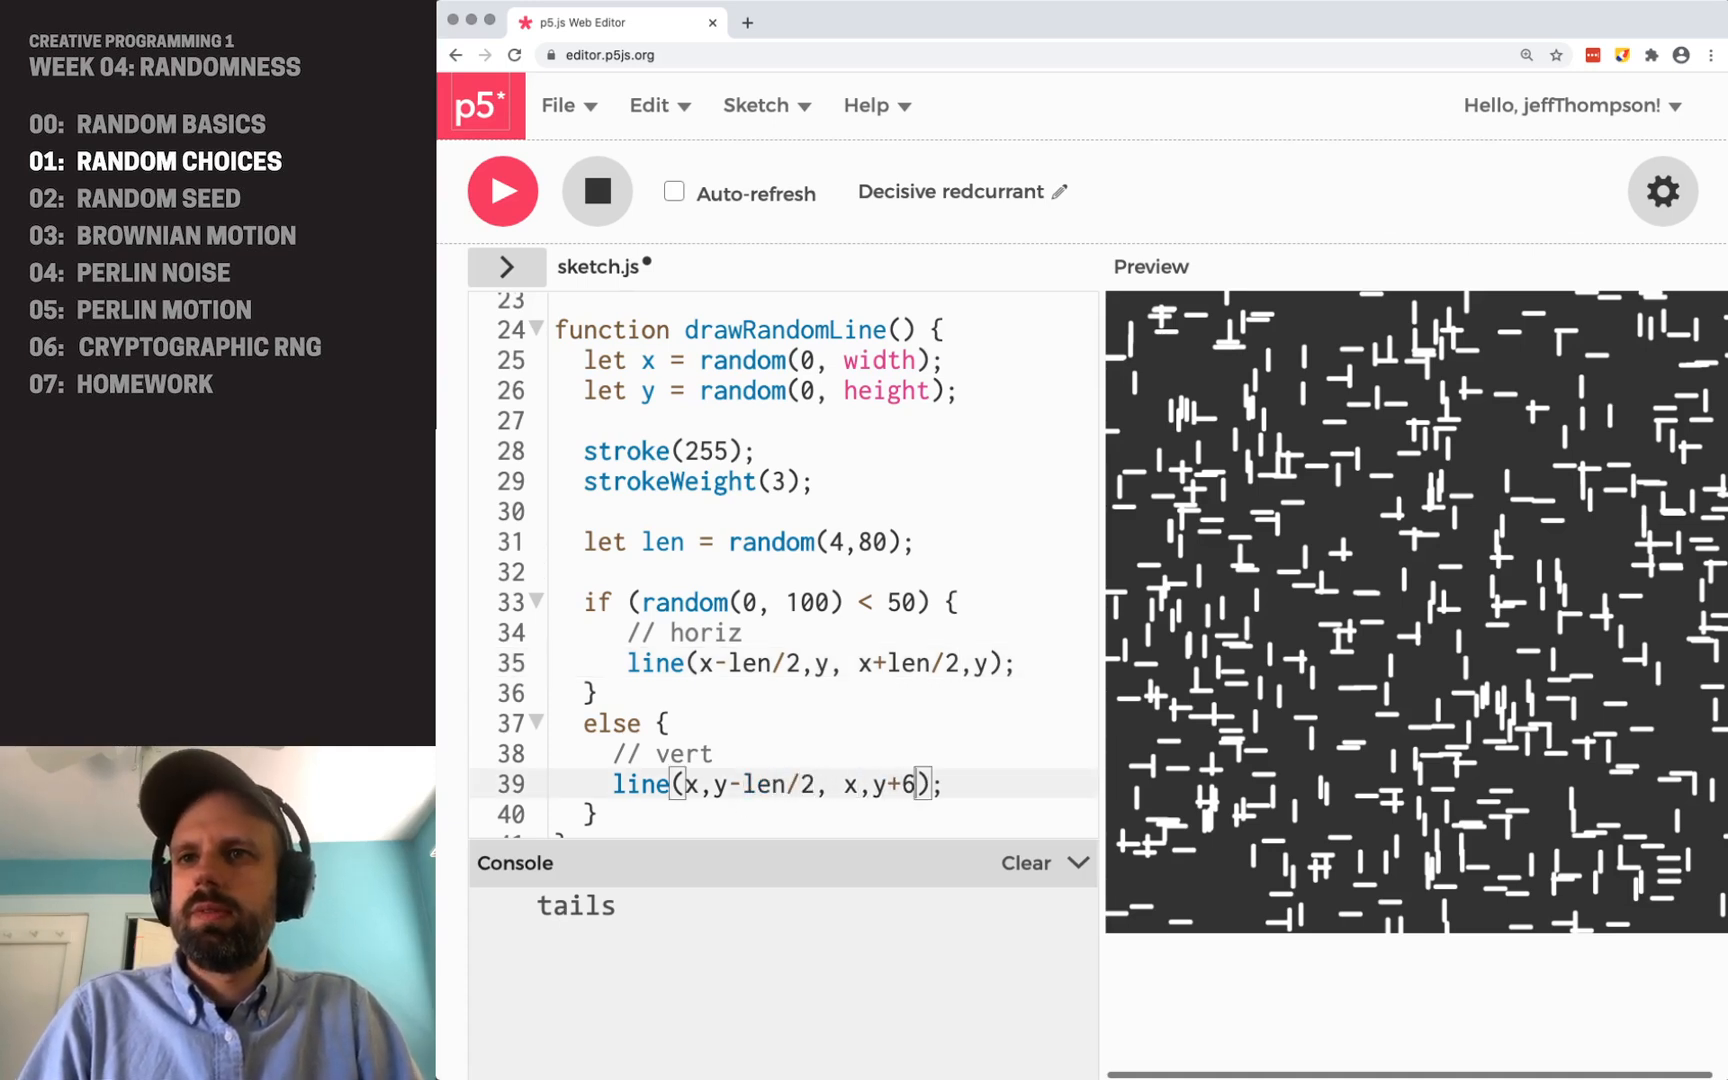
pyautogui.write('len/2')
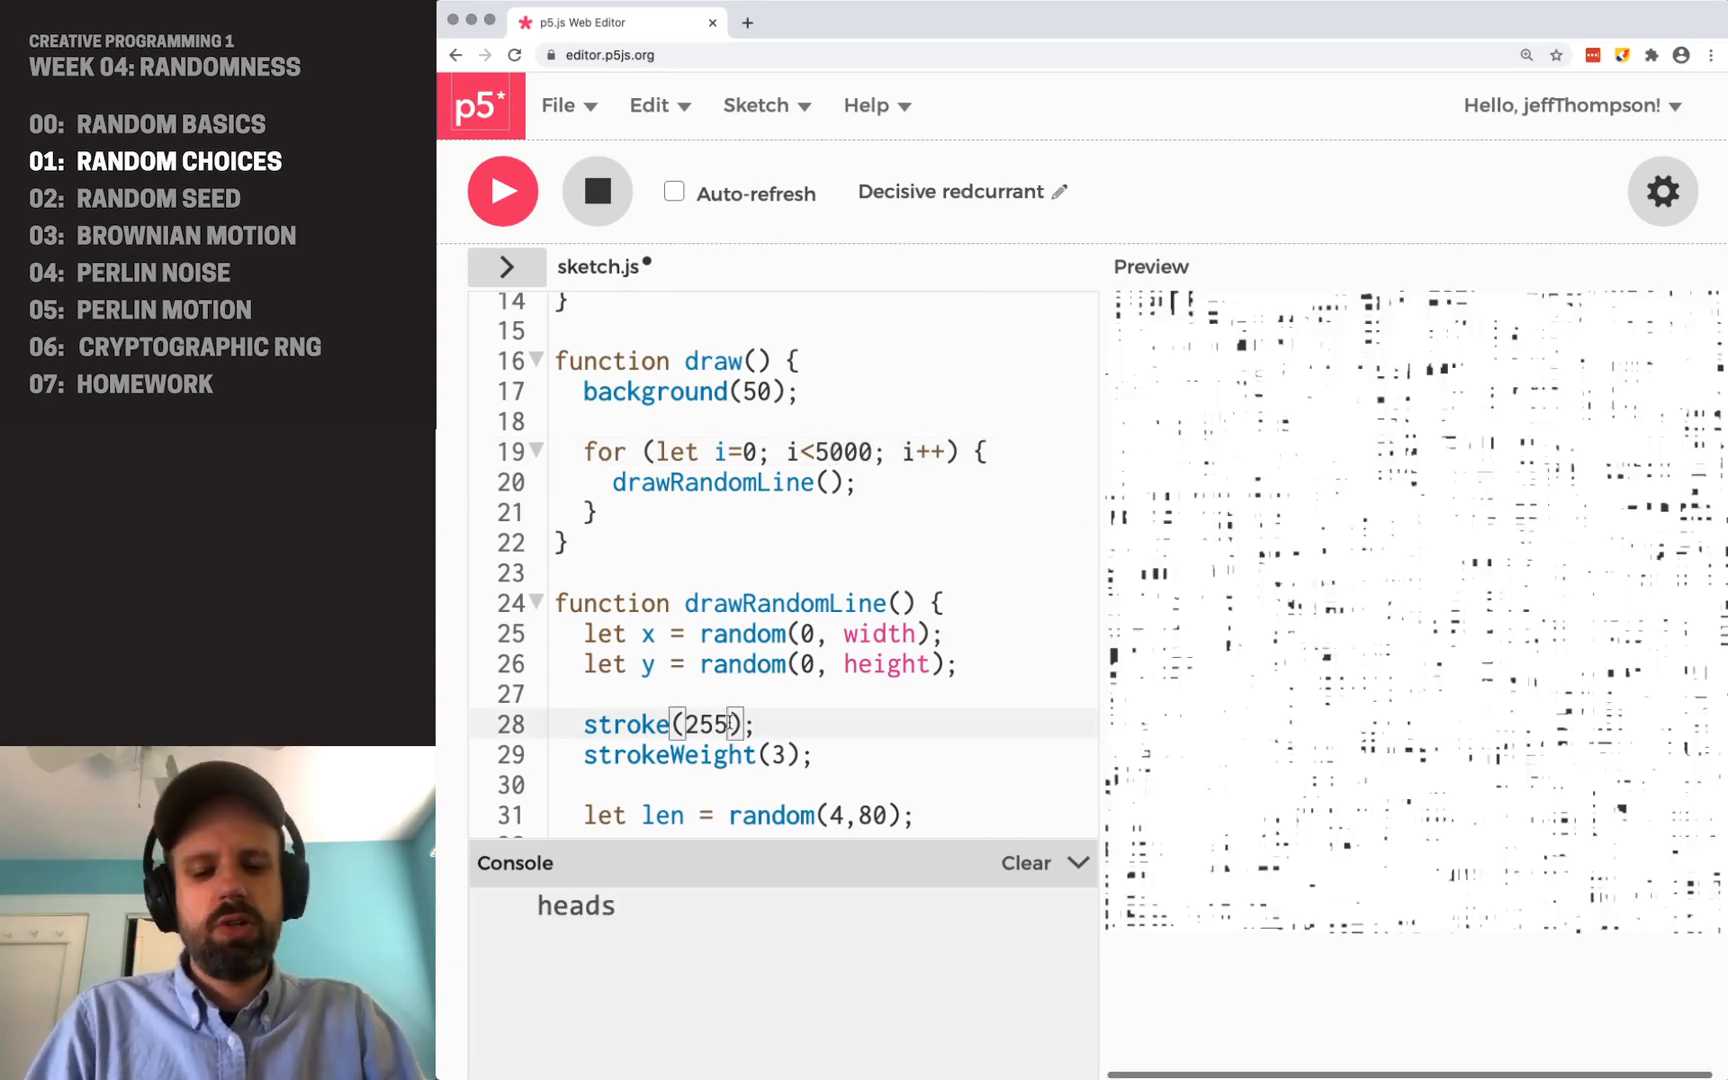
# - Change the stroke to stroke(255, 100) and strokeWeight to 1 for thin translucent lines
pyautogui.write(', 100')
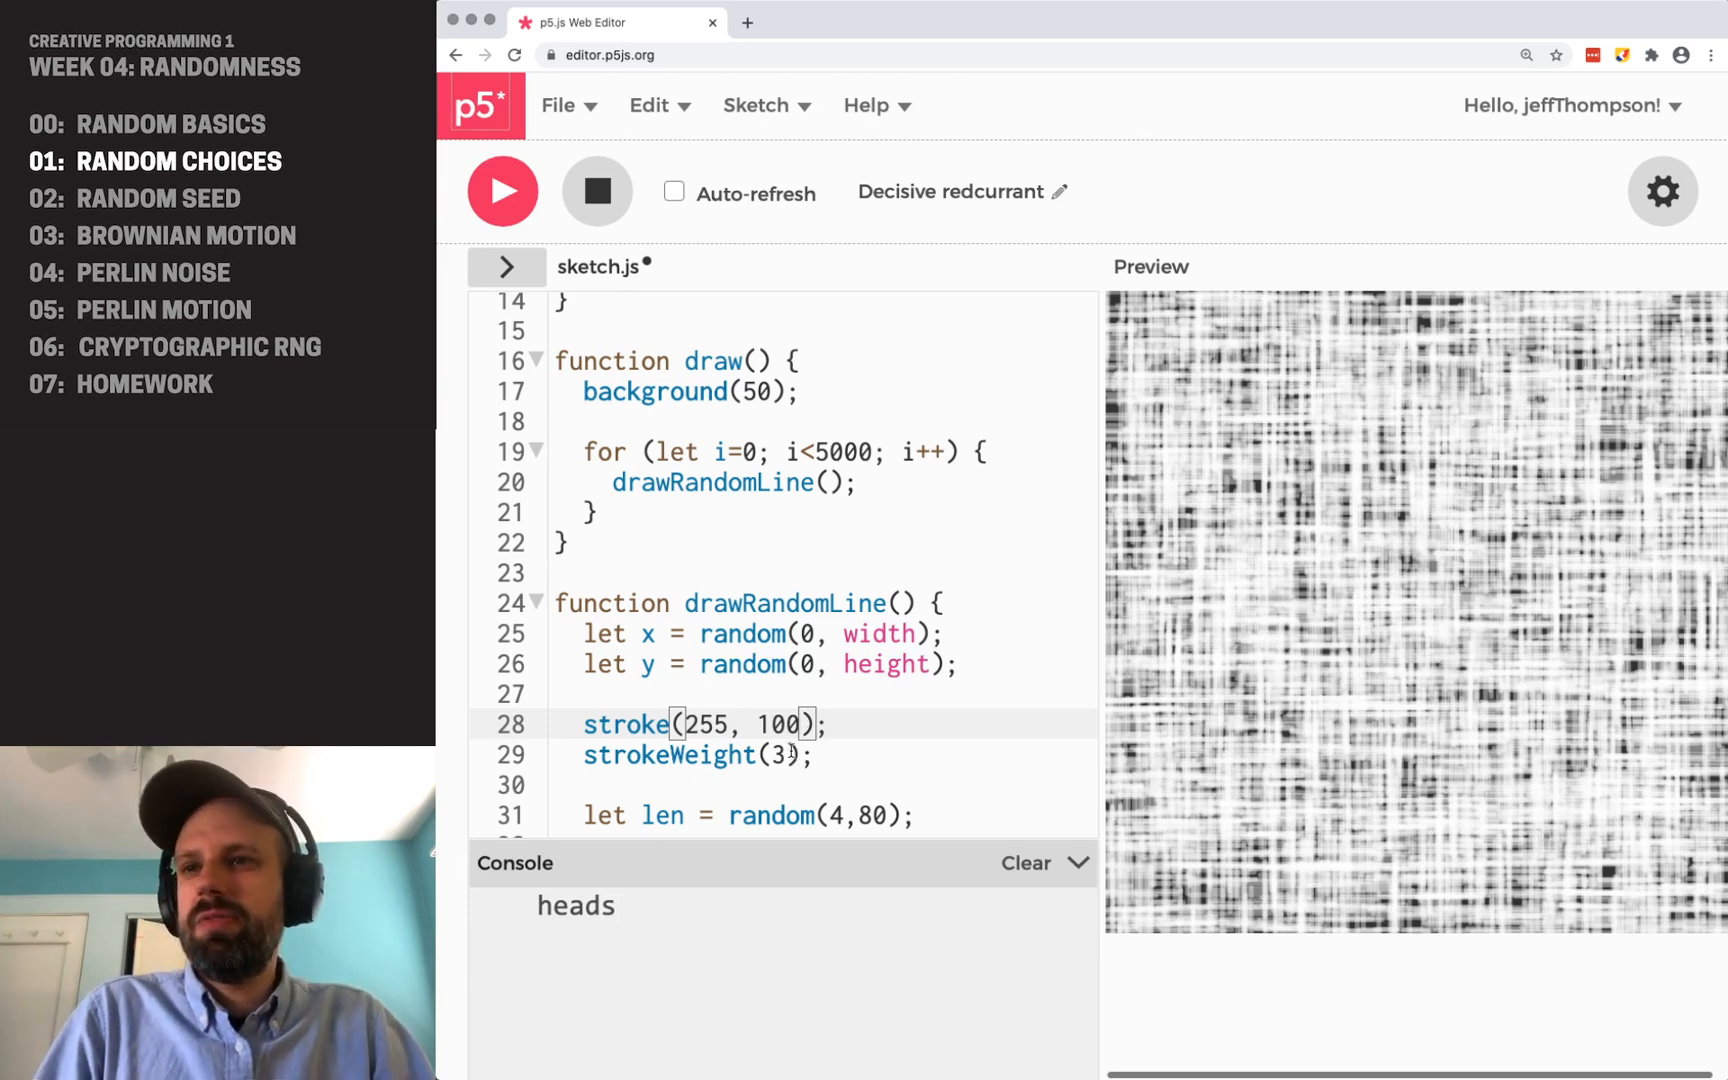
pyautogui.write('1')
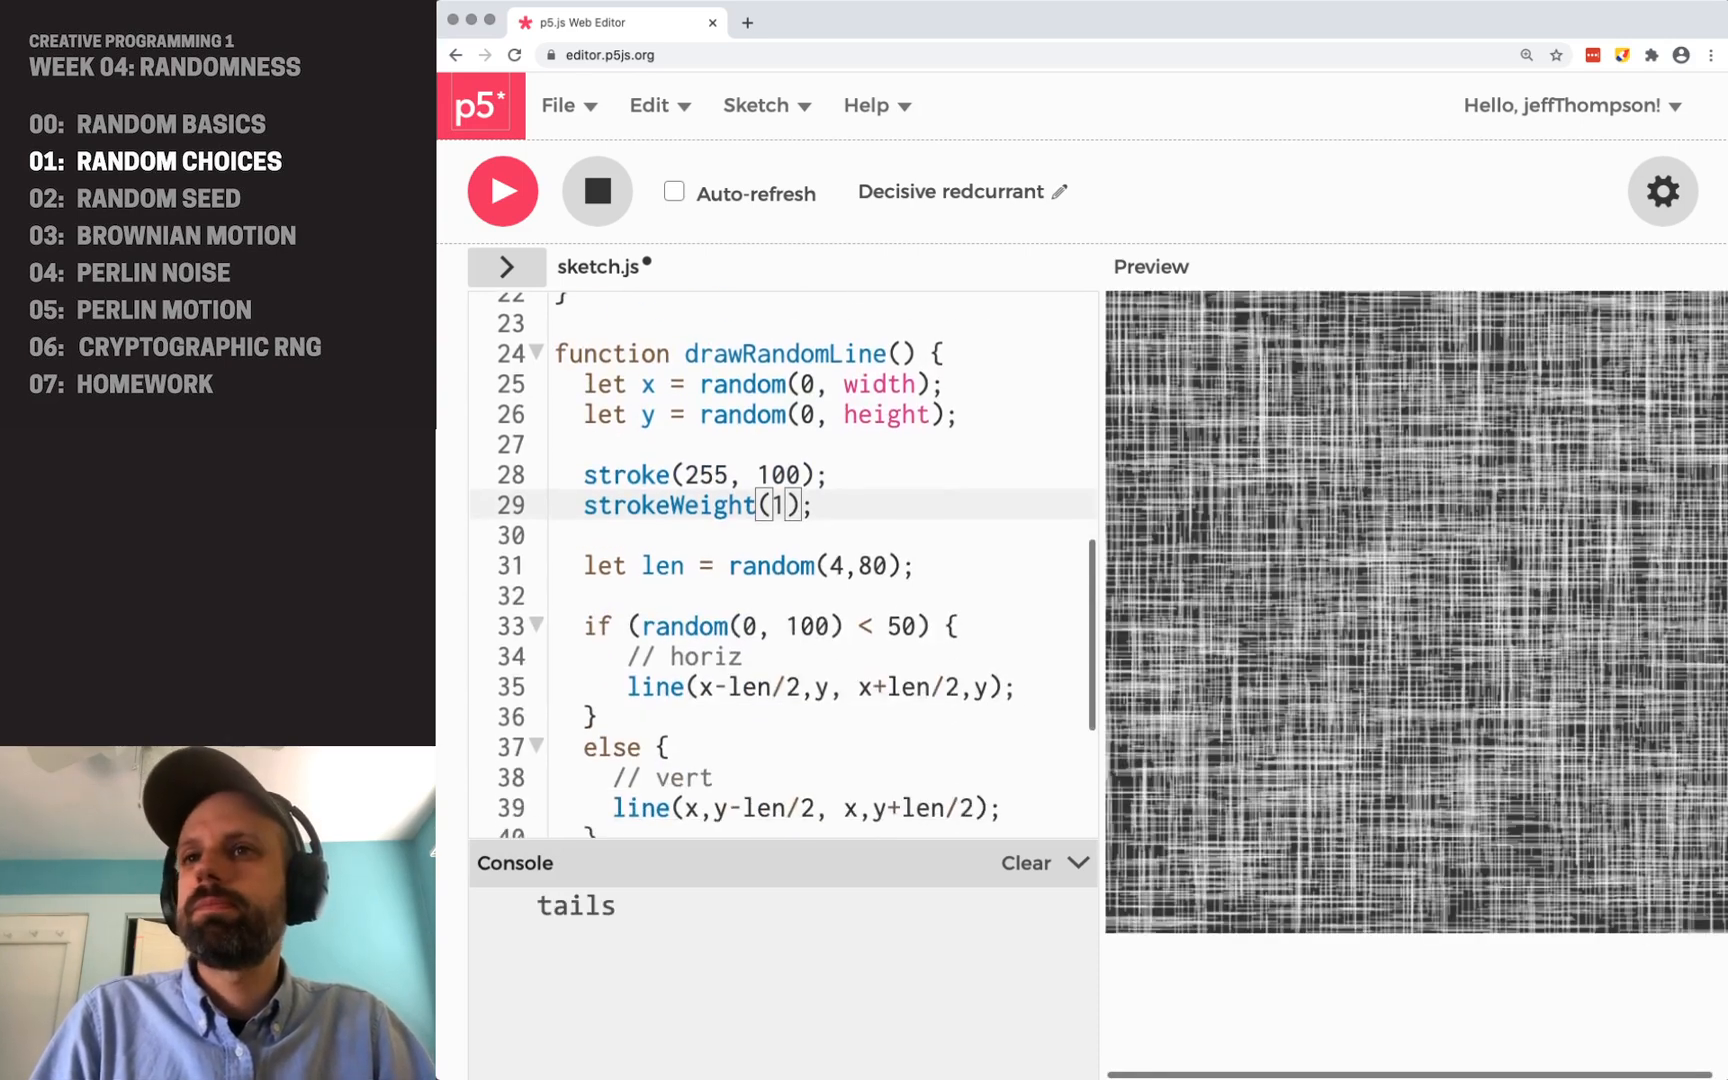
pyautogui.scroll(-3)
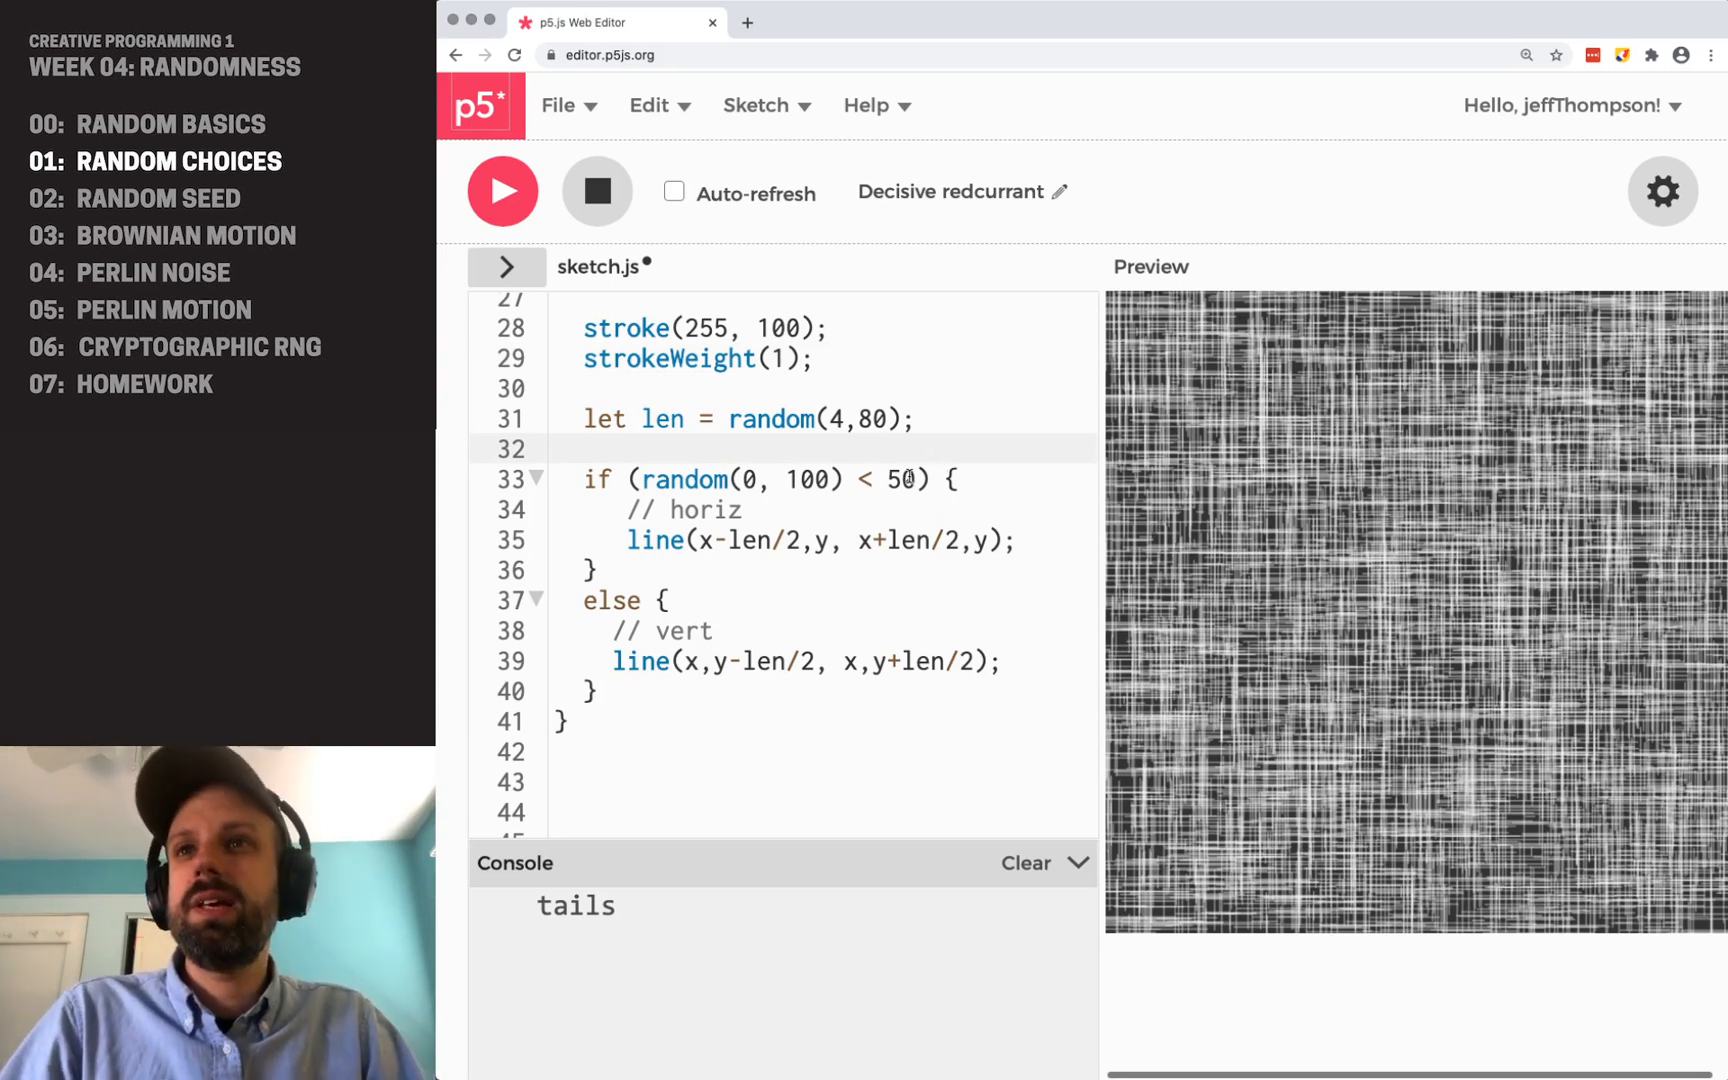
# - Run the sketch with an if-threshold of 10, then raise the threshold to 90
pyautogui.write('10')
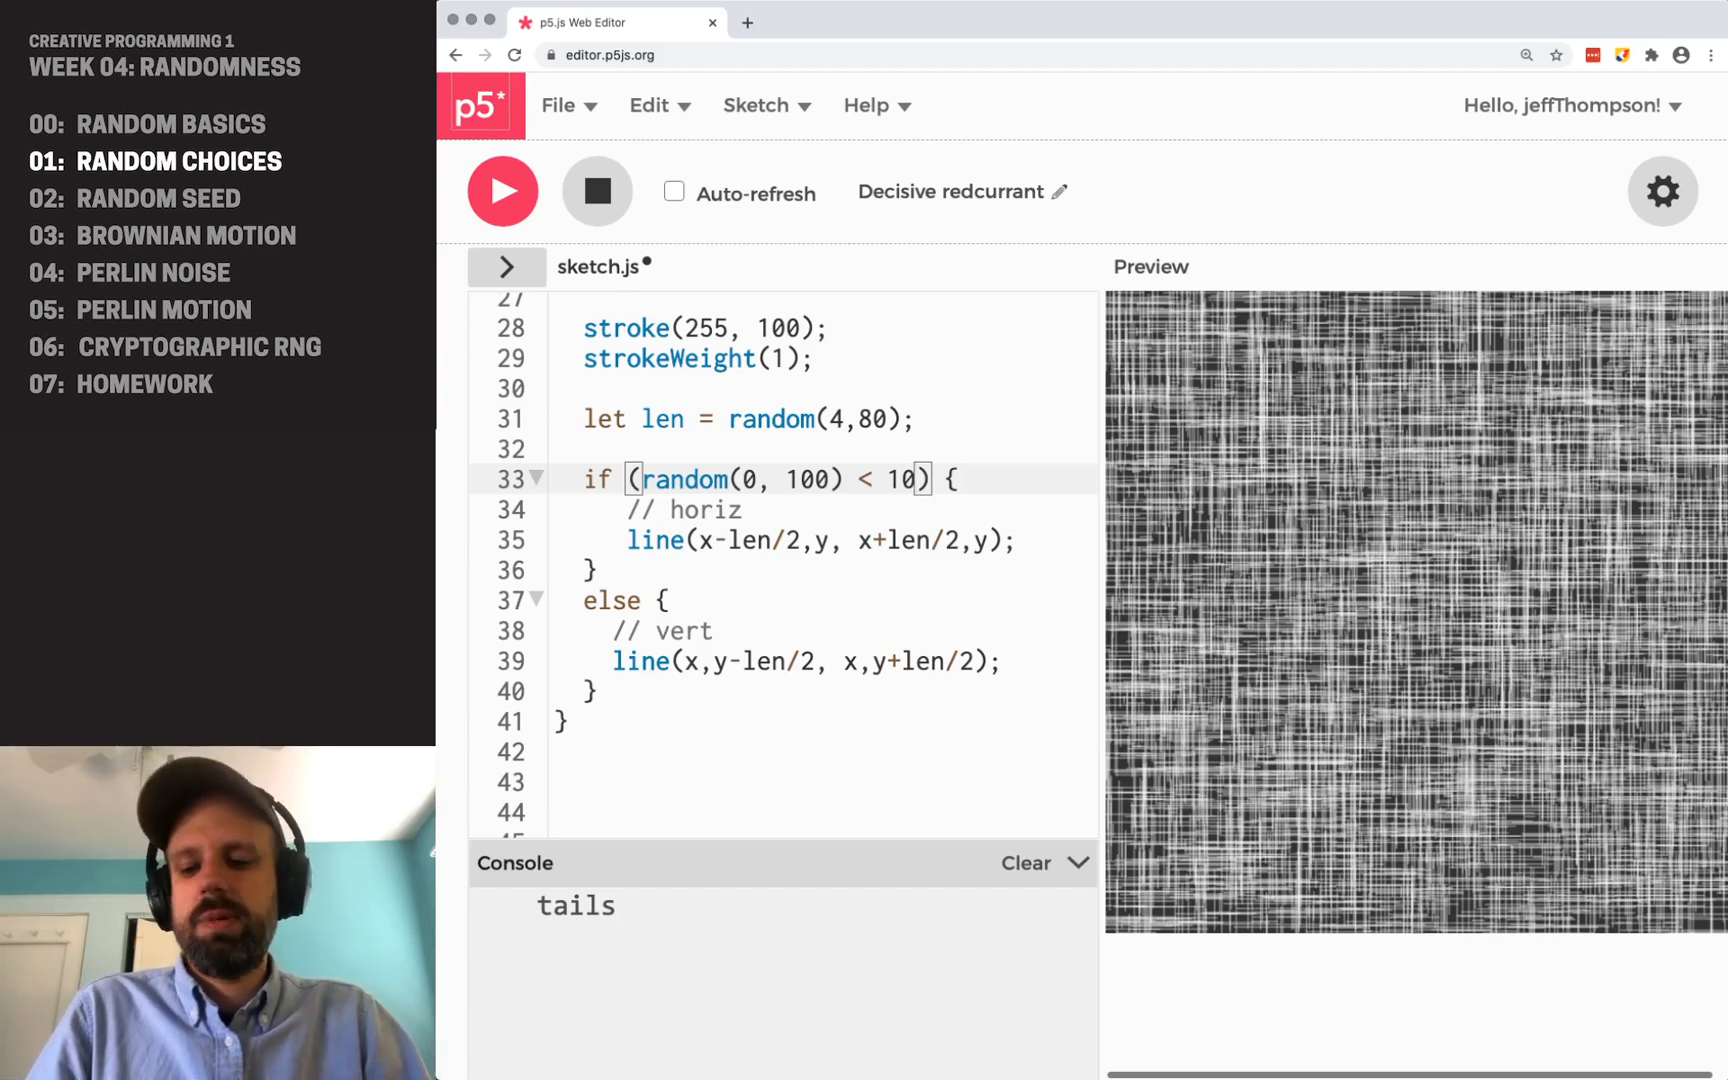
pyautogui.click(503, 191)
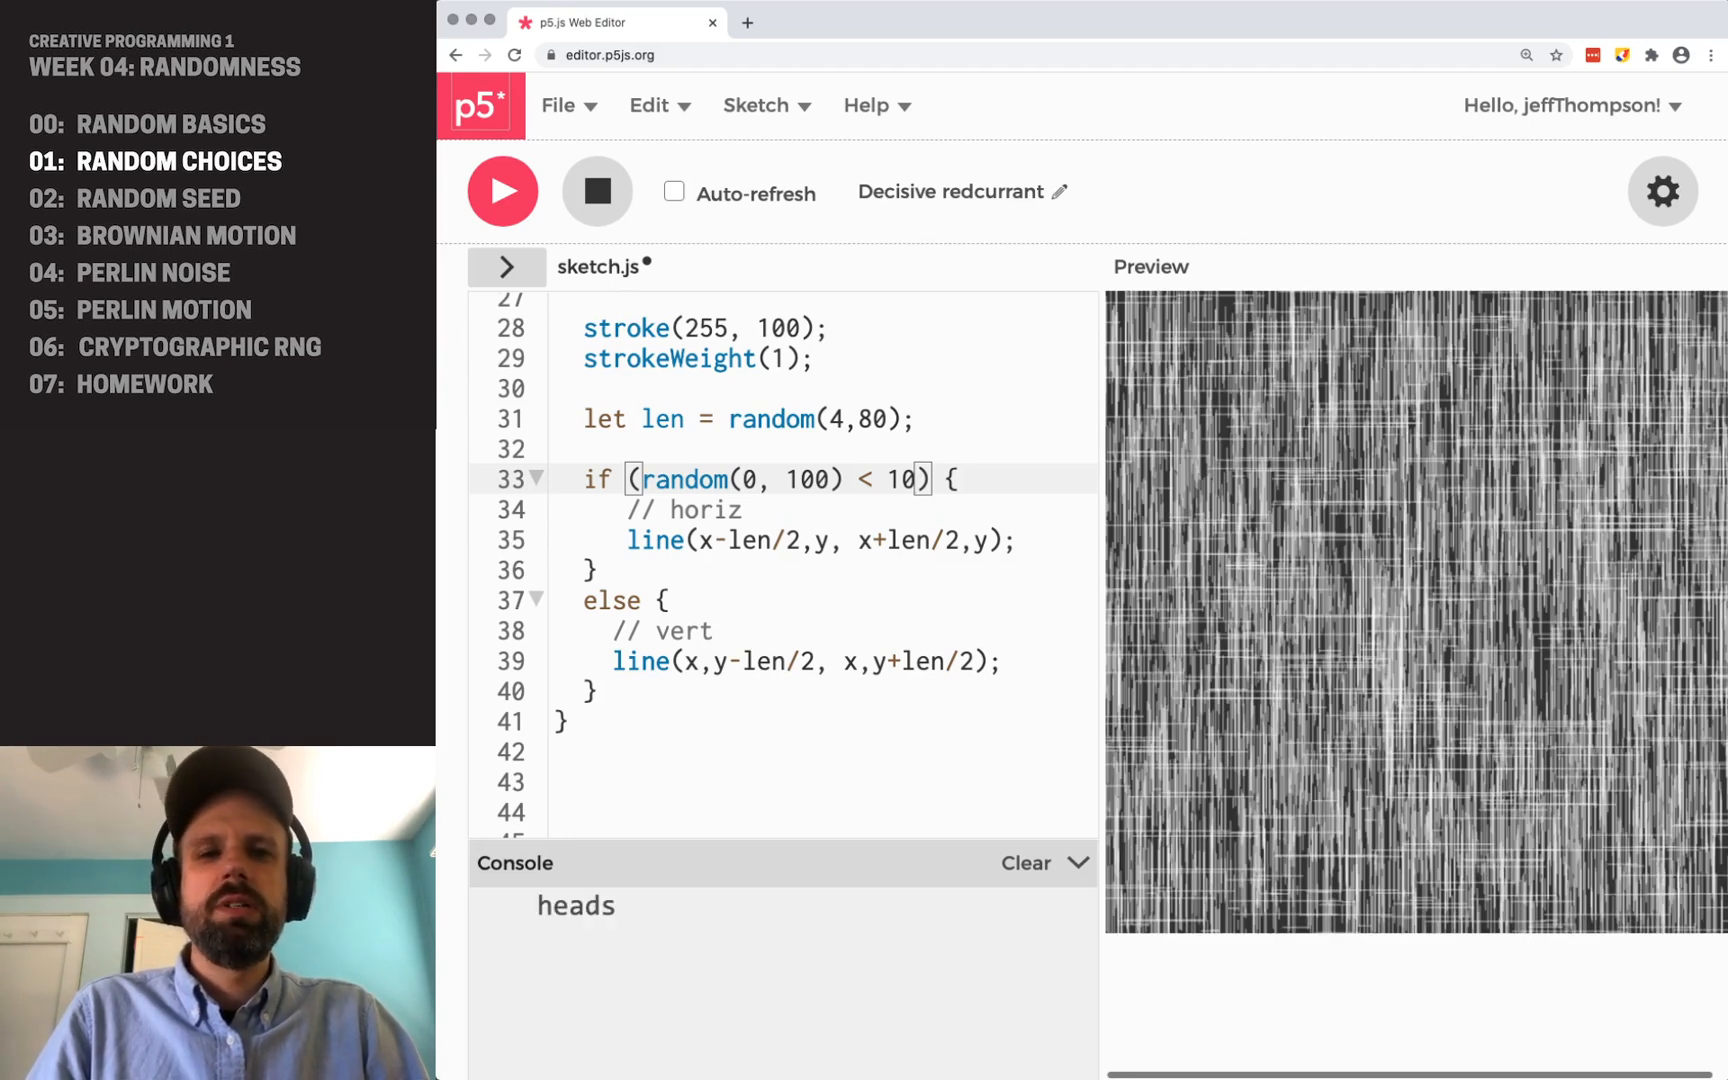
pyautogui.write('5')
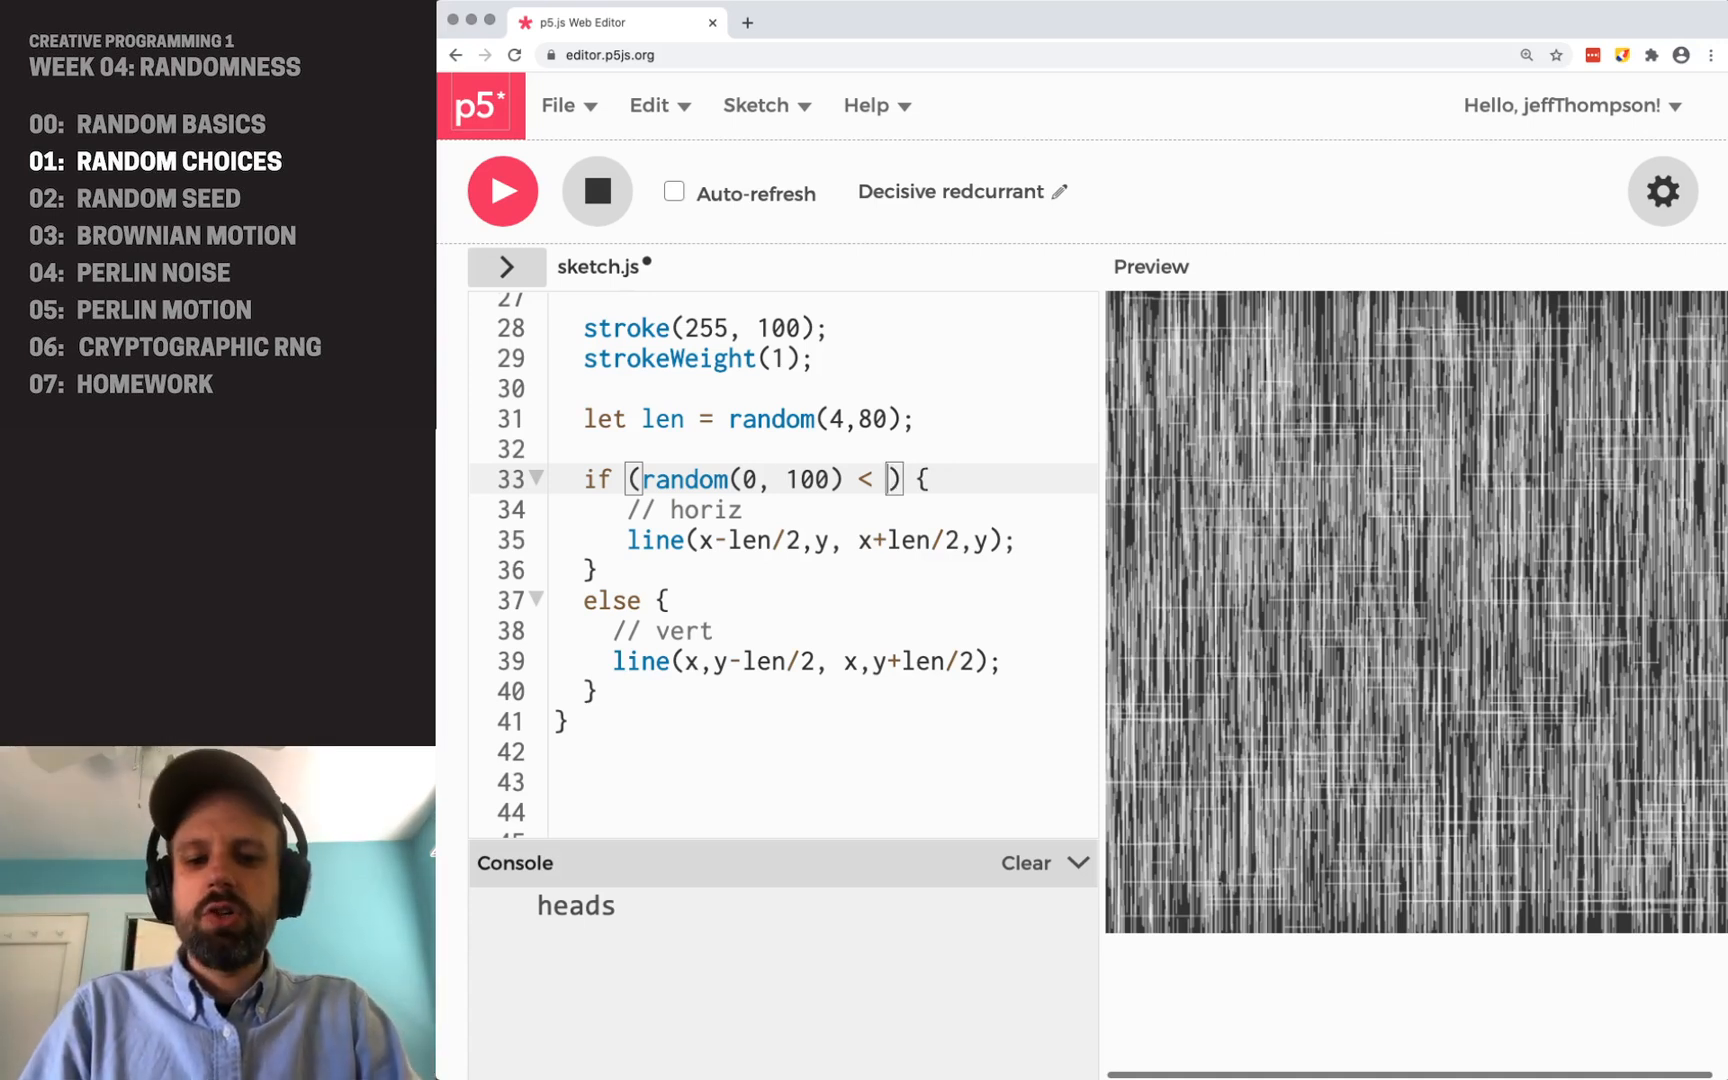
pyautogui.write('90')
pyautogui.write('circle')
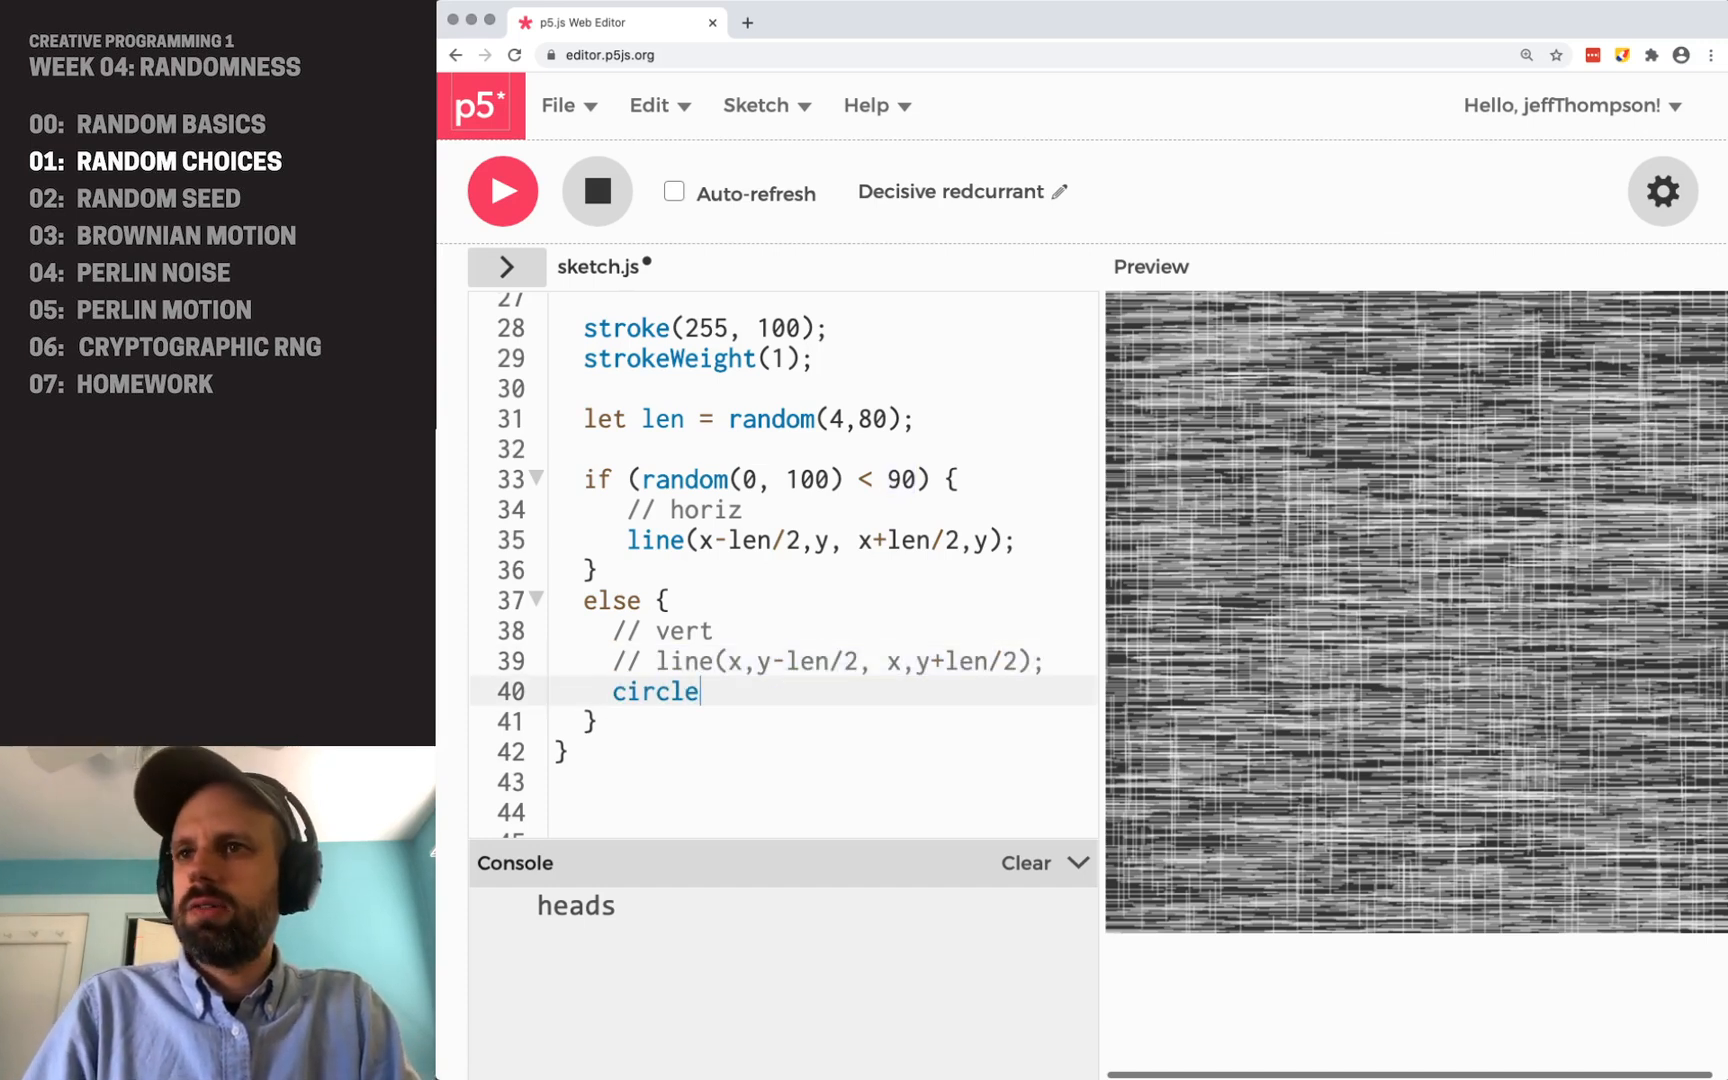
# - Add circle(x, y, 30); in the else block in place of the vertical line
pyautogui.write('(x,y,')
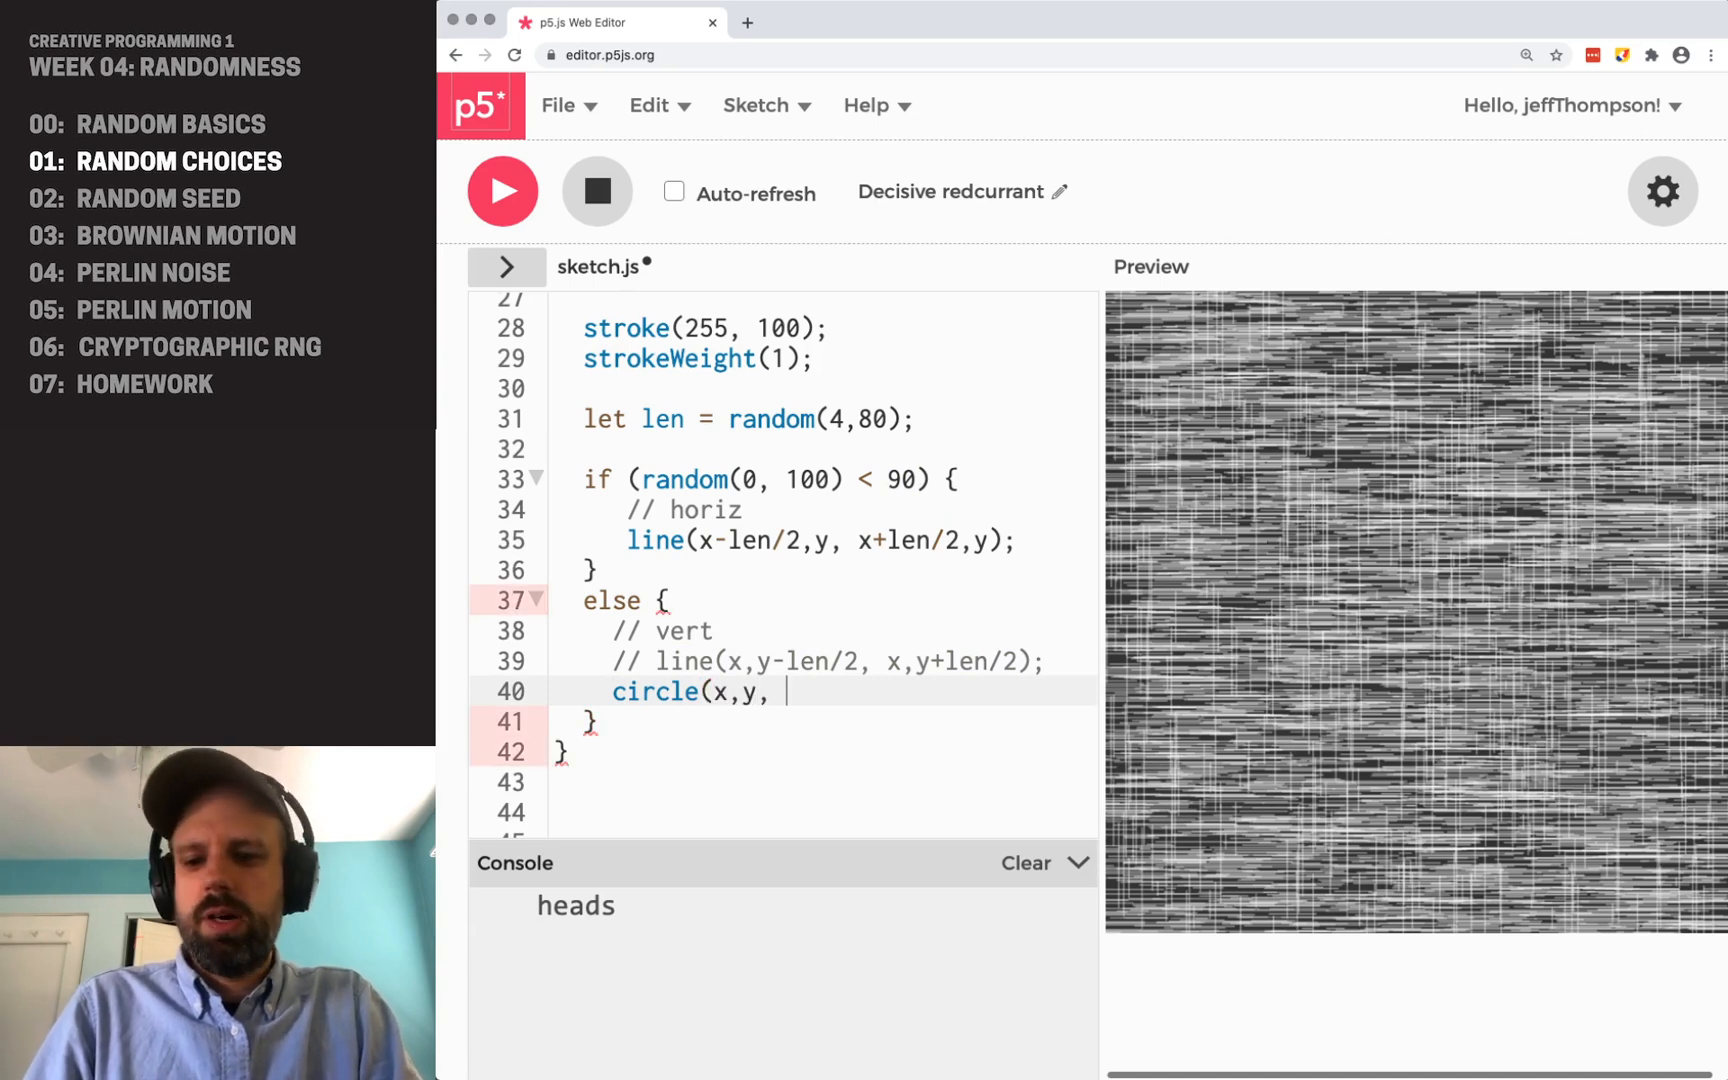
pyautogui.write('30);')
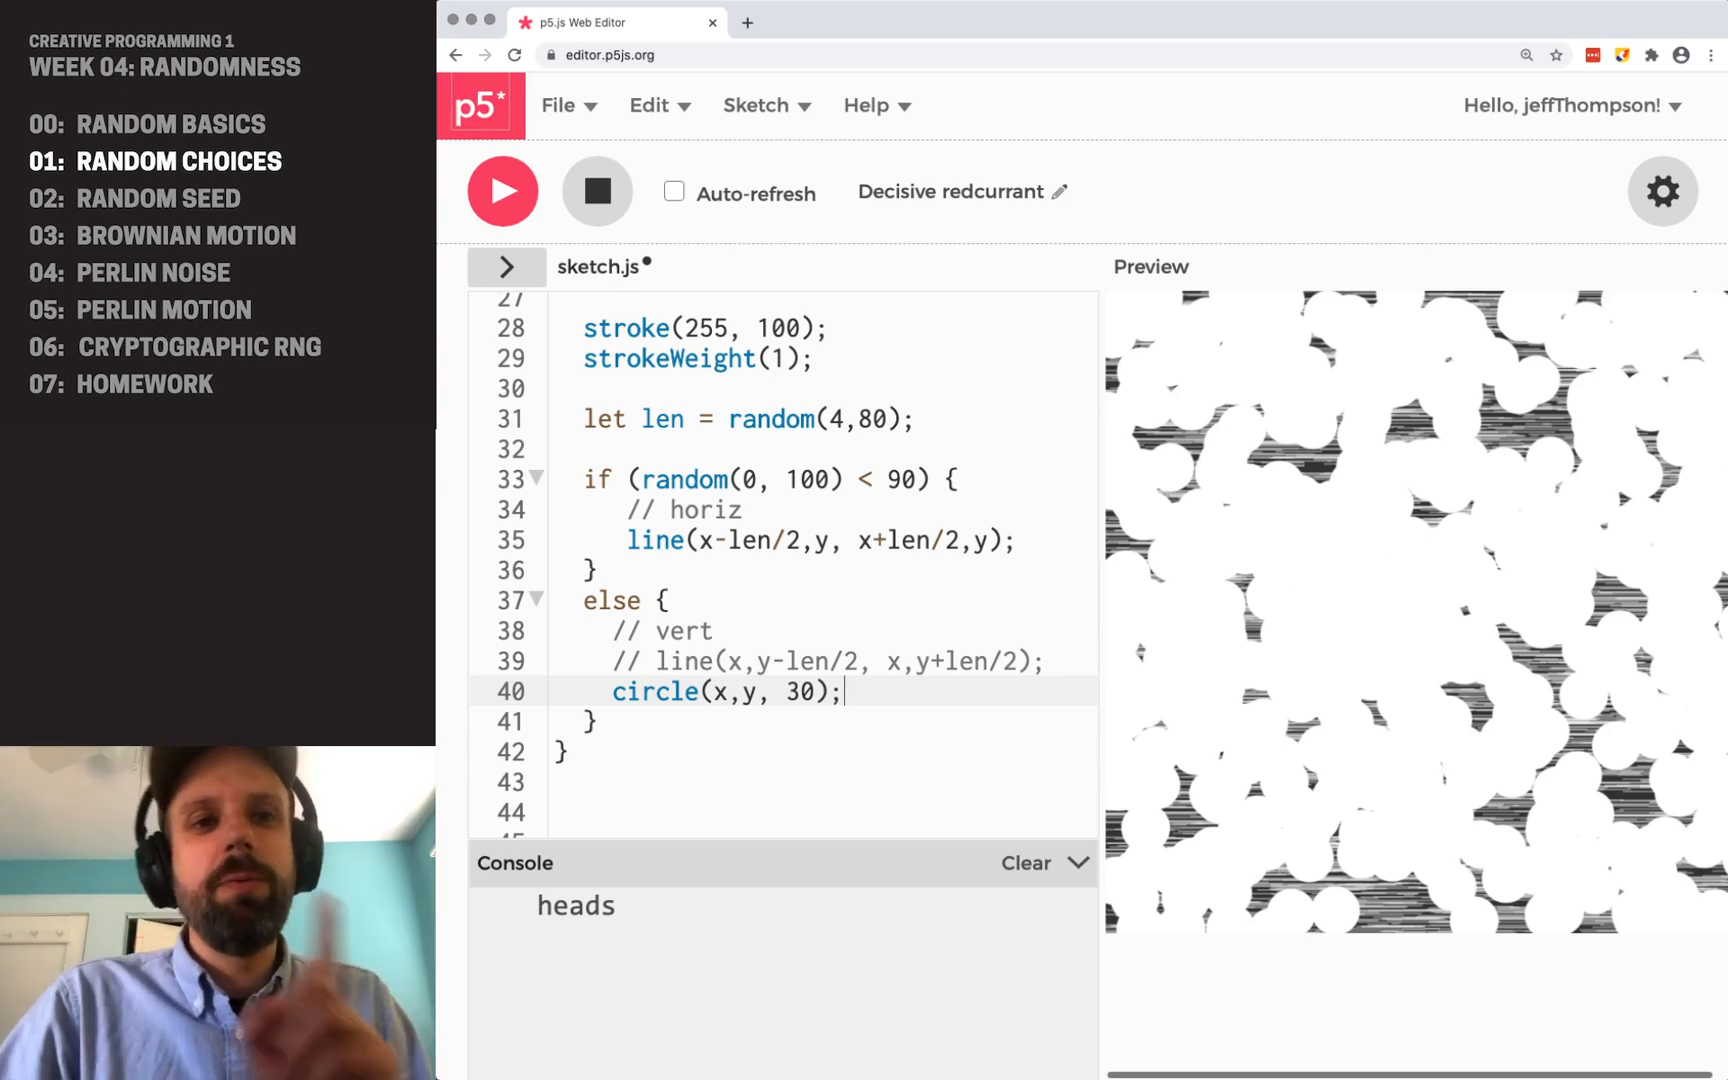
# - Declare let colors = [' ... ']; above function setup(), starting its first string
pyautogui.scroll(-3)
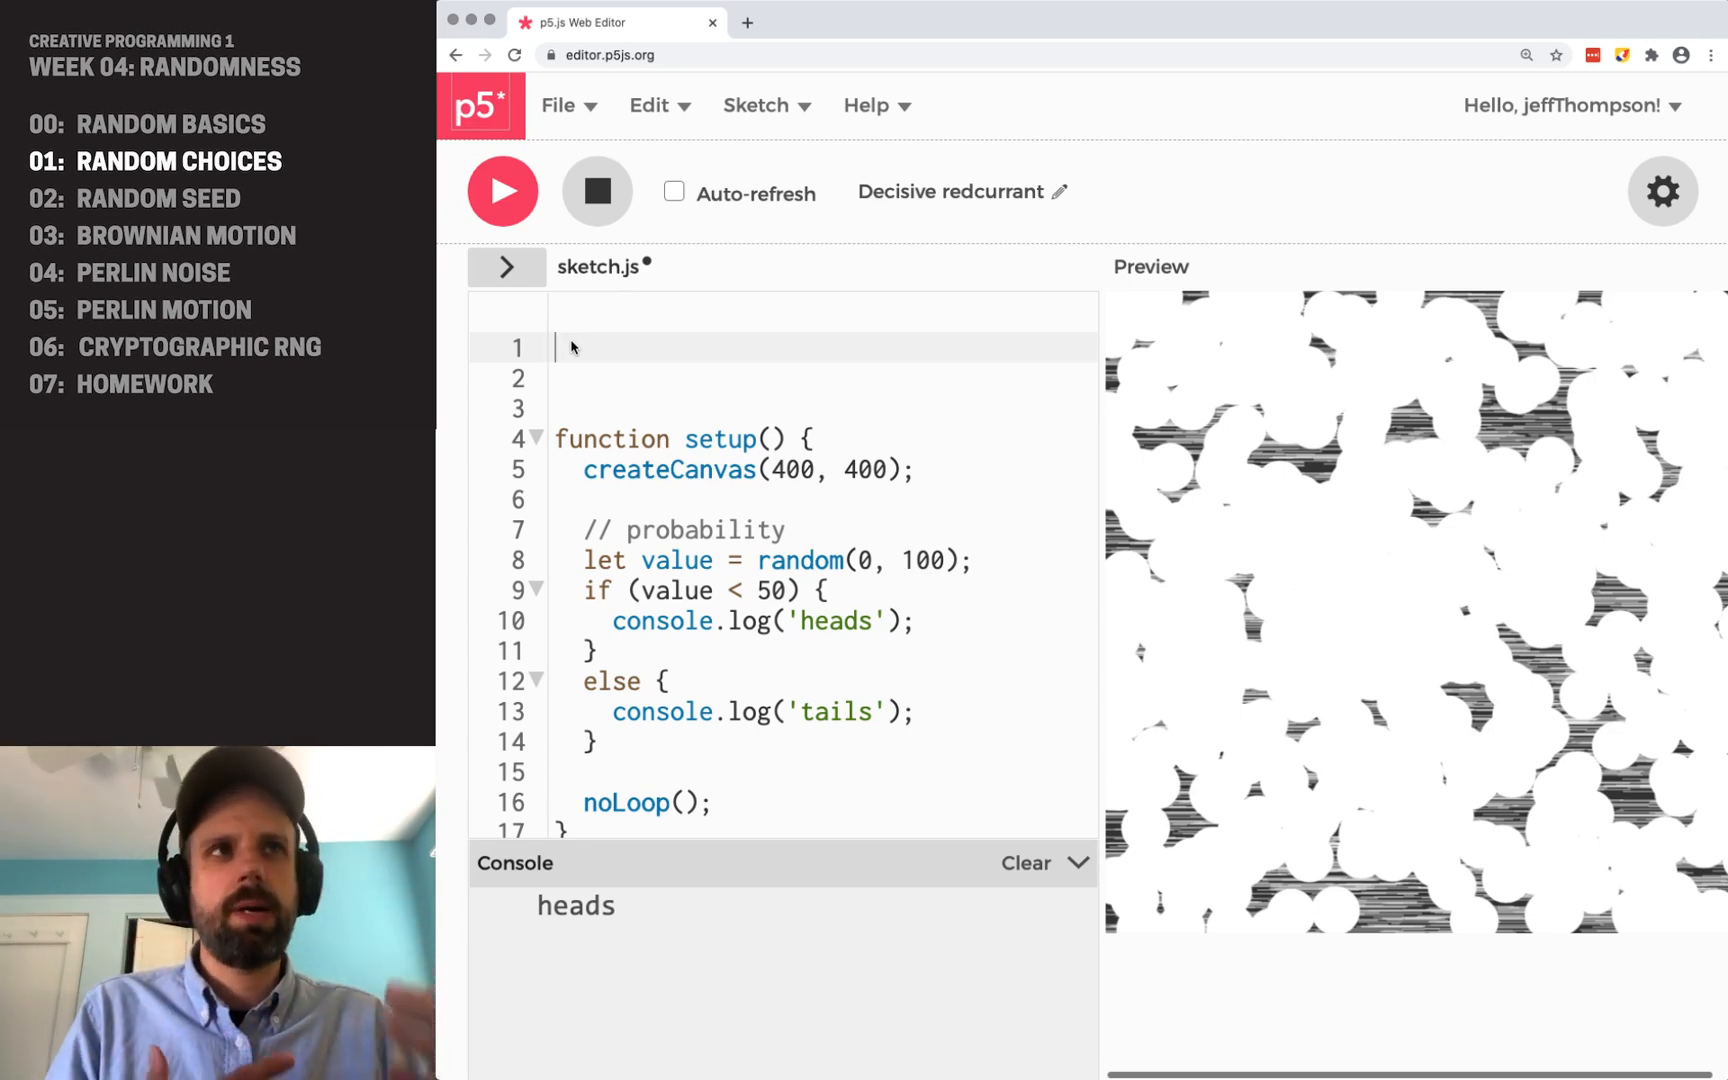
pyautogui.write('let colors = [')
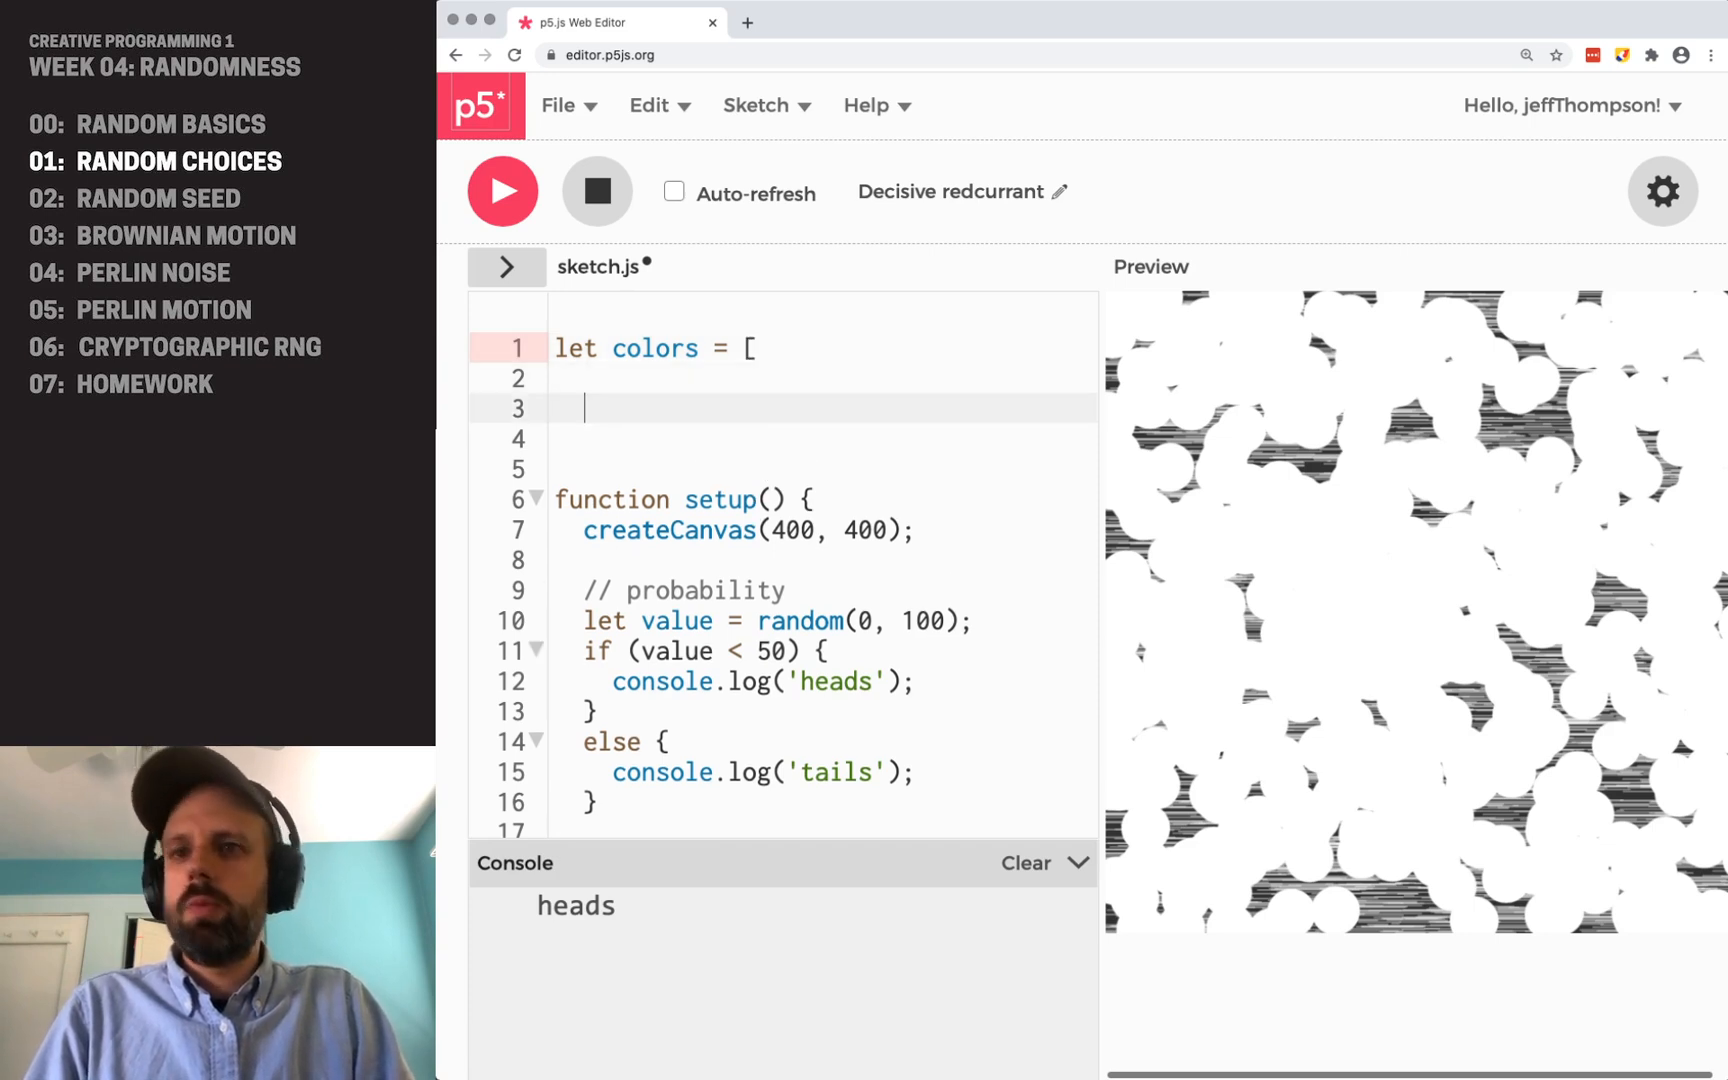
pyautogui.write('];')
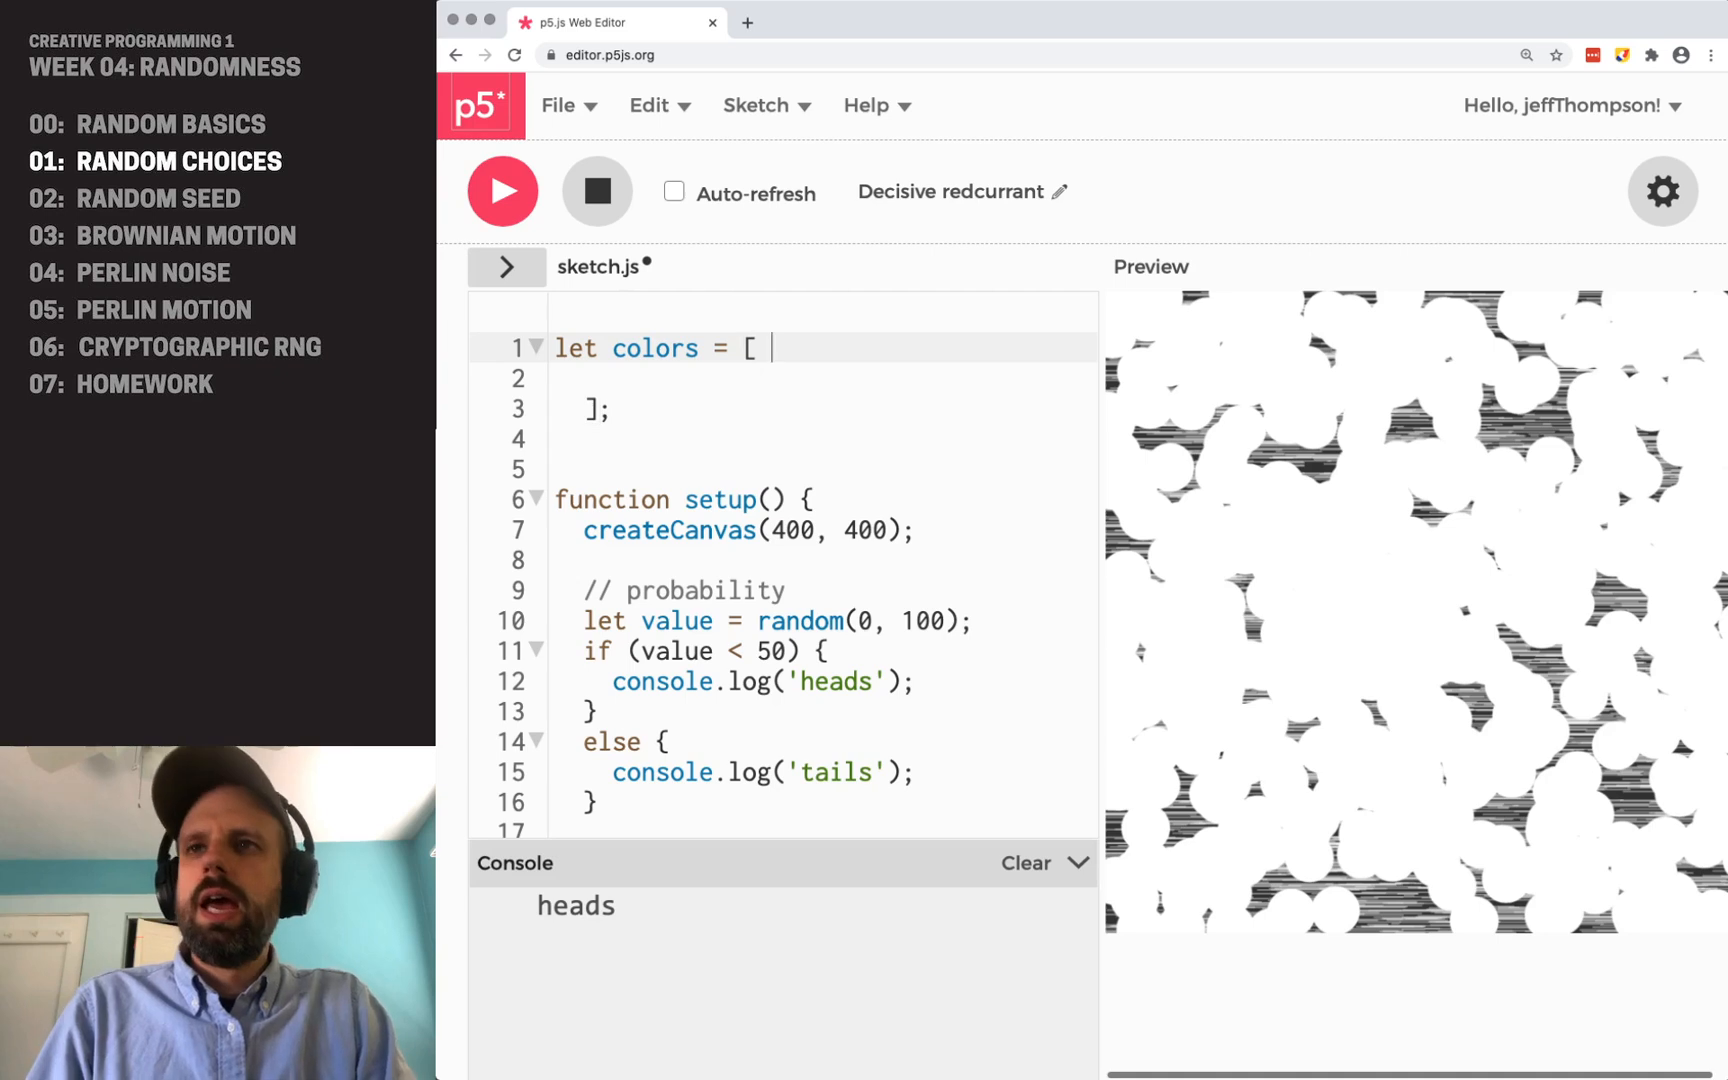
pyautogui.write("'")
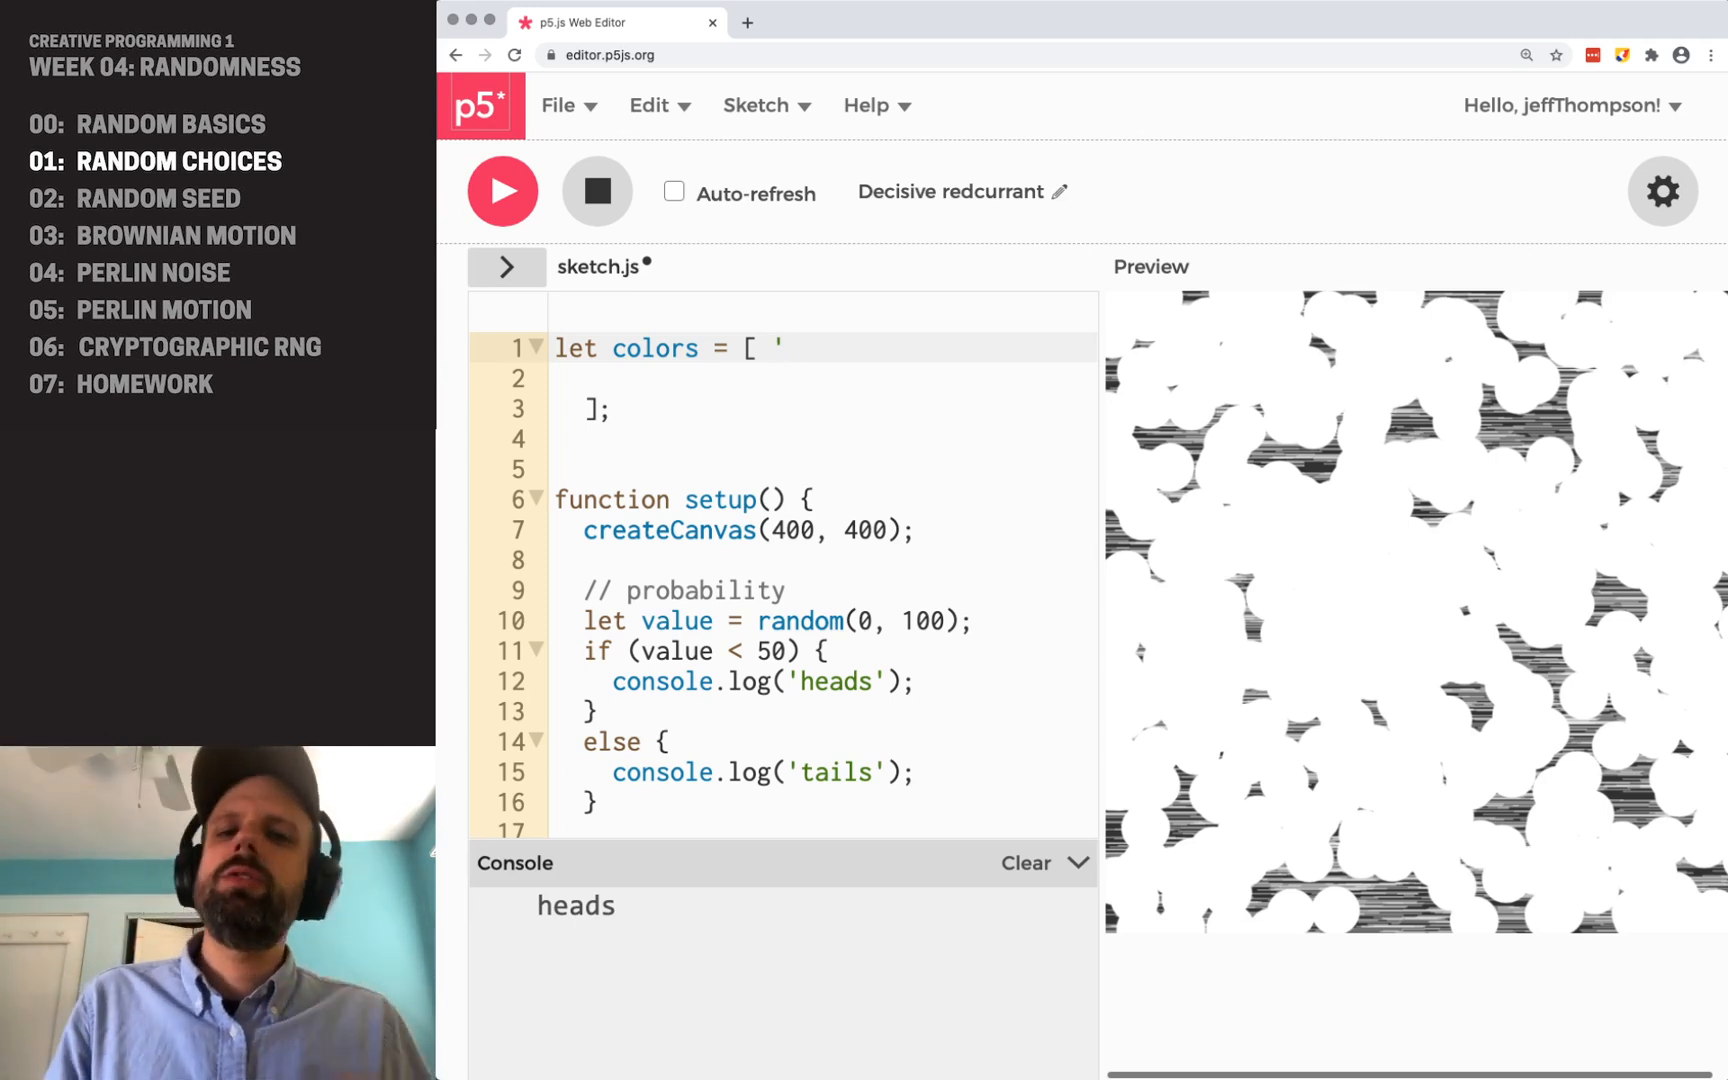
# - Add the orange 'rgb(255, 150, 0)' as the first colors entry
pyautogui.write('rg')
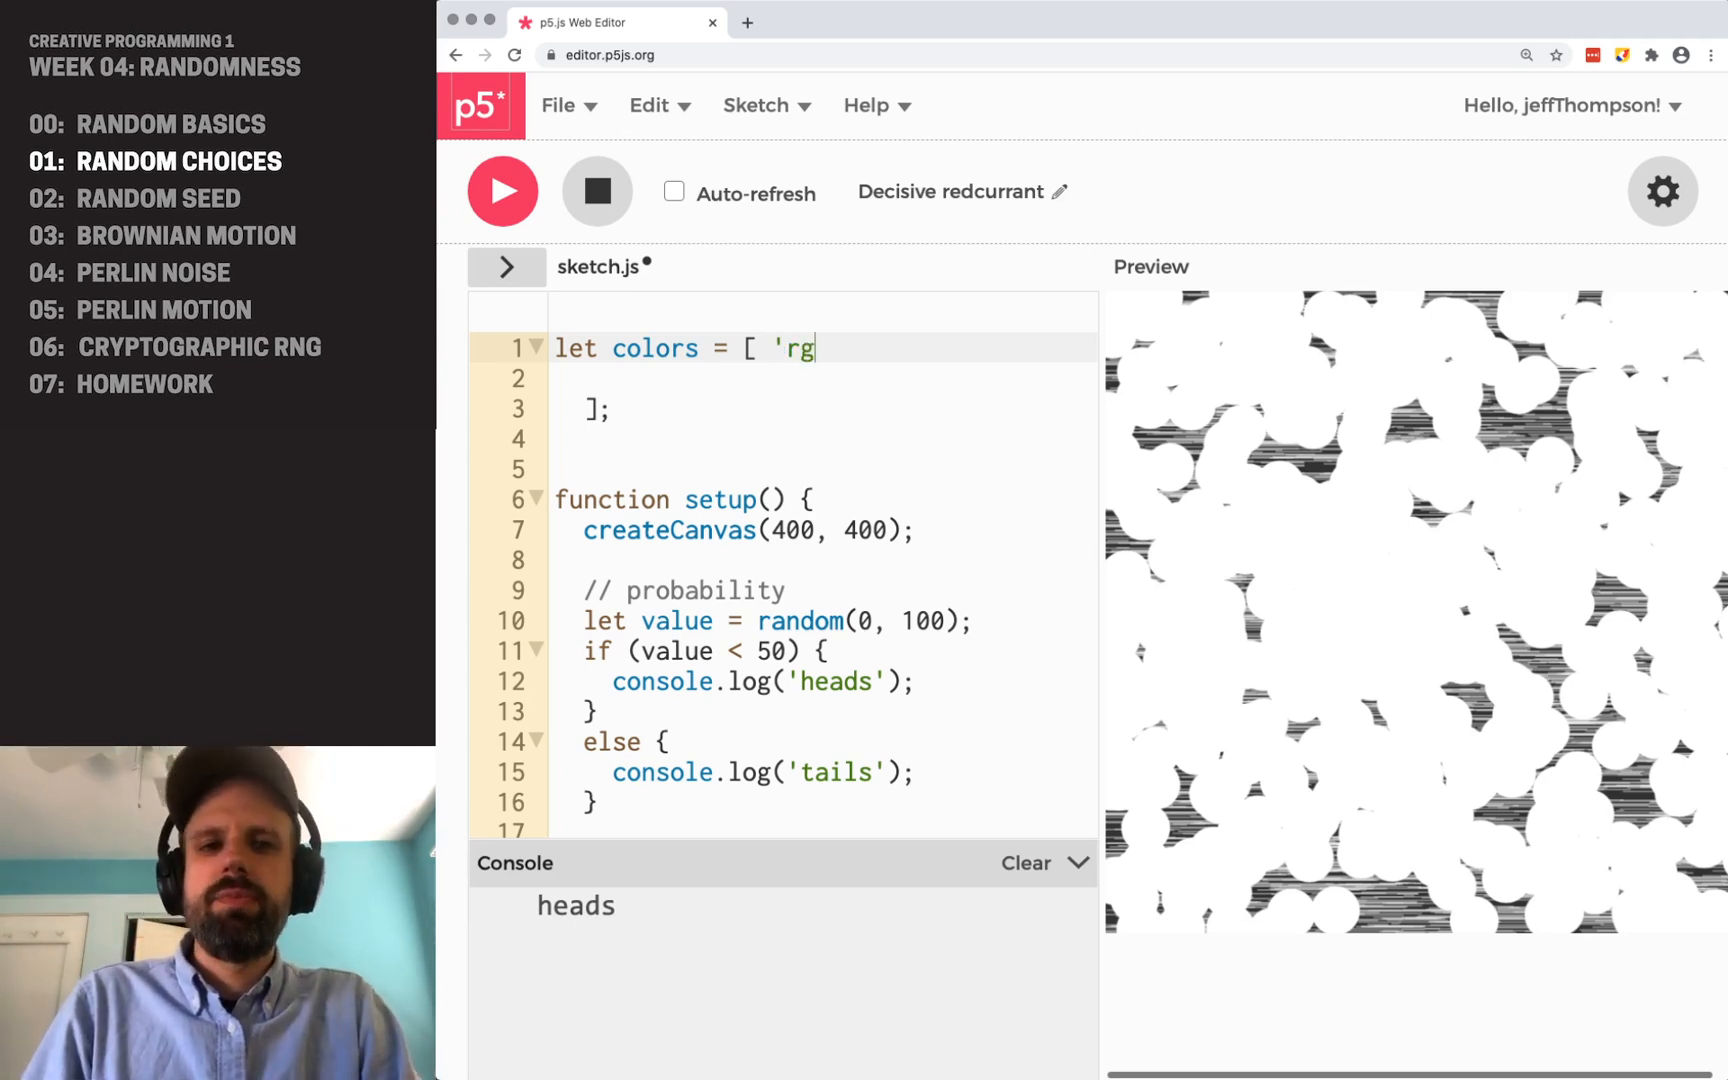
pyautogui.write('b(')
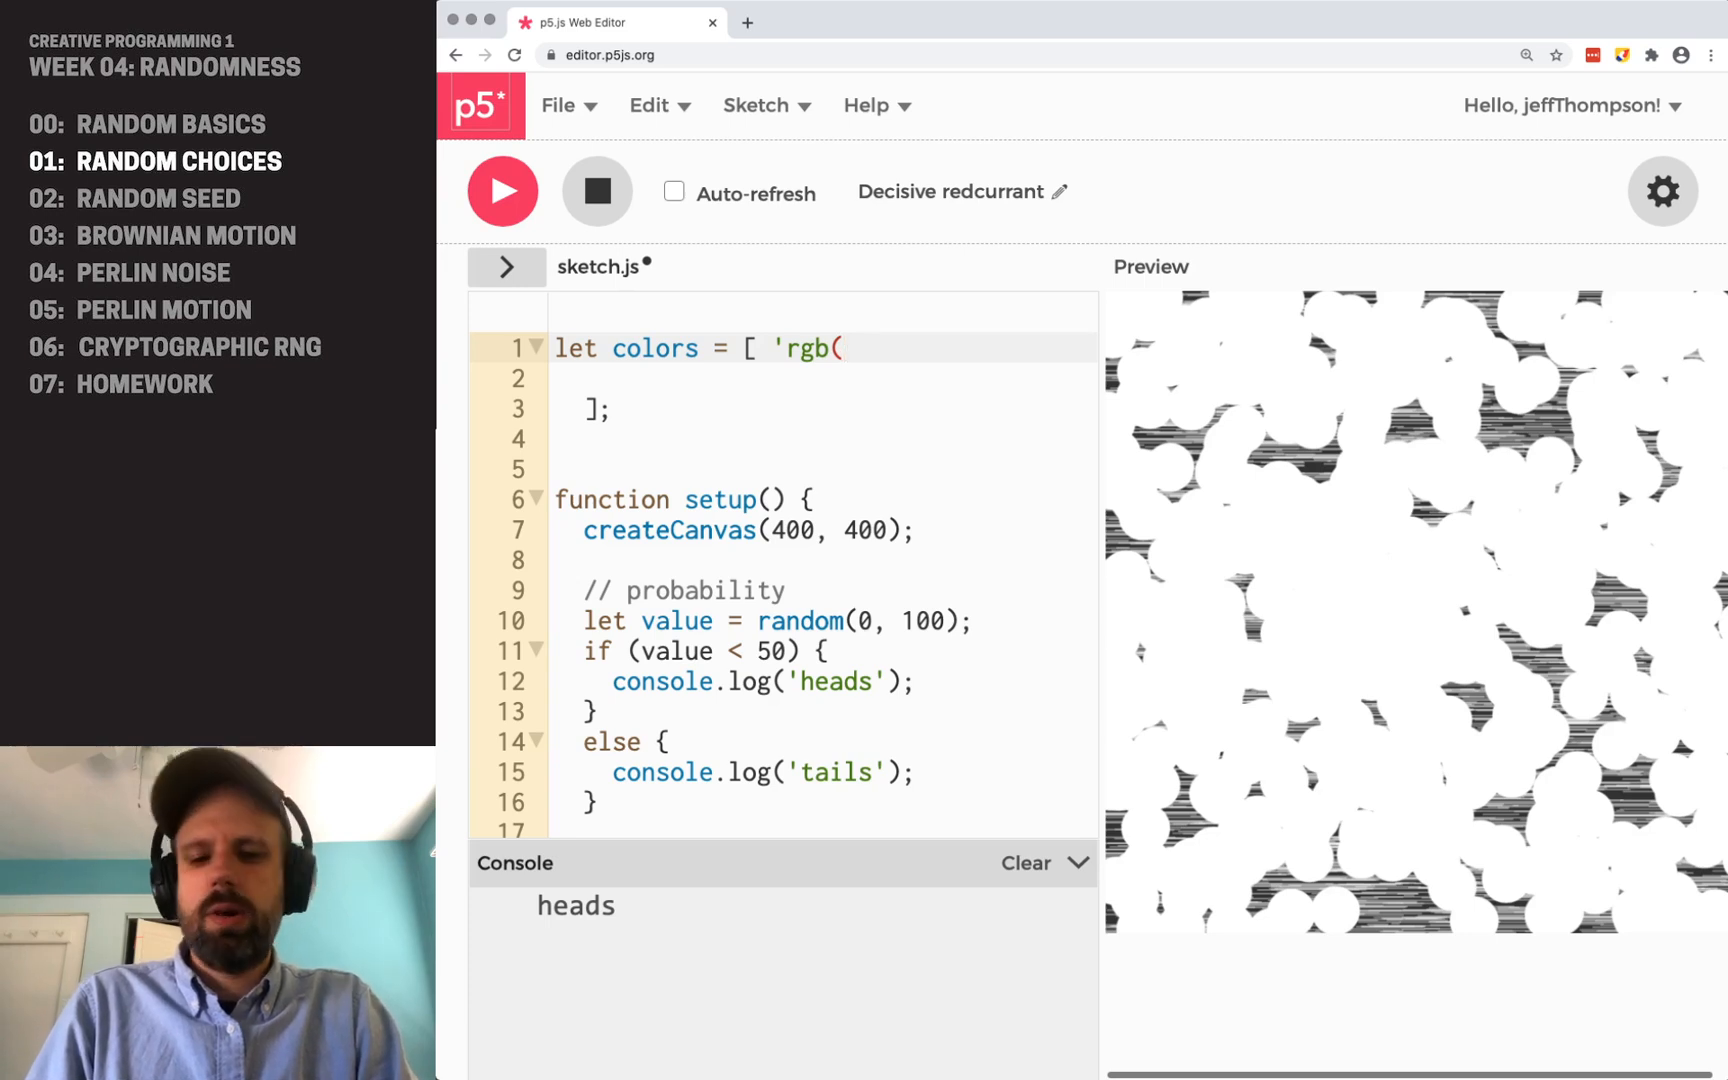
pyautogui.write('255, 150')
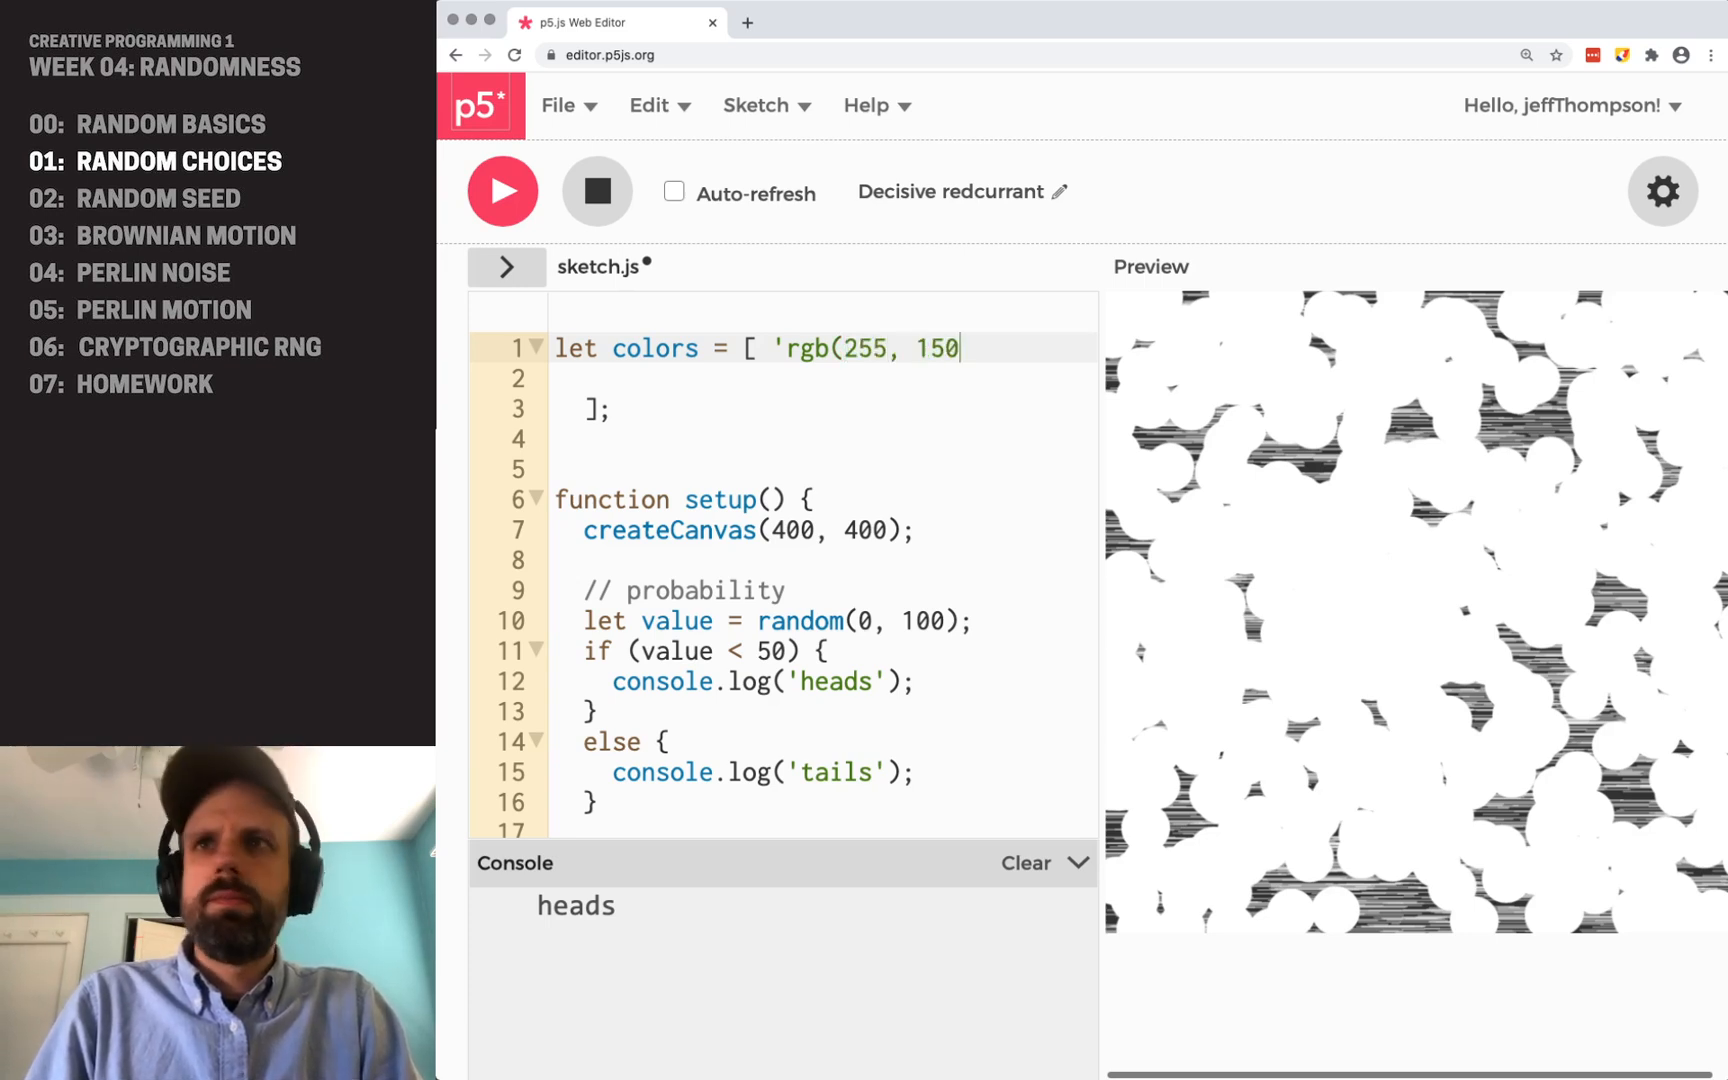
pyautogui.write(", 0)'")
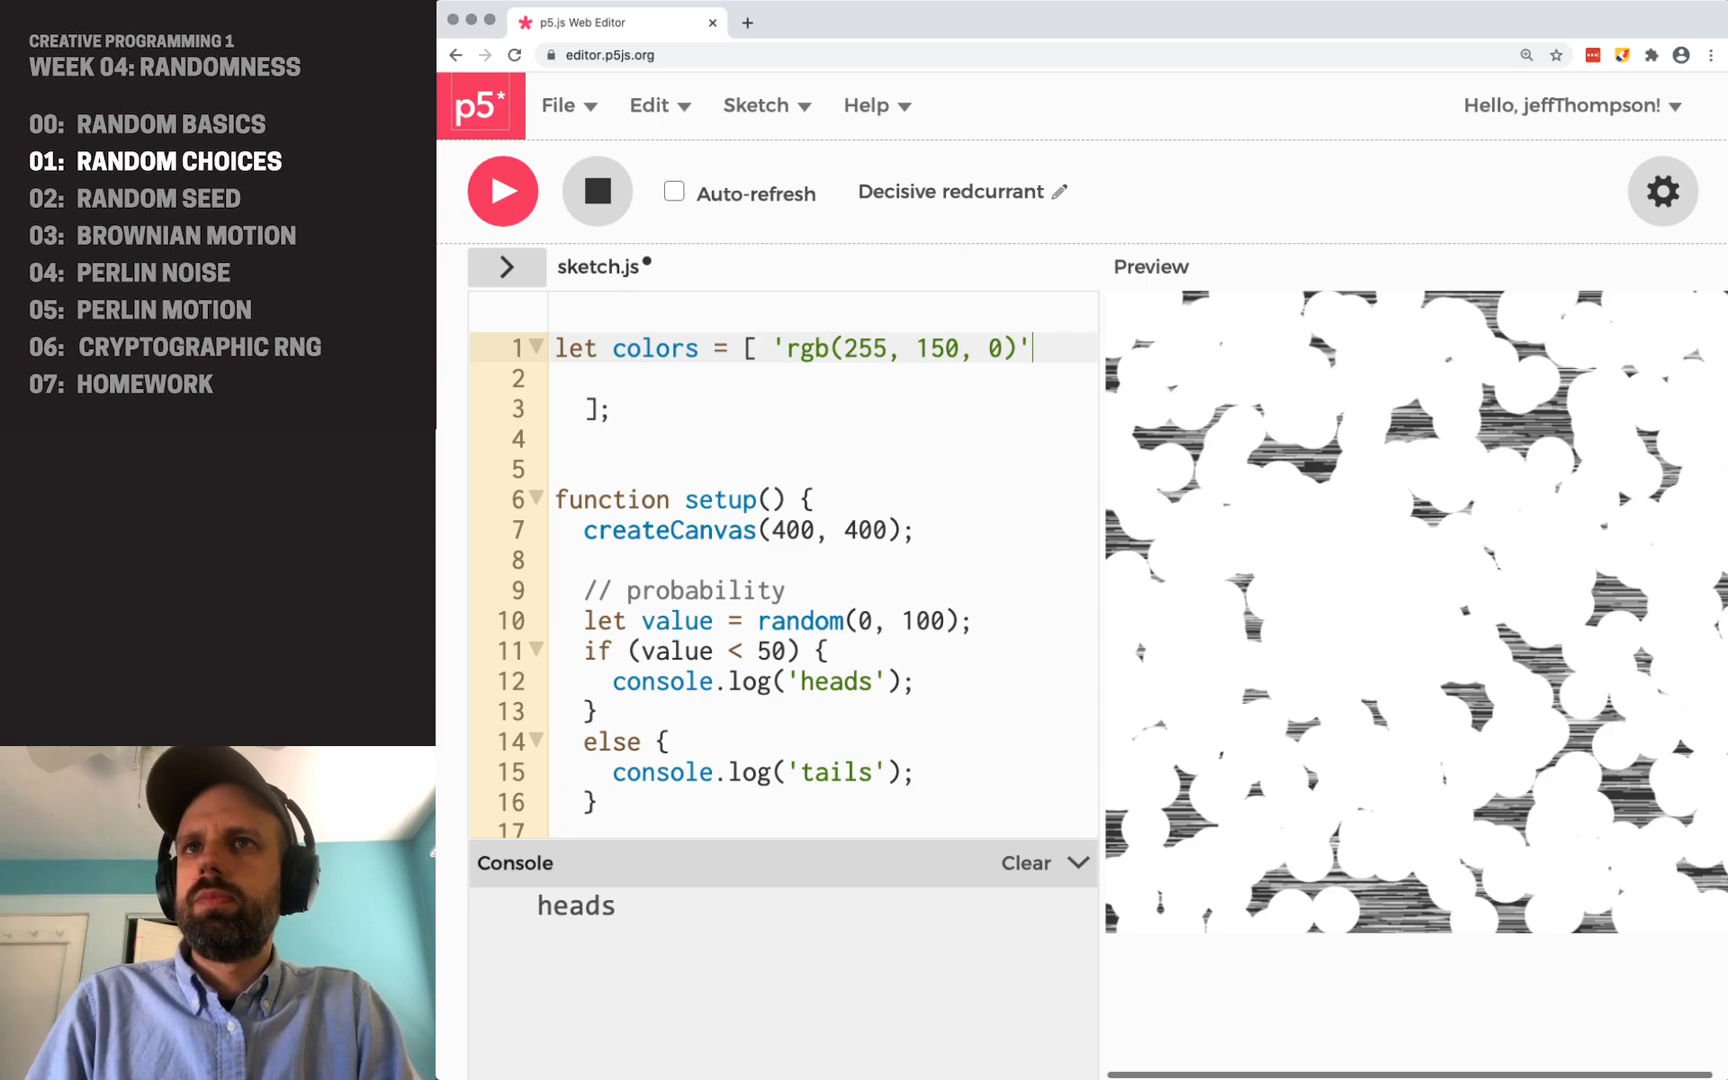
pyautogui.write(',')
pyautogui.write("'")
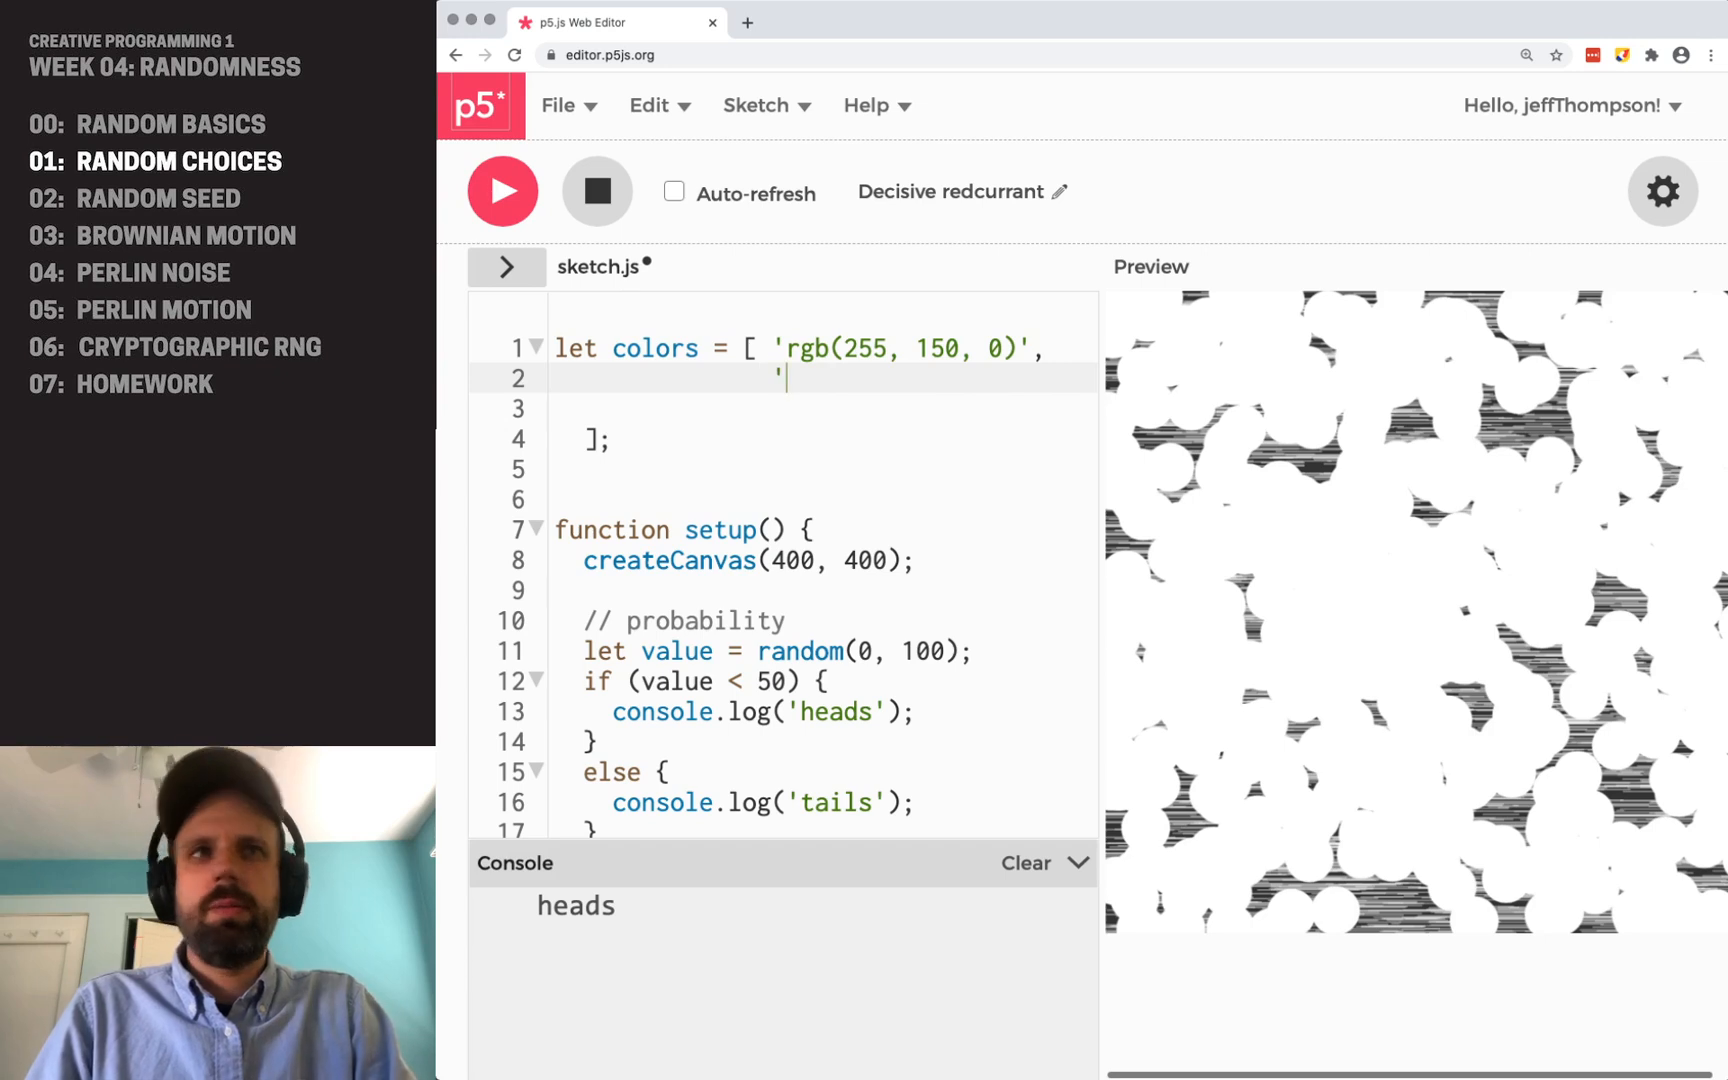
# - Add the green, blue 'rgb(0,150,255)' and purple 'rgb(150,0,255)' entries
pyautogui.write('rgb(')
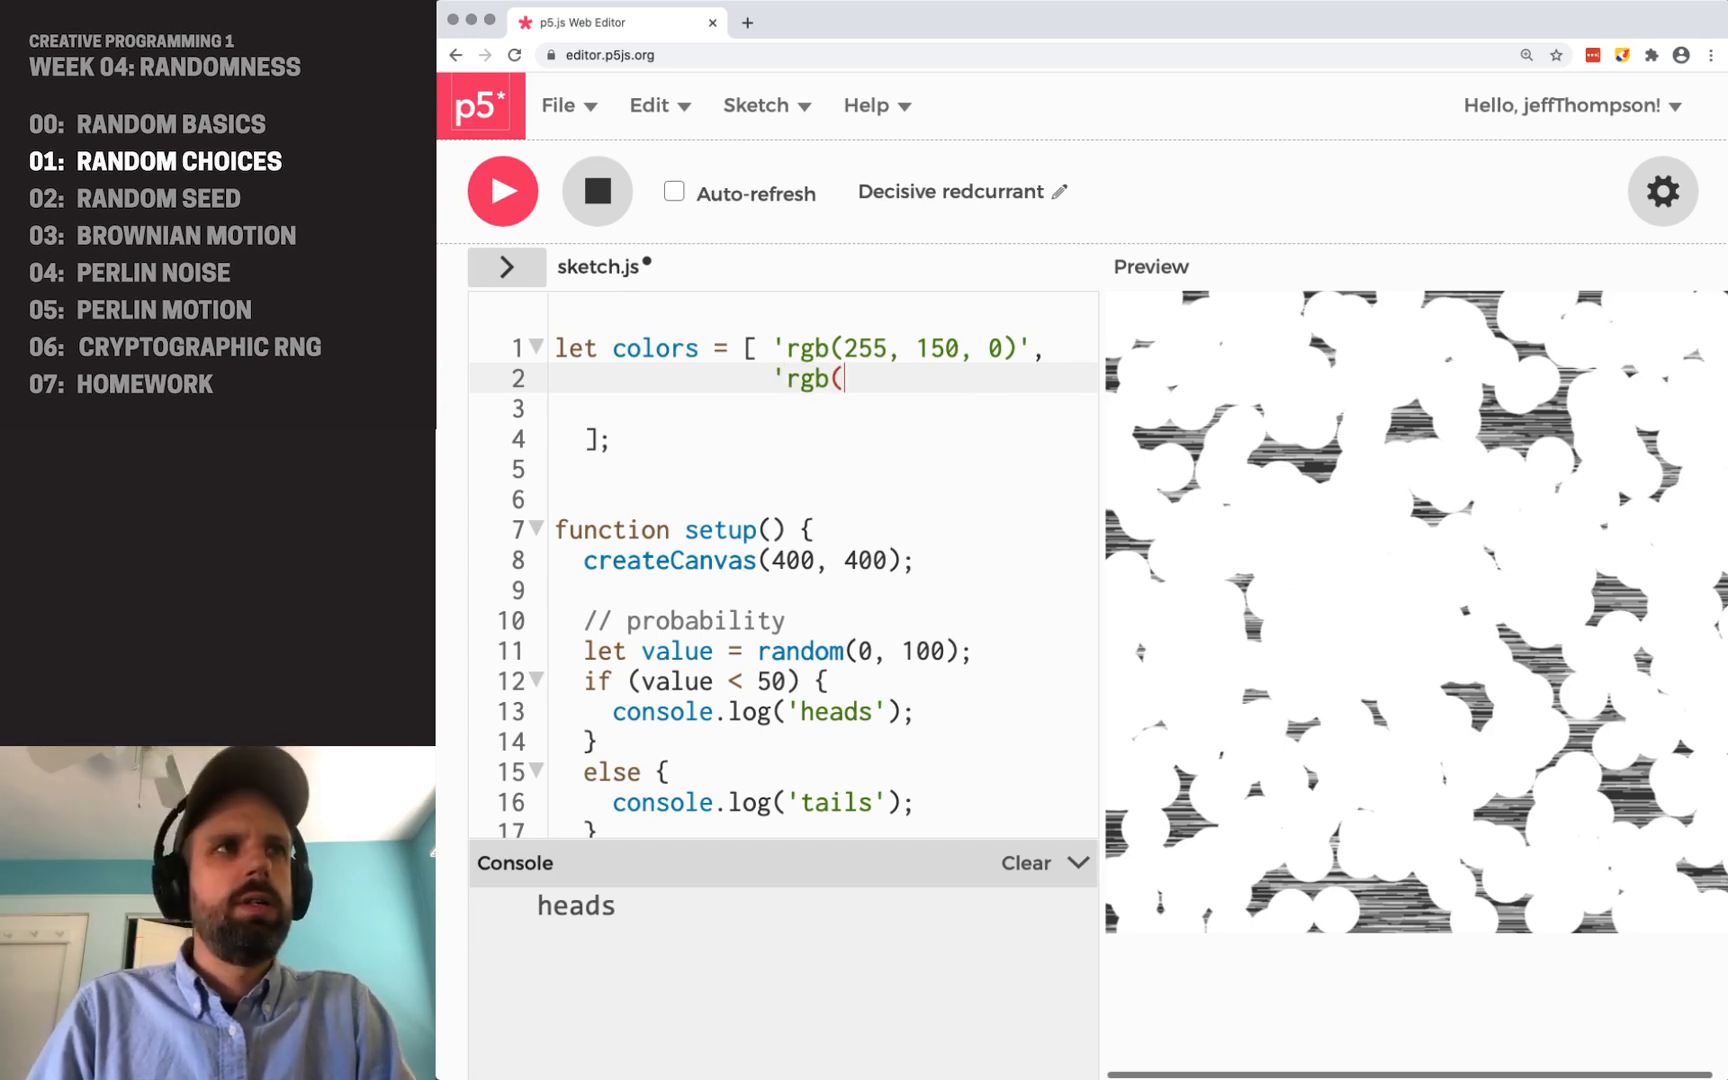
pyautogui.write("150,255,0)',")
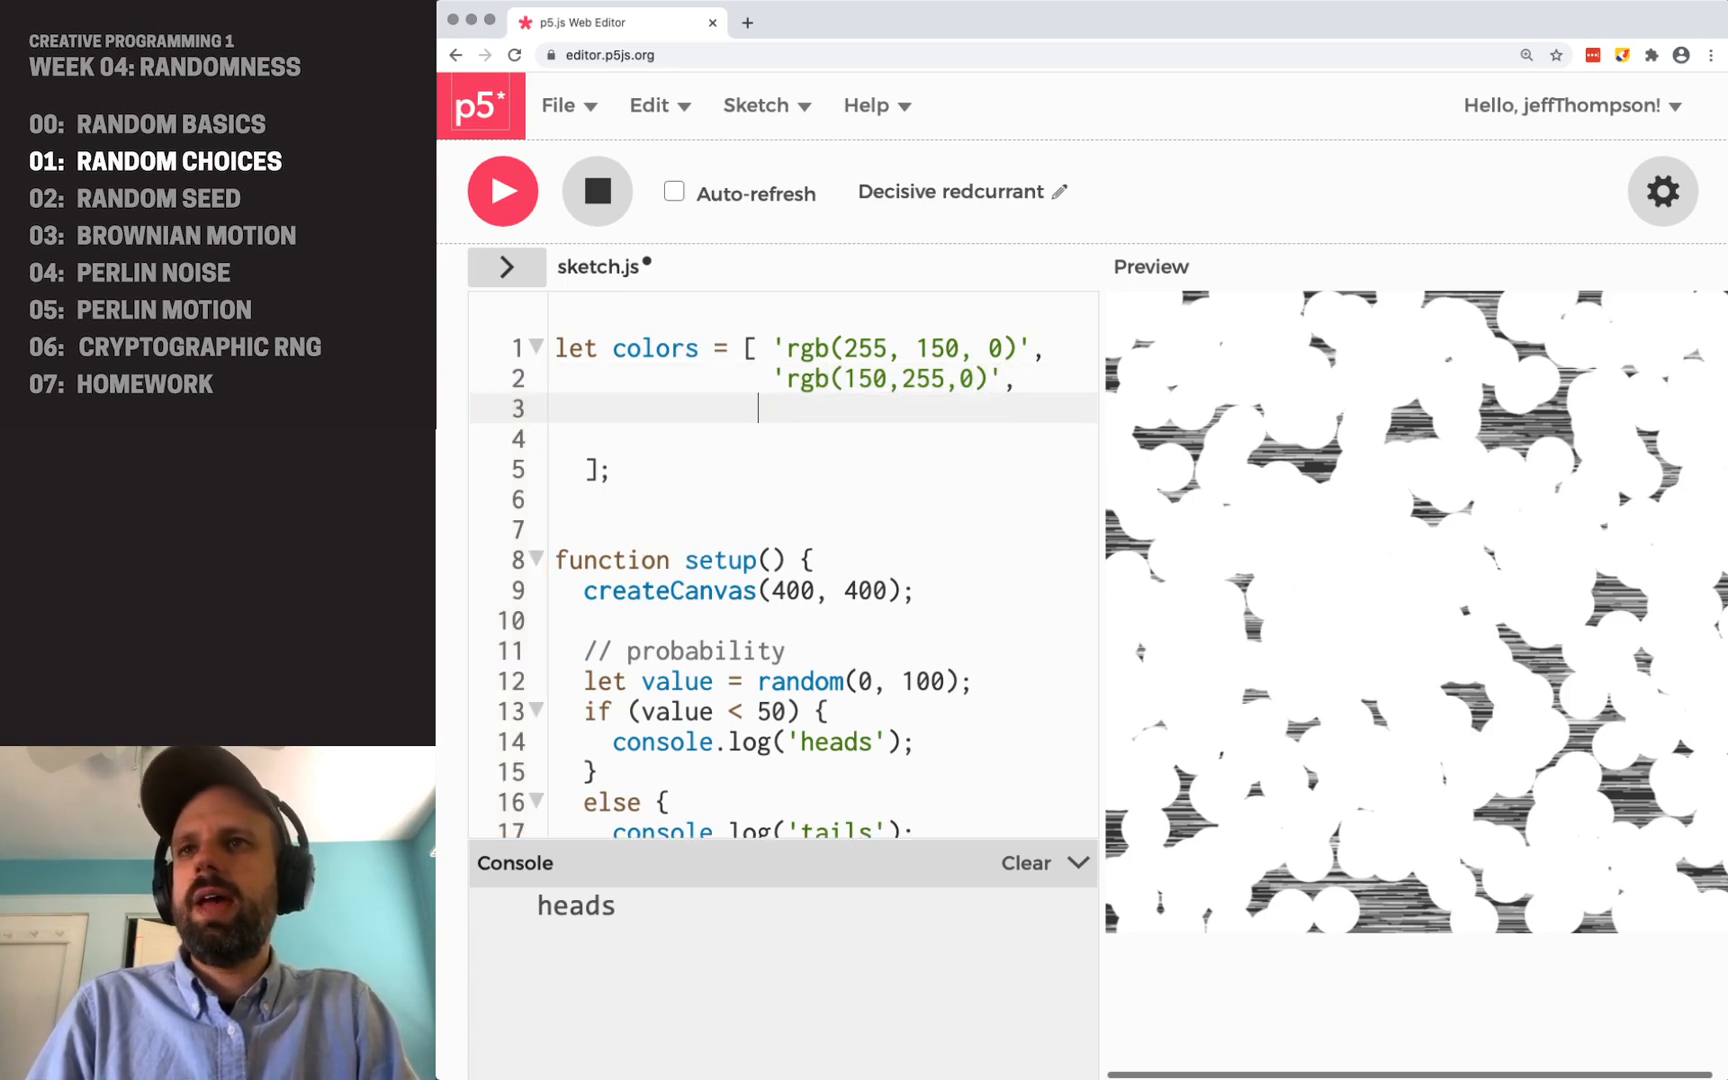
pyautogui.write("'rgb")
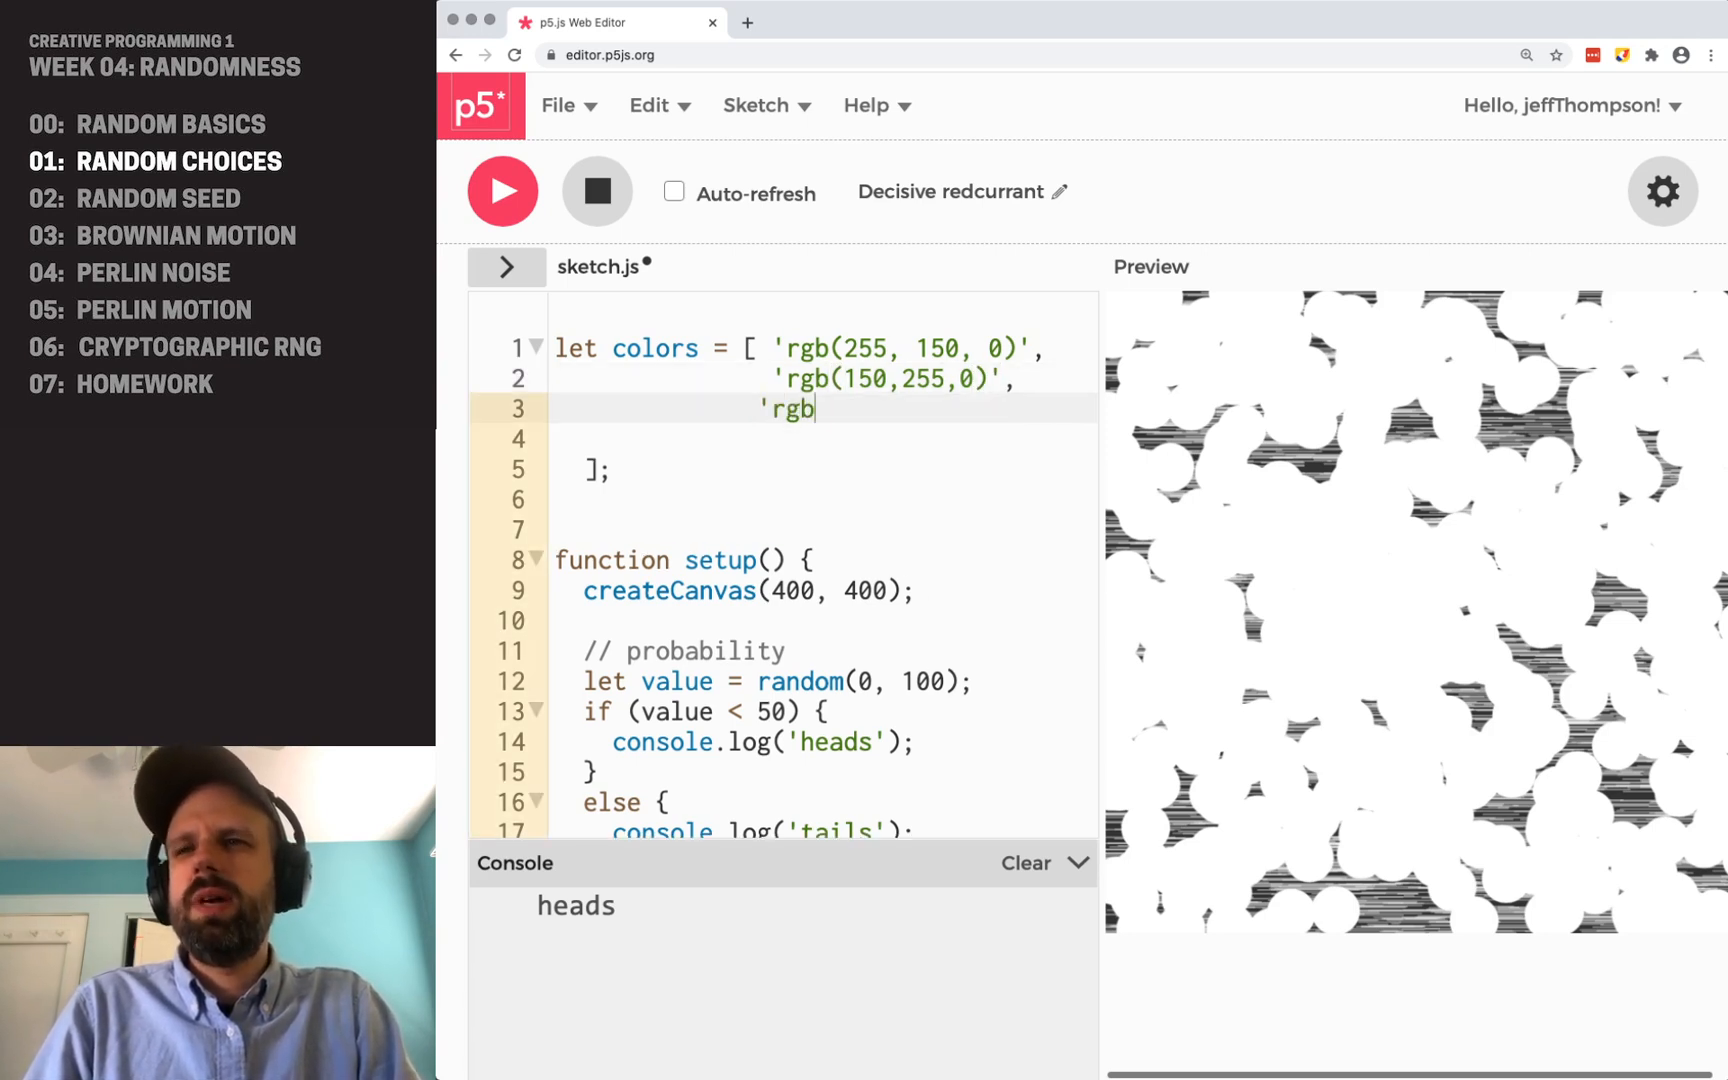
pyautogui.write('(0,')
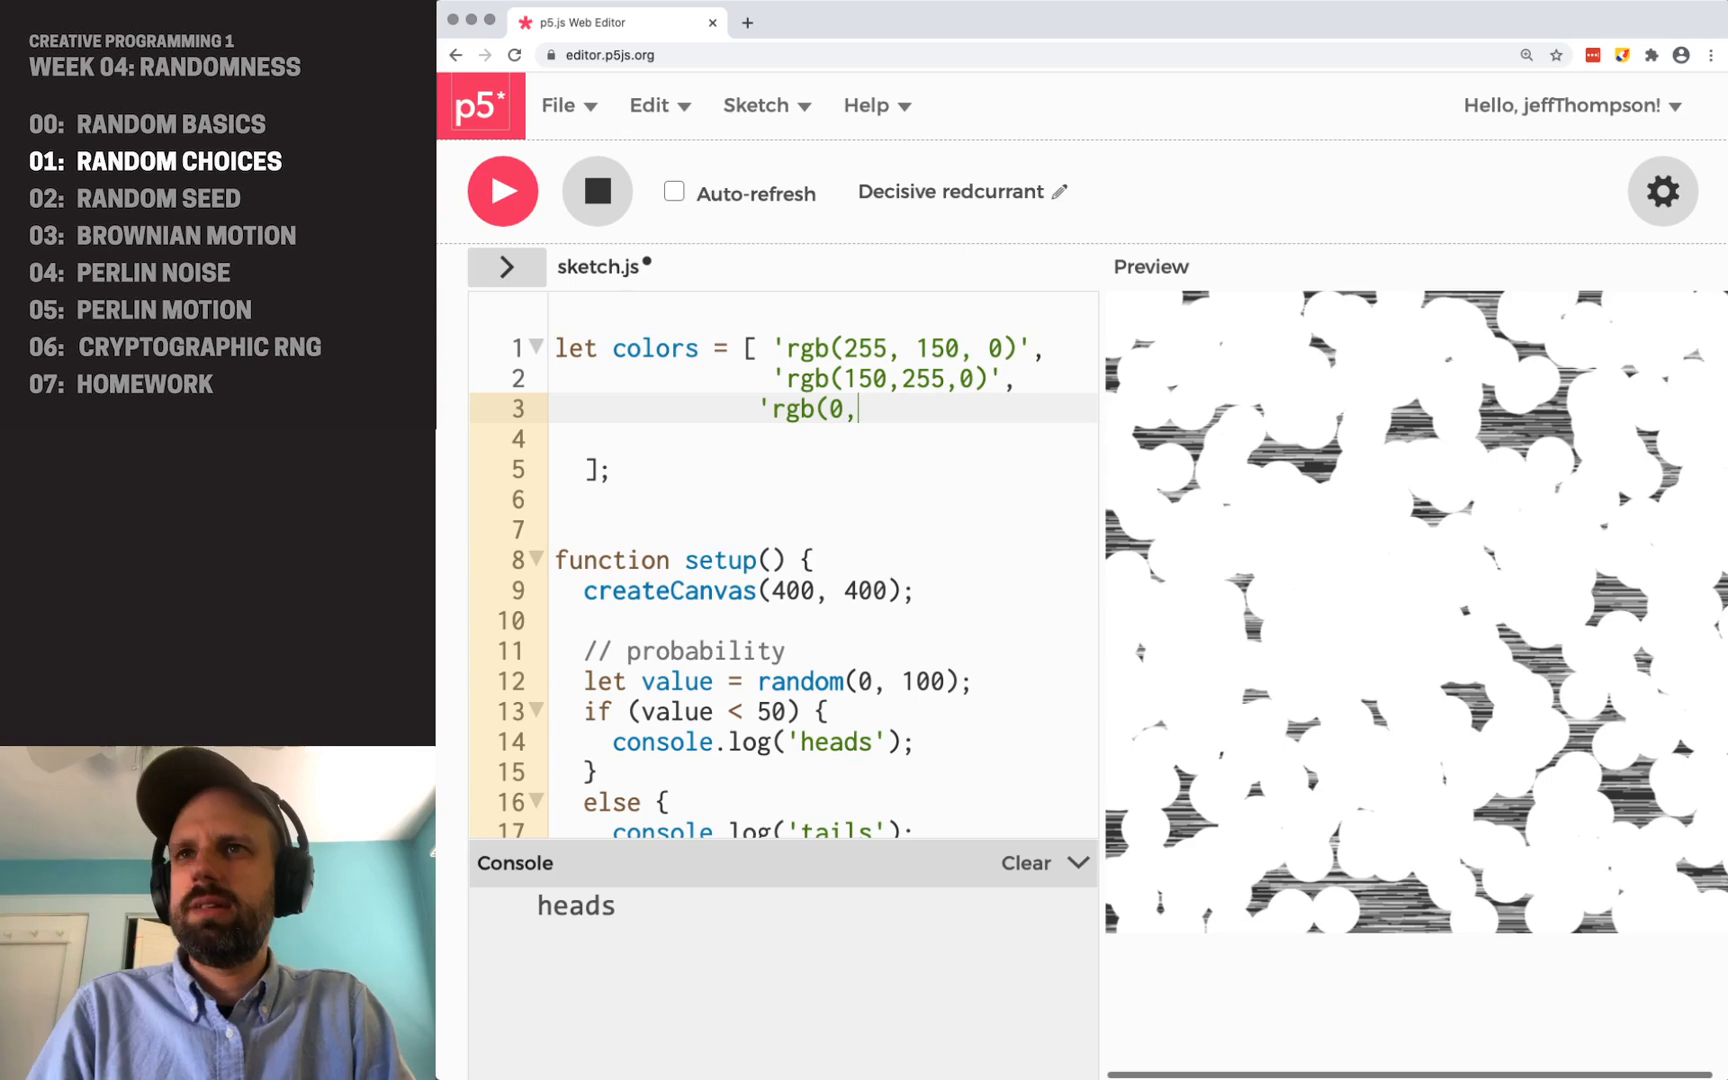
pyautogui.write("150,255)',")
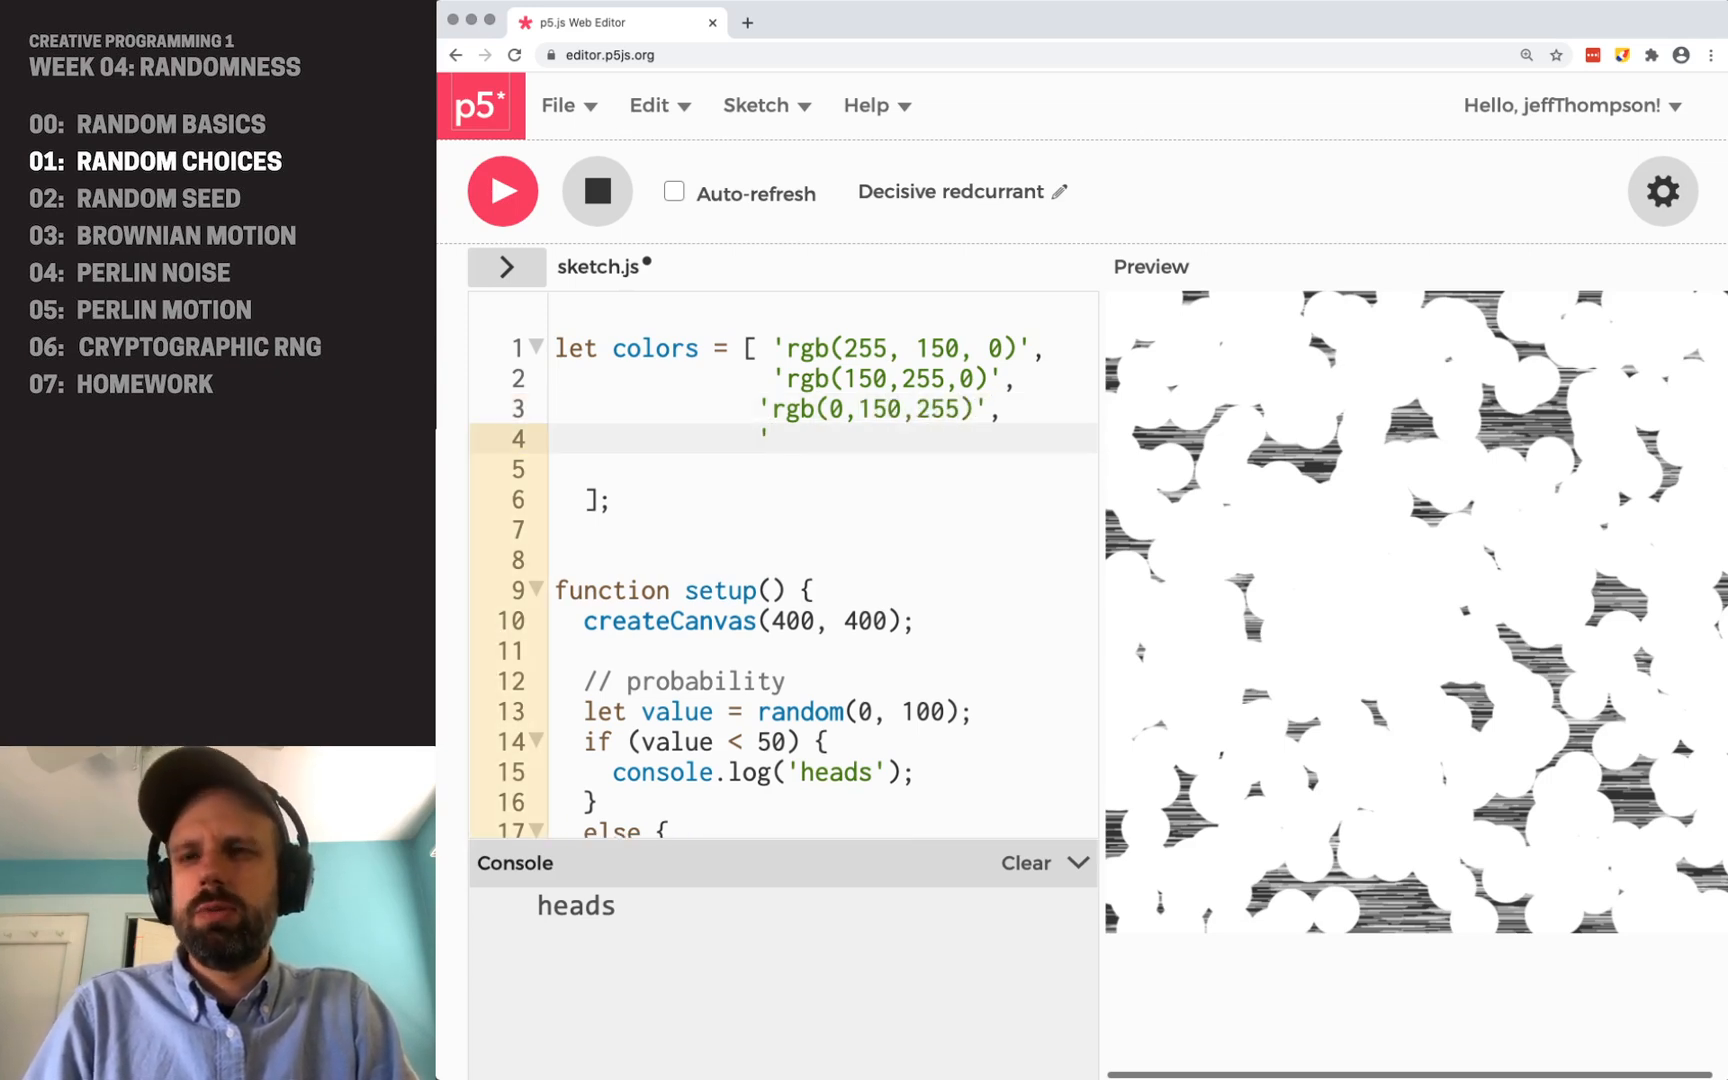
pyautogui.write('rgb(15')
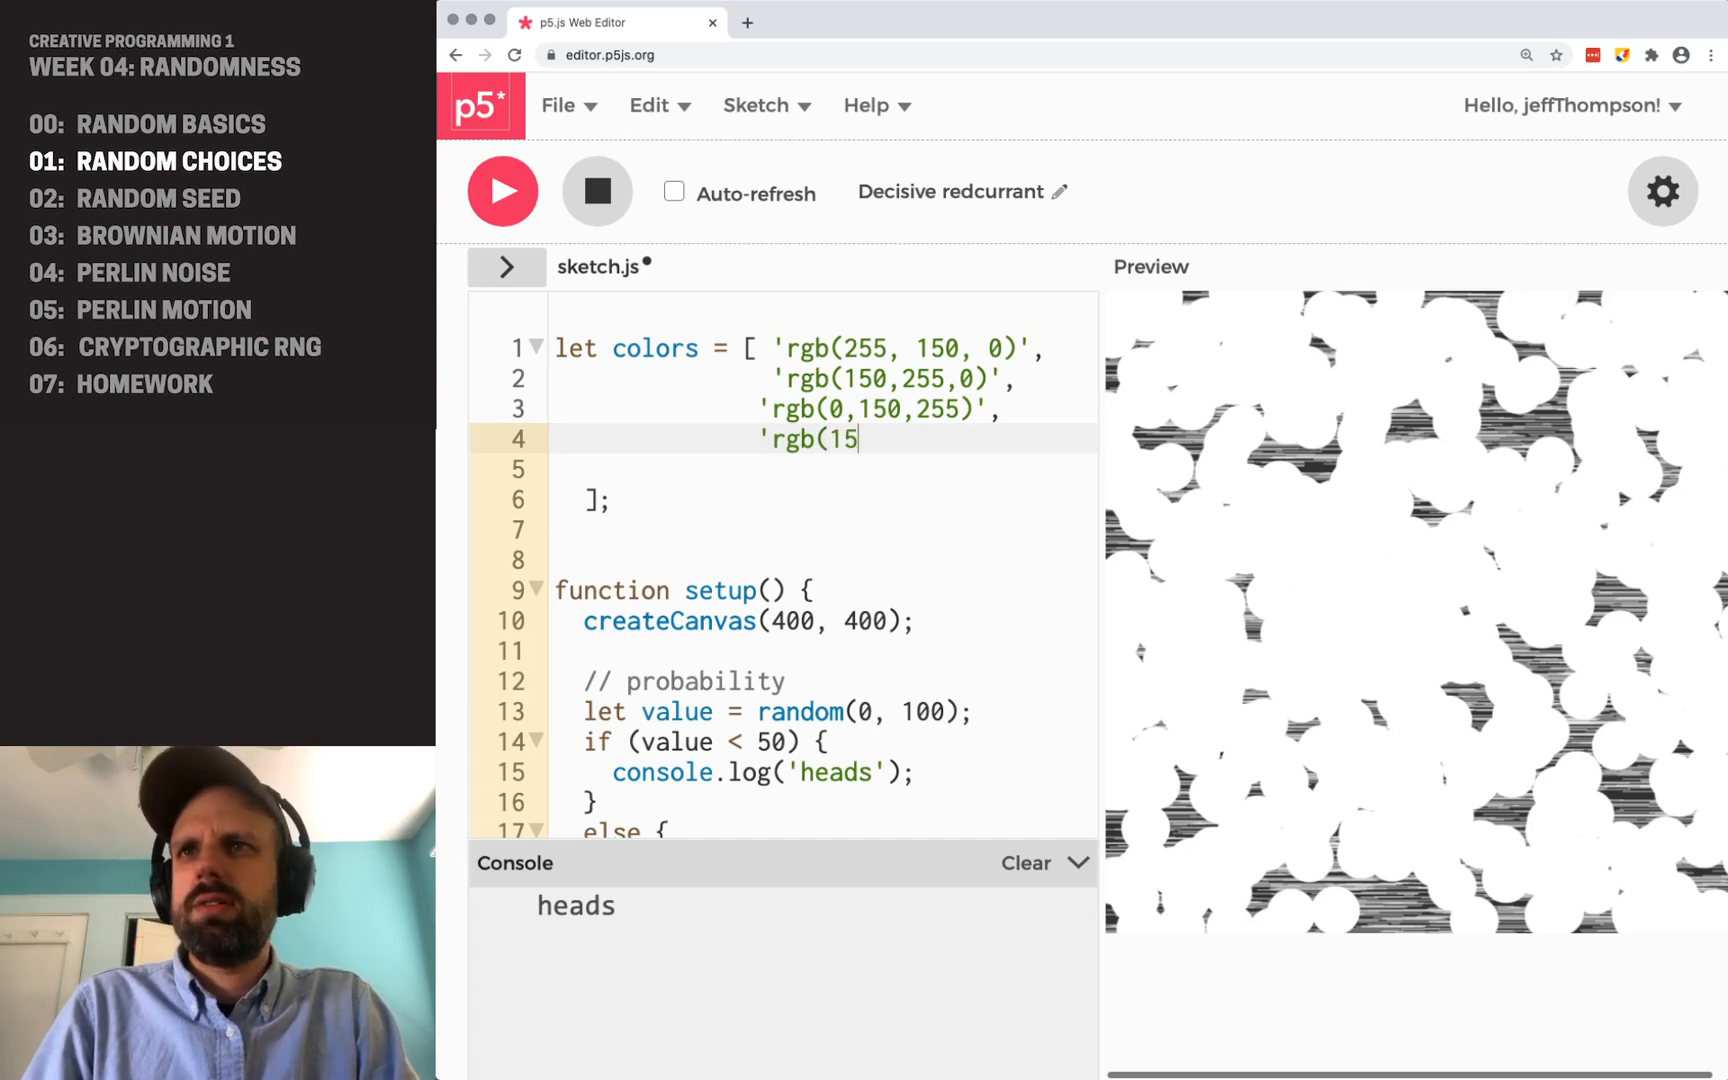
pyautogui.write('0,0,255')
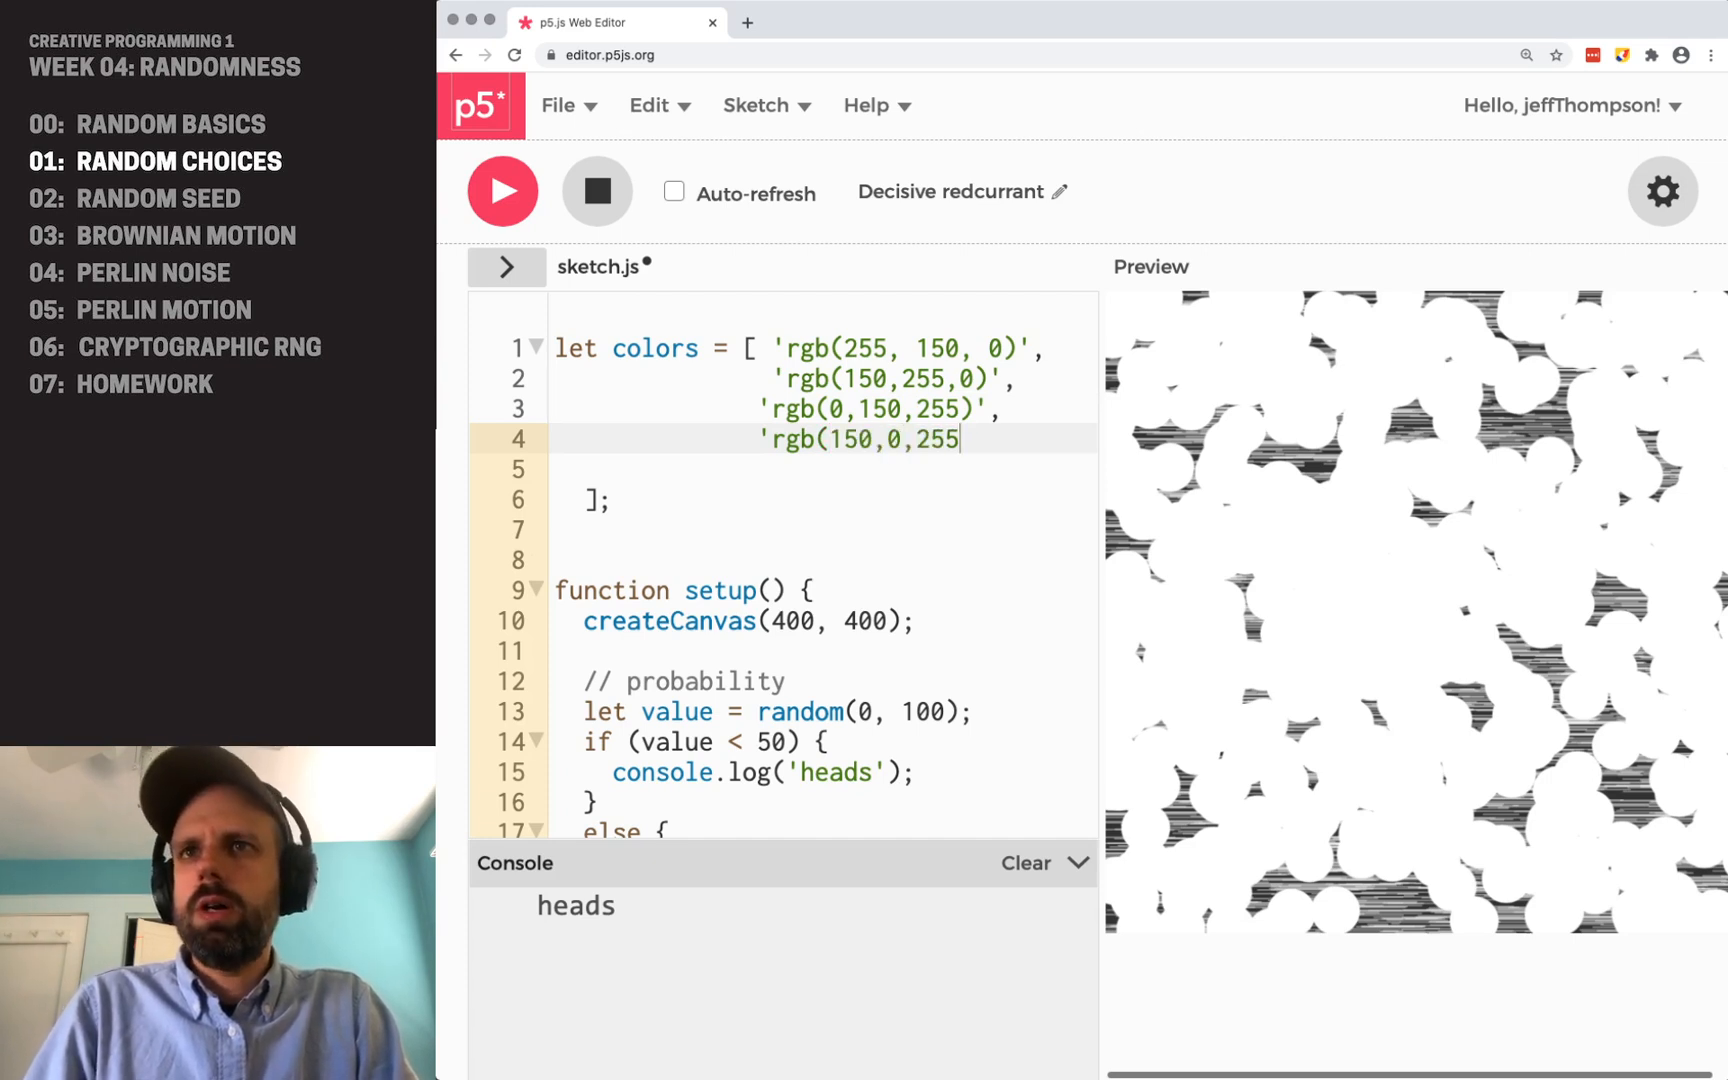
pyautogui.write("' ];")
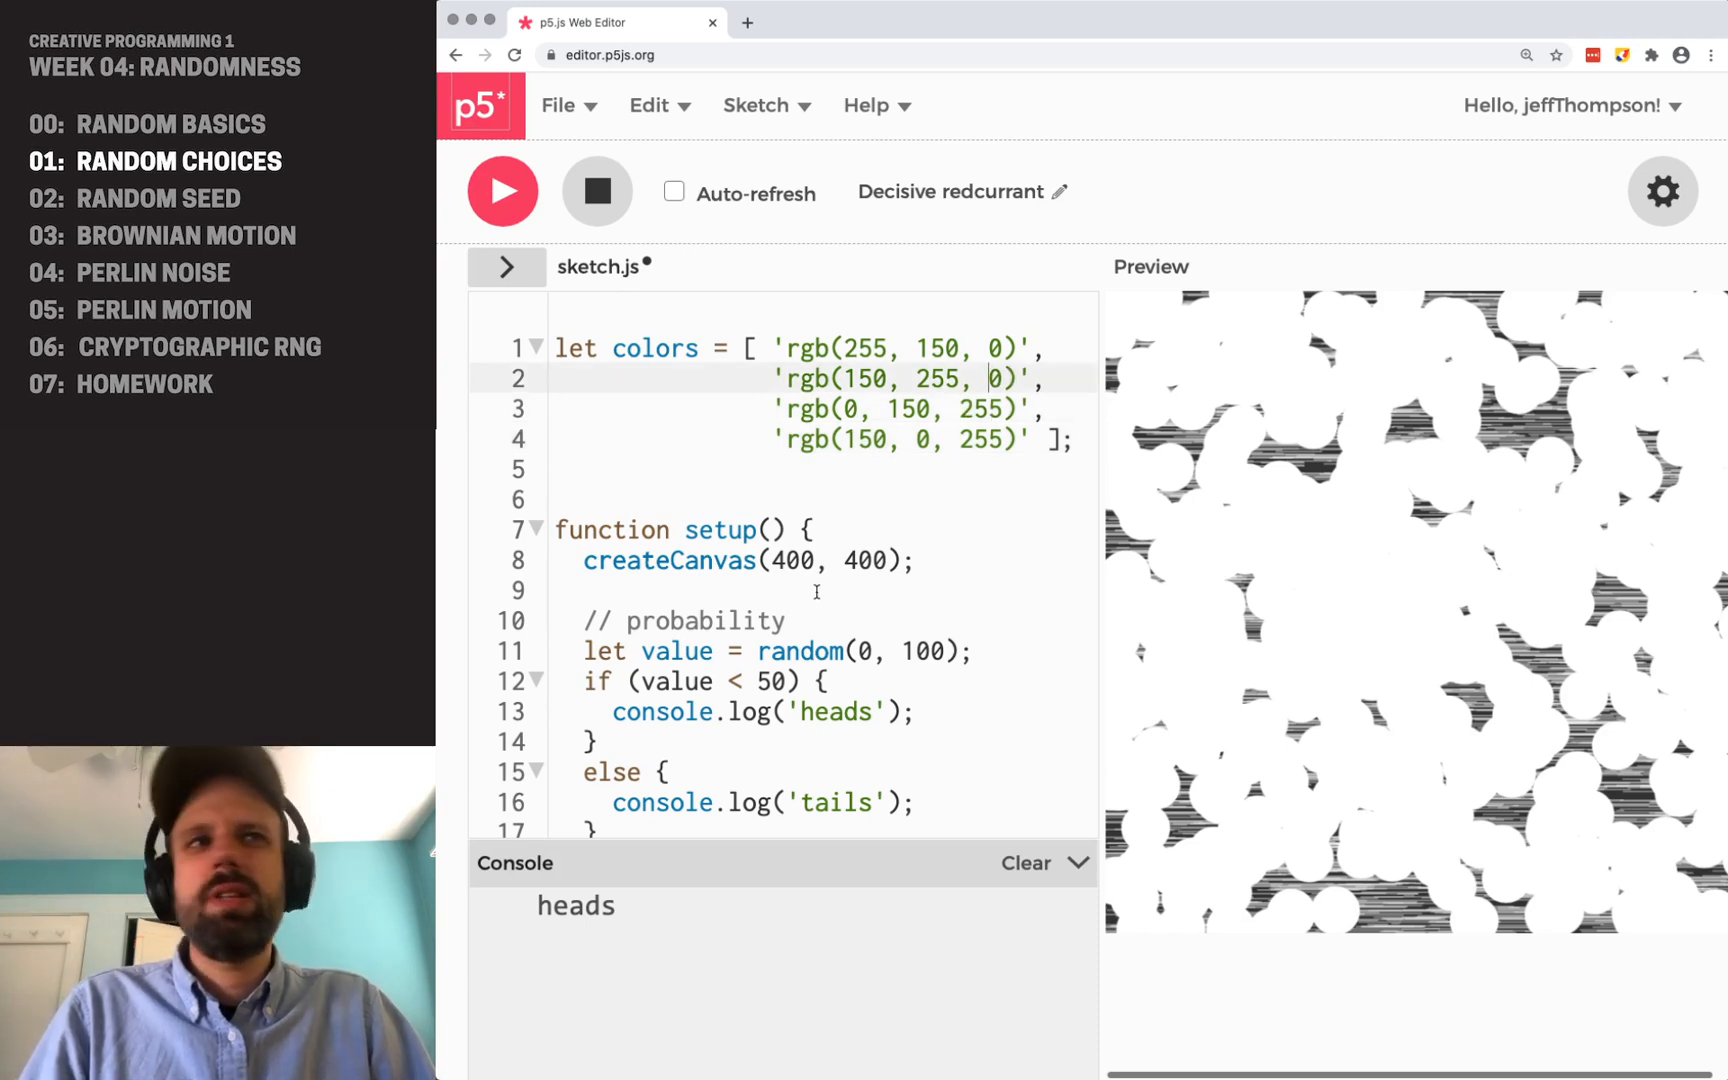
pyautogui.moveTo(1122, 539)
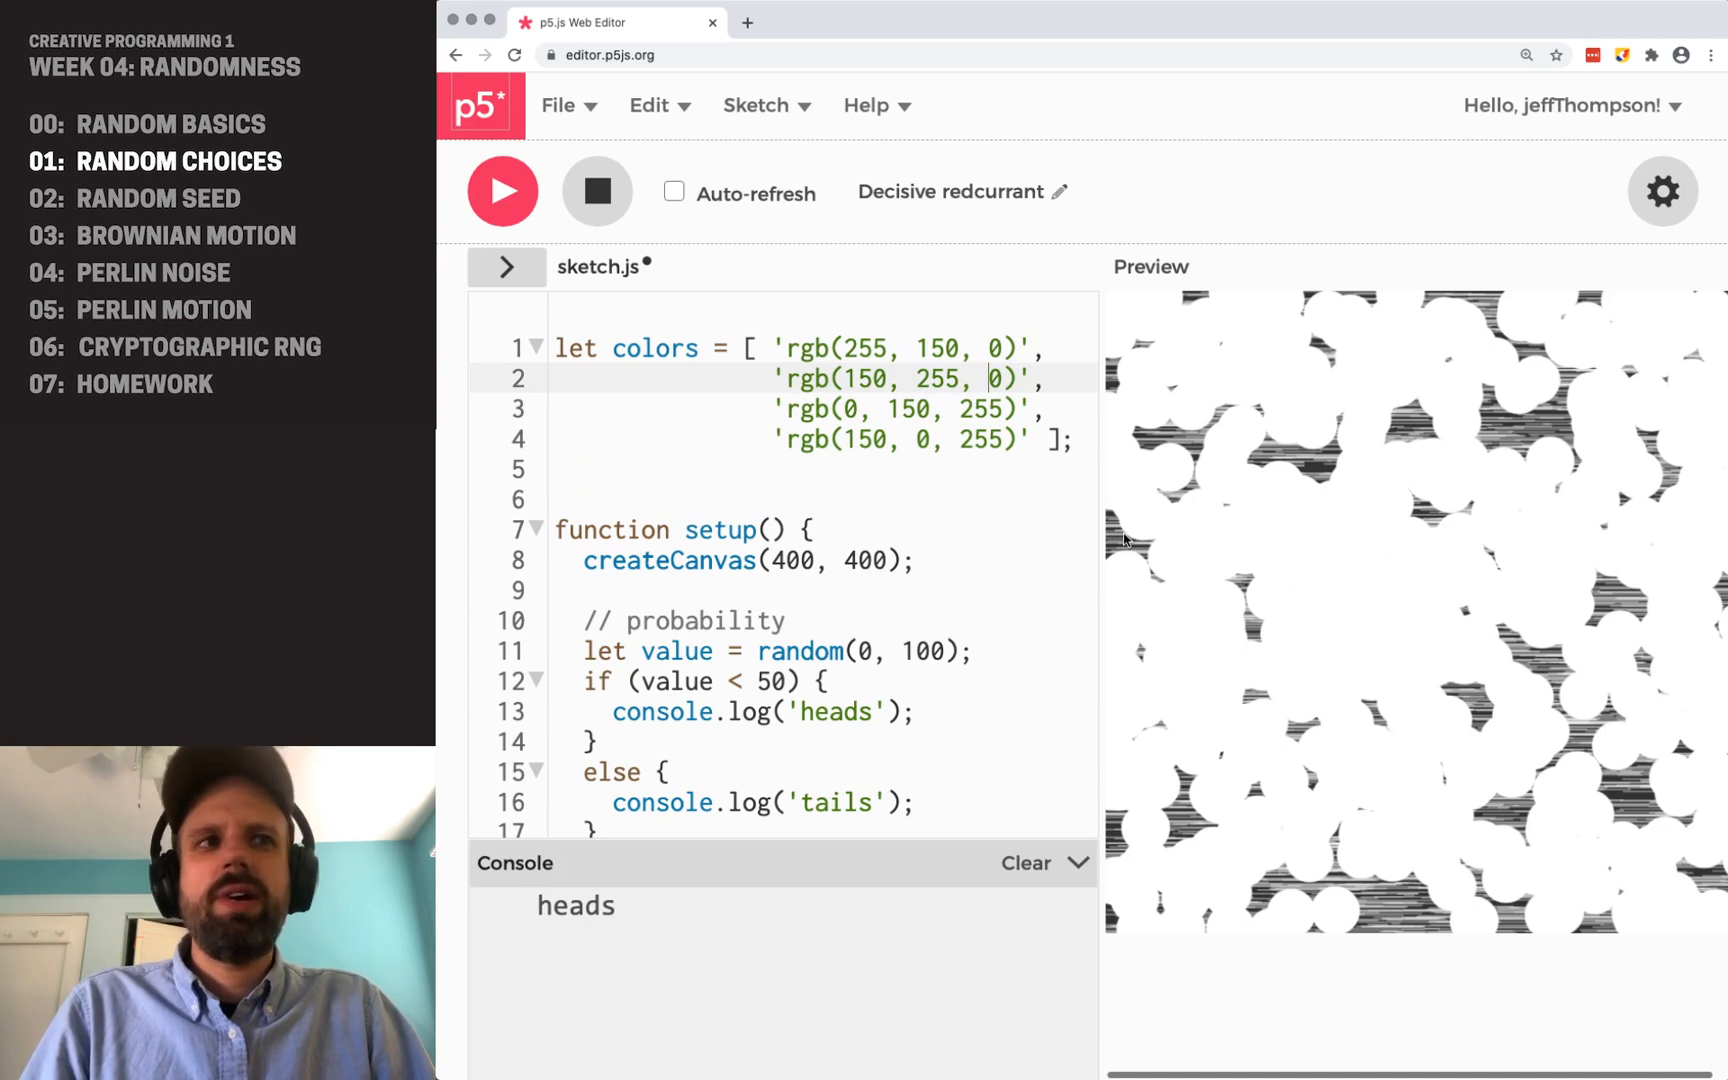
# - Set strokeWeight(4) and add let whichColor = random(0, colors.length);
pyautogui.scroll(-3)
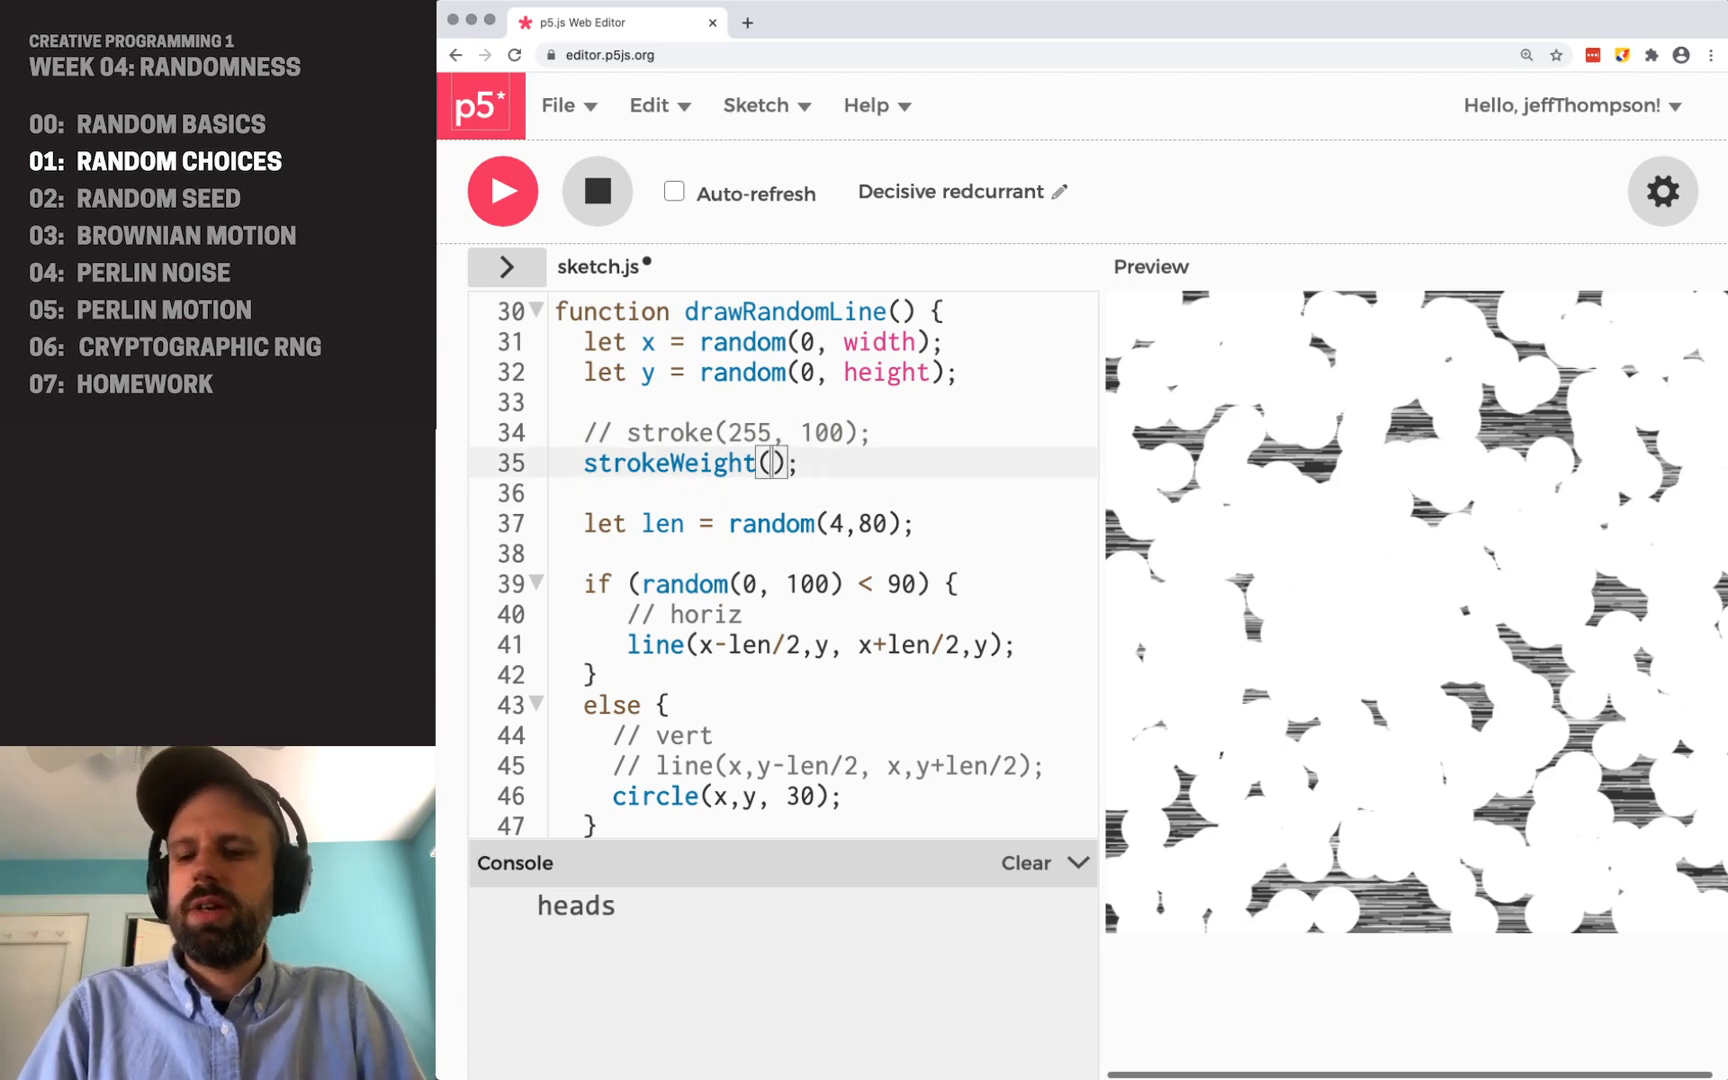
pyautogui.write('4')
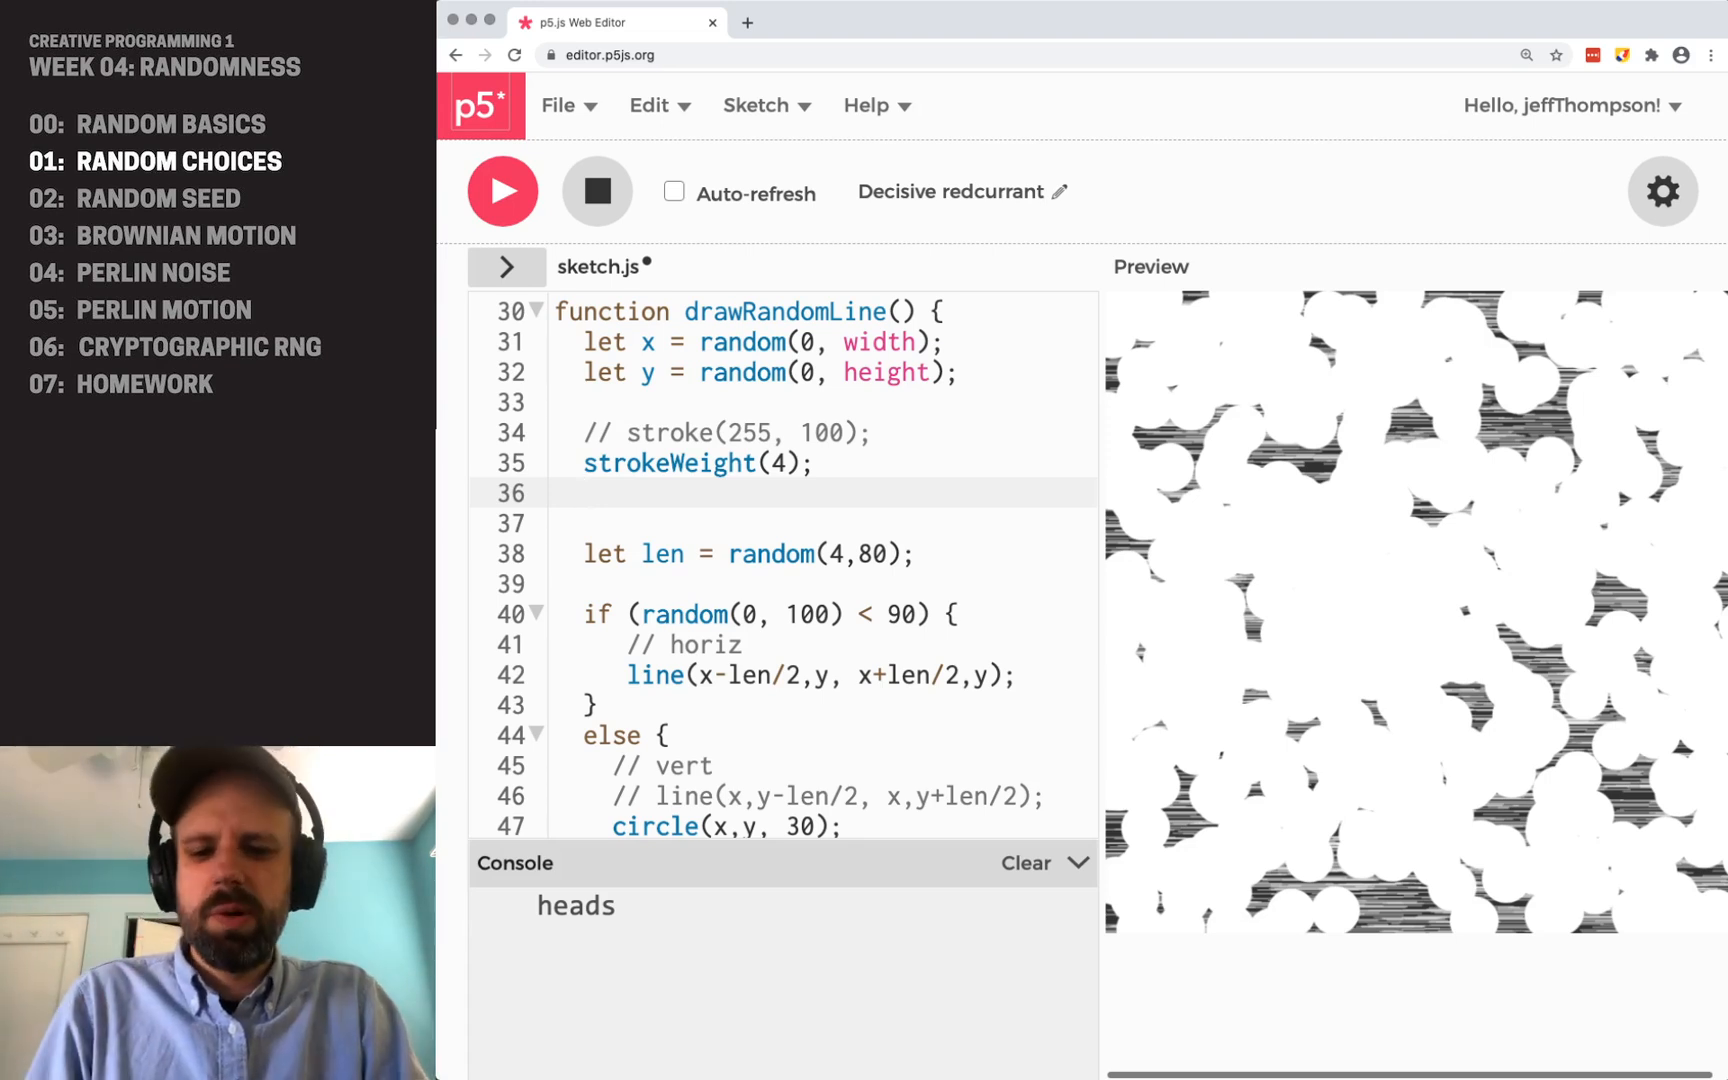
pyautogui.write('let whichColor =')
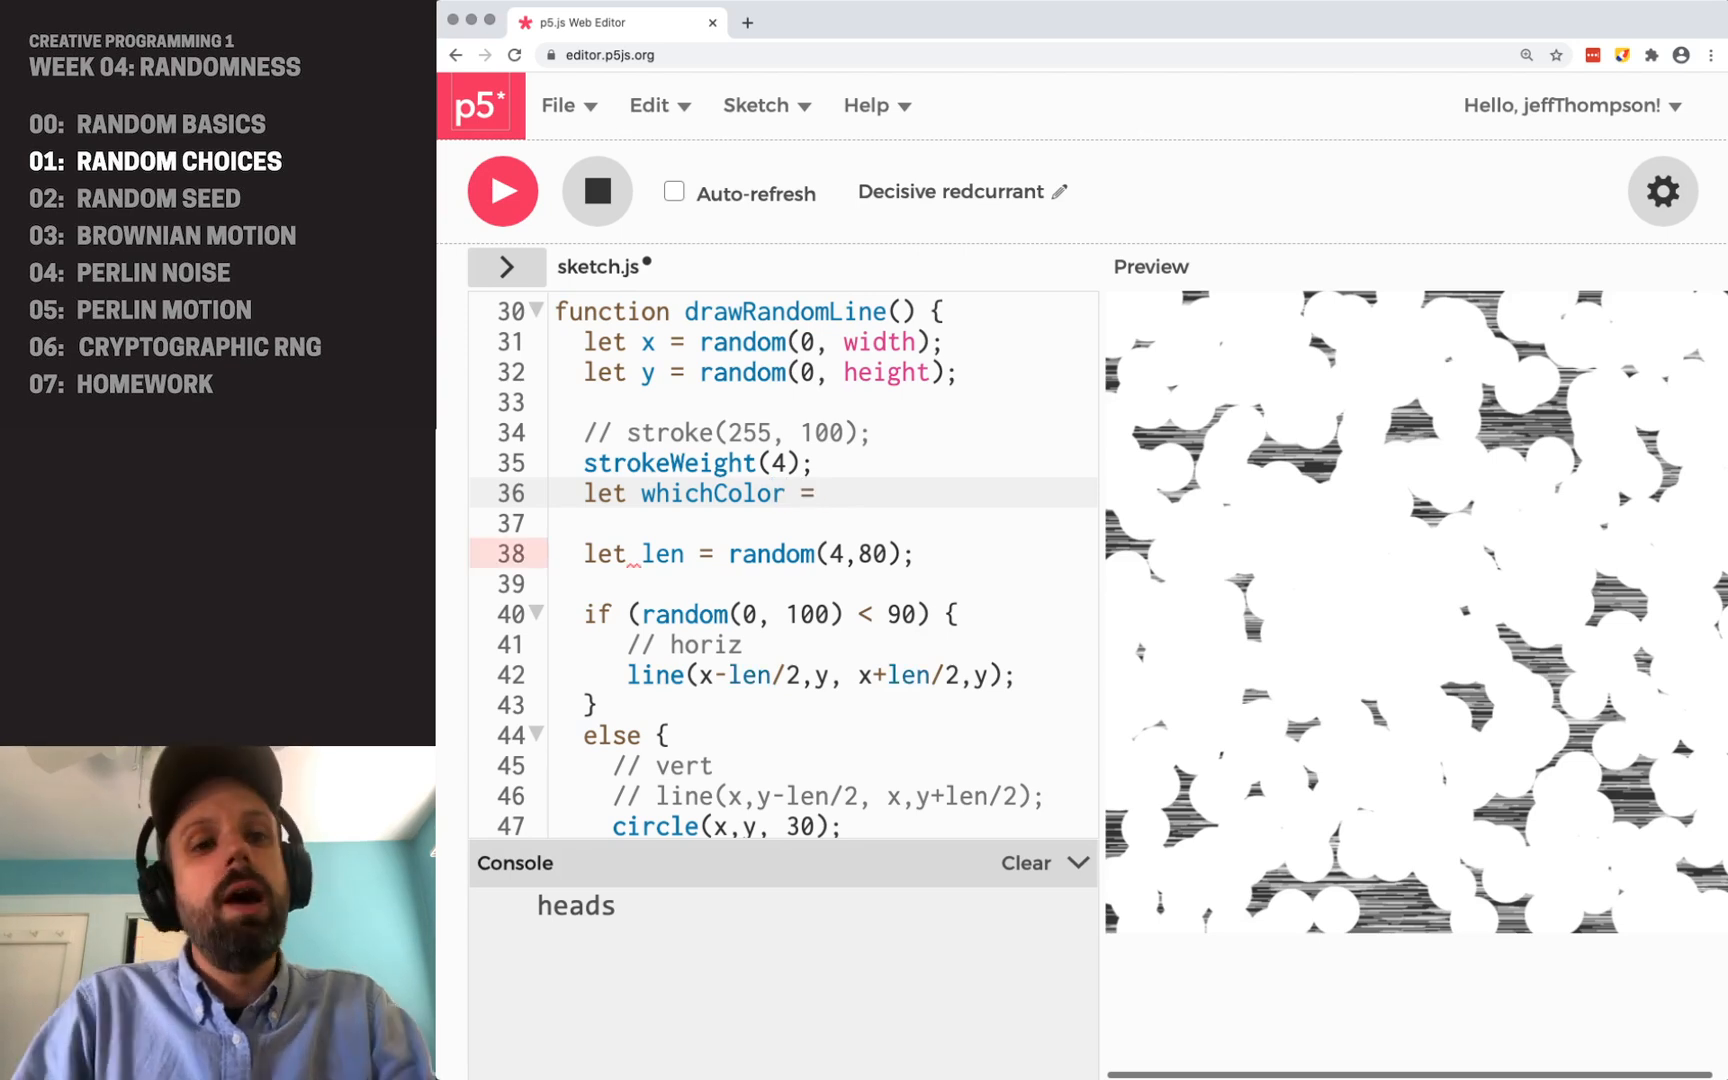
pyautogui.write('ra')
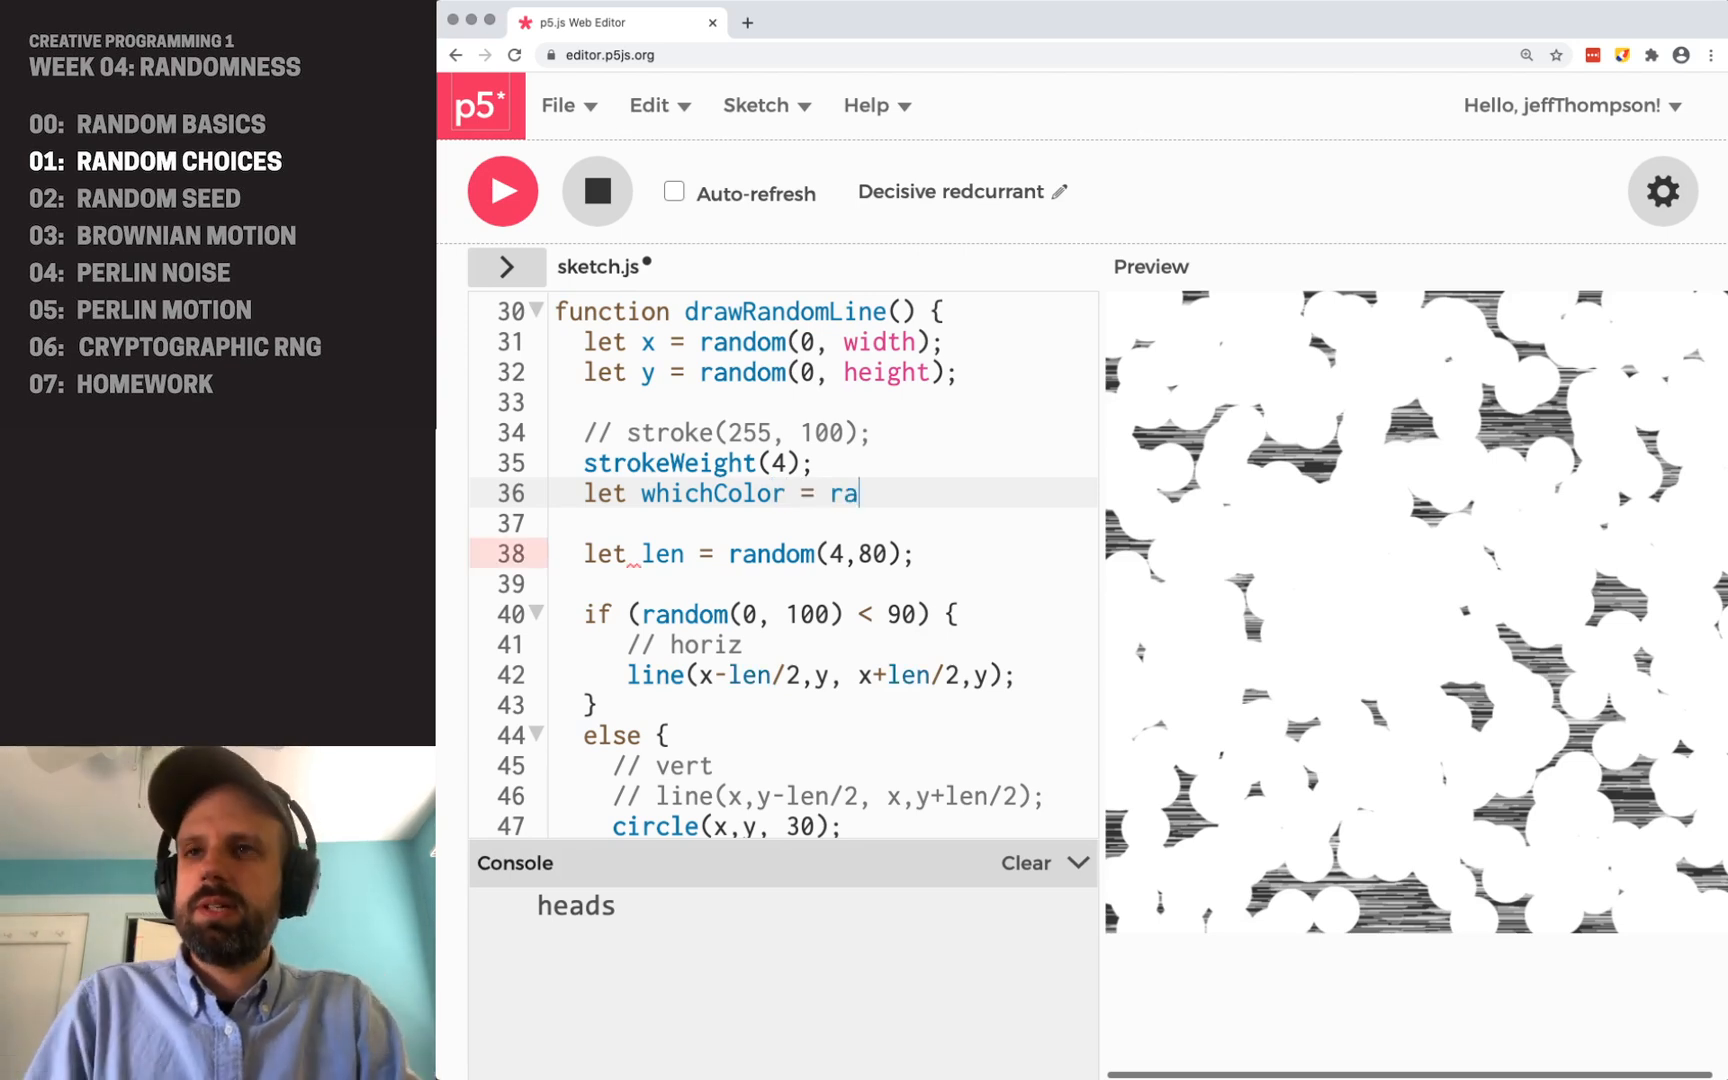
pyautogui.write('ndom(0,')
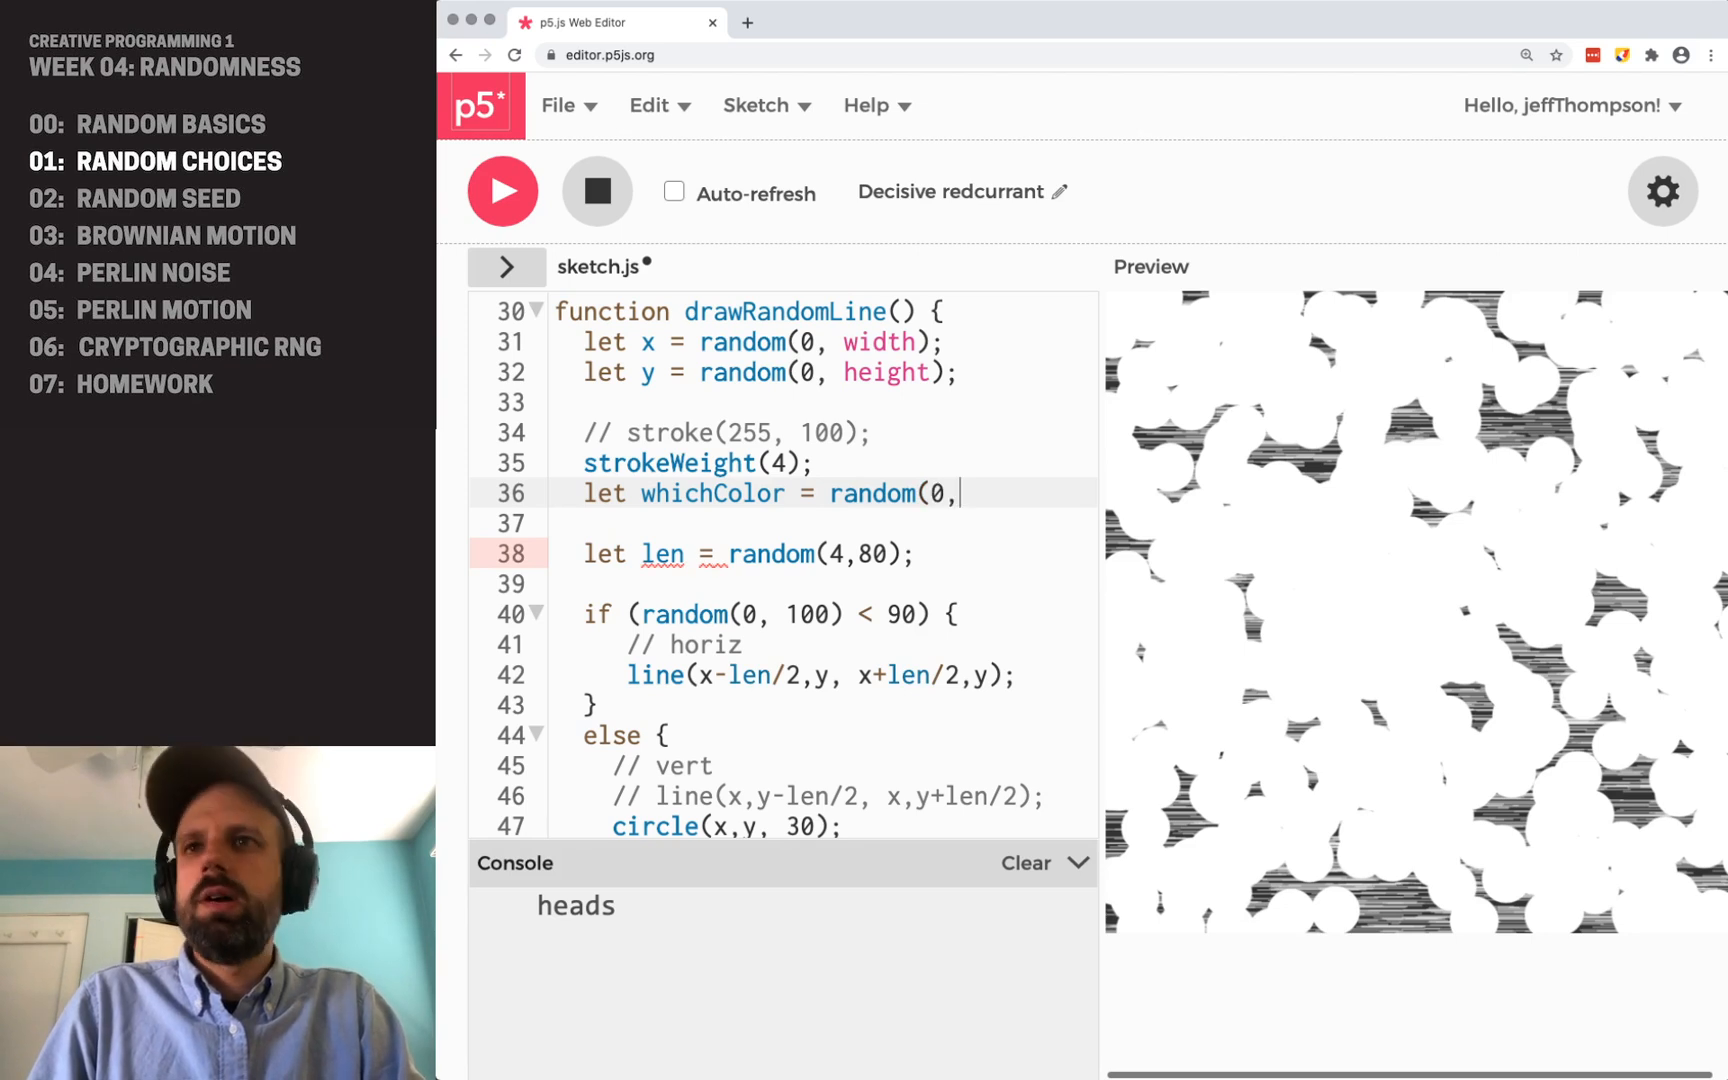
pyautogui.write('colors.length);')
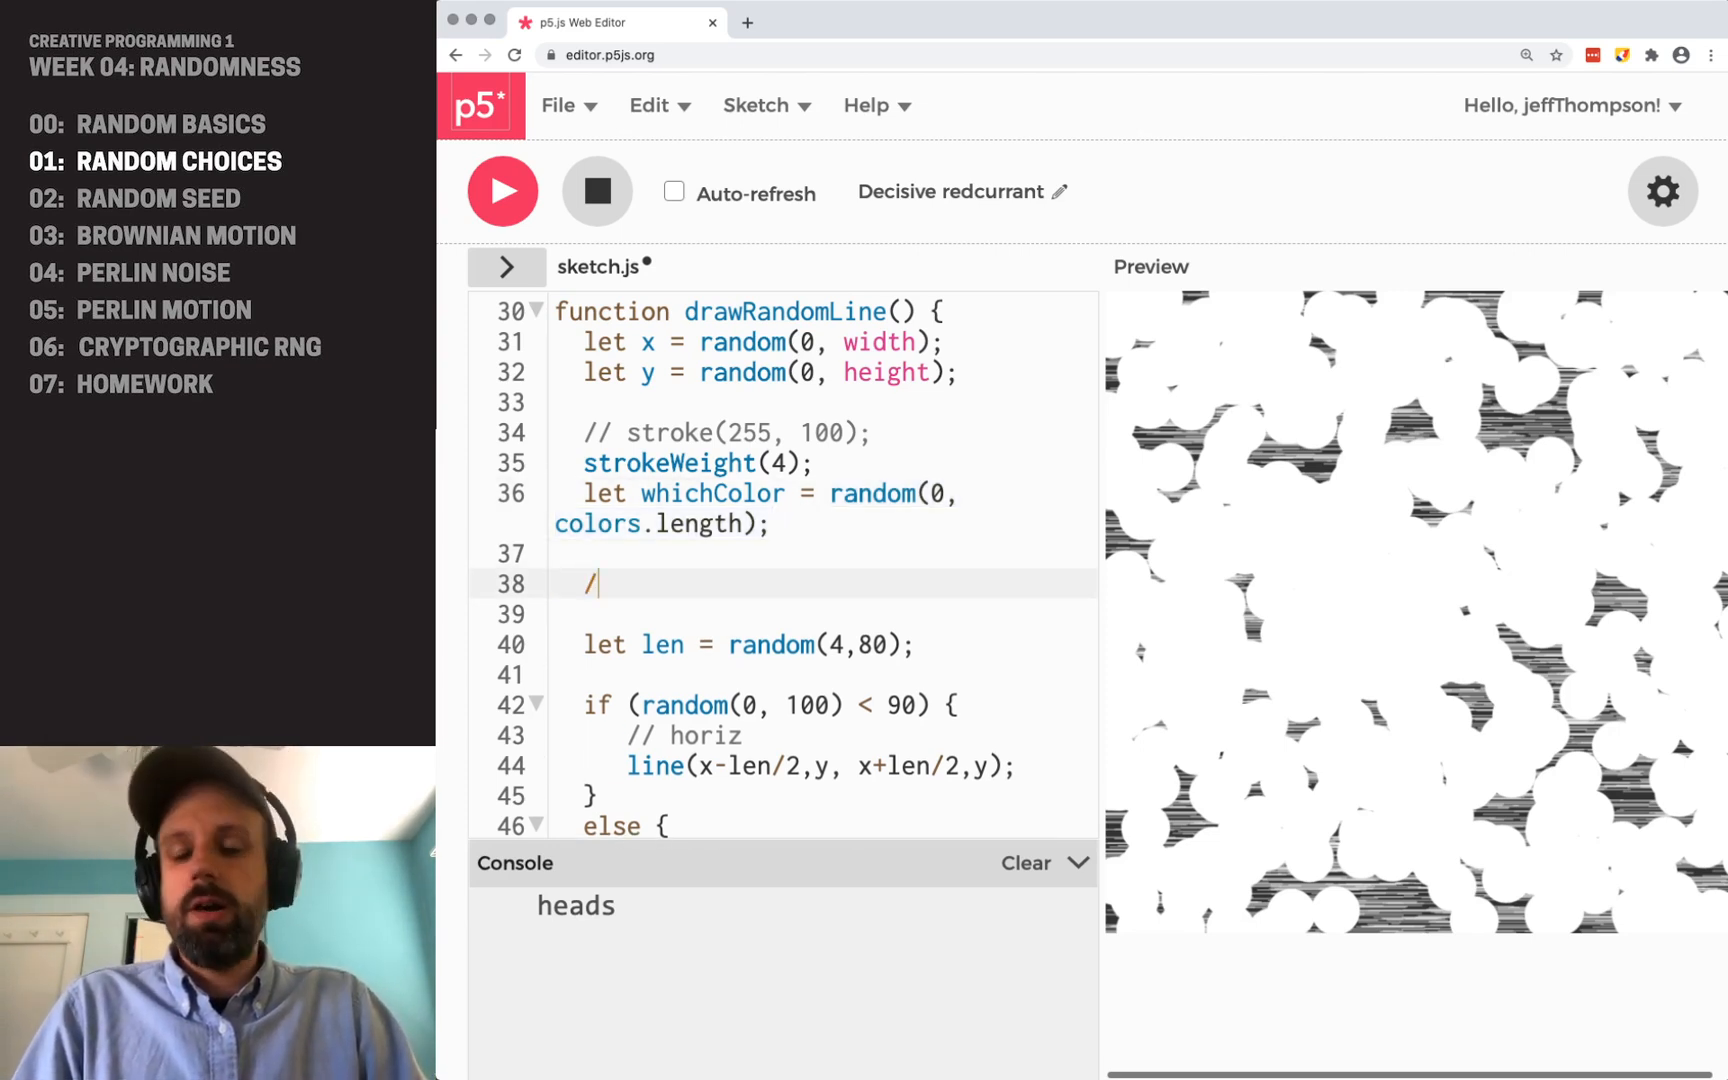
# - Add the comment // "floating point" << decimal below whichColor
pyautogui.write('/')
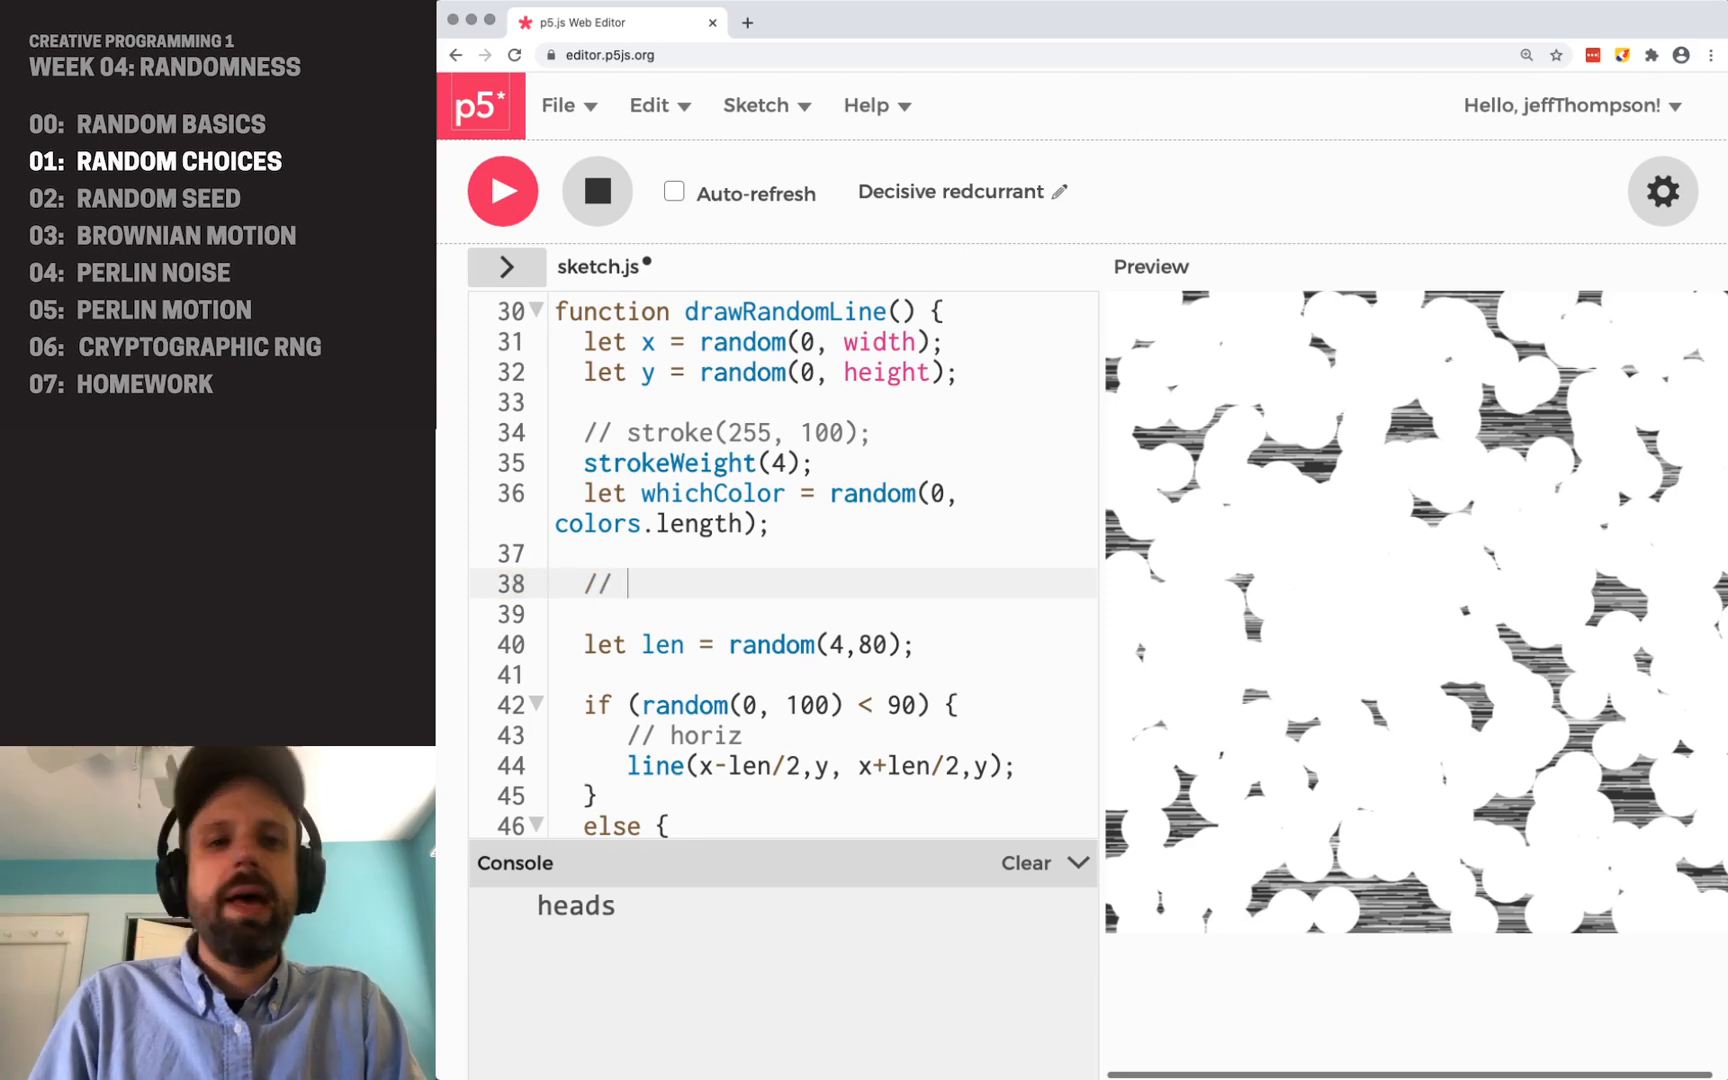
pyautogui.write('"floating p')
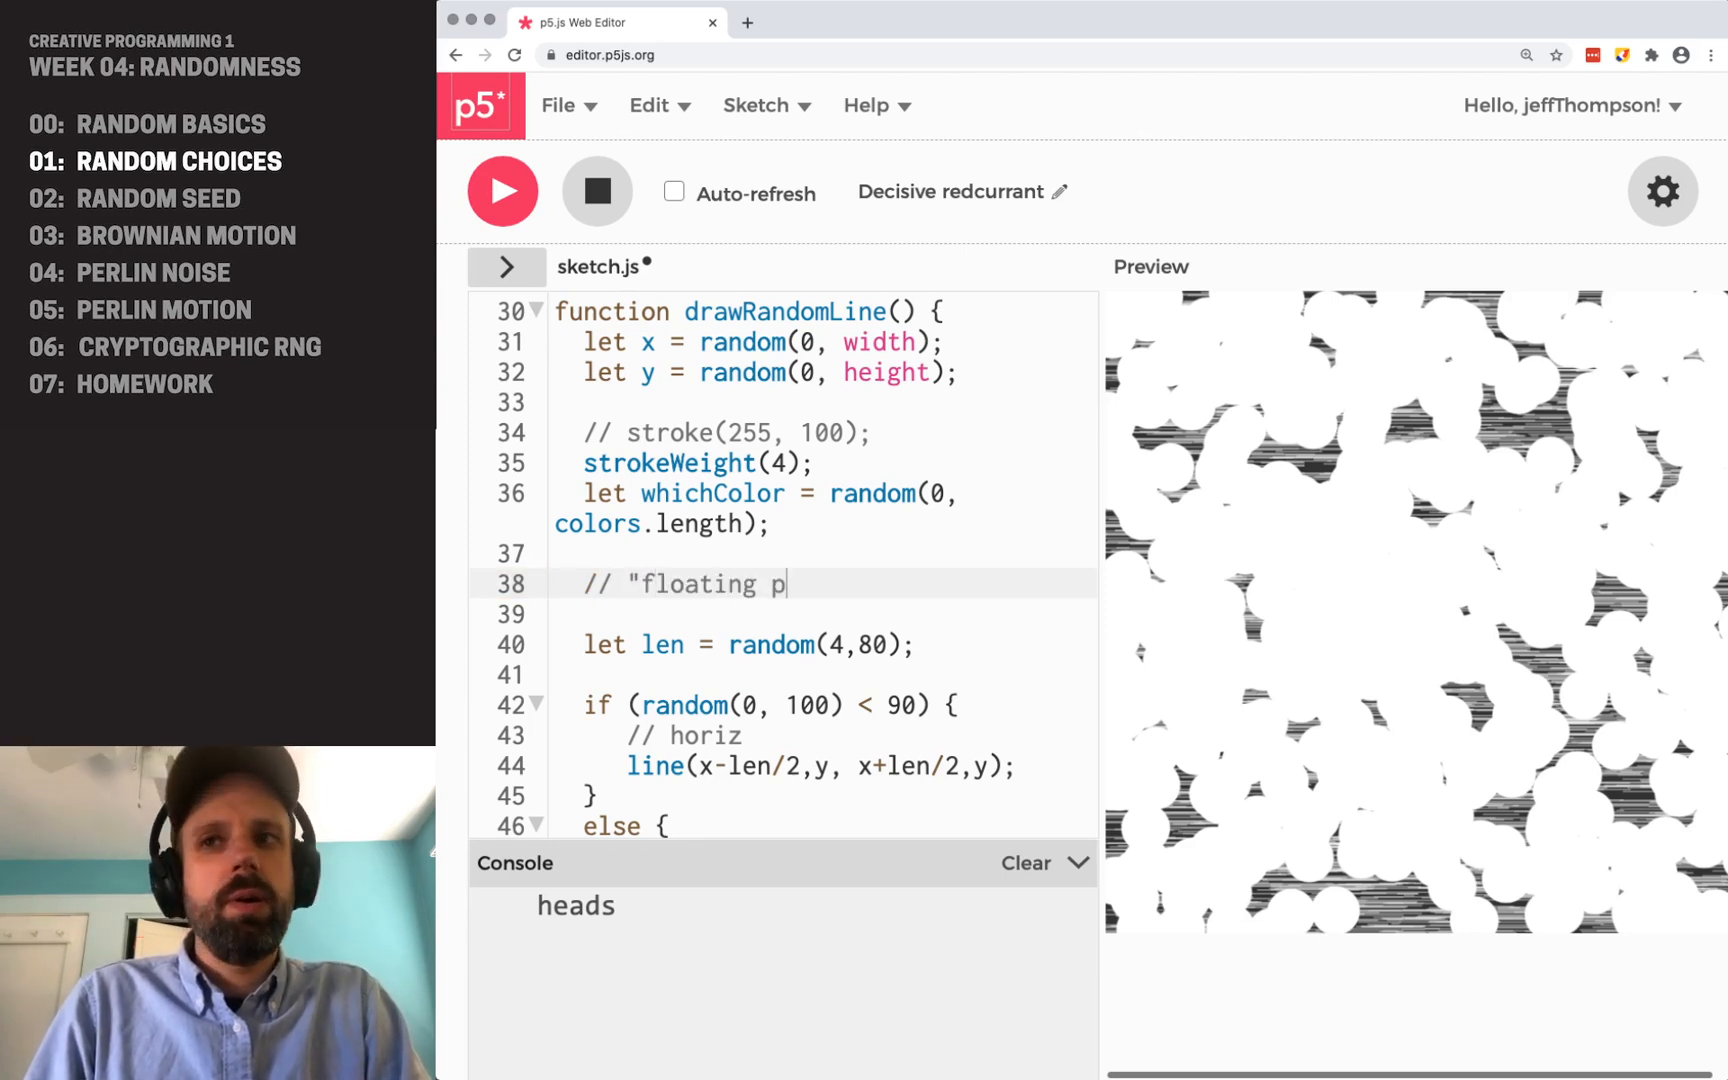
pyautogui.write('oint" << decimal')
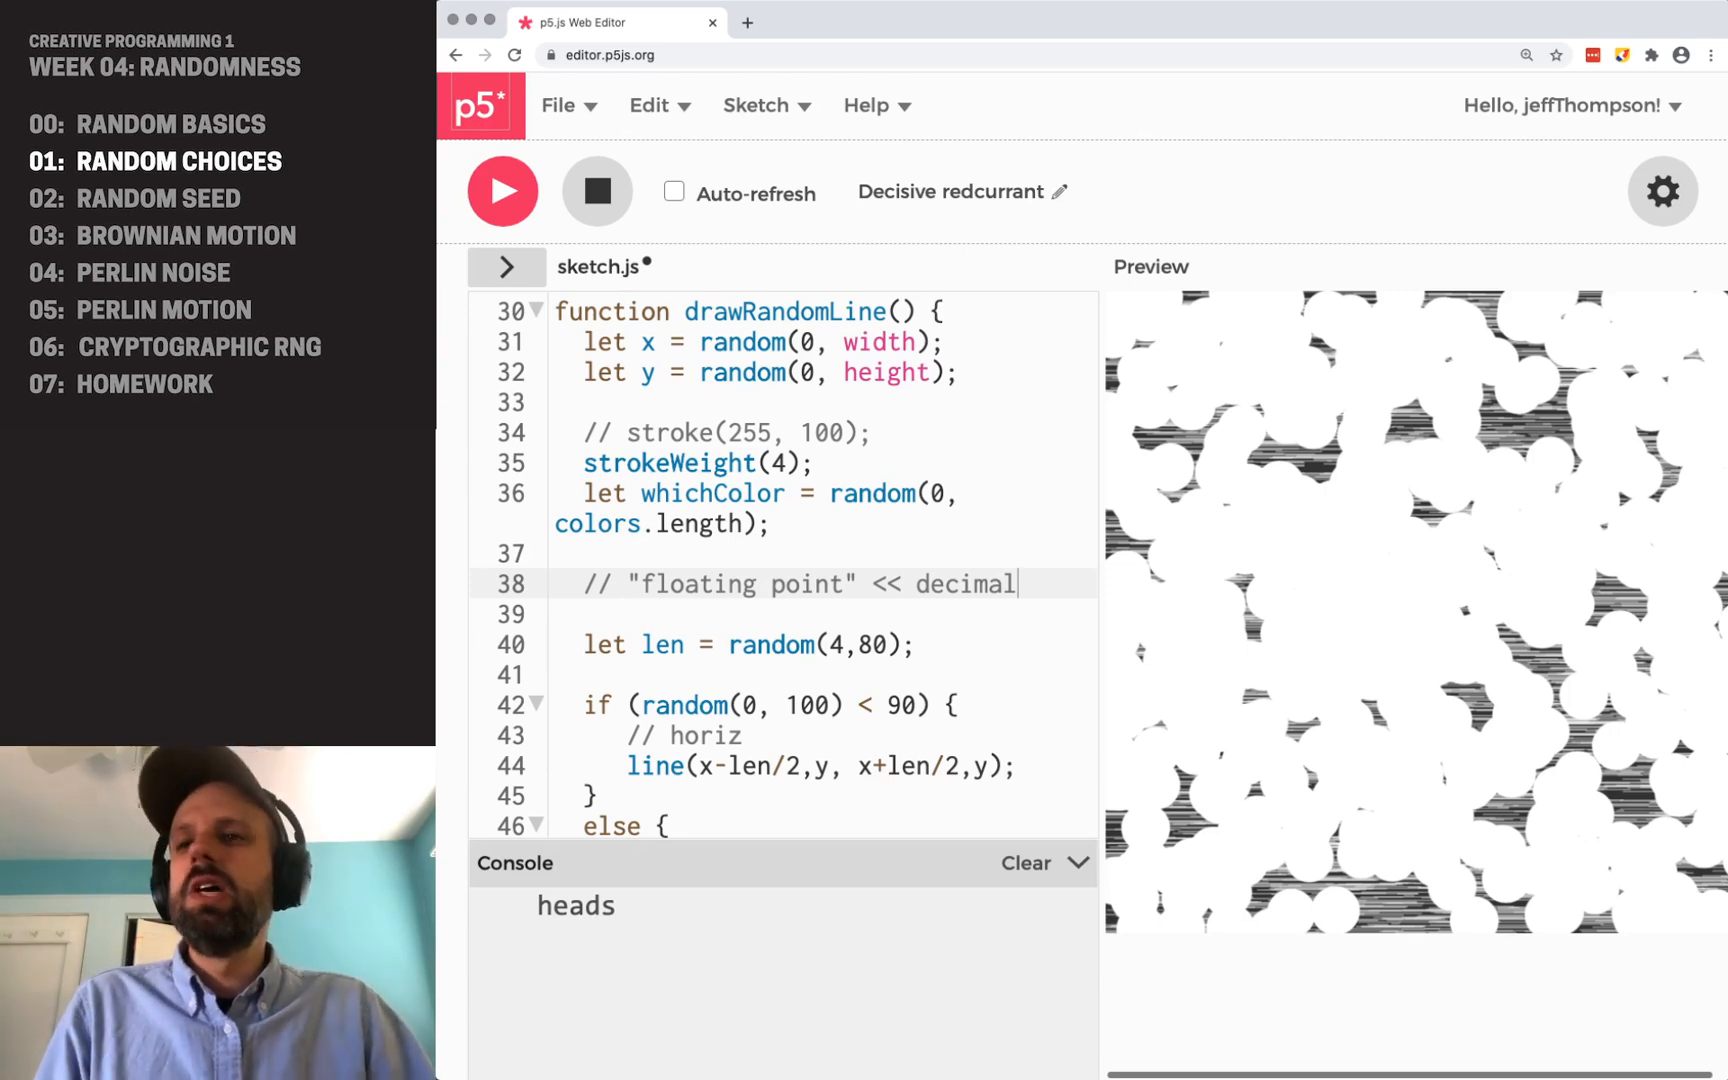
# - Wrap random(0, colors.length) in int() on line 36
pyautogui.moveTo(633, 584); pyautogui.dragTo(1014, 584)
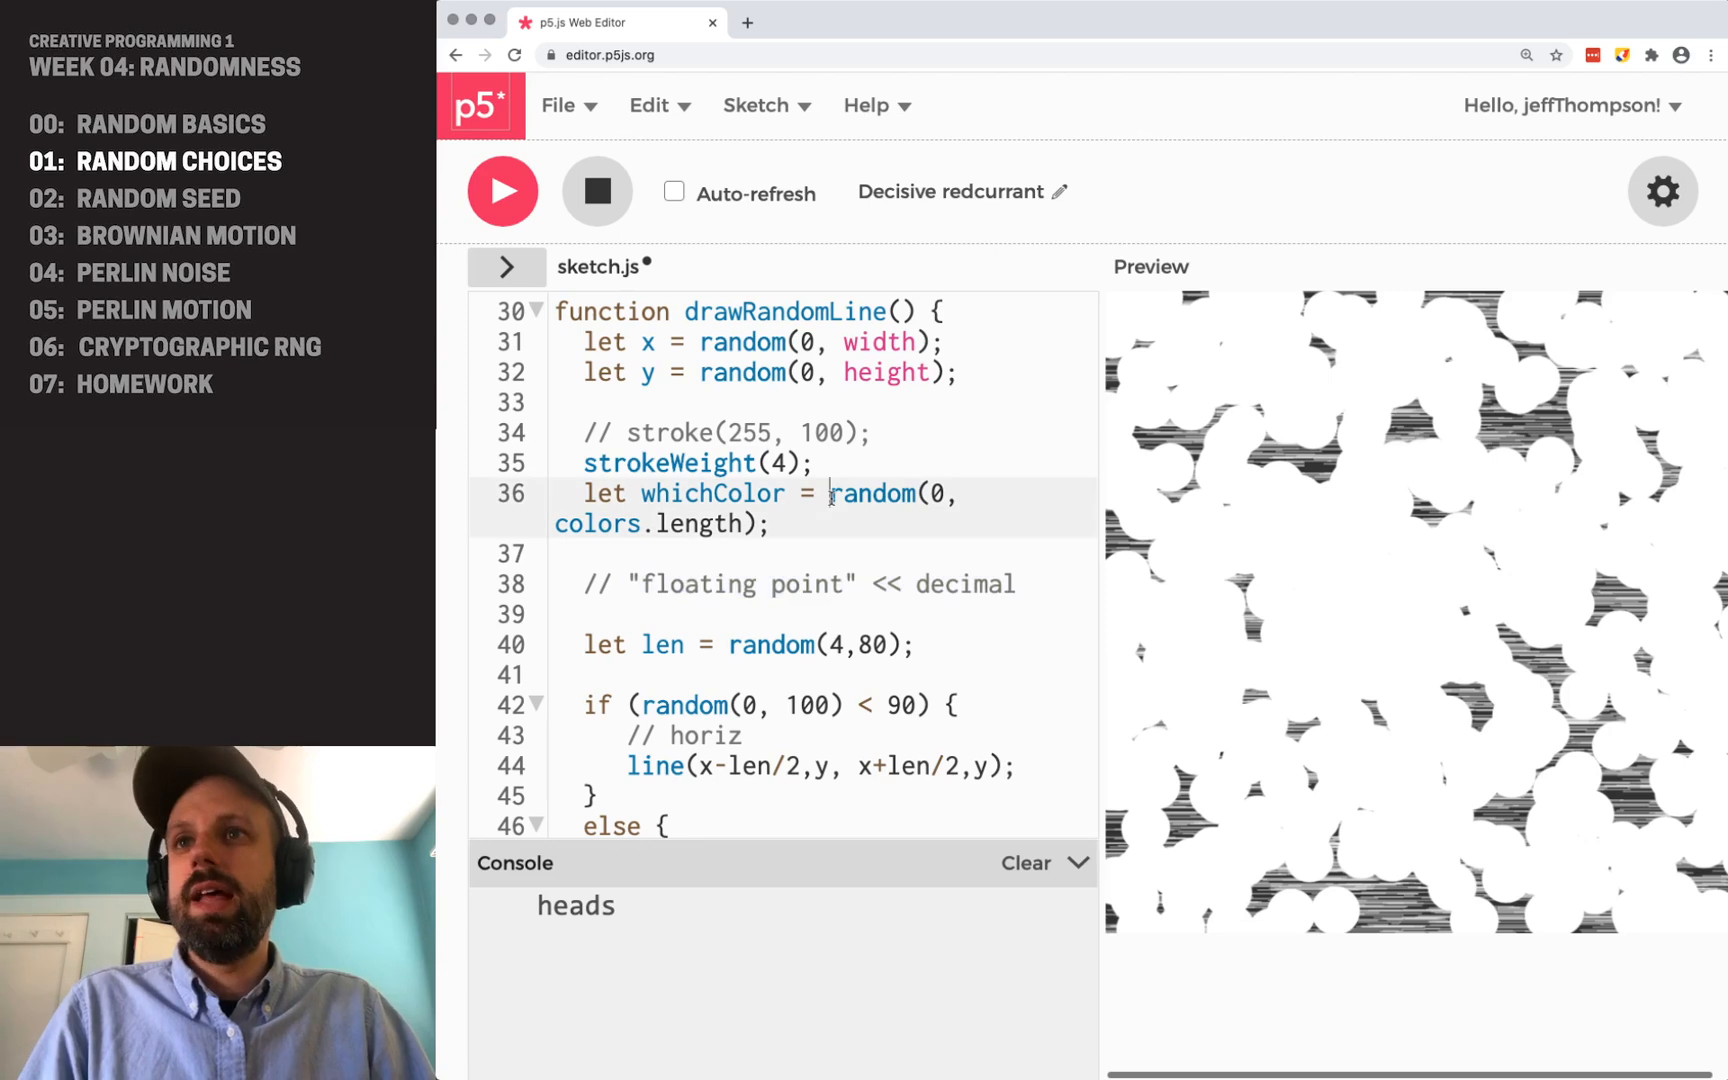
pyautogui.write('int(')
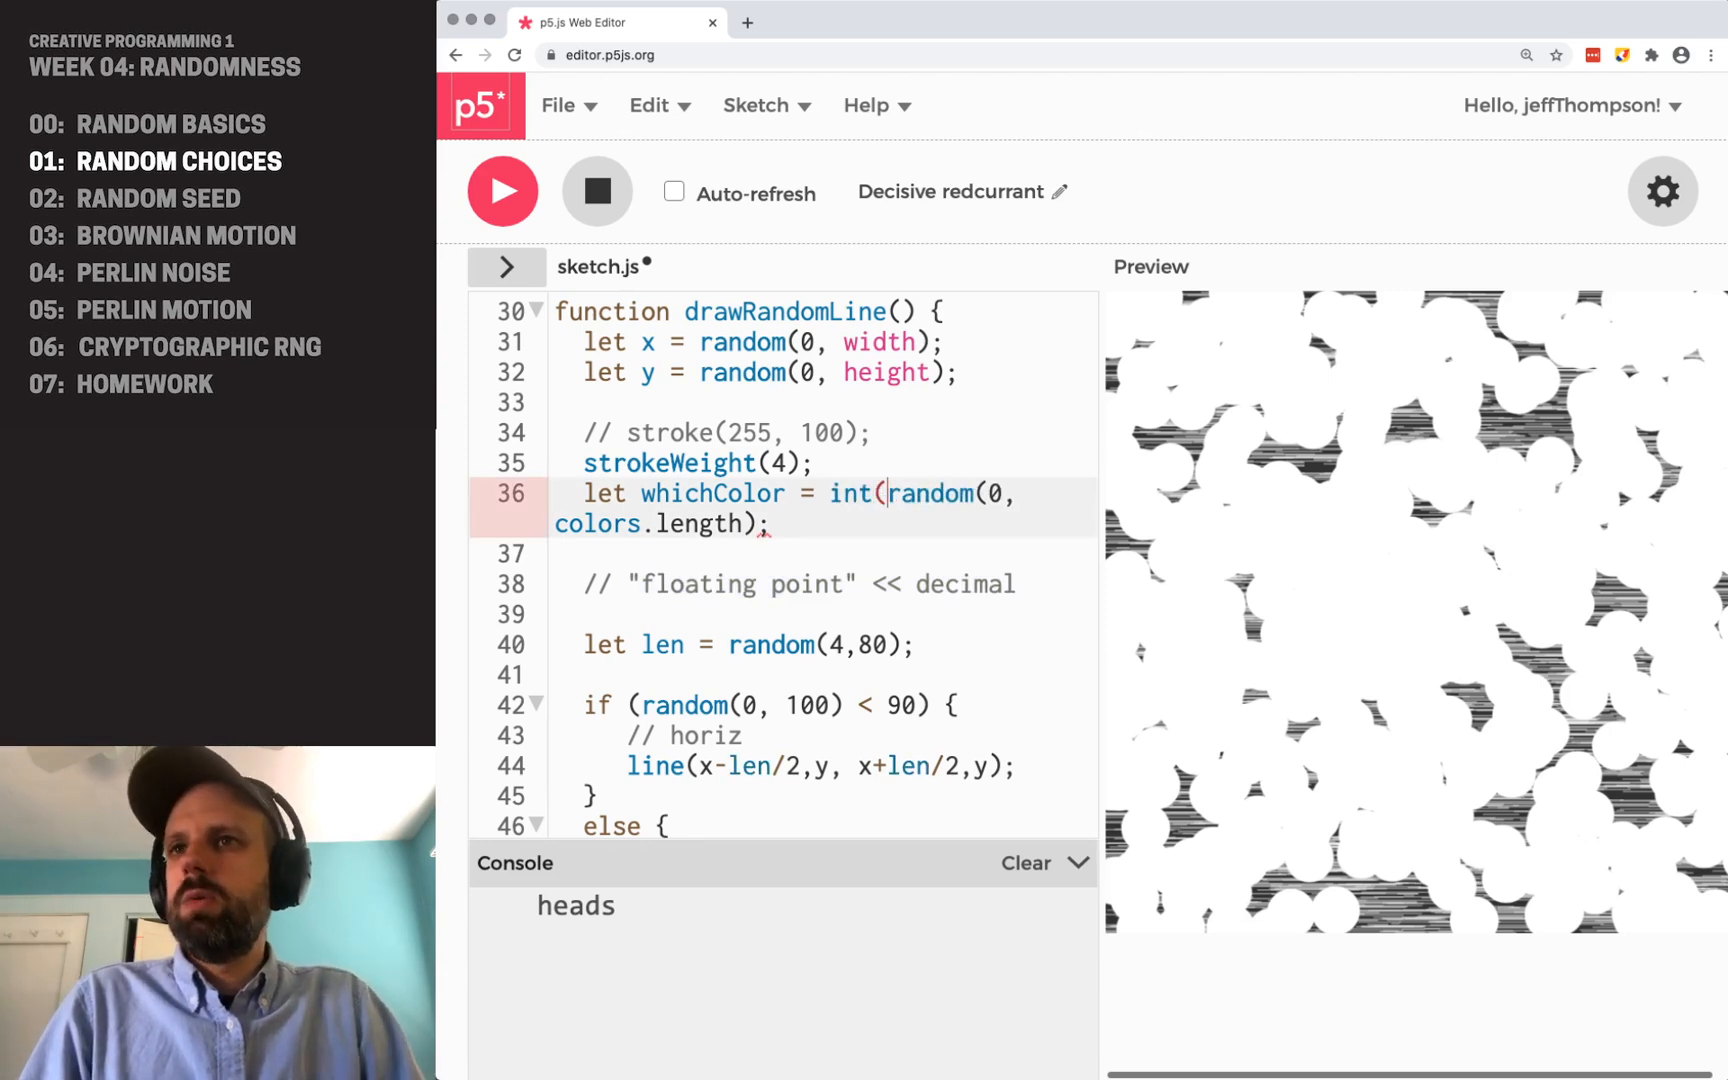
pyautogui.write(')')
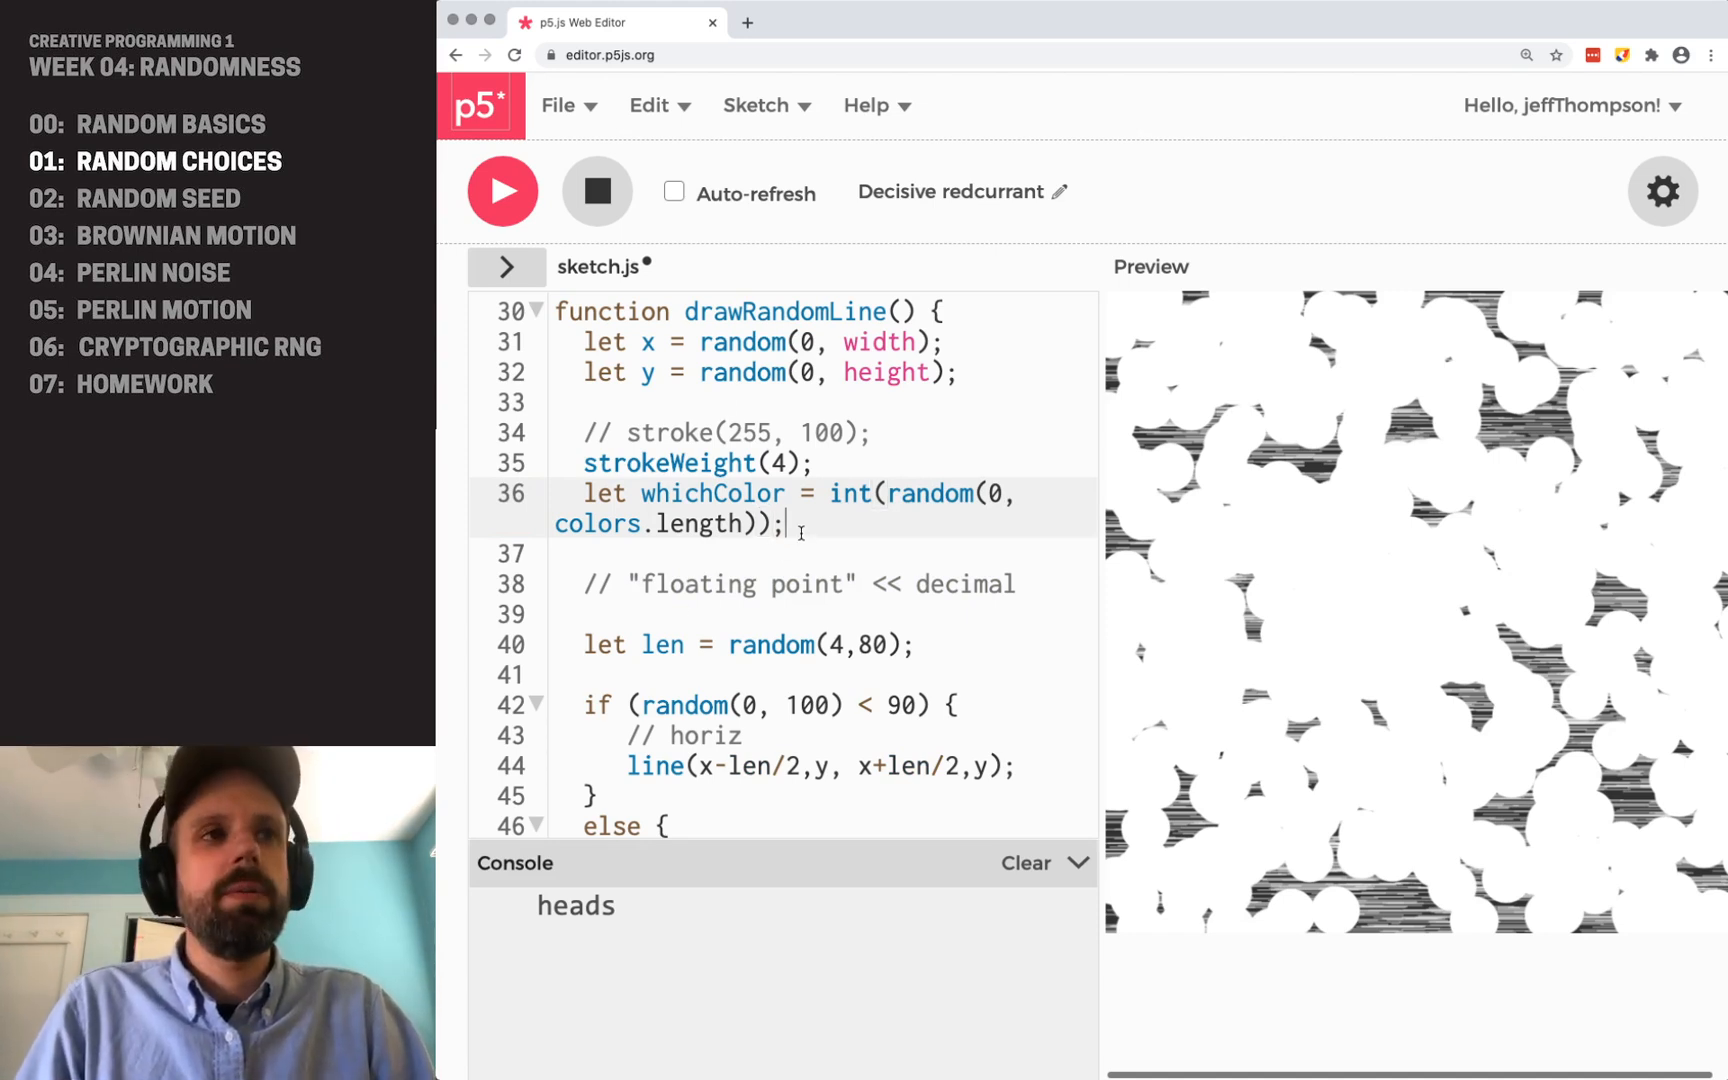
# - Add stroke( colors[whichColor] ); on line 37 and highlight it
pyautogui.write('stroke')
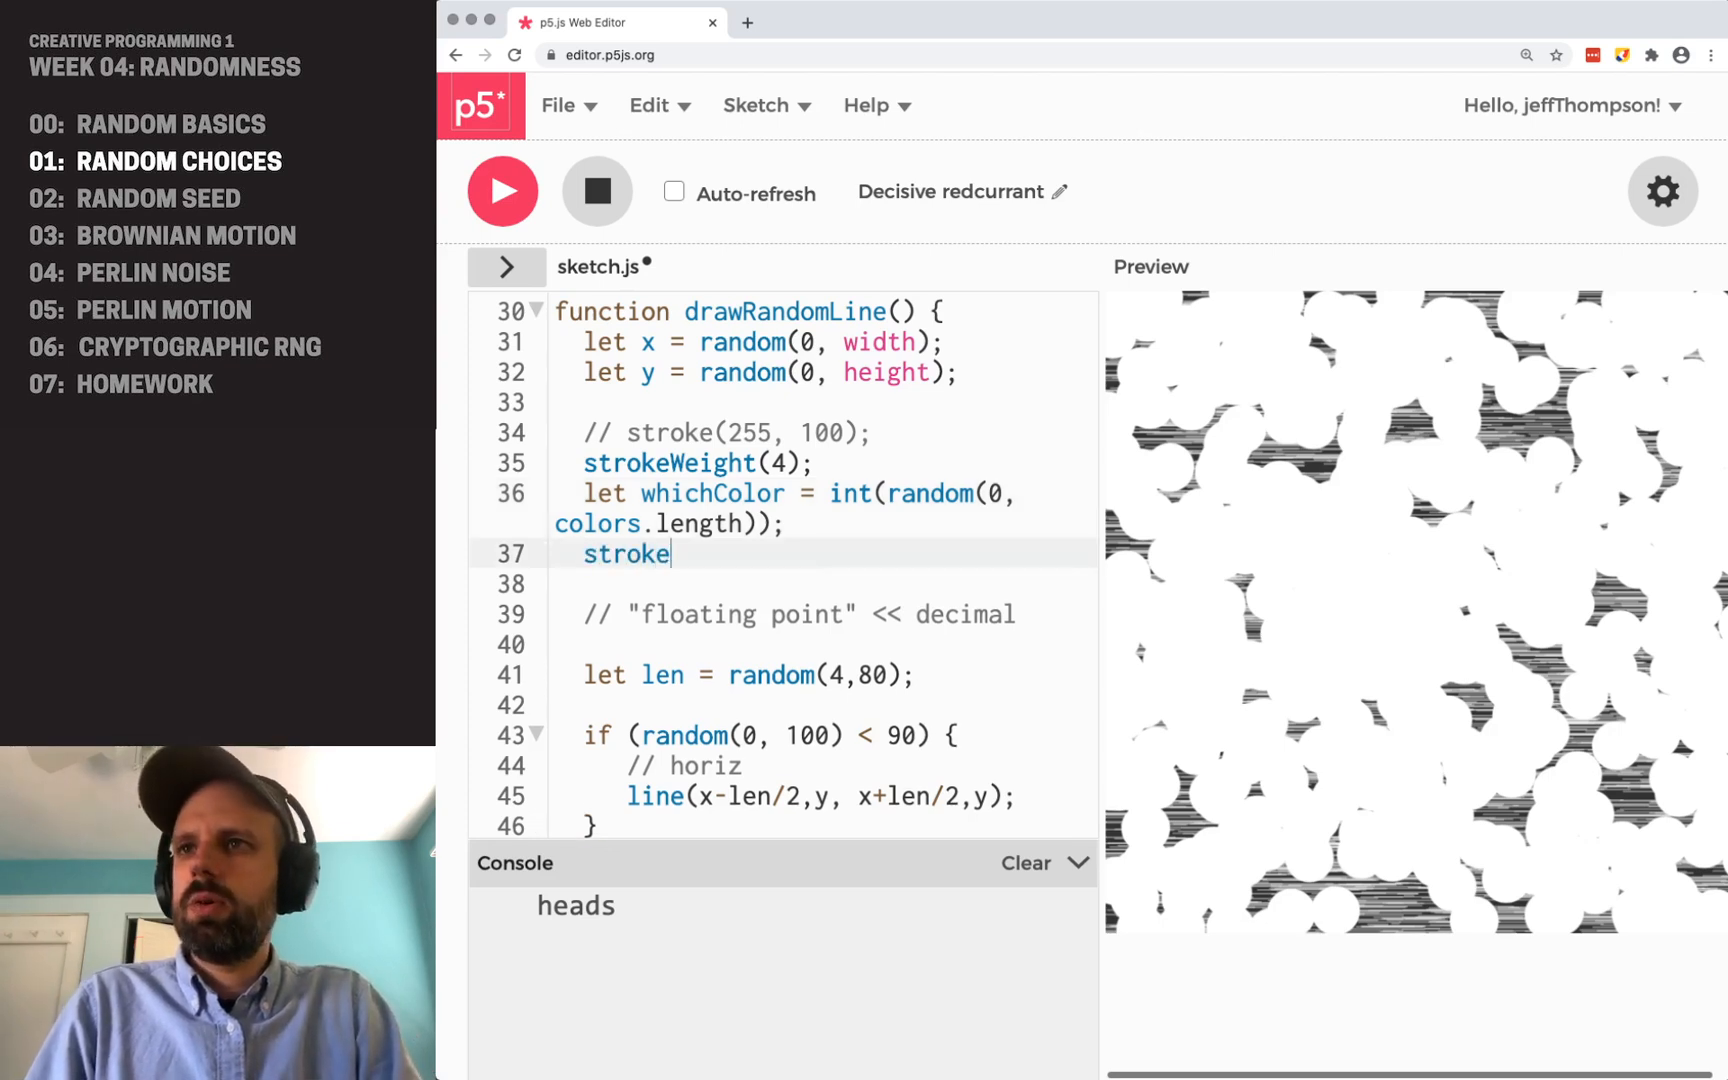
pyautogui.write('( colors[w')
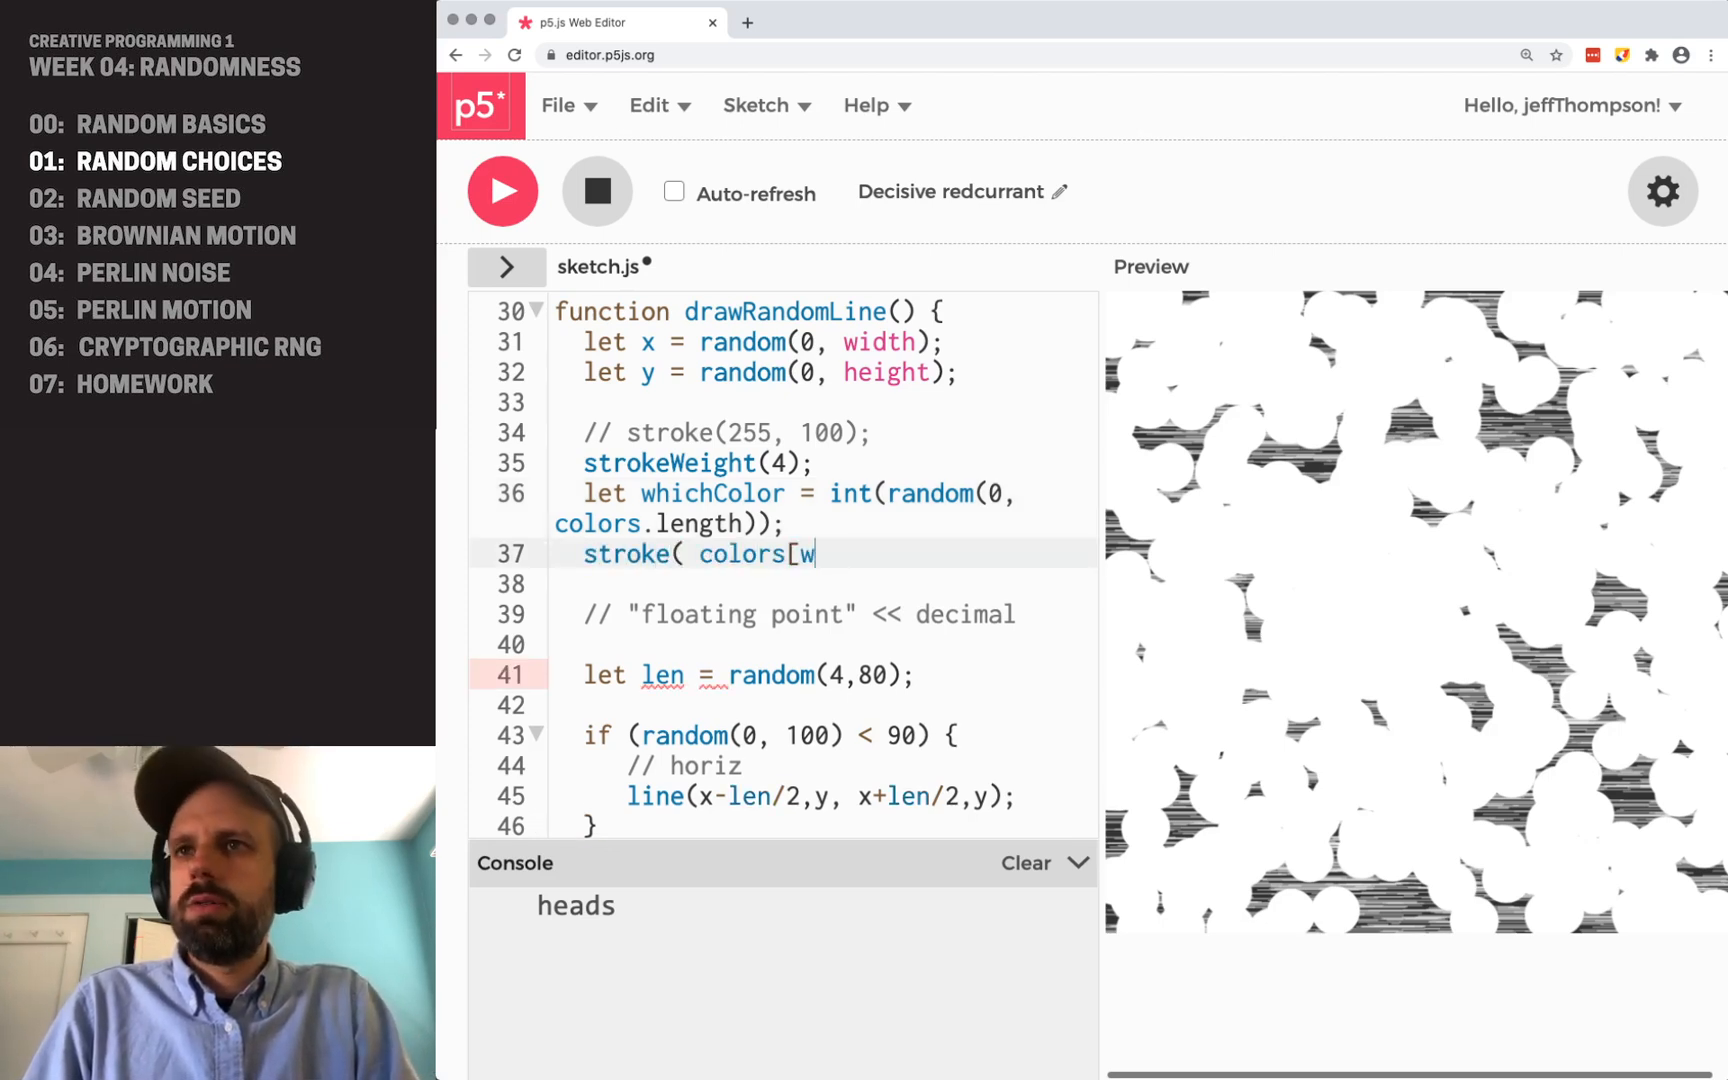
pyautogui.write('hichColor]')
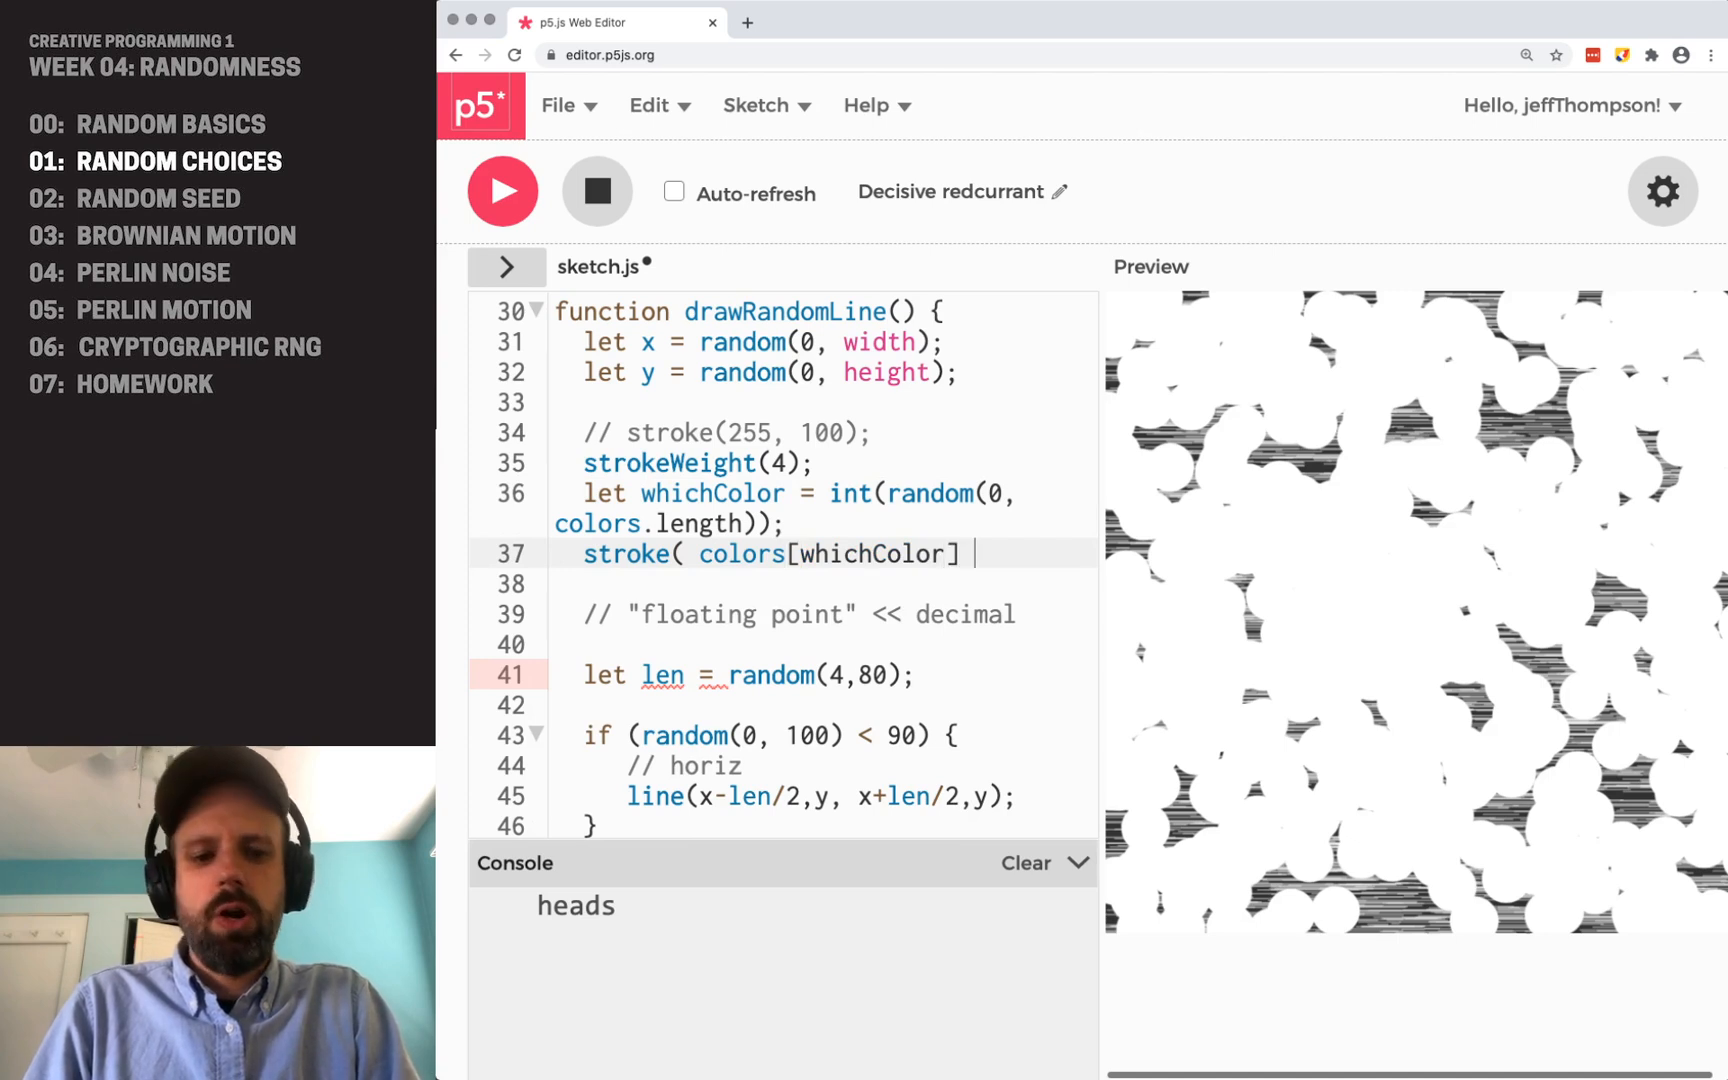
pyautogui.write(');')
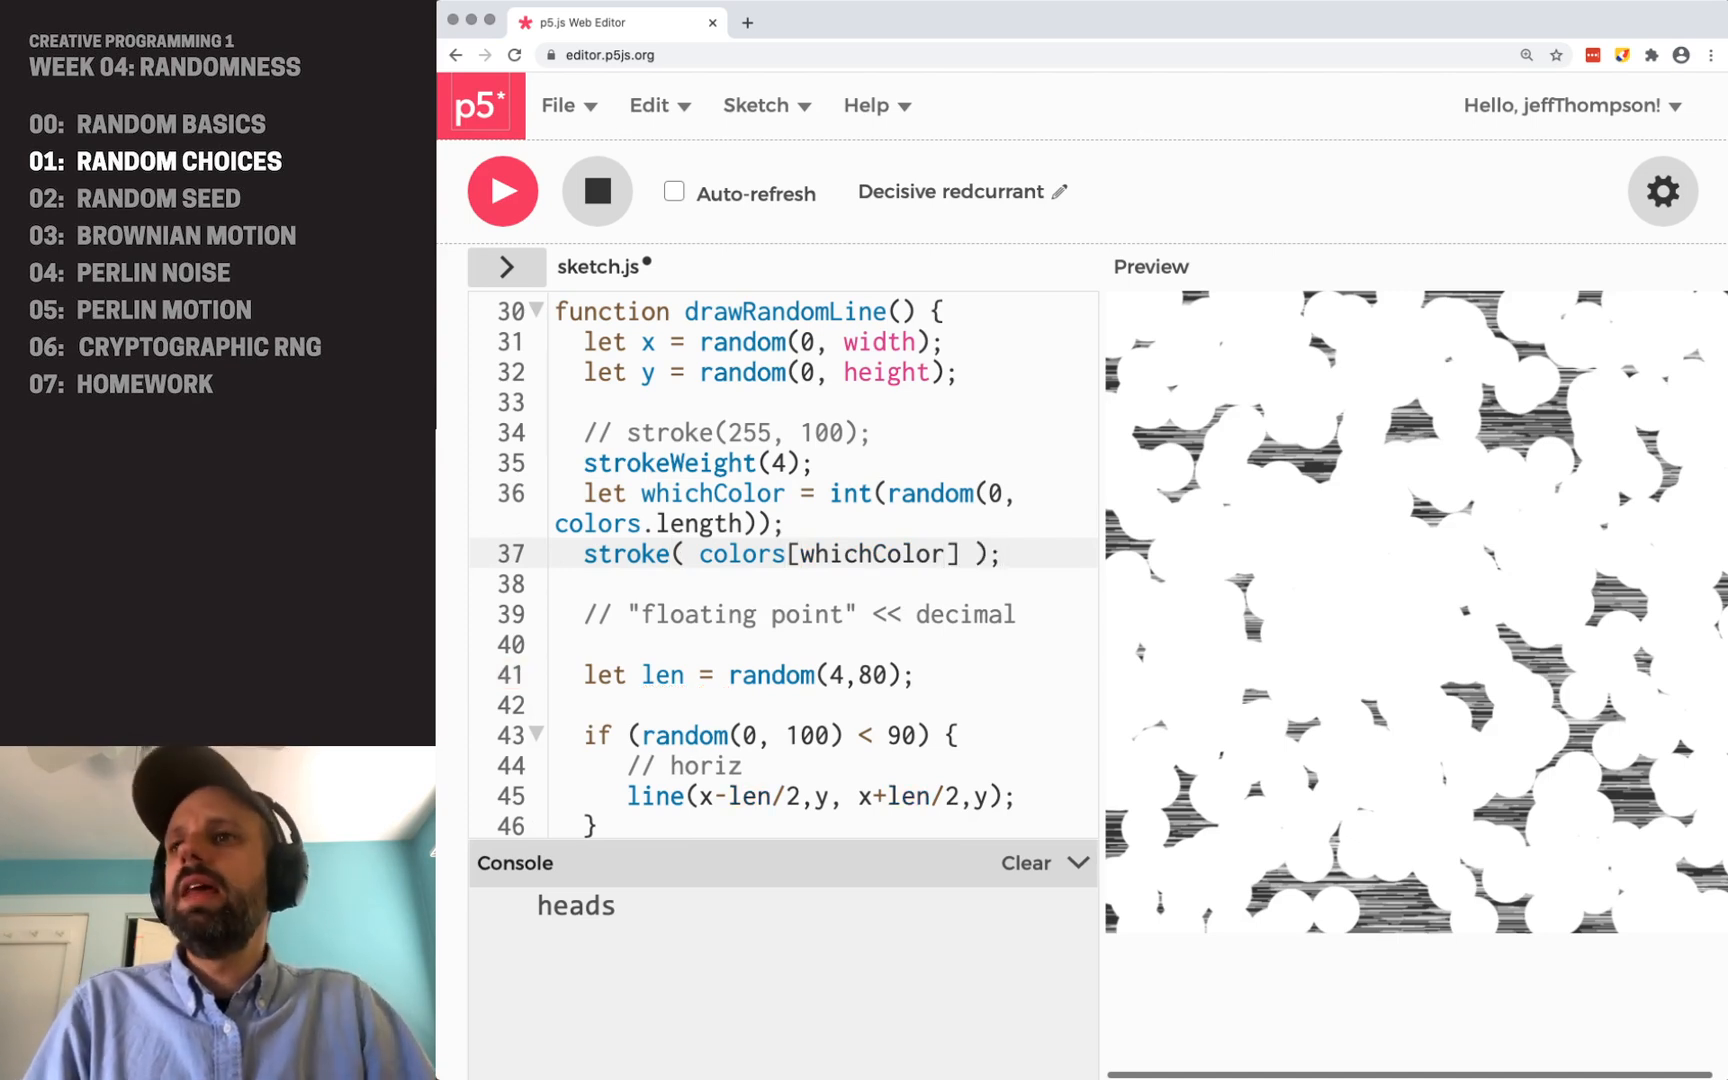
pyautogui.tripleClick(790, 553)
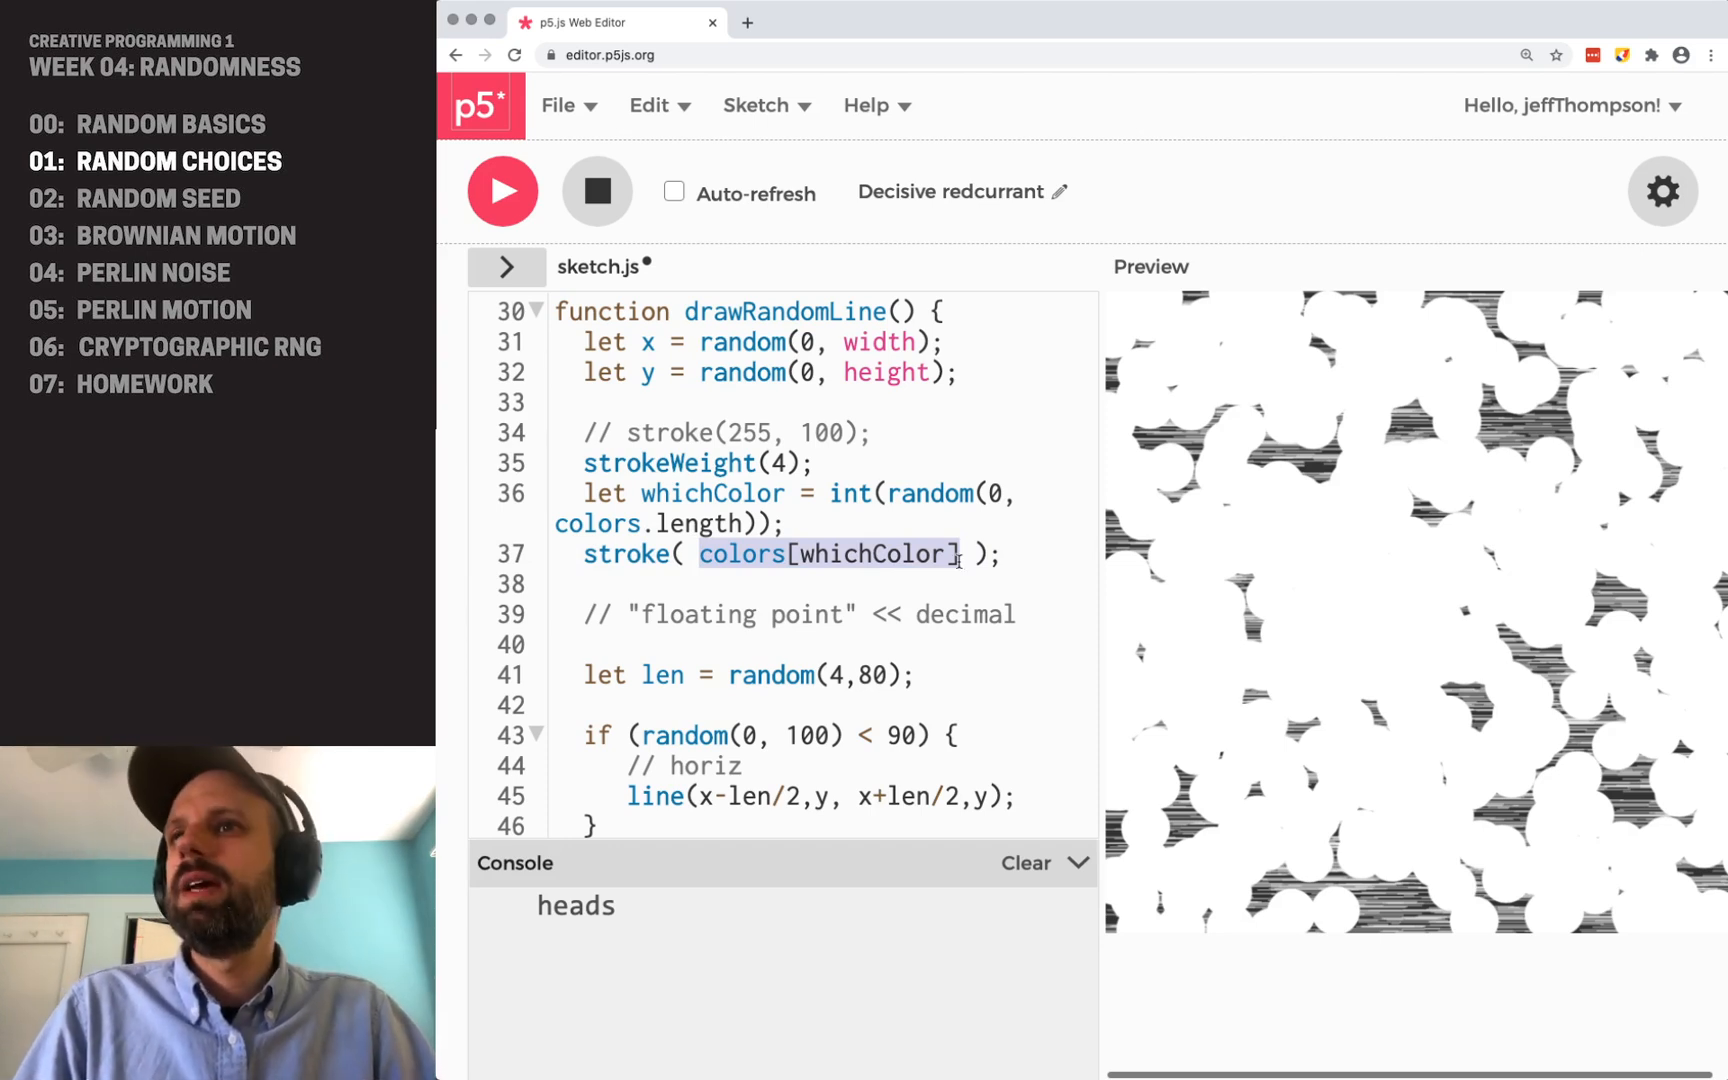
pyautogui.moveTo(747, 493)
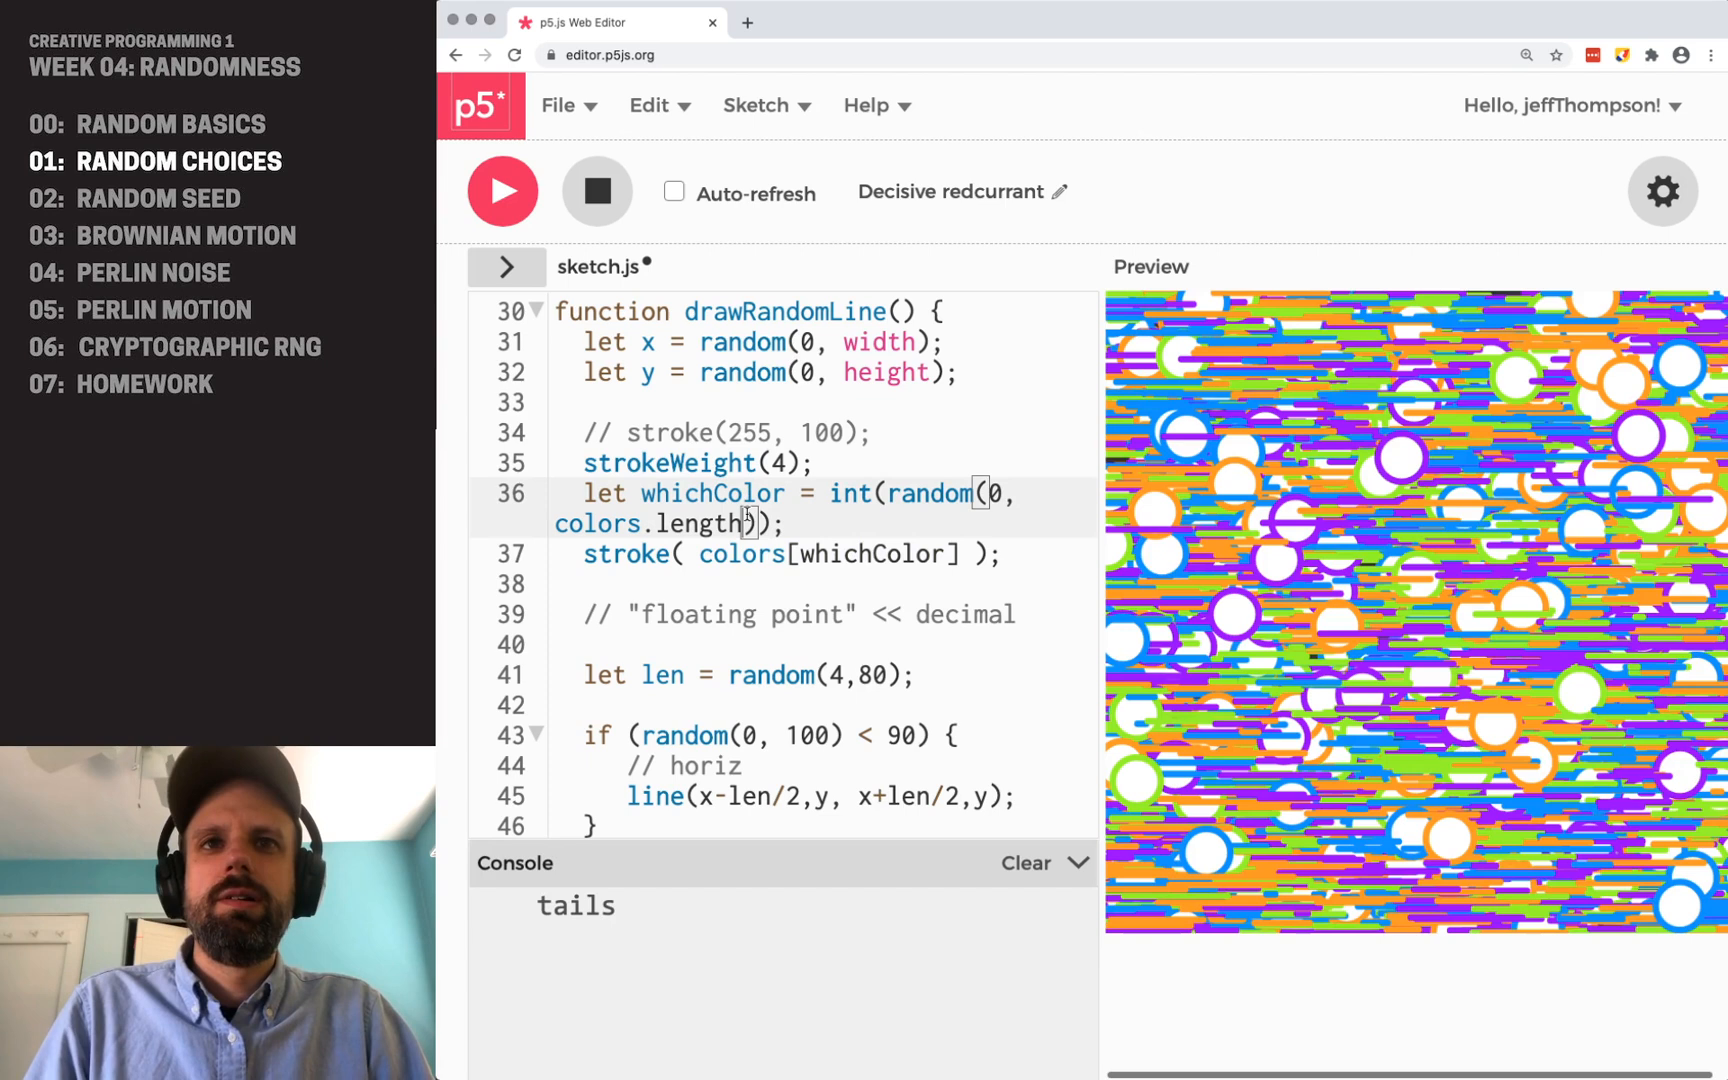
# - Restore the vertical line in the else branch and rerun twice for fresh random layouts
pyautogui.scroll(-3)
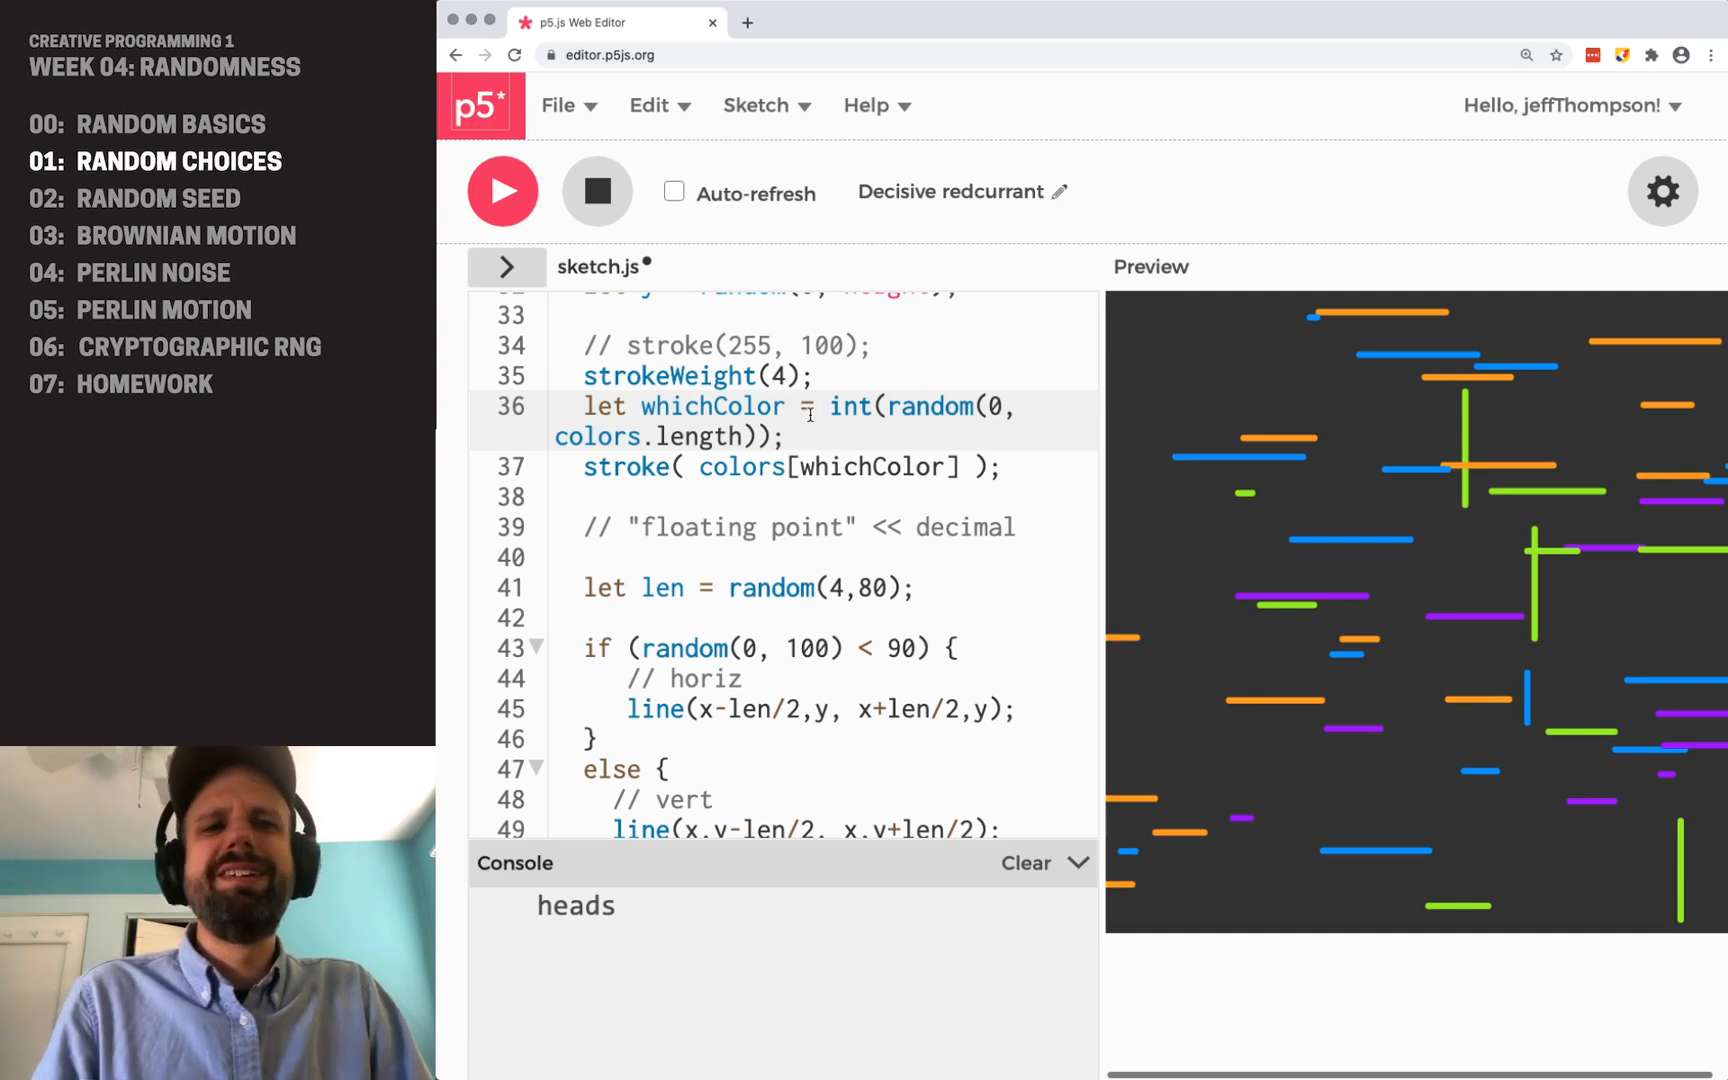
pyautogui.click(501, 190)
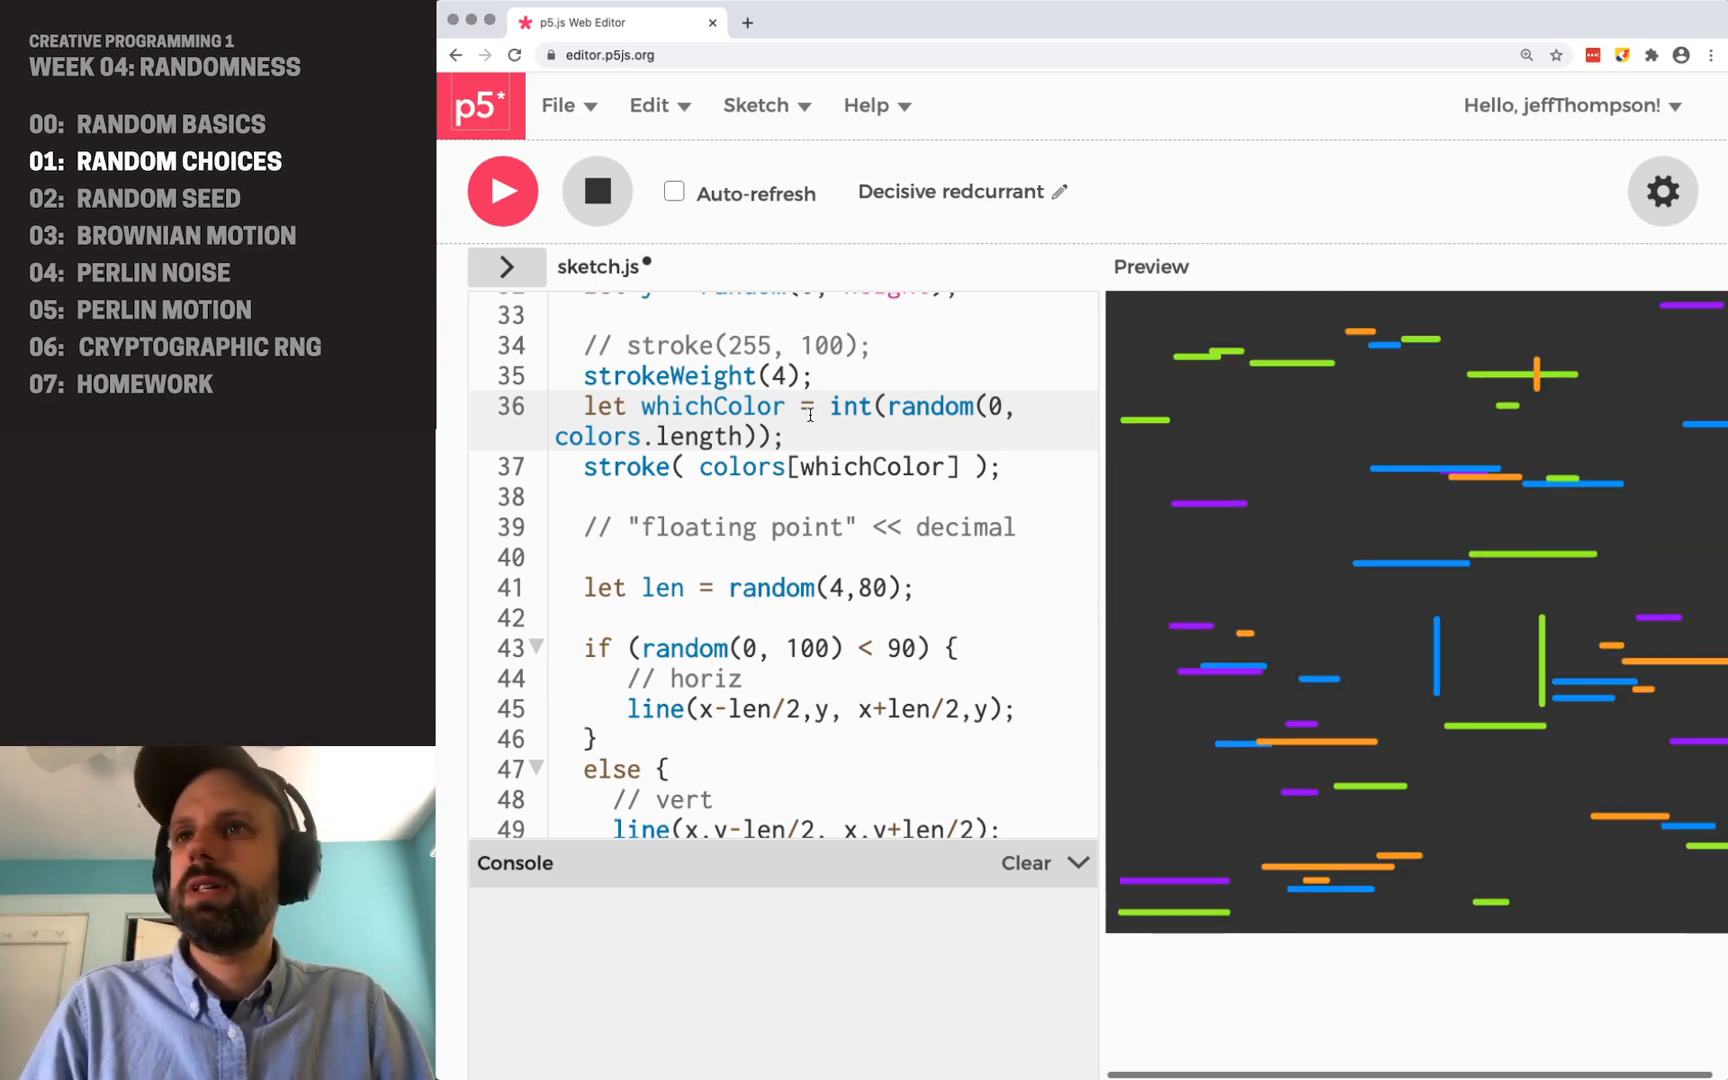
pyautogui.click(503, 191)
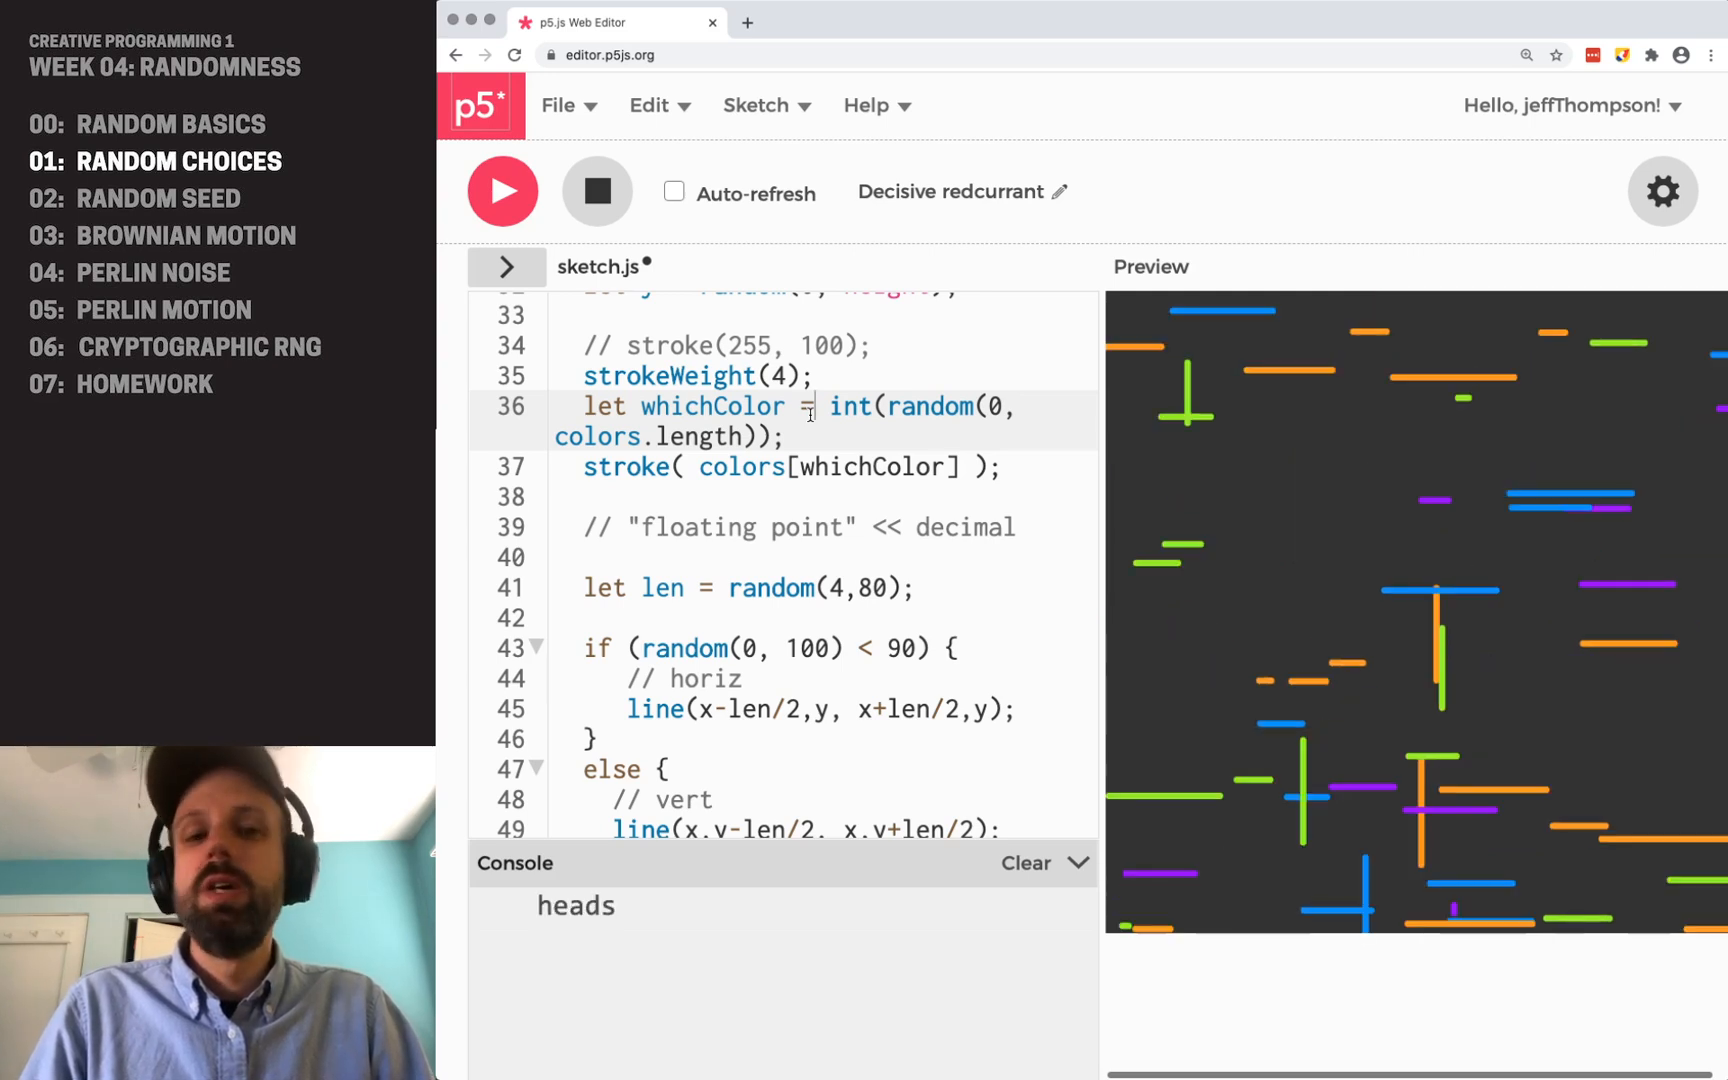